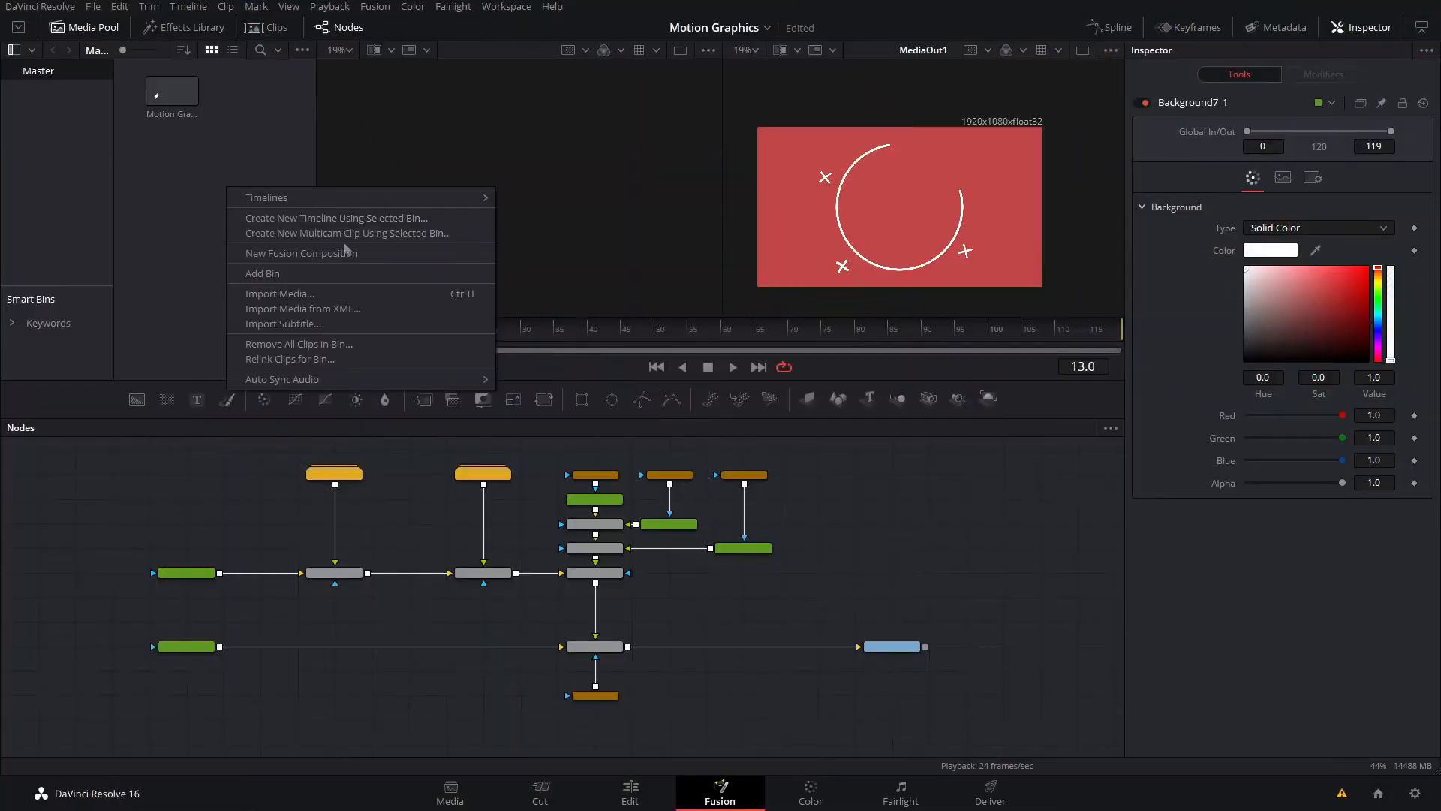
# Create a new Fusion composition clip named 'Motion Graphic 2' from the media pool
pyautogui.click(299, 253)
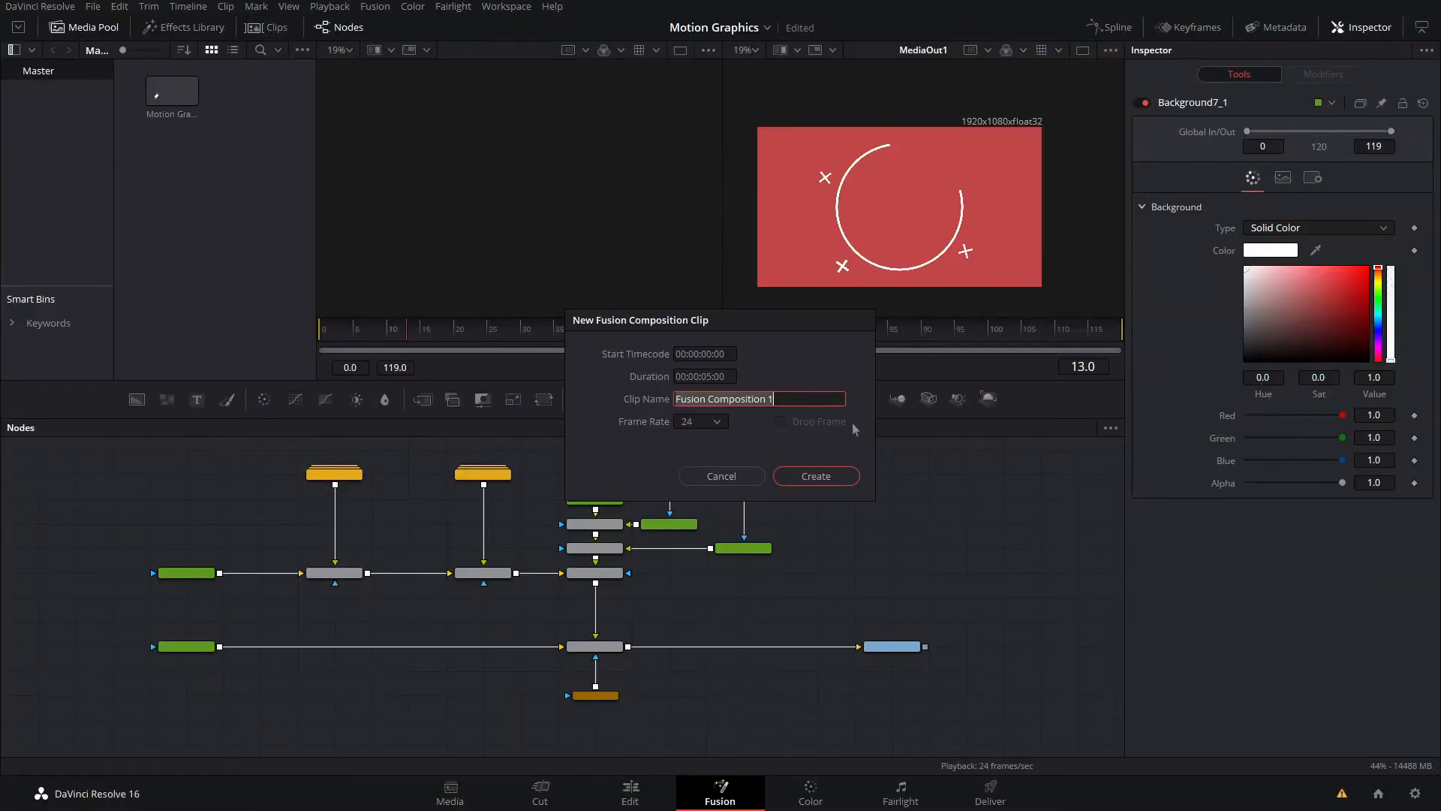
pyautogui.write('Motion GRap')
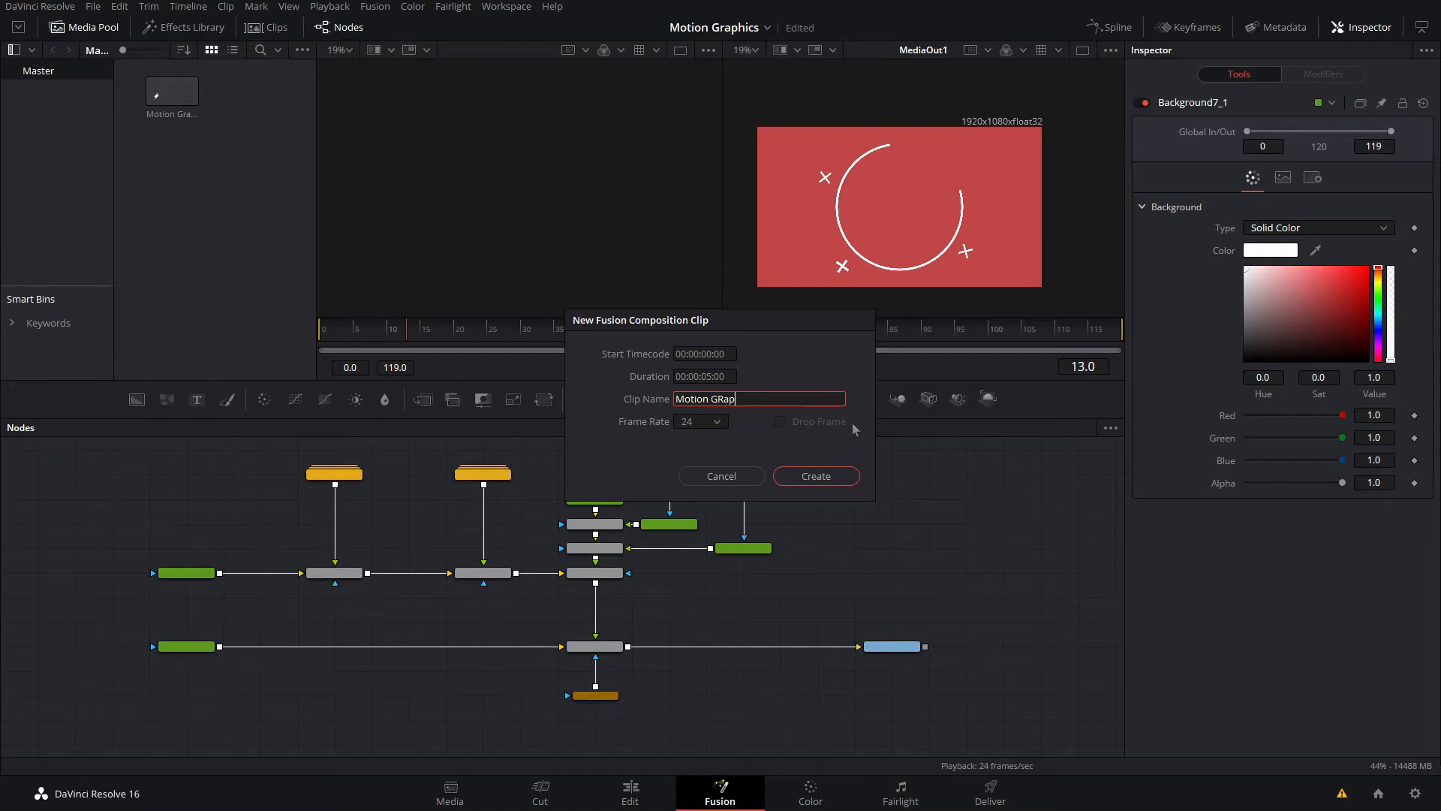
pyautogui.write('Motion Graphic 2')
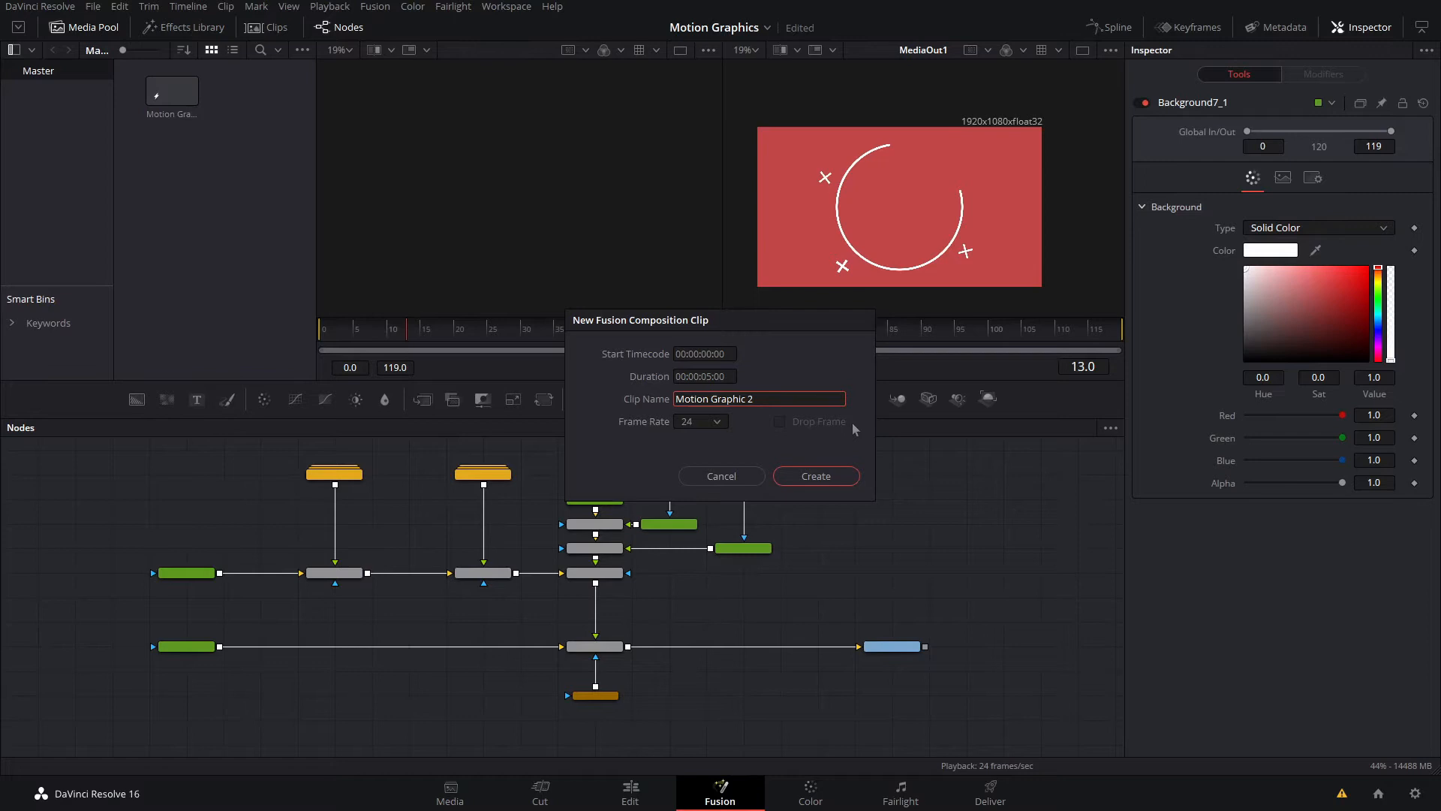
pyautogui.click(815, 476)
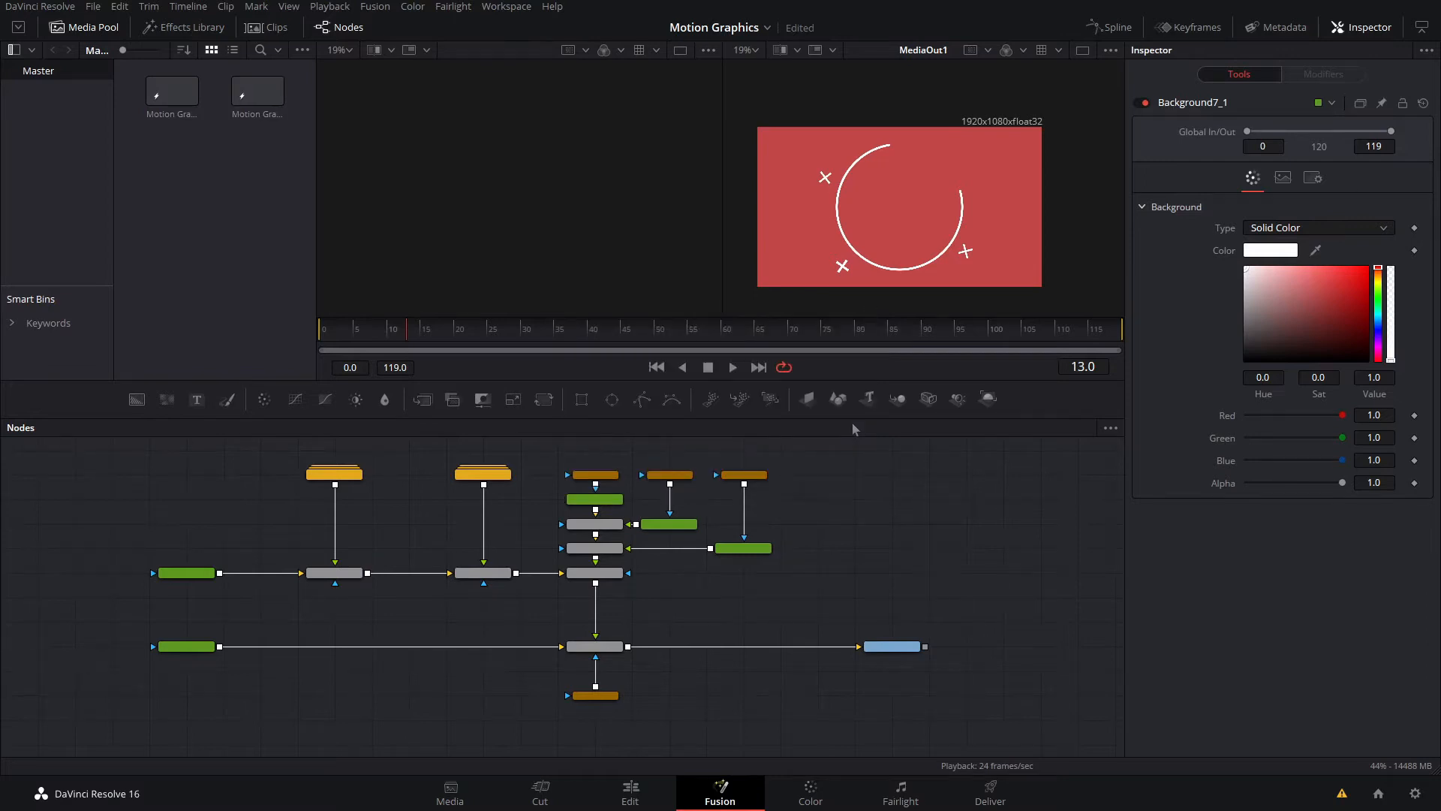
# Open Motion Graphic 2 in Fusion and bring up the node editor's add-tool menu
pyautogui.click(258, 89)
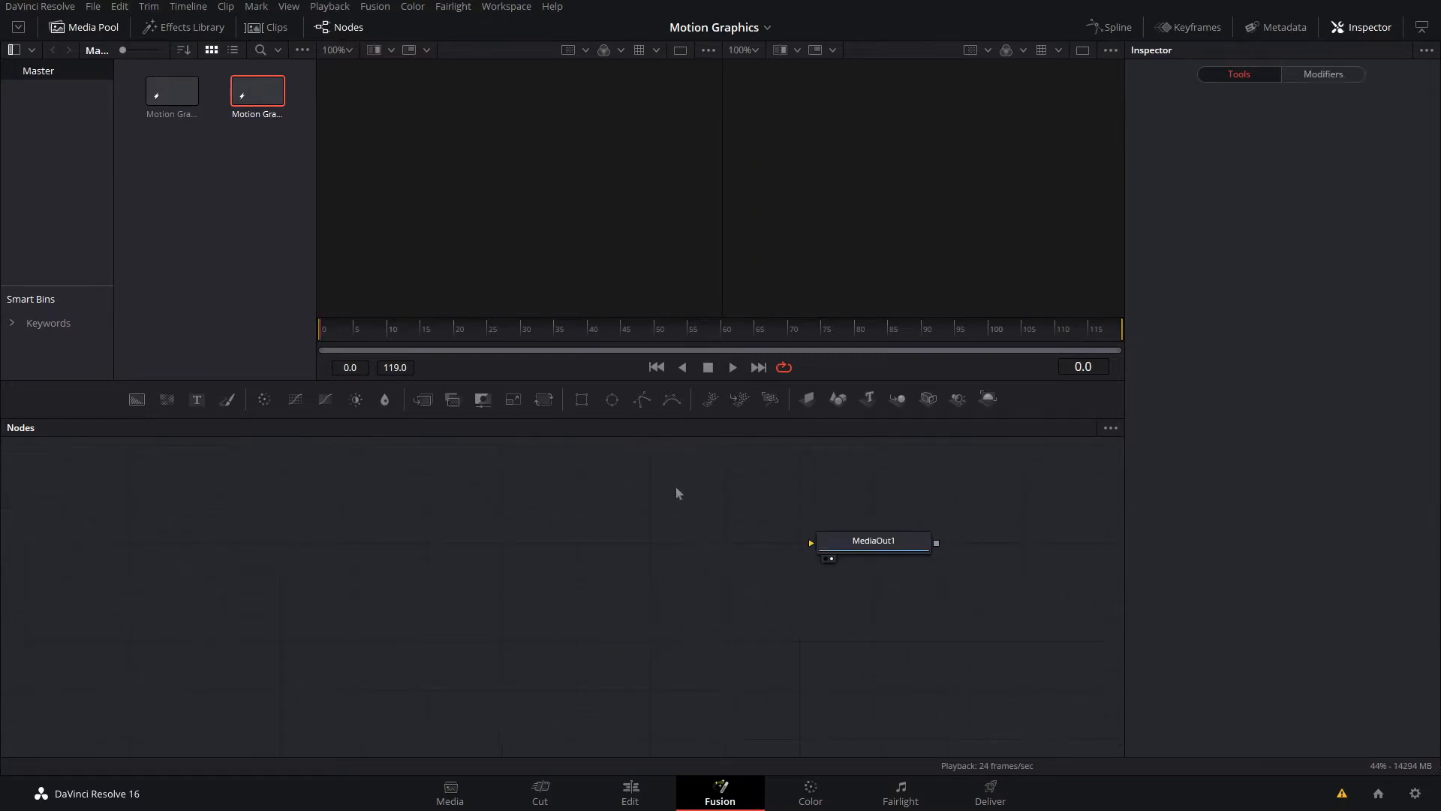
pyautogui.rightClick(676, 494)
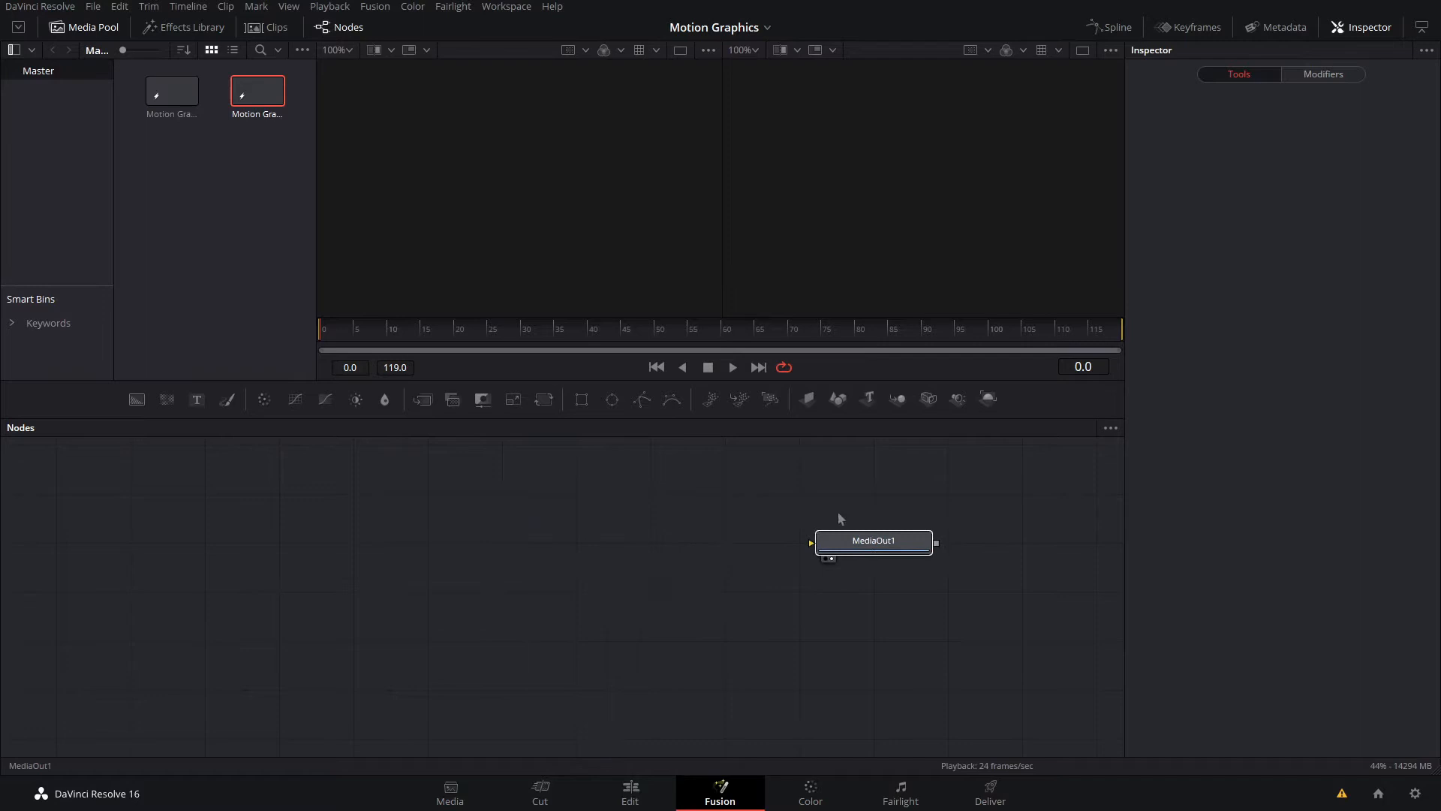
pyautogui.moveTo(910, 541)
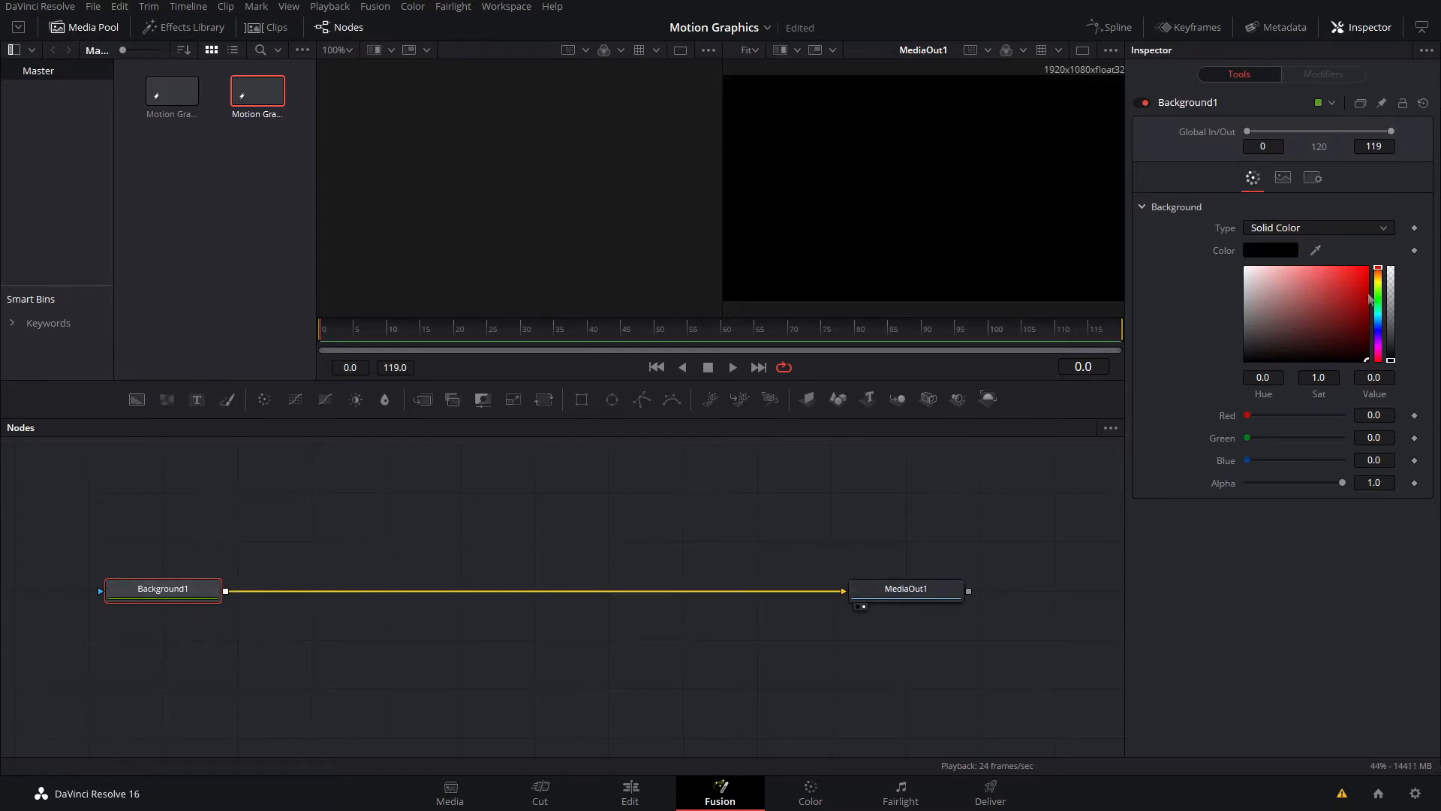
# Make Background1 red and select the Ellipse mask on white Background2
pyautogui.click(1327, 304)
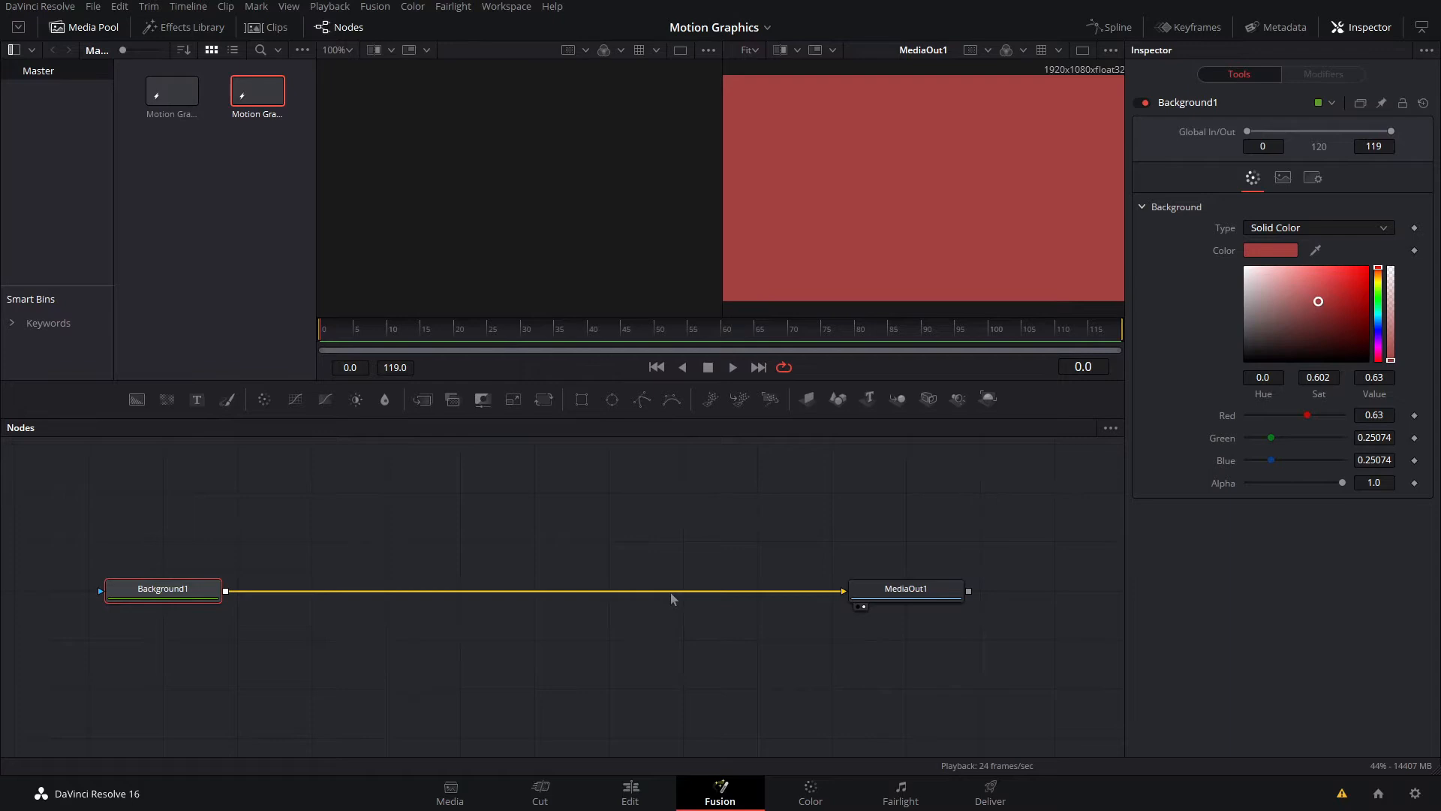
pyautogui.moveTo(611, 402)
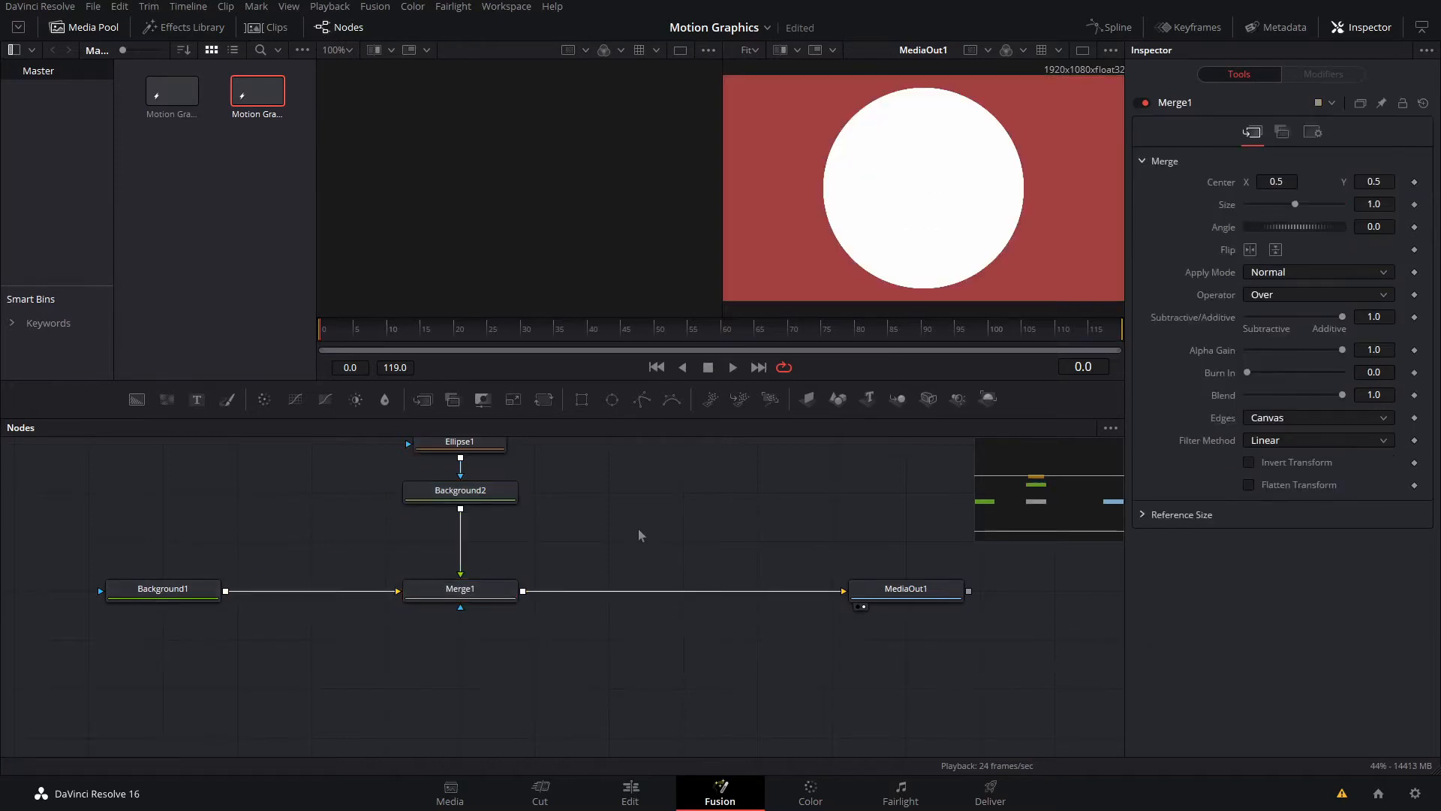
pyautogui.click(460, 441)
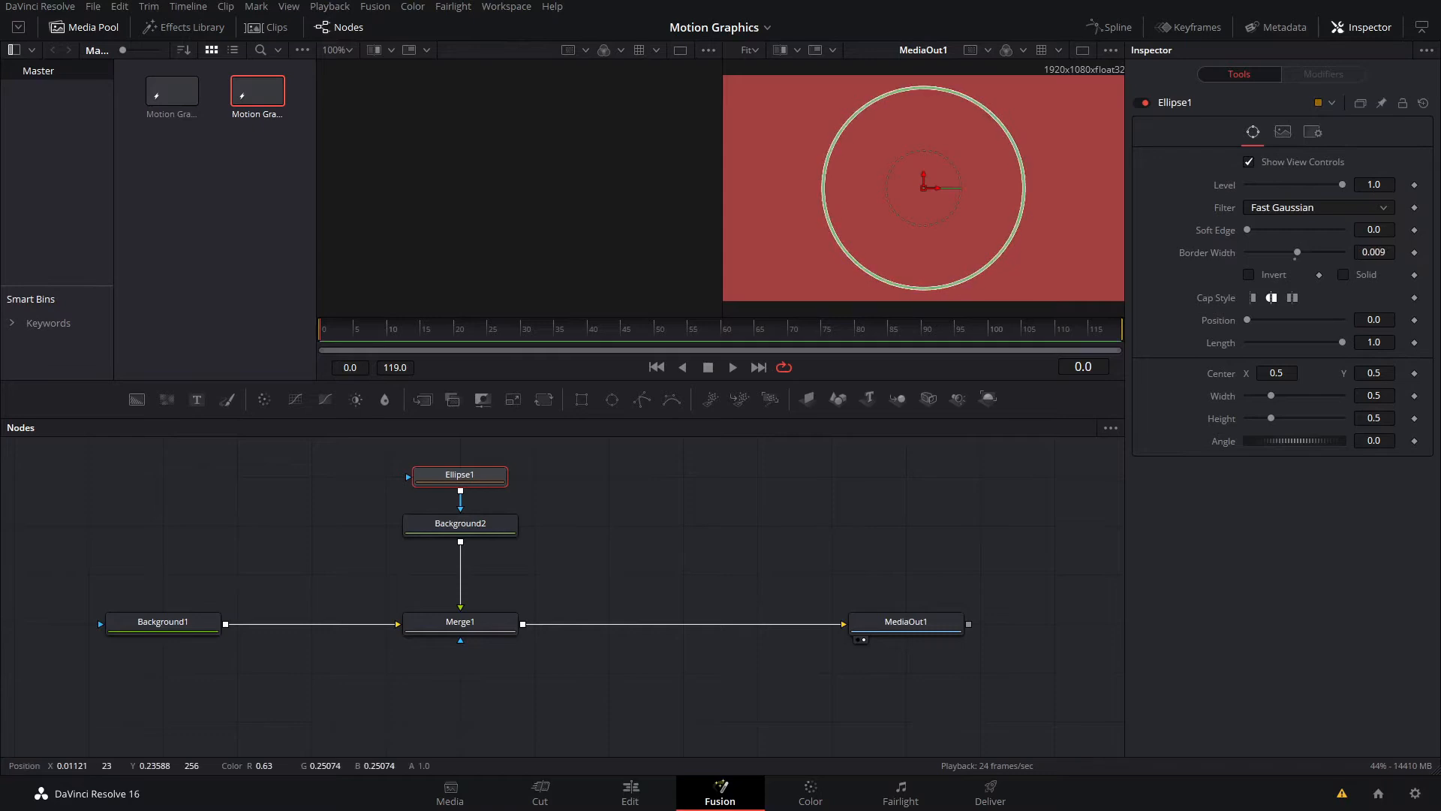
# View the ring output and link Ellipse1 Height to its Width via an expression
pyautogui.click(906, 622)
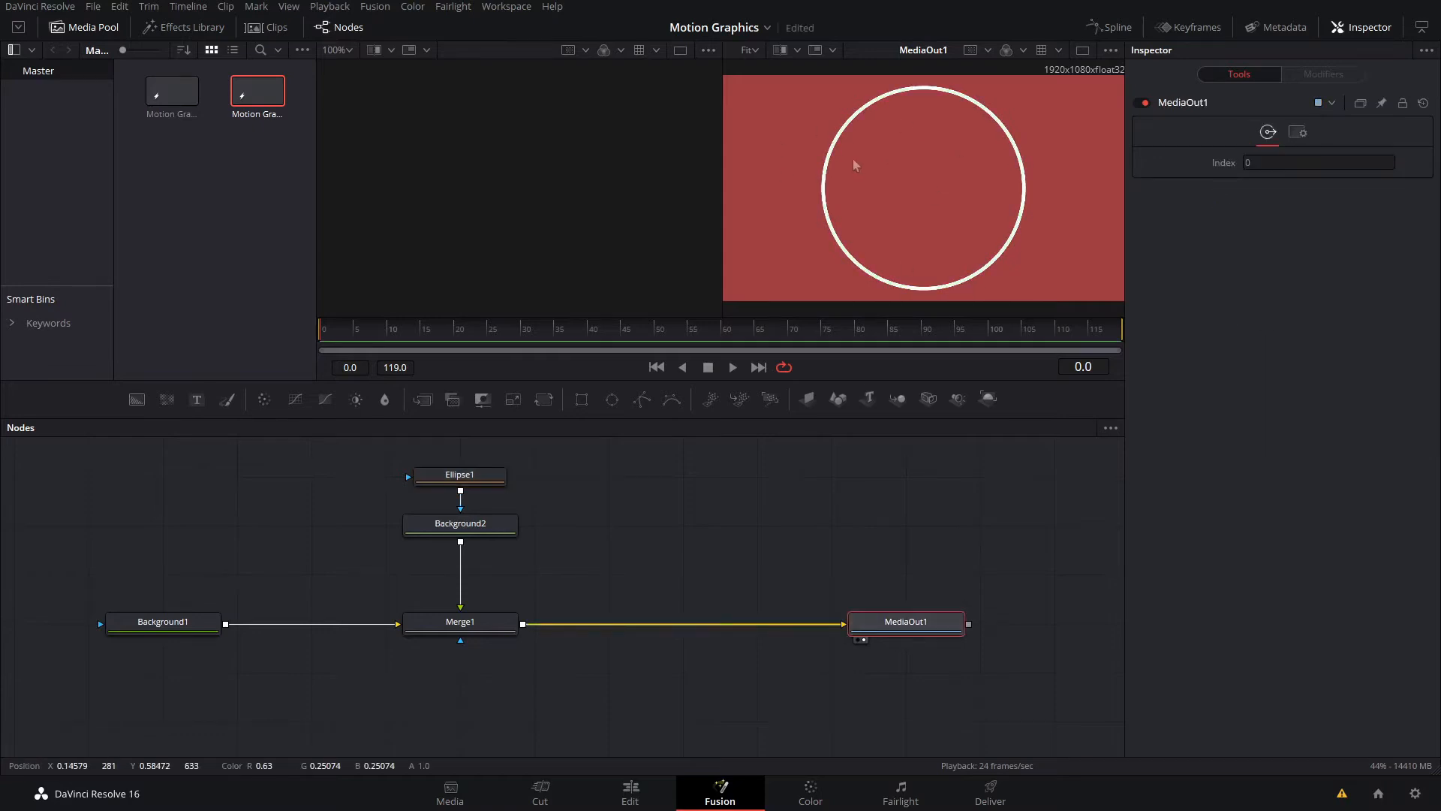
pyautogui.scroll(-3)
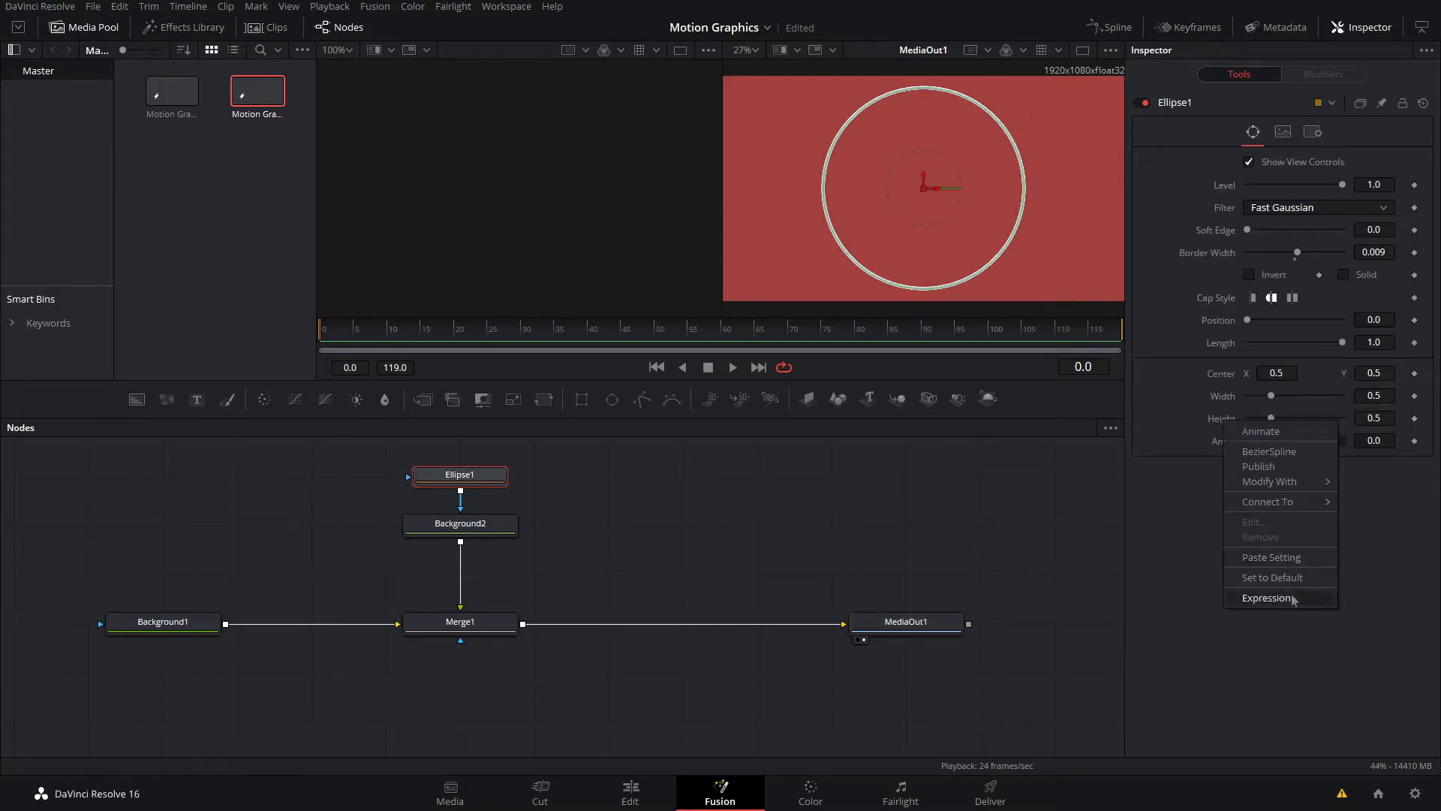
pyautogui.click(1266, 599)
pyautogui.write('Width')
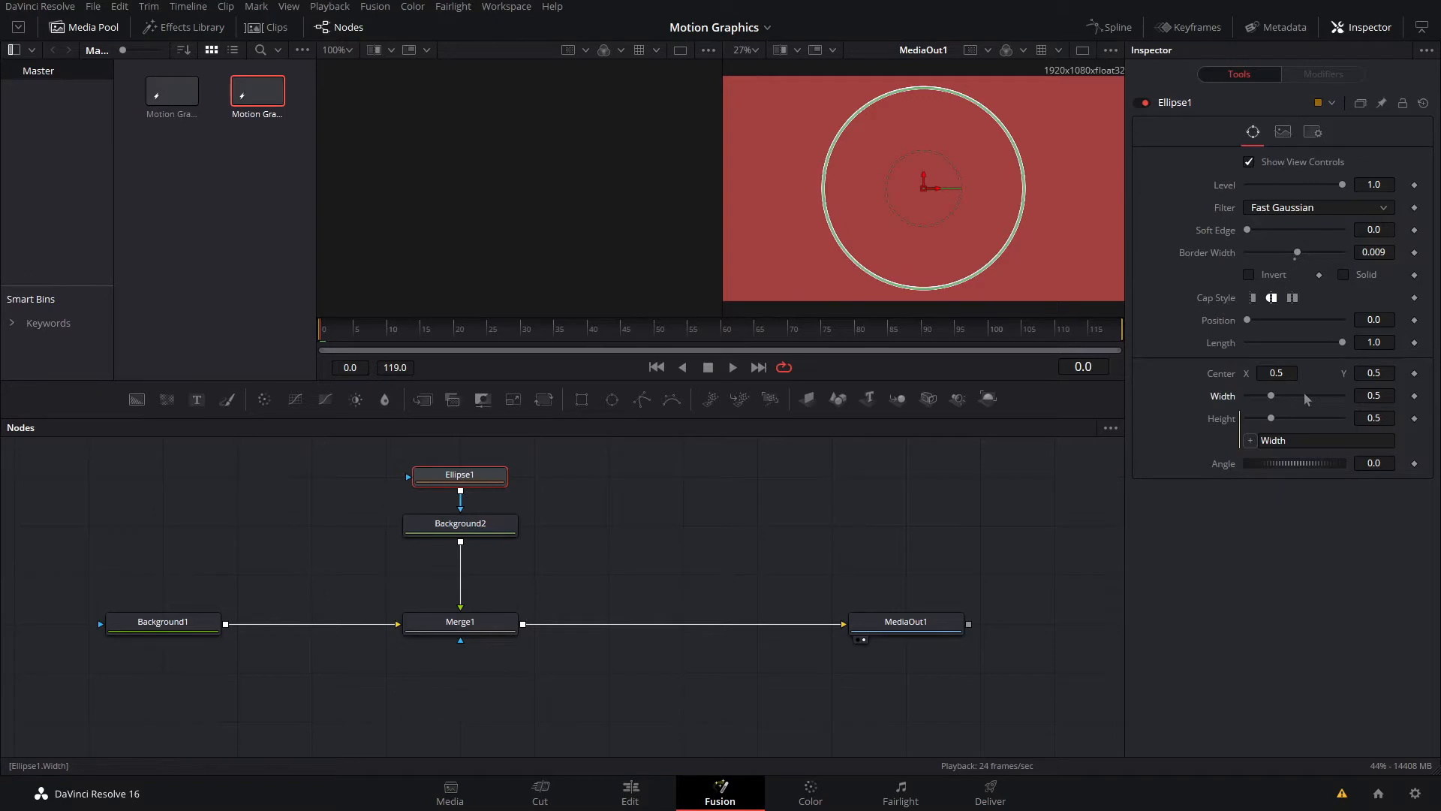
# Set keyframes on Ellipse1 Position and Length at frame 11
pyautogui.click(400, 333)
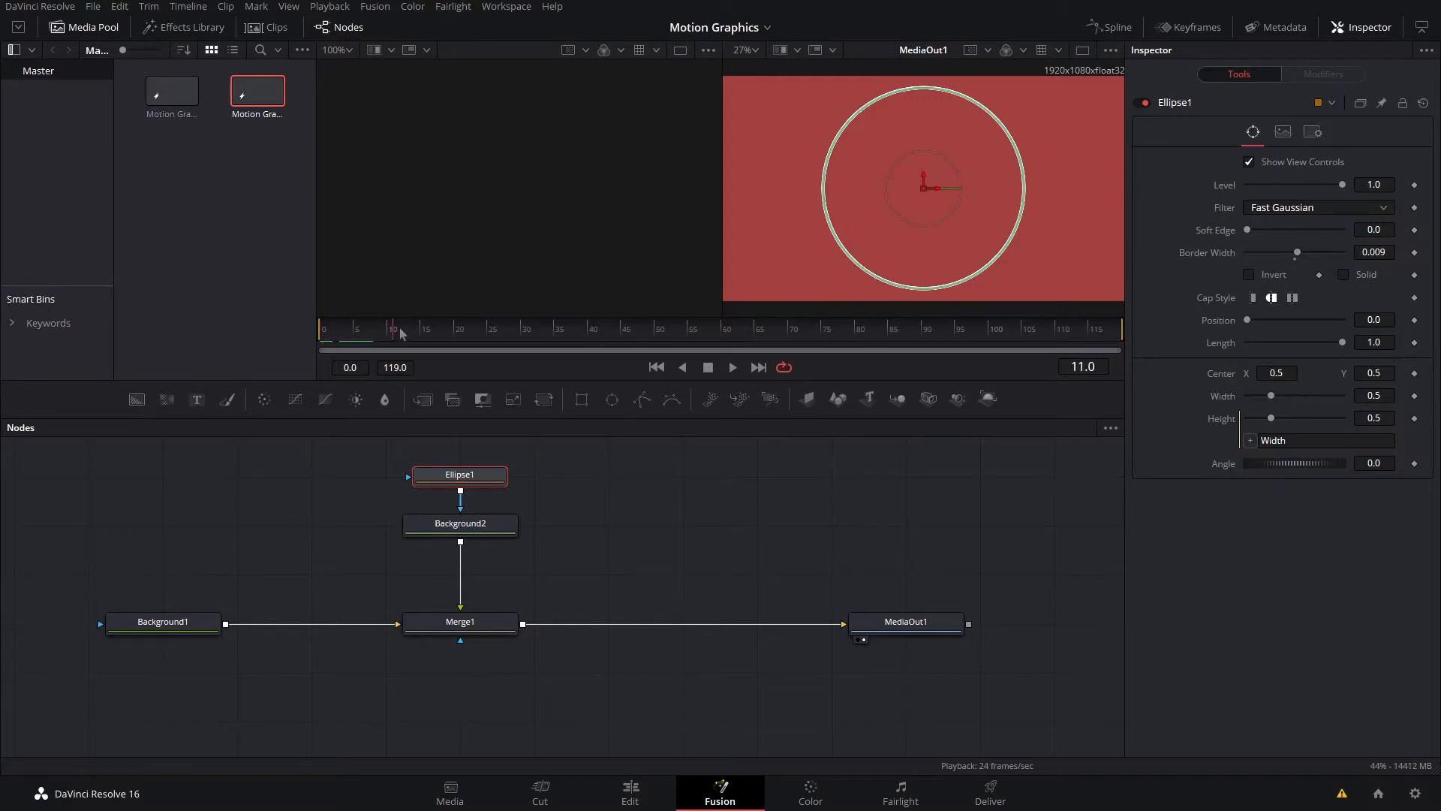
pyautogui.click(396, 329)
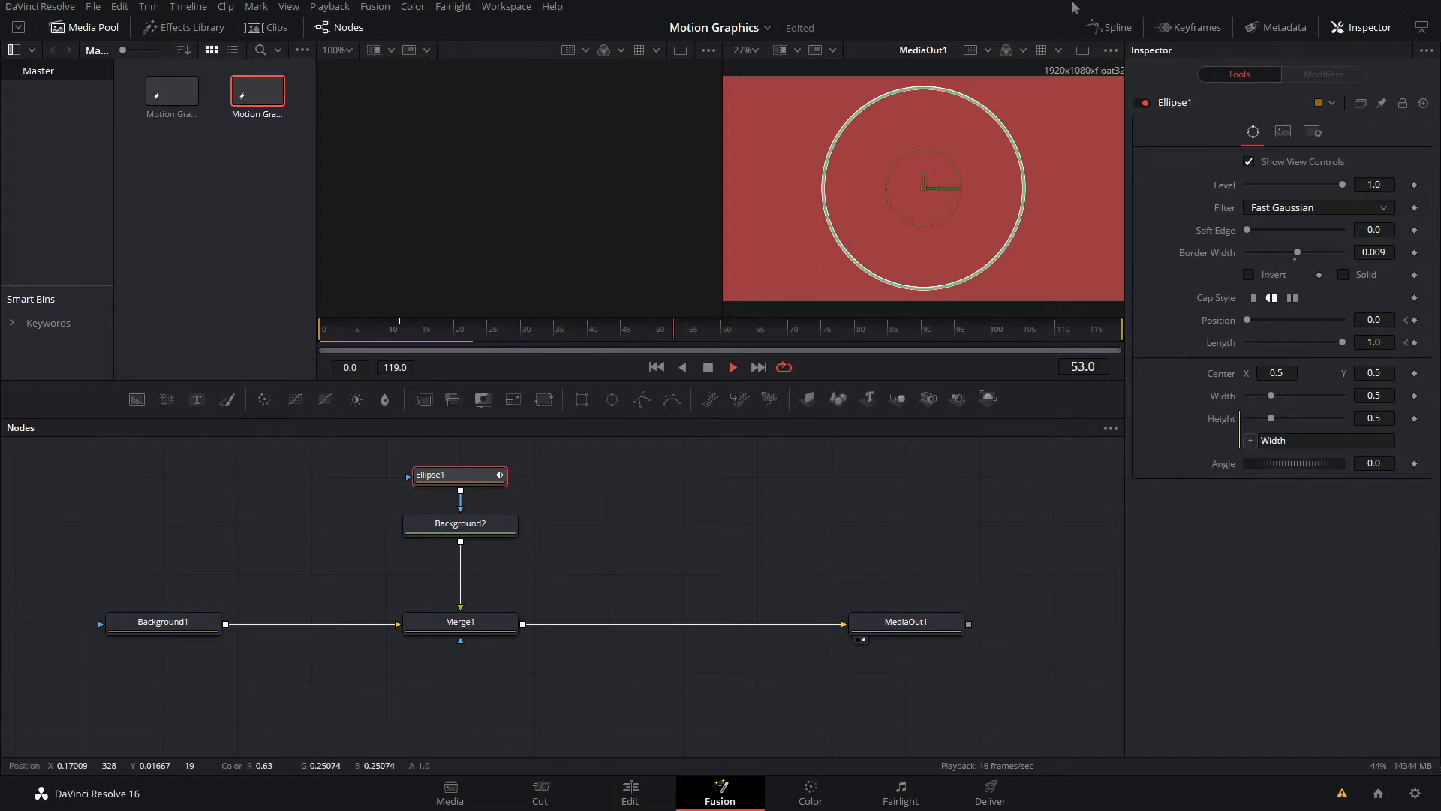
# In the Spline editor, set the Ellipse1 keyframes' Ease In and Ease Out to 50
pyautogui.click(1115, 27)
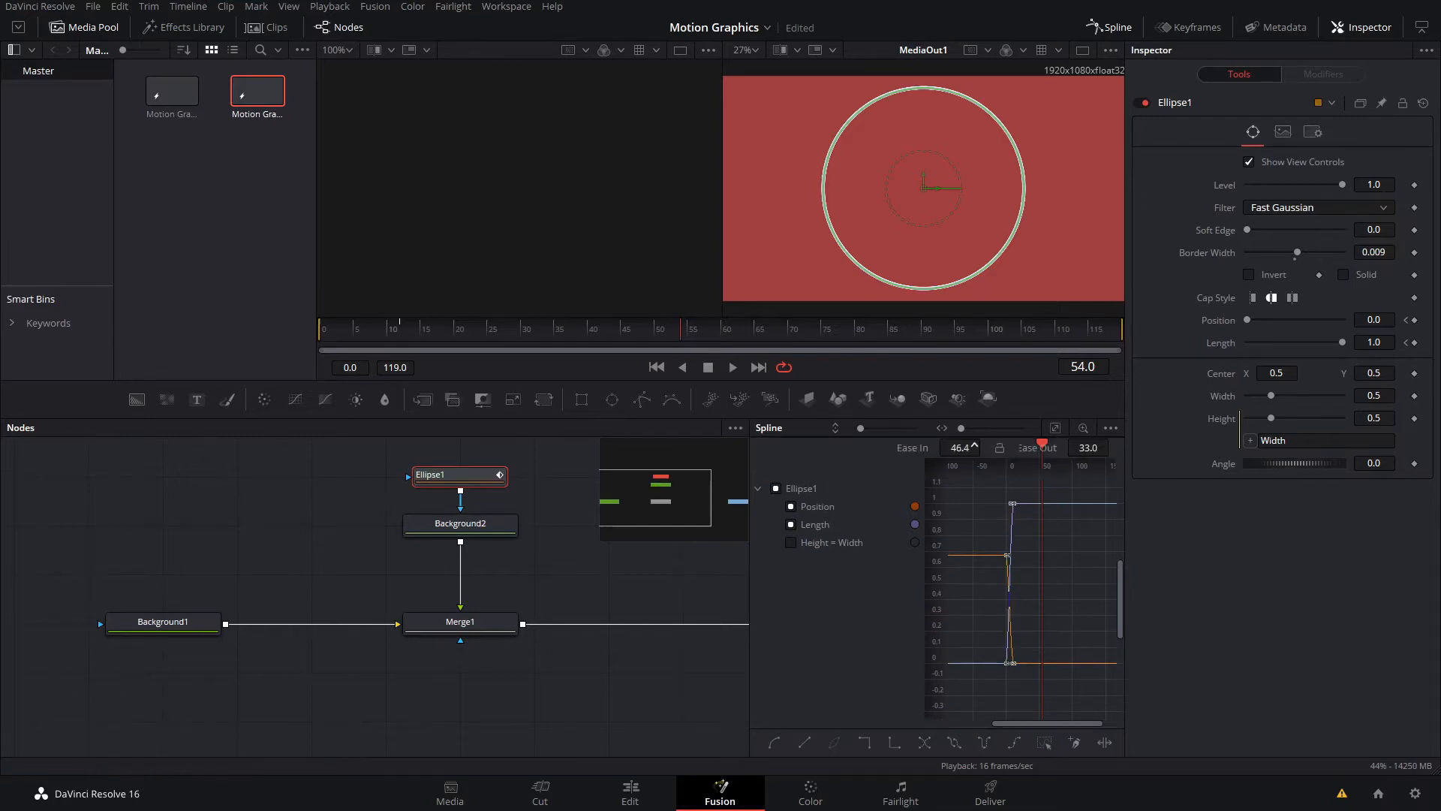
pyautogui.tripleClick(959, 448)
pyautogui.write('50')
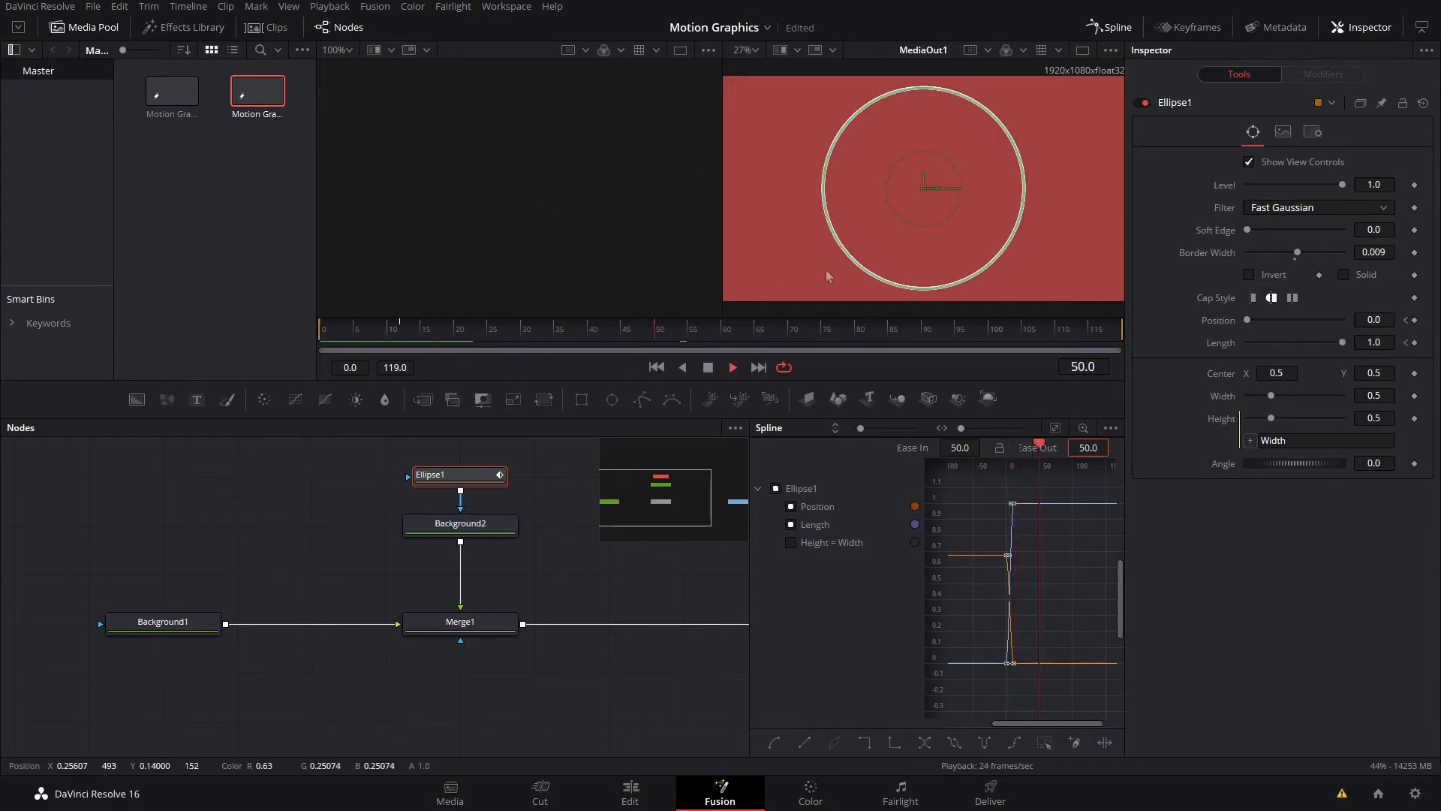
# Add a Text+ node, brighten Background1's red, and type 'DAVINCI RESOLVE TUTORIALS'
pyautogui.click(828, 341)
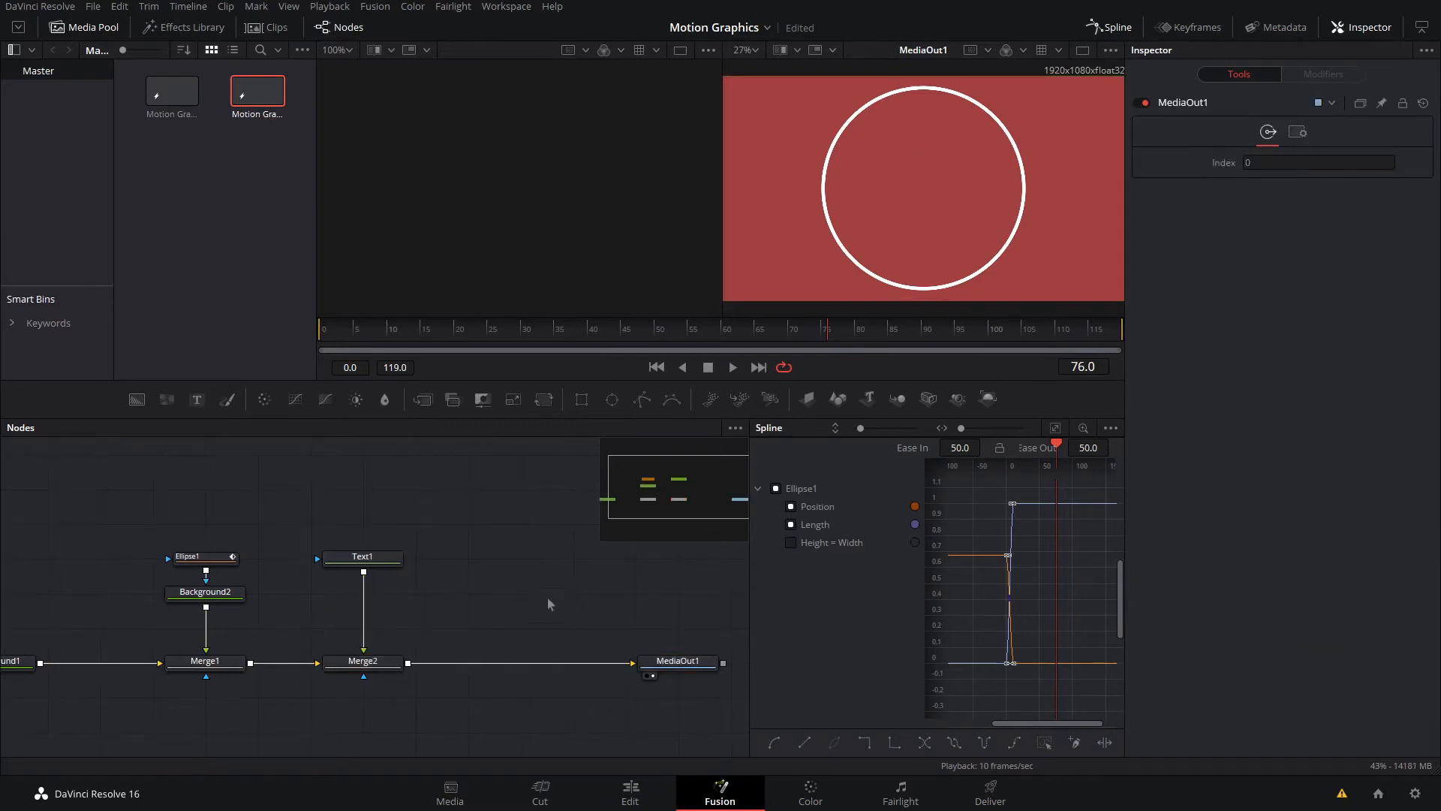
pyautogui.moveTo(14, 687)
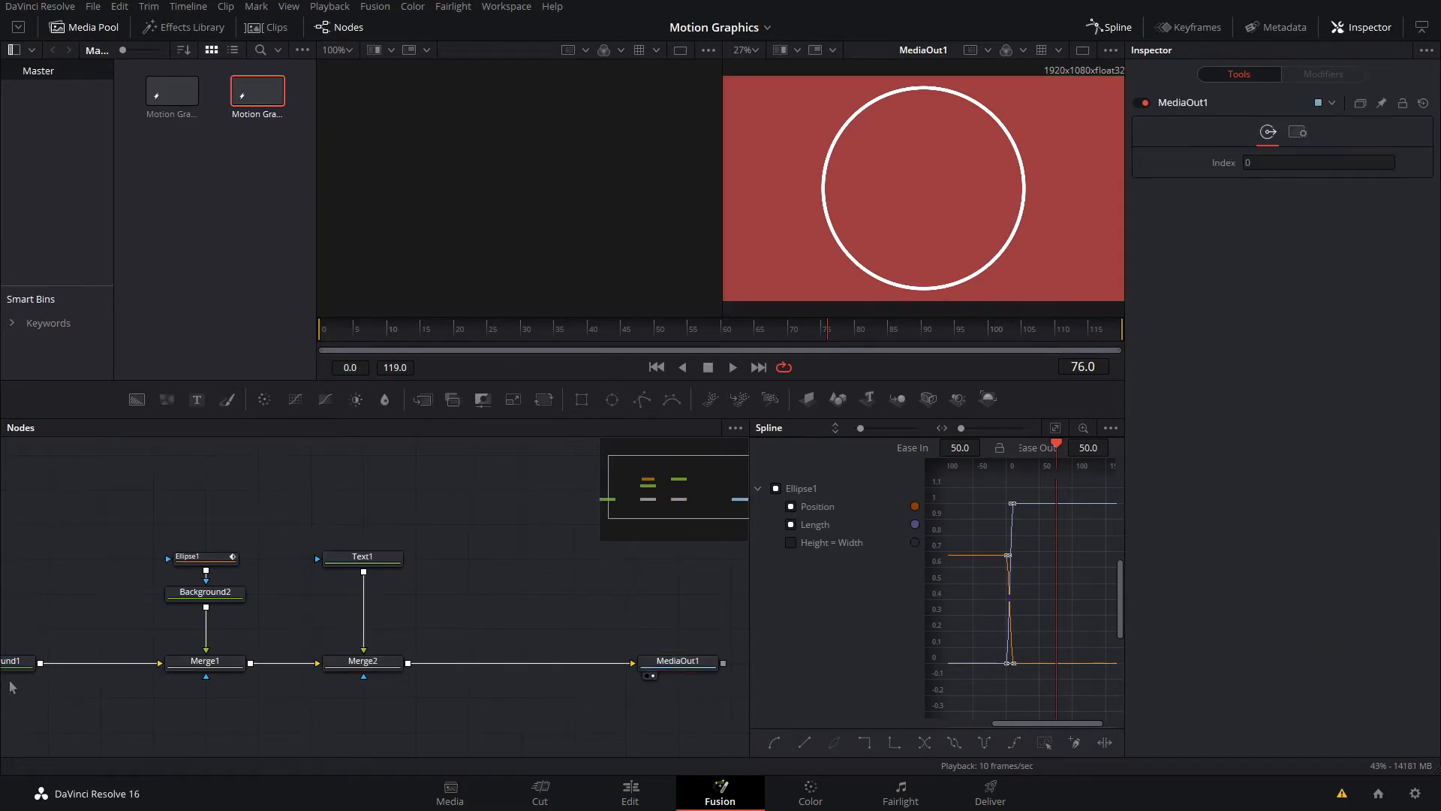
pyautogui.click(71, 660)
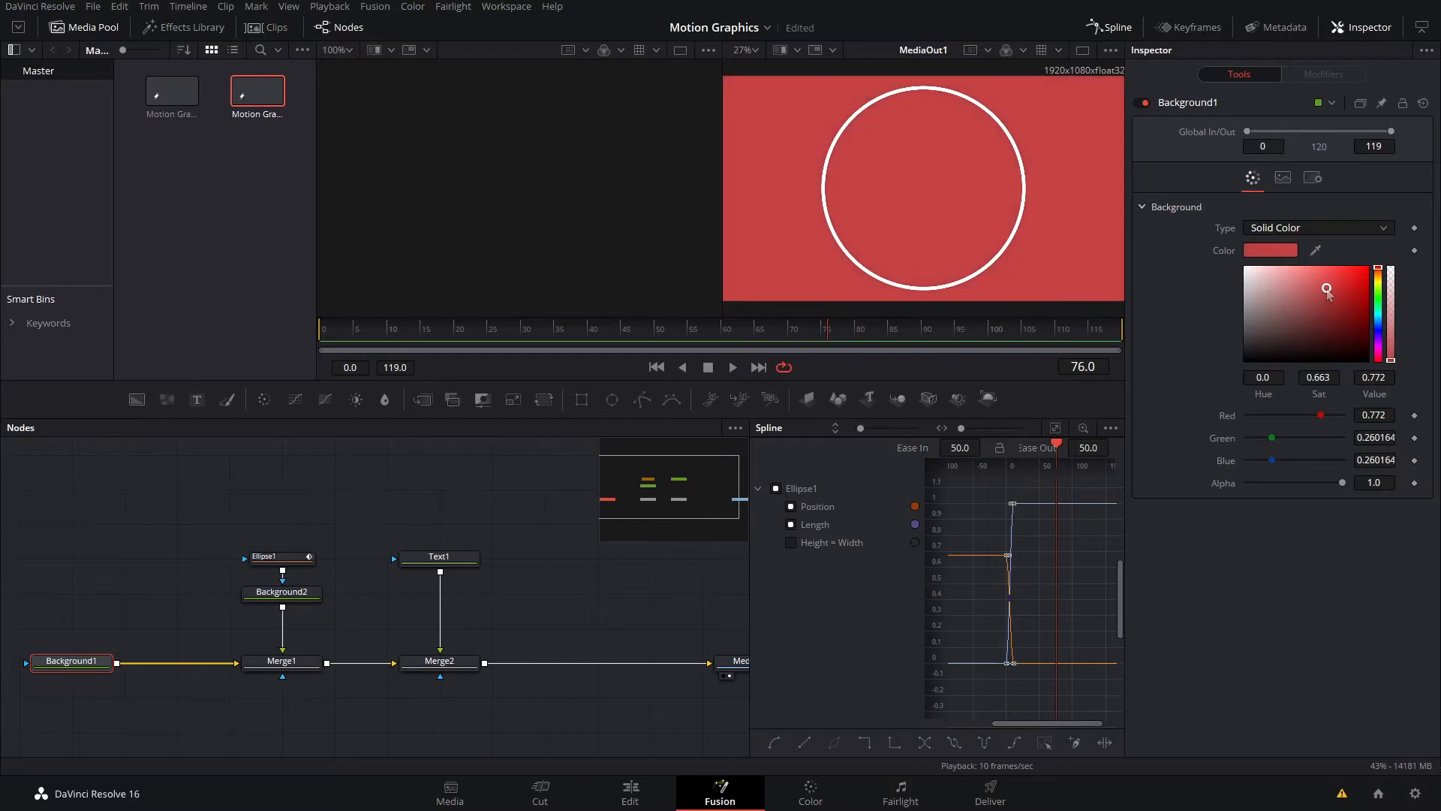
pyautogui.click(438, 556)
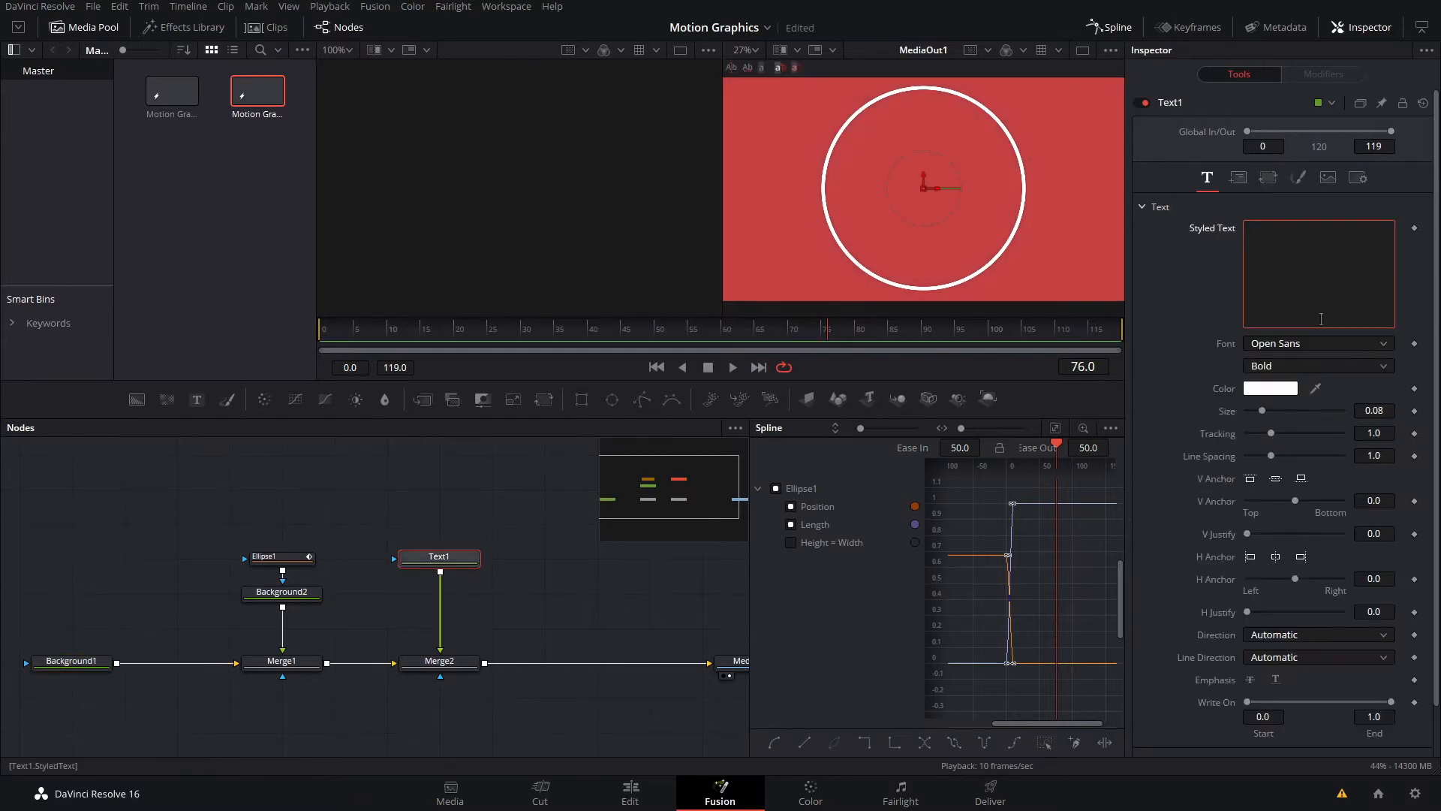
pyautogui.write('DAVINCI')
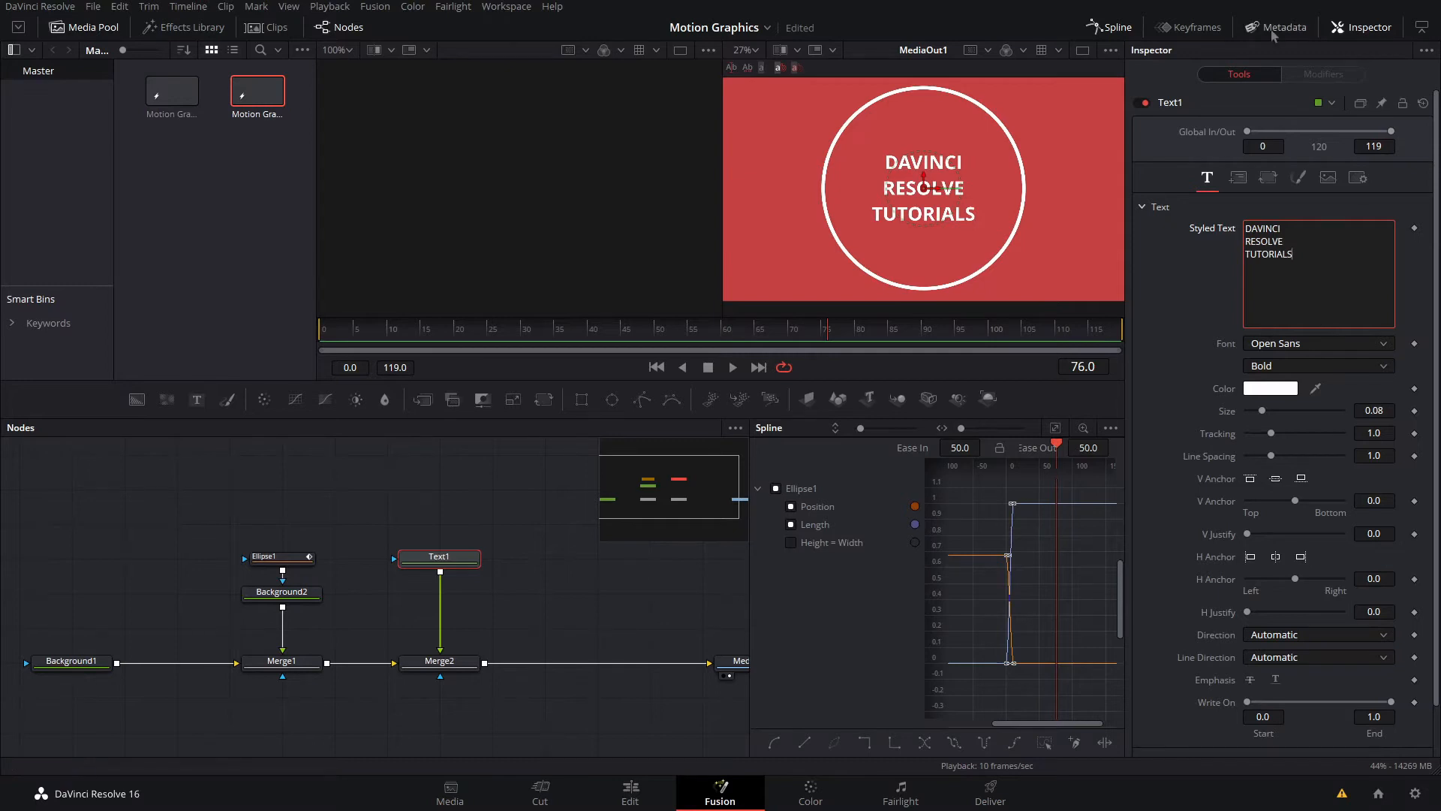
# Set the title to Bold Italic and reveal the character Transform shear settings
pyautogui.click(1316, 365)
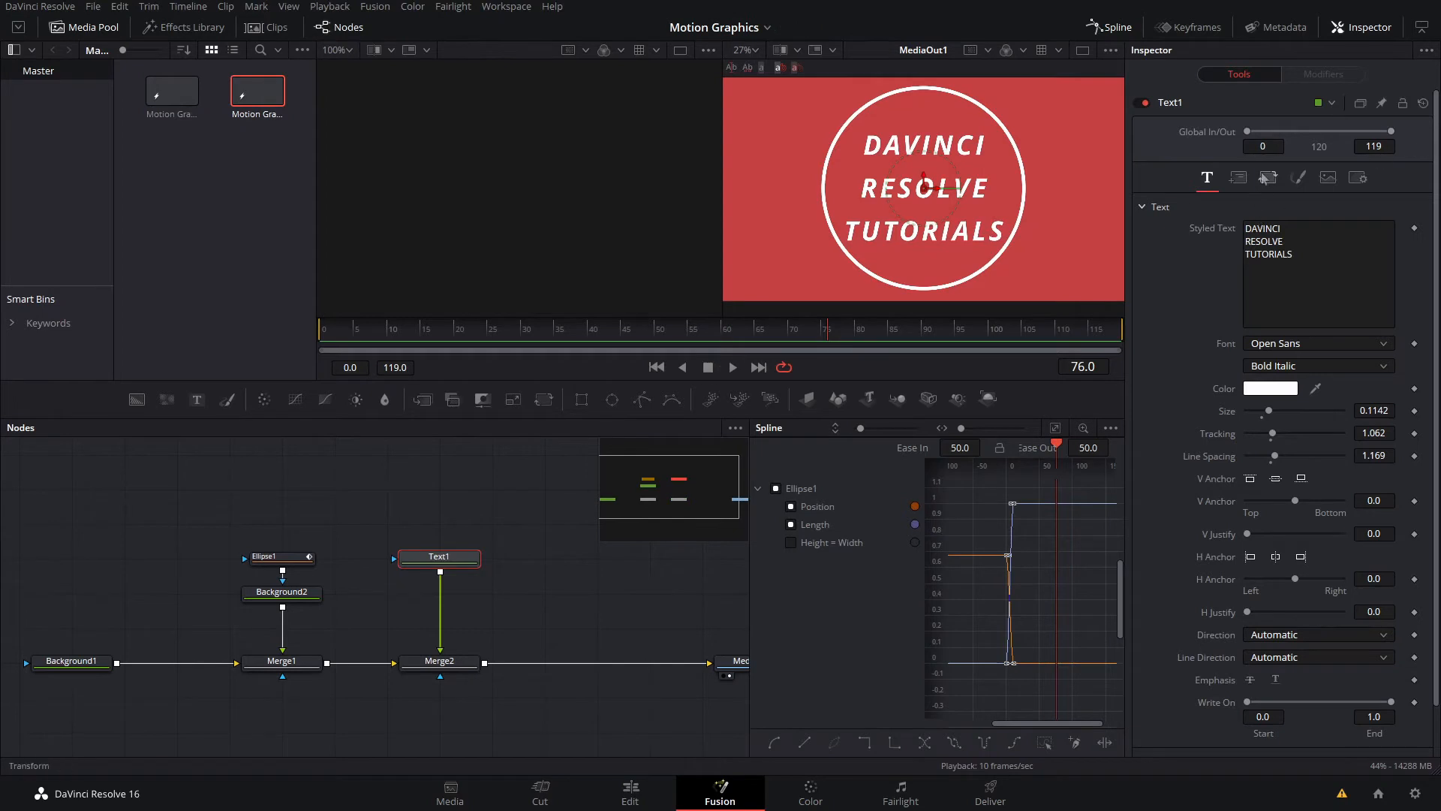
pyautogui.click(1267, 177)
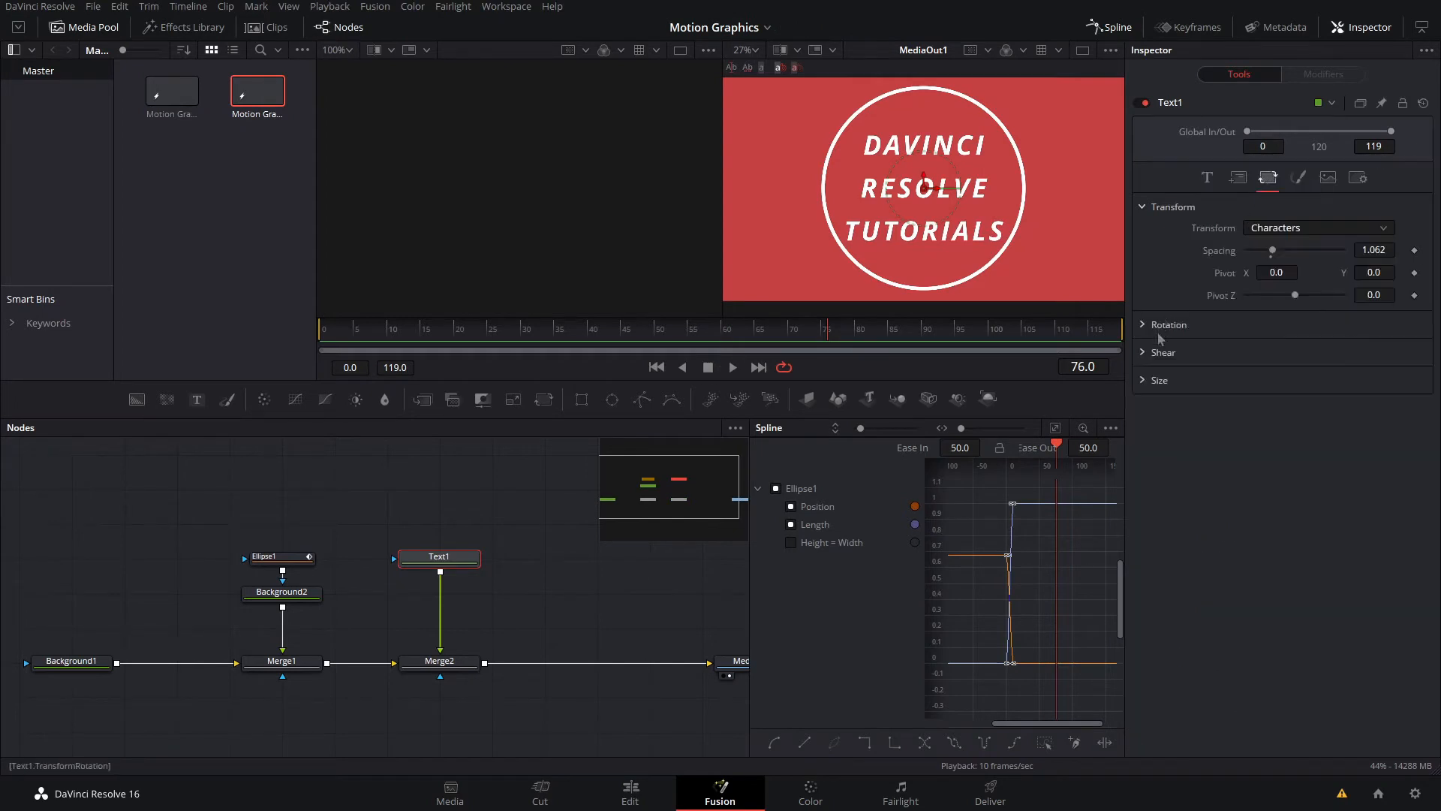
pyautogui.click(1163, 353)
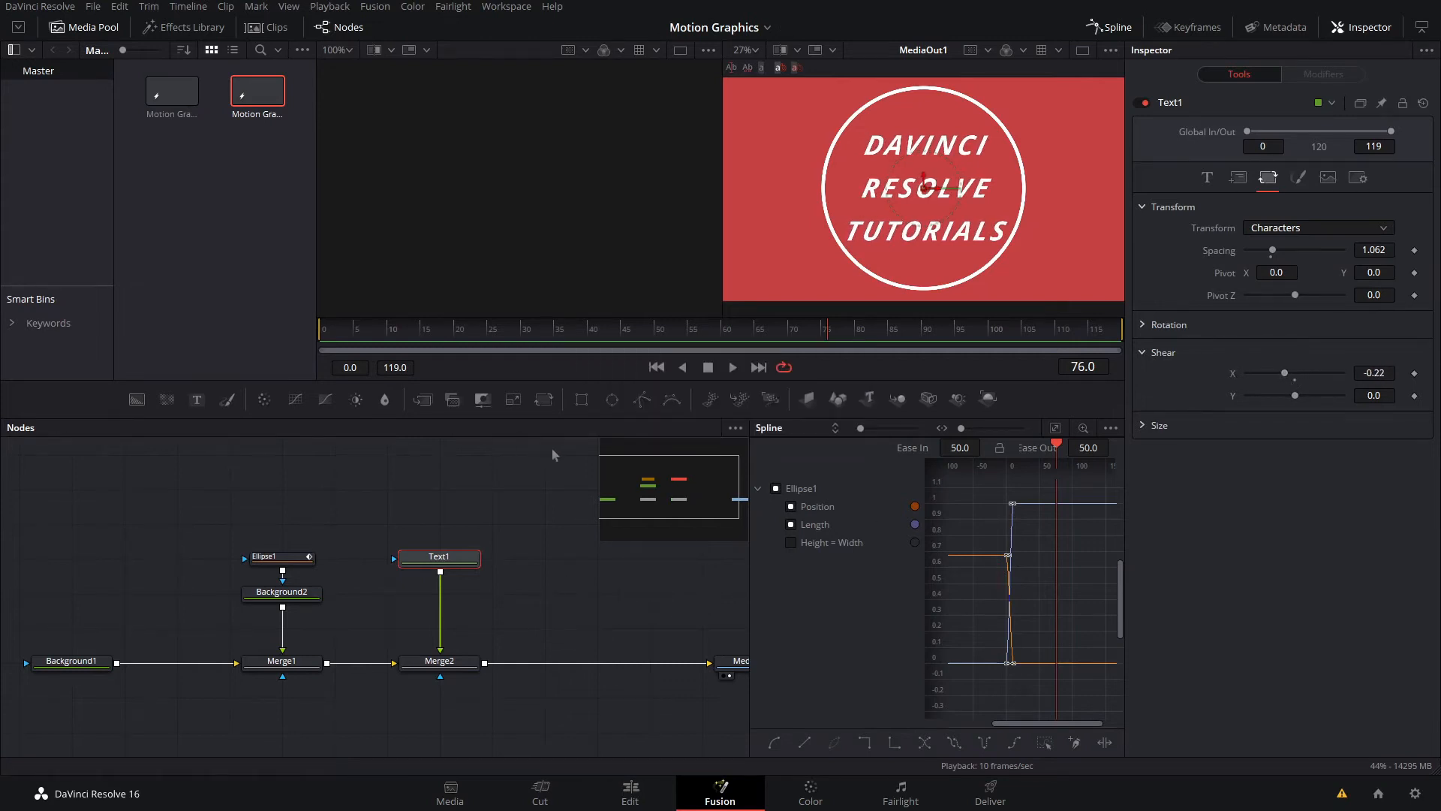
# Show the Text1 Follower modifier's Shading settings
pyautogui.click(1207, 178)
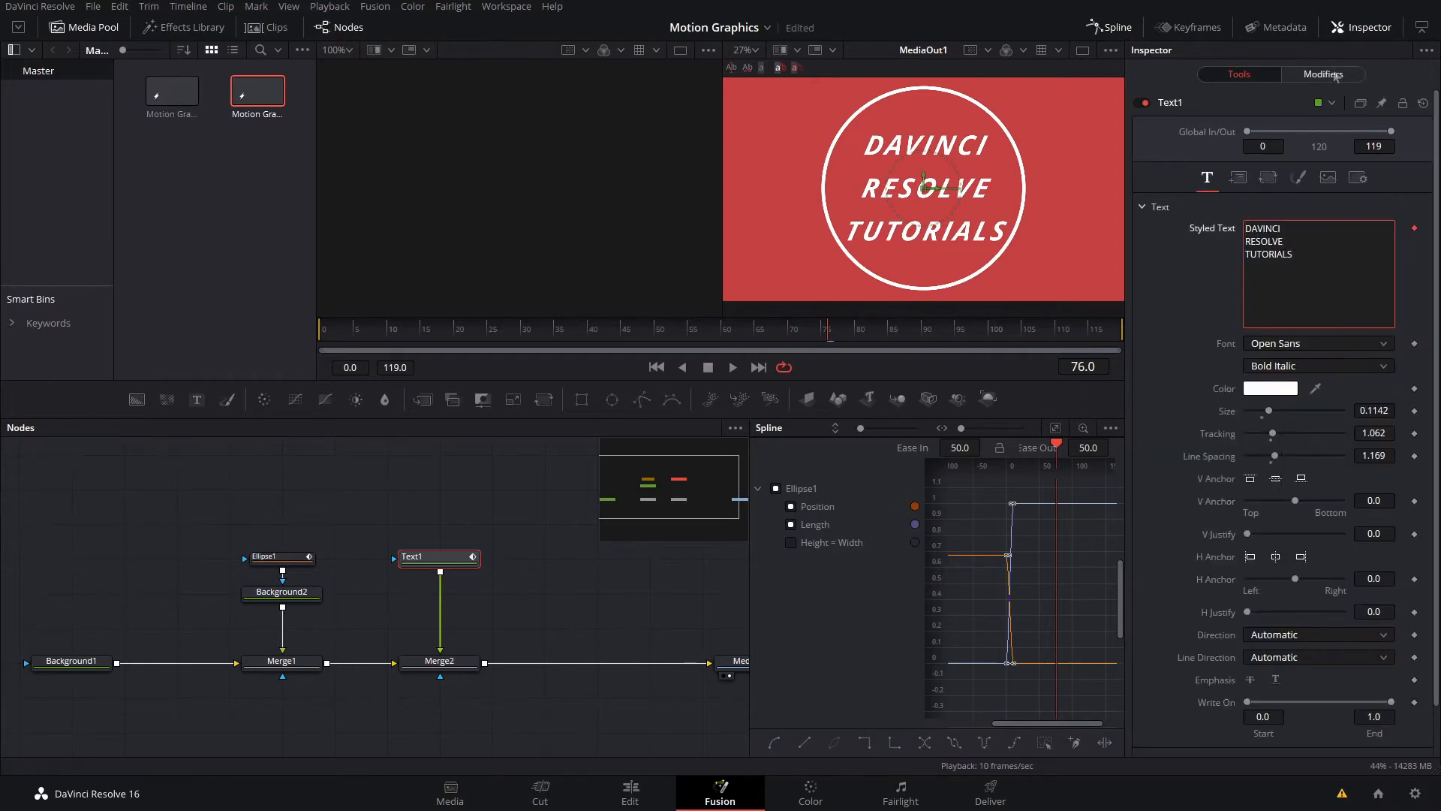
pyautogui.click(1322, 75)
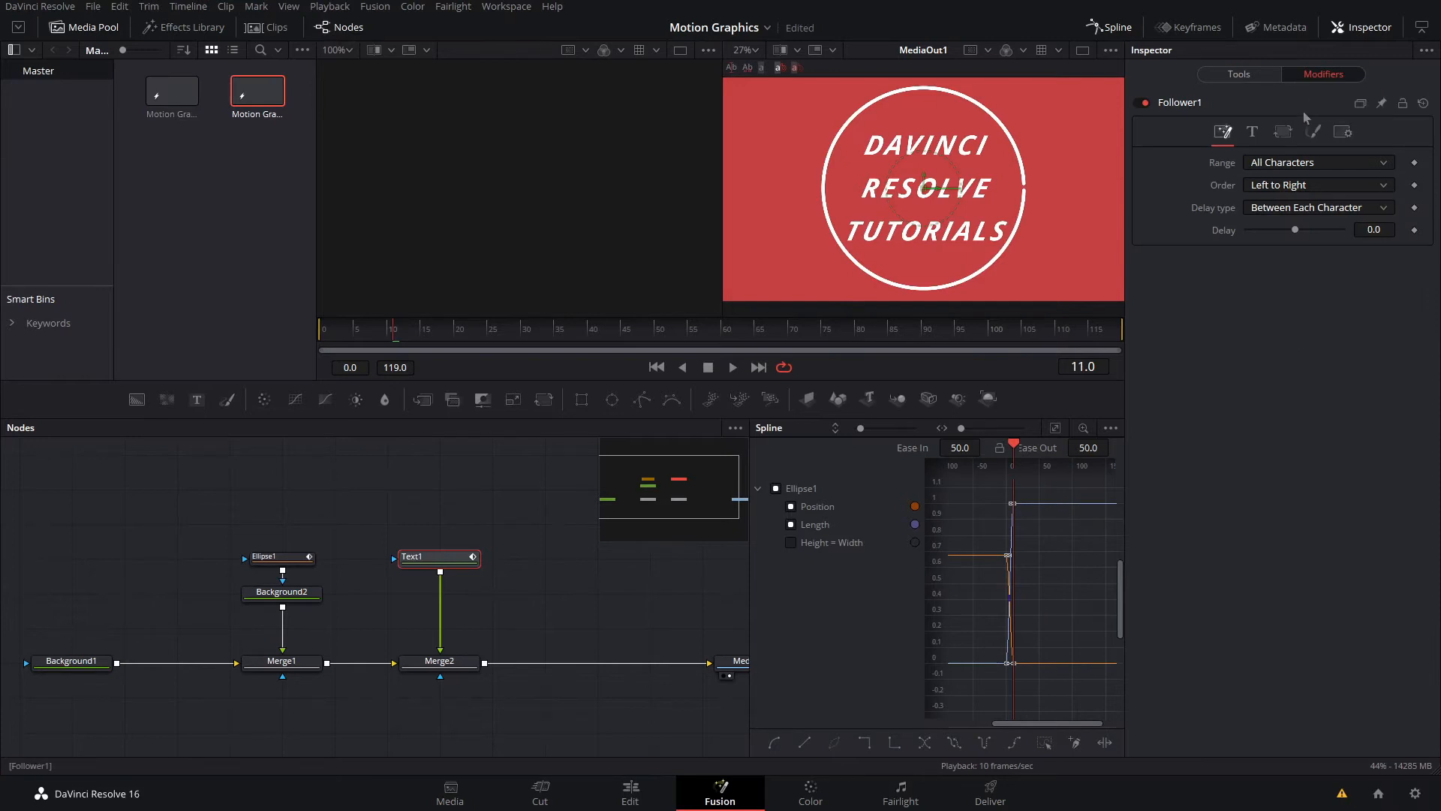
pyautogui.click(1313, 131)
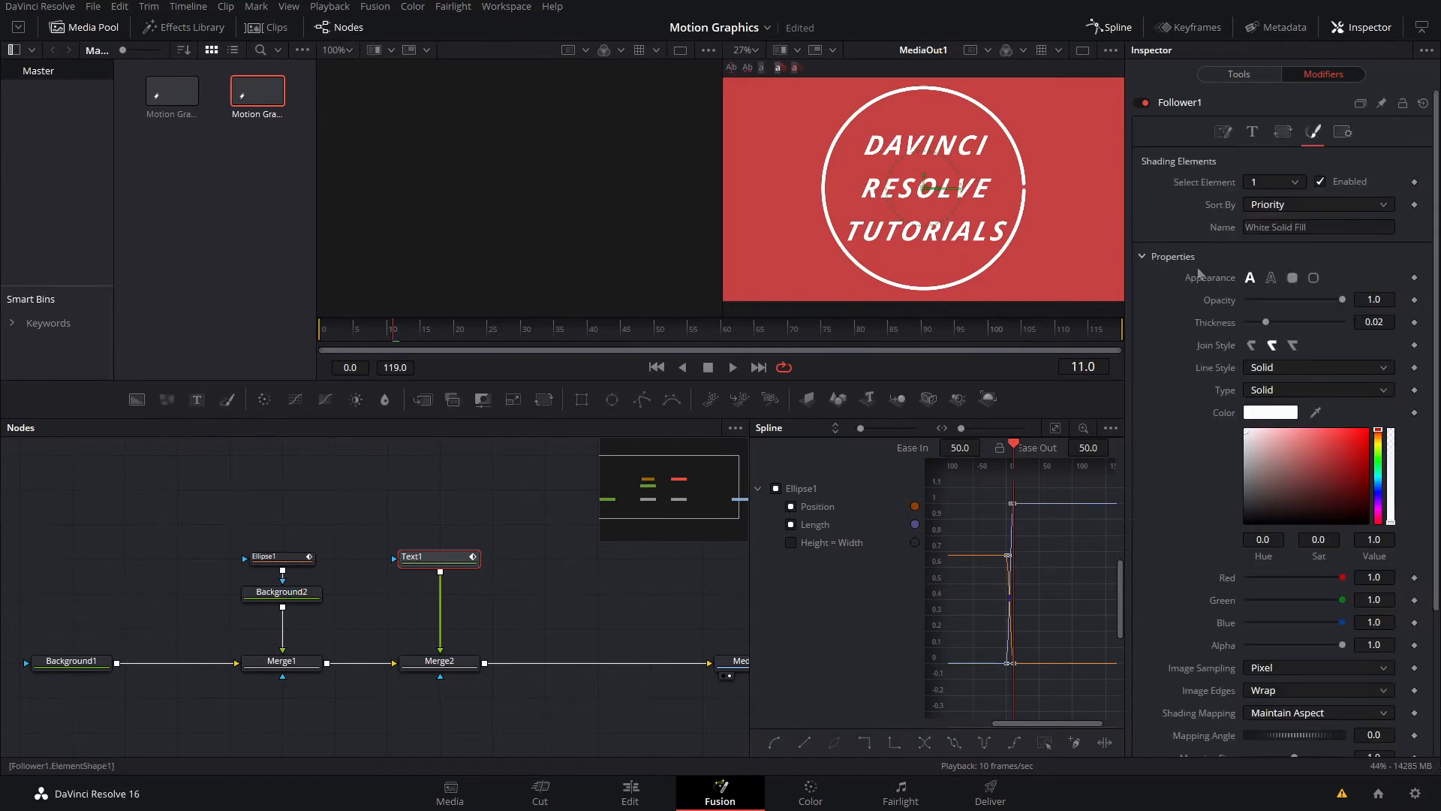
pyautogui.scroll(-3)
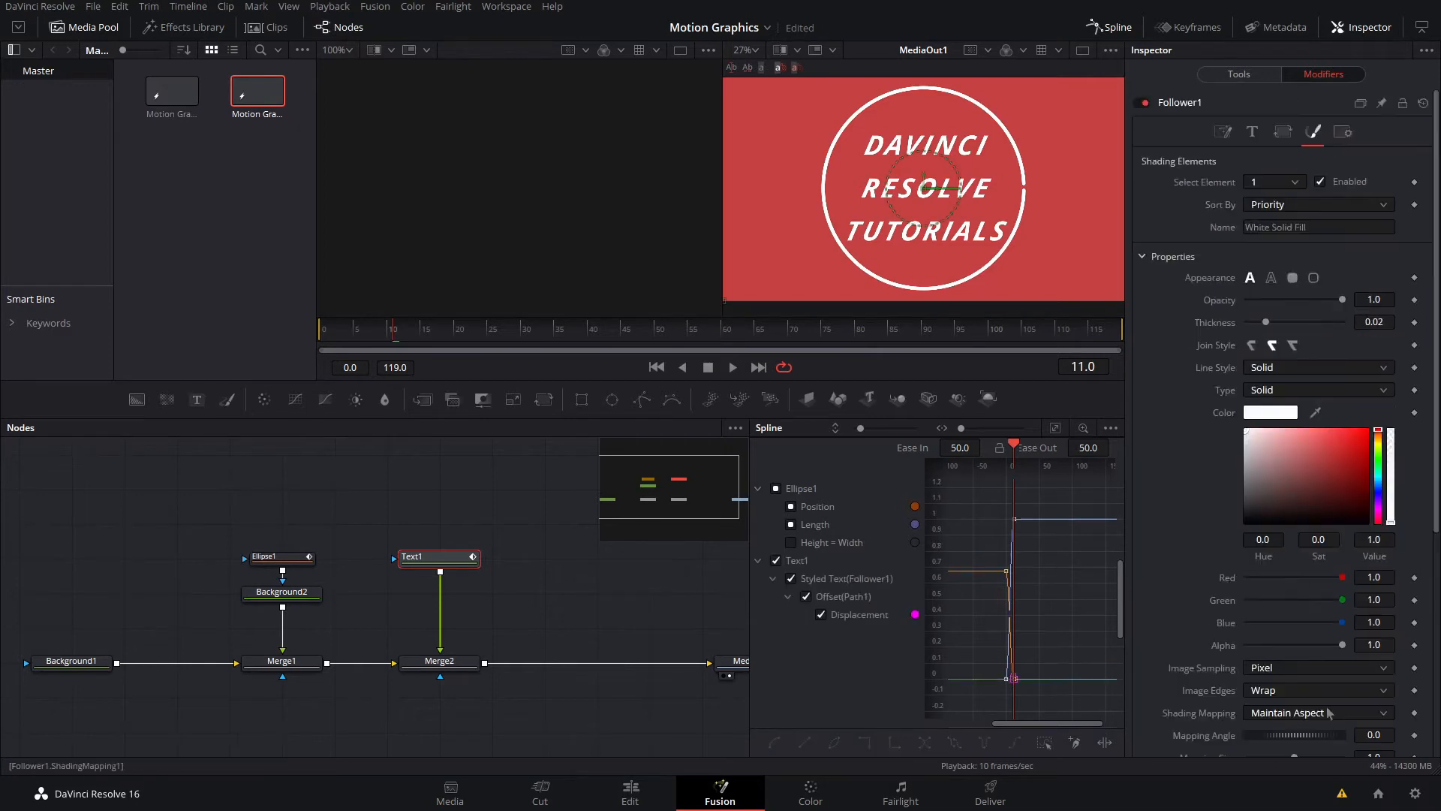
pyautogui.scroll(-3)
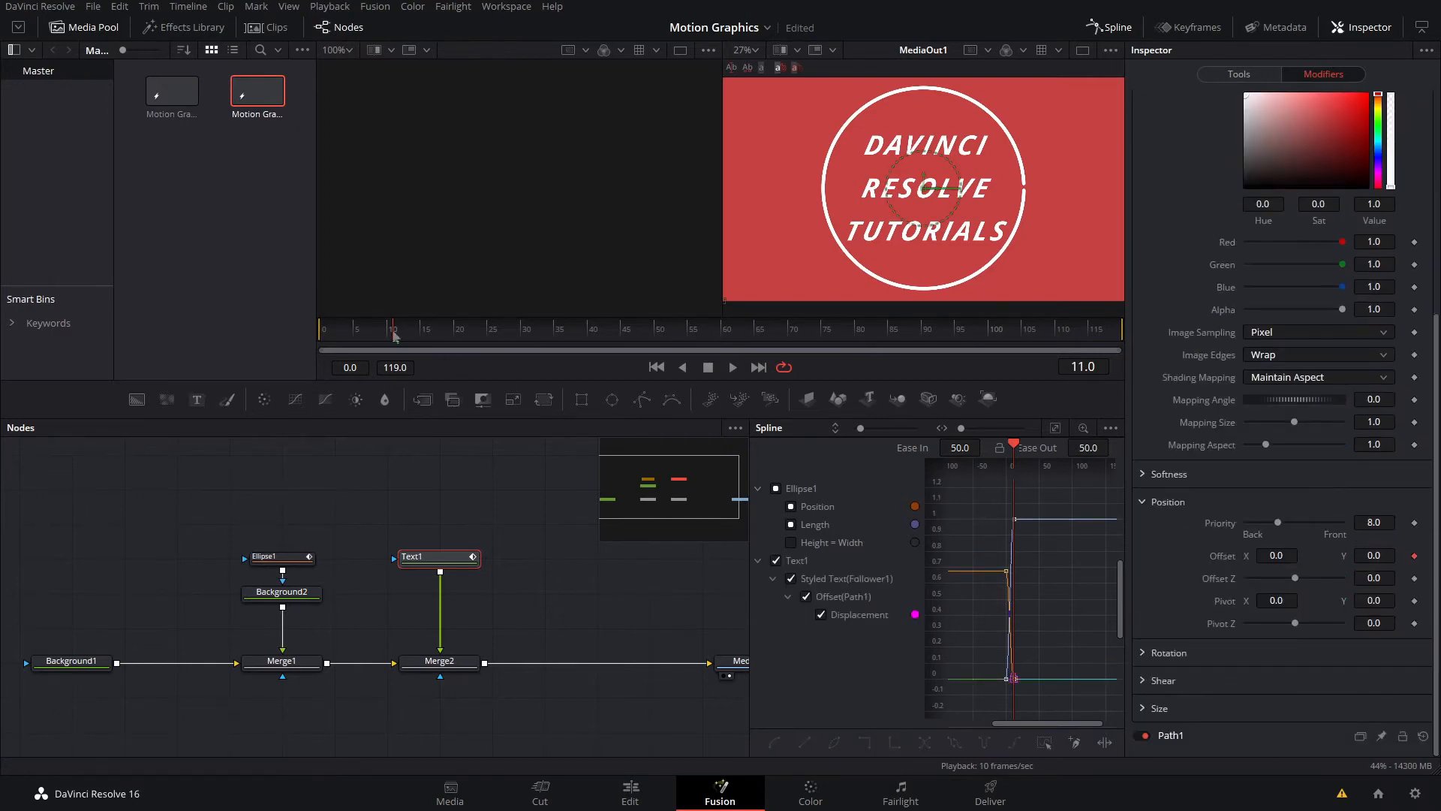
# Keyframe the Path Offset and set Offset X to -3.831 at frame 11
pyautogui.click(426, 328)
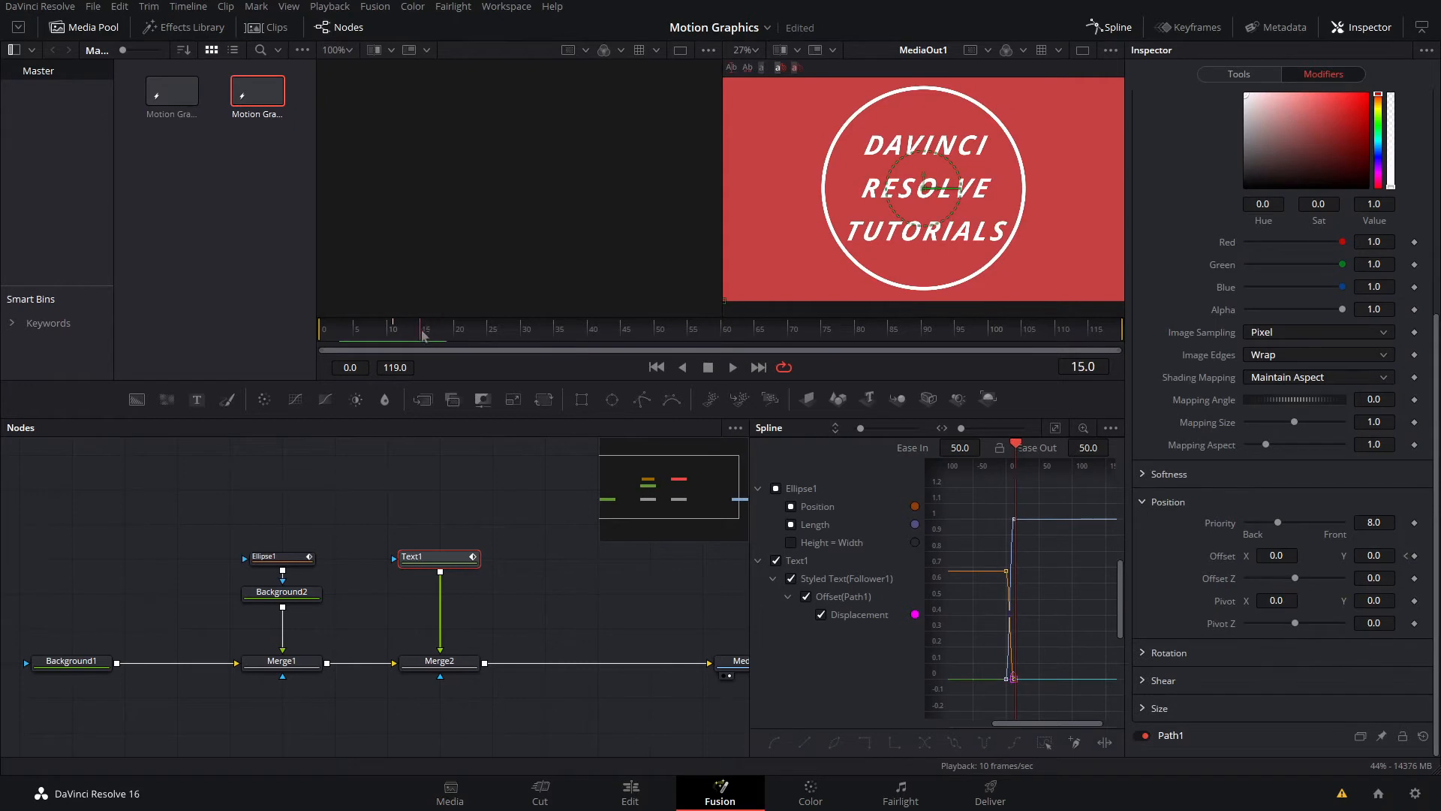
pyautogui.click(423, 328)
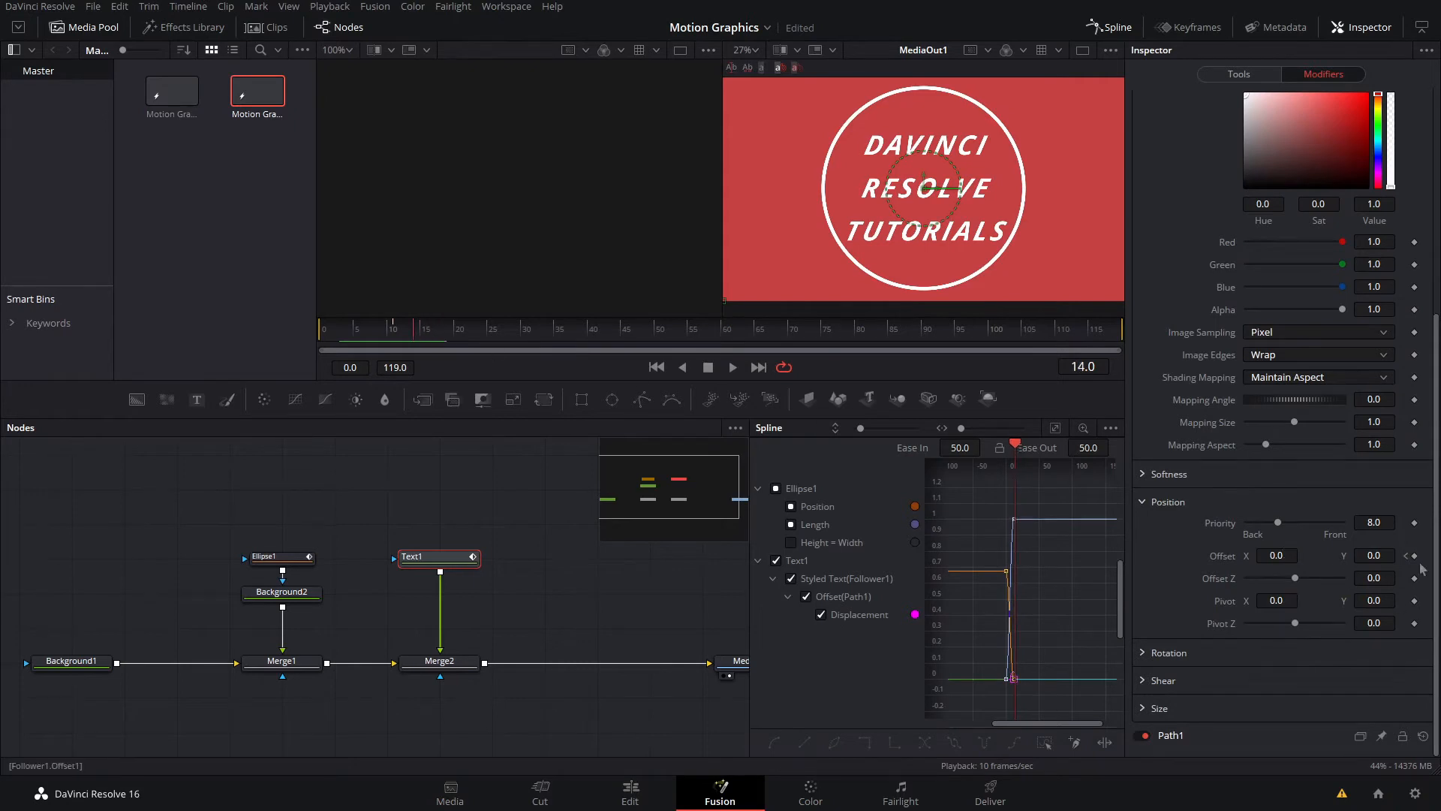
pyautogui.click(1276, 556)
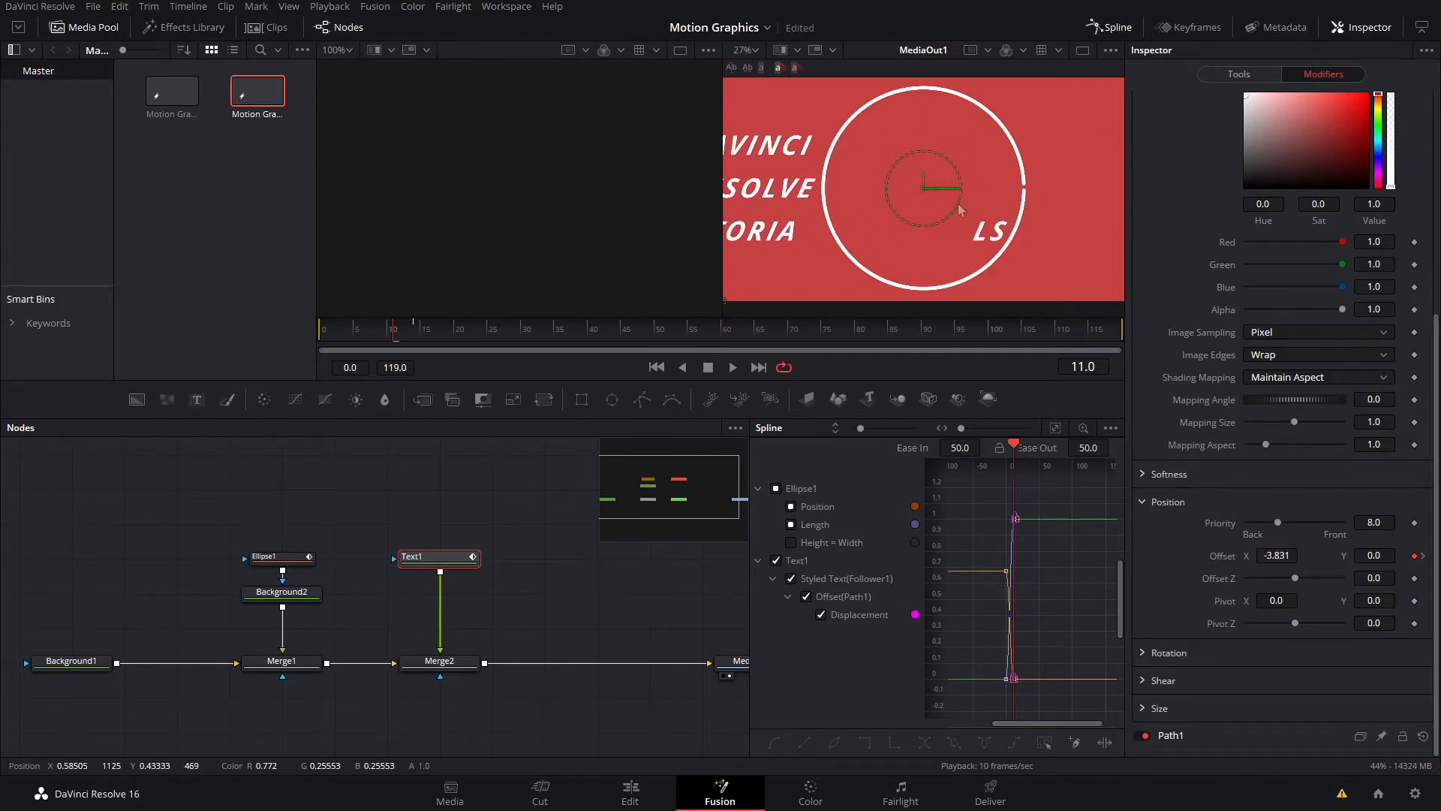
pyautogui.moveTo(959, 209)
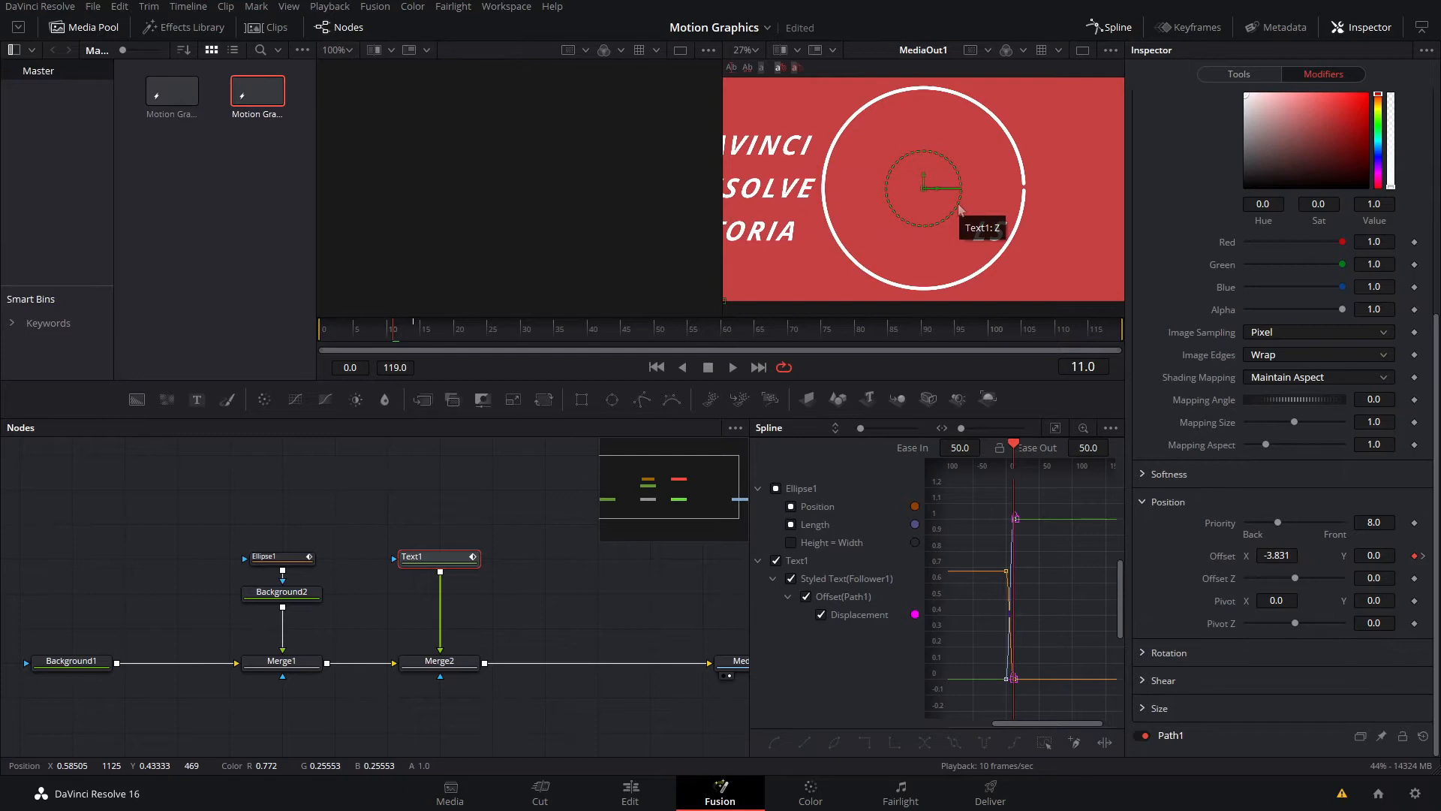
pyautogui.moveTo(1048, 287)
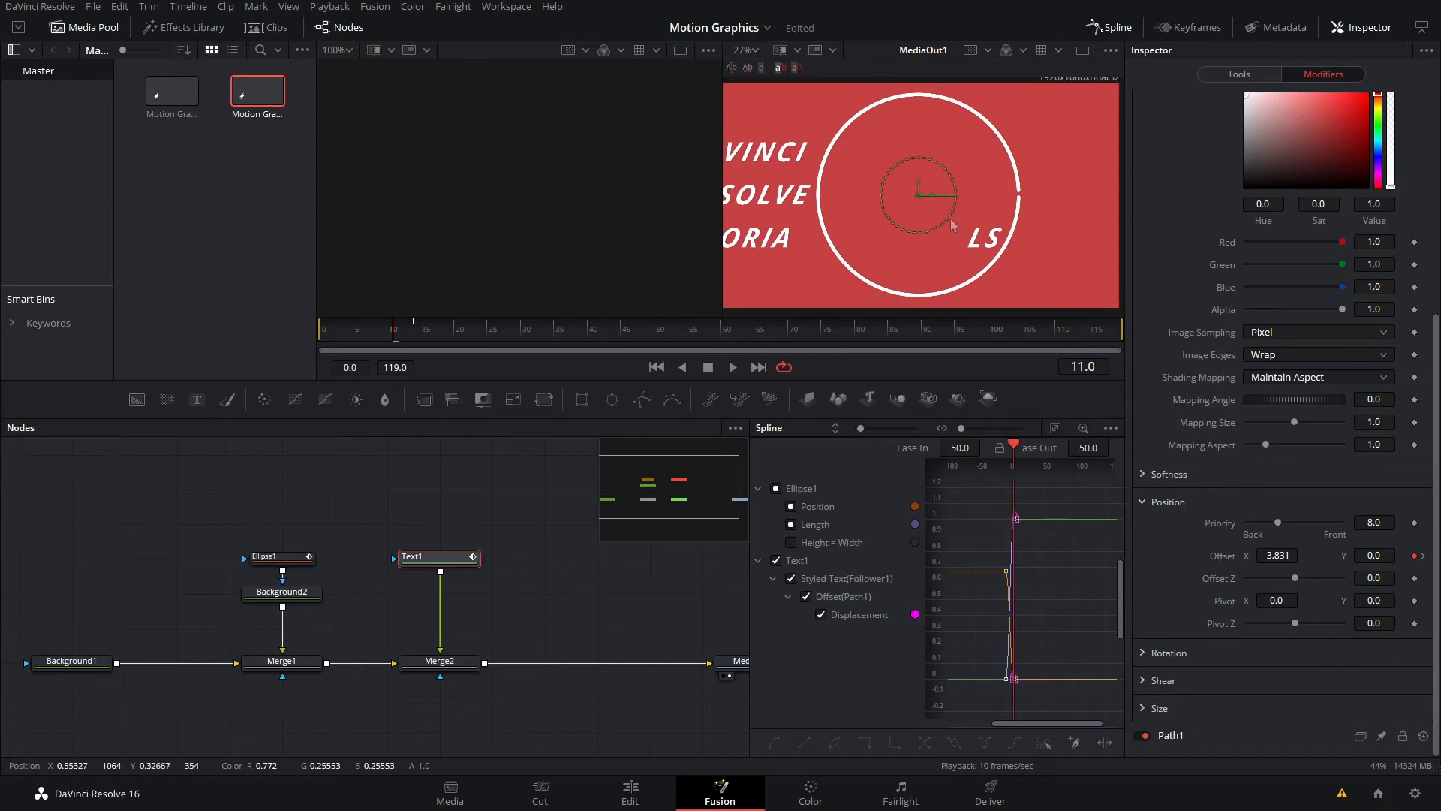
# Switch to the Text1 Tools tab, then back to the Follower1 modifier settings
pyautogui.click(1238, 74)
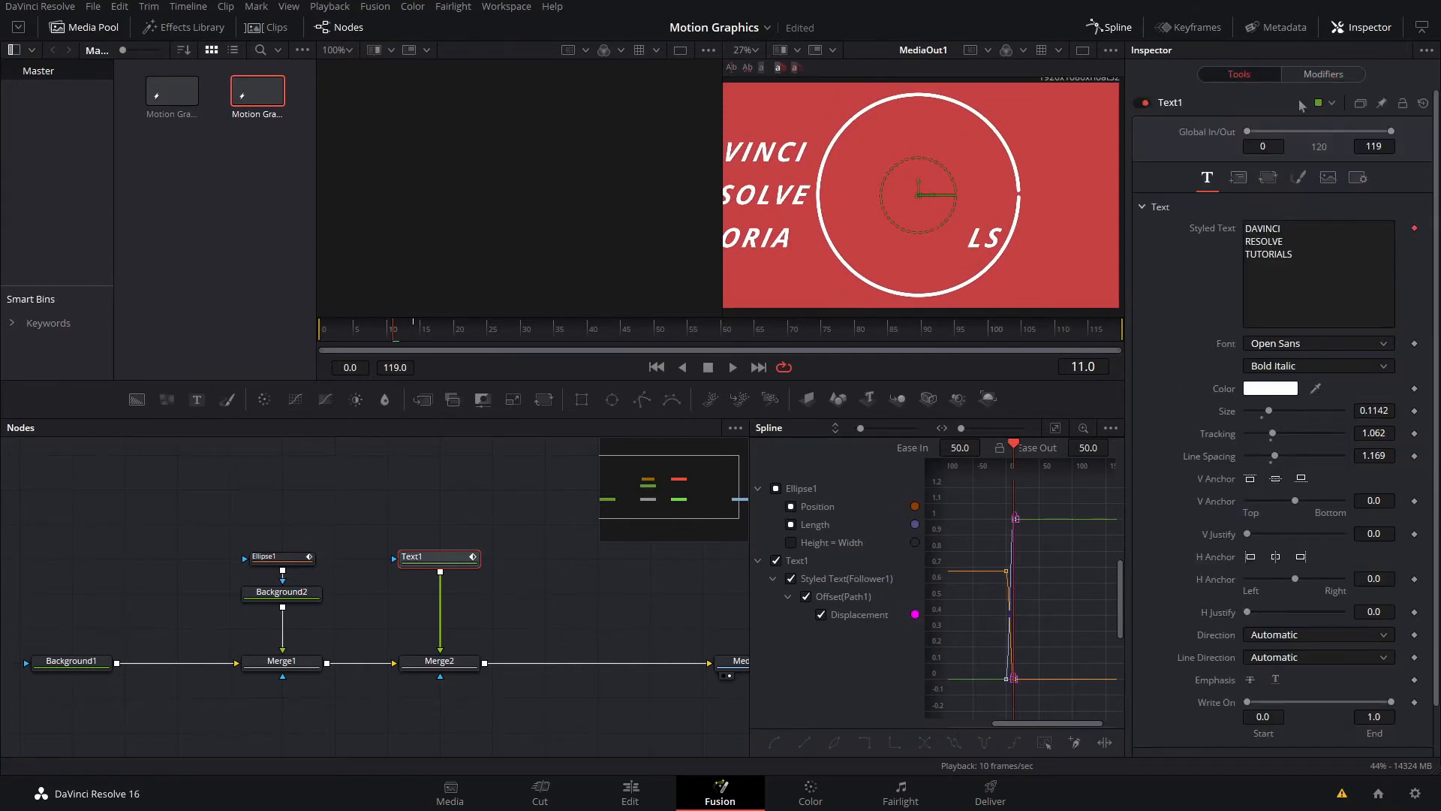
pyautogui.click(1319, 266)
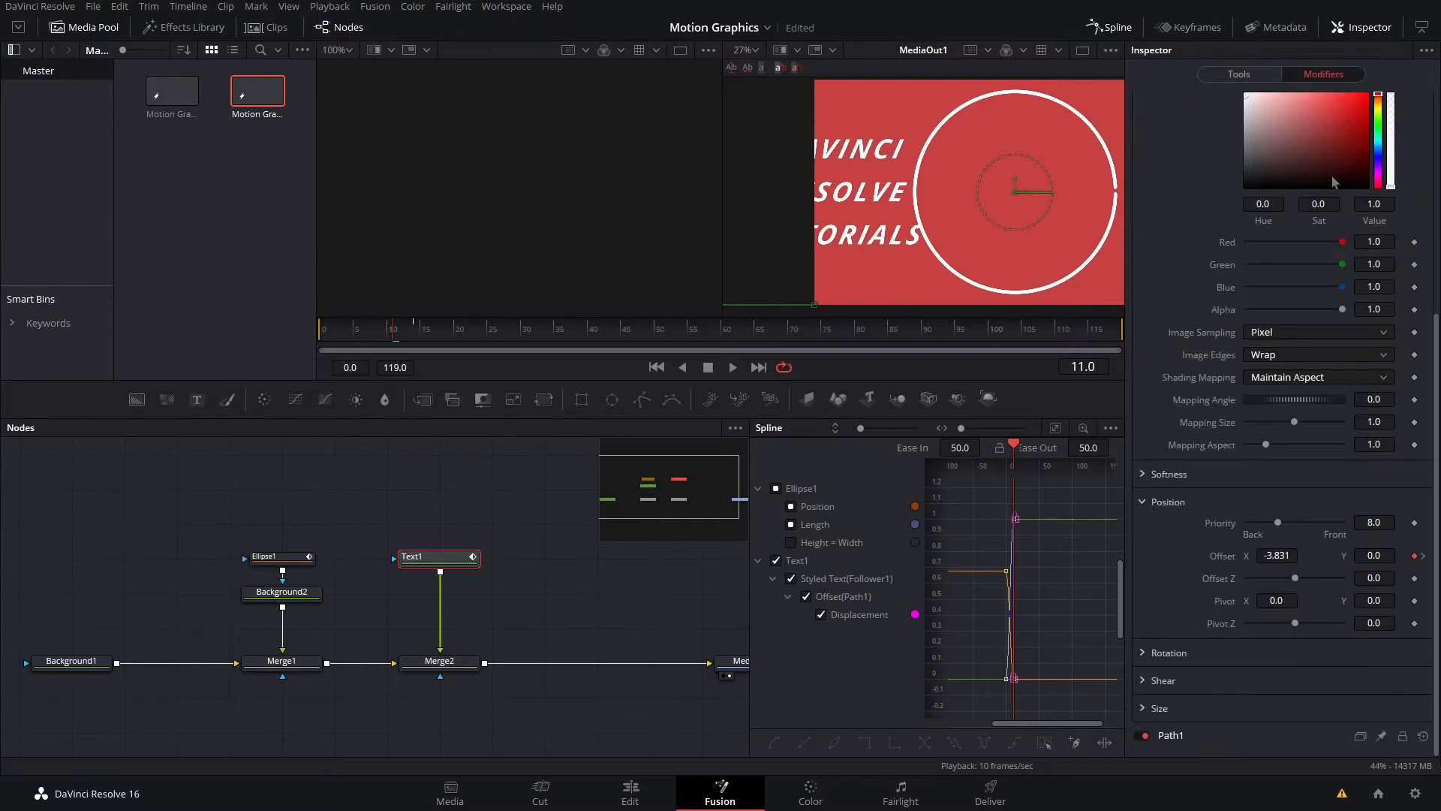
pyautogui.moveTo(442, 420)
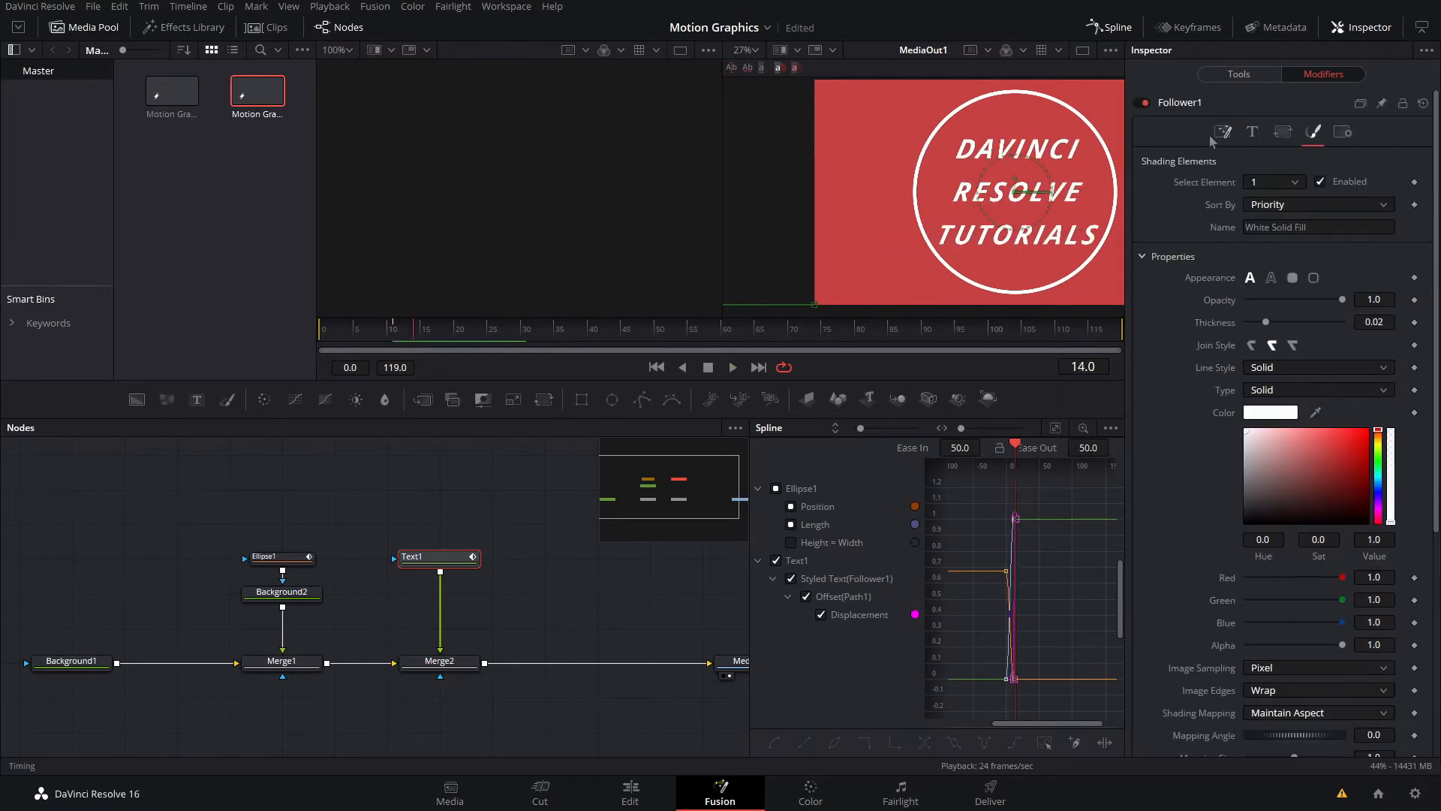
# Set Follower1's letter animation Order to Right to Left in its Timing options
pyautogui.click(1223, 131)
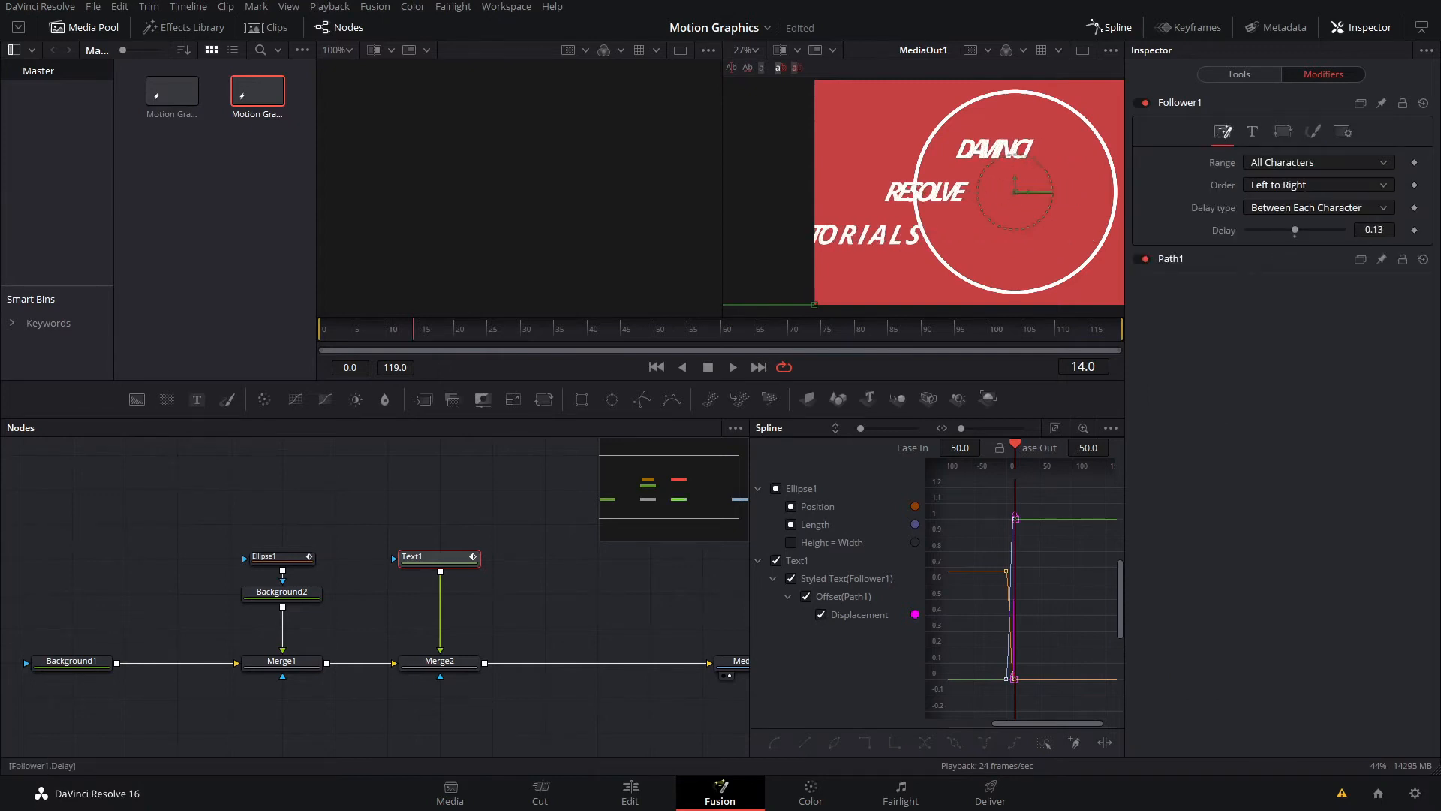
pyautogui.click(1318, 184)
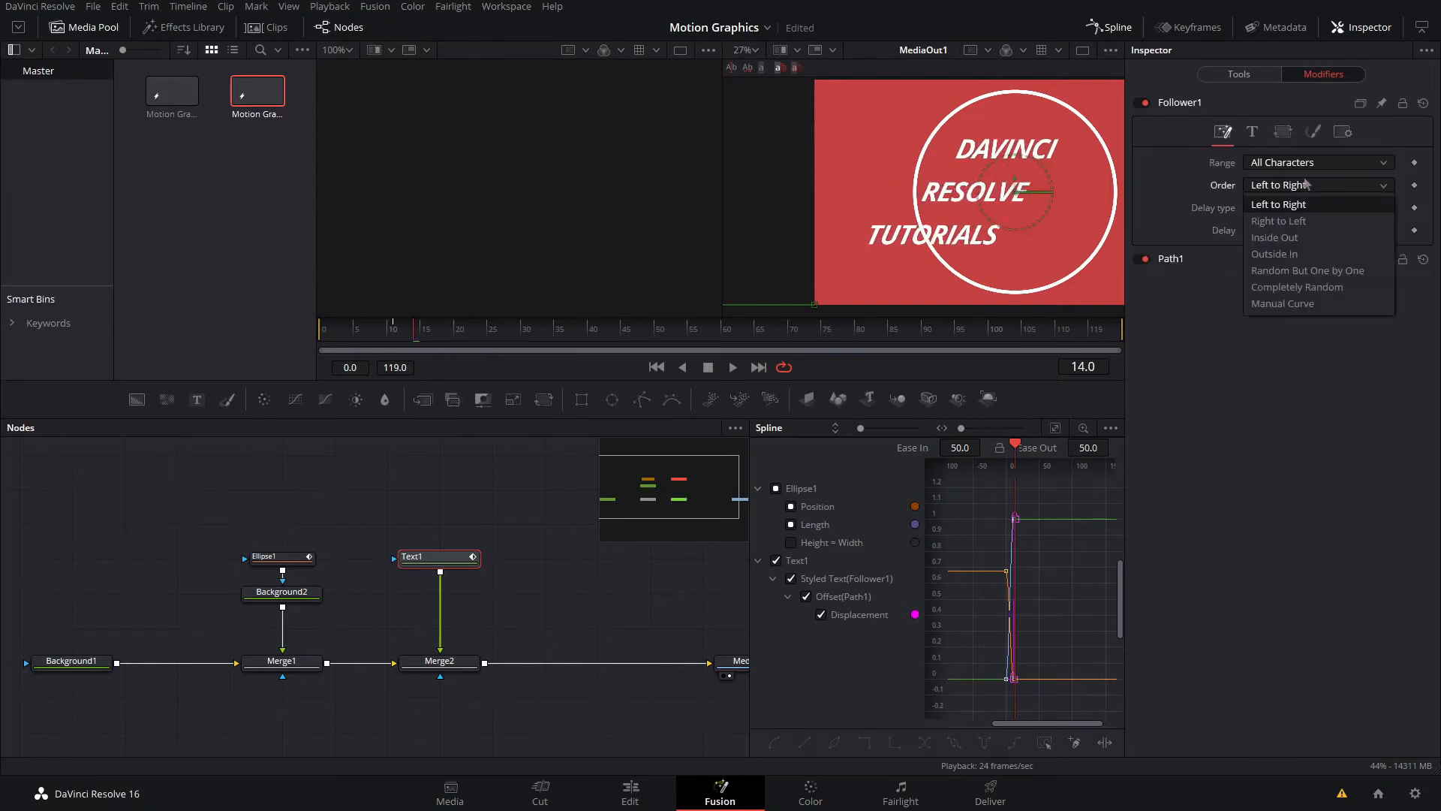
pyautogui.moveTo(1279, 221)
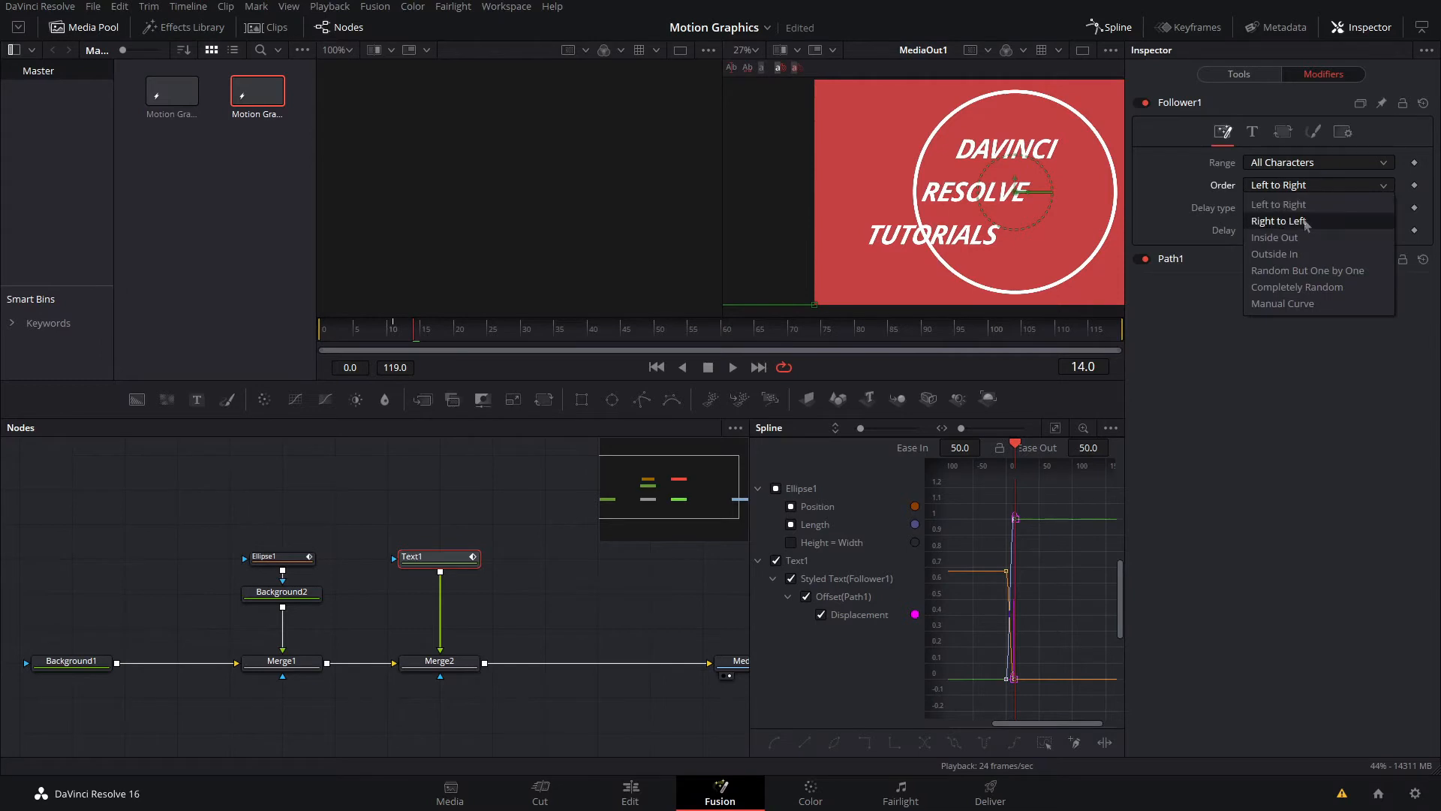
pyautogui.click(1278, 221)
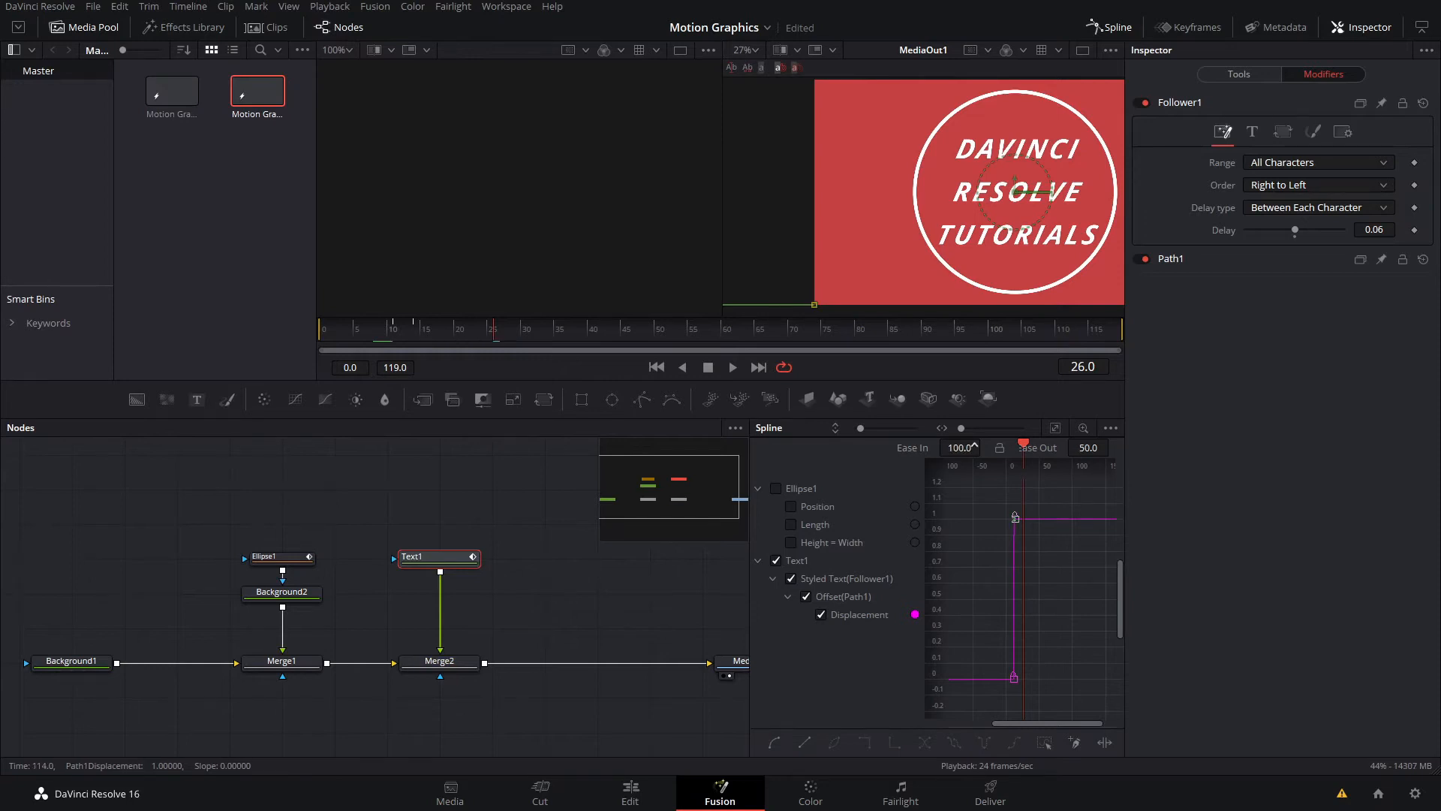
# Play the title animation, step back to frame 11, and select the ellipse node
pyautogui.click(393, 345)
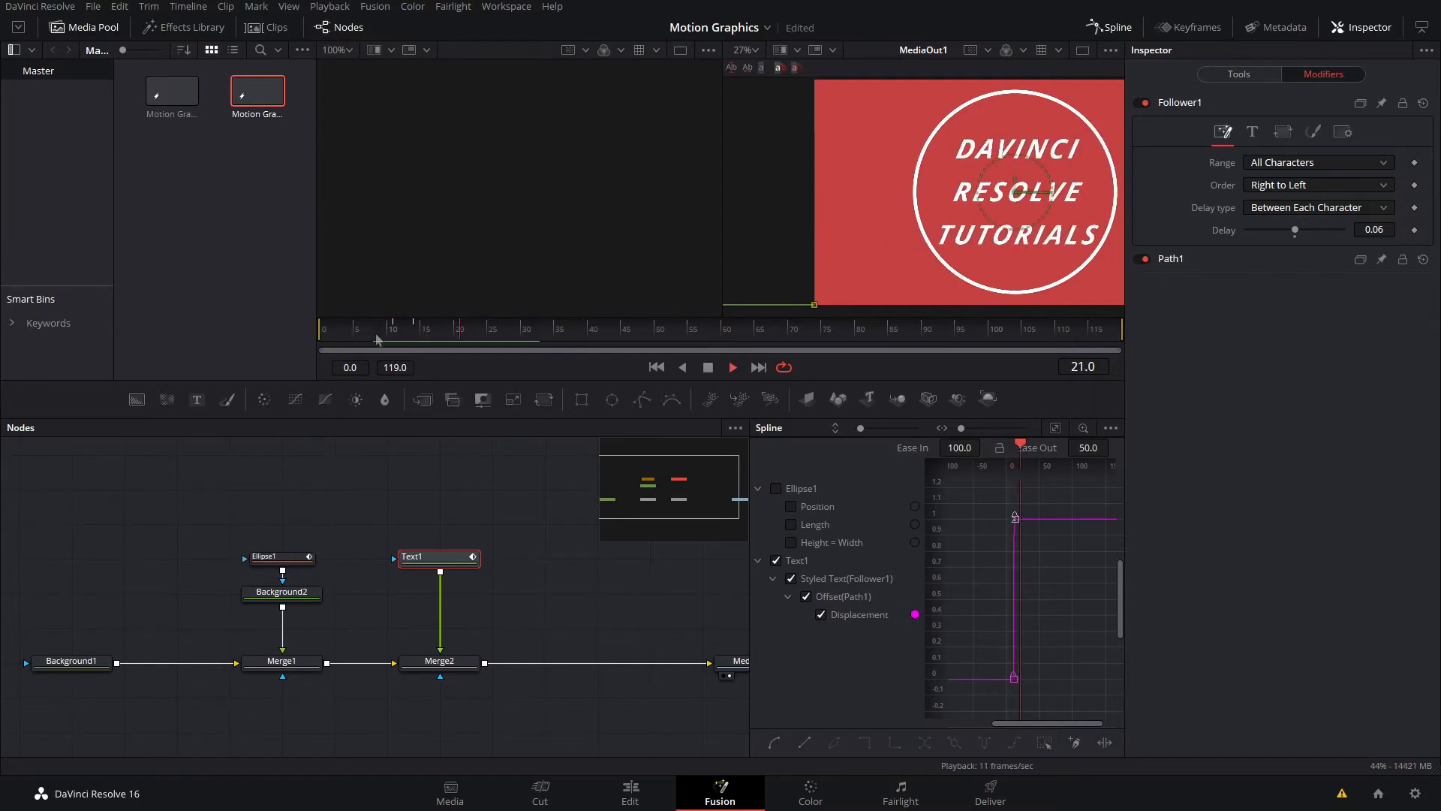
pyautogui.click(401, 334)
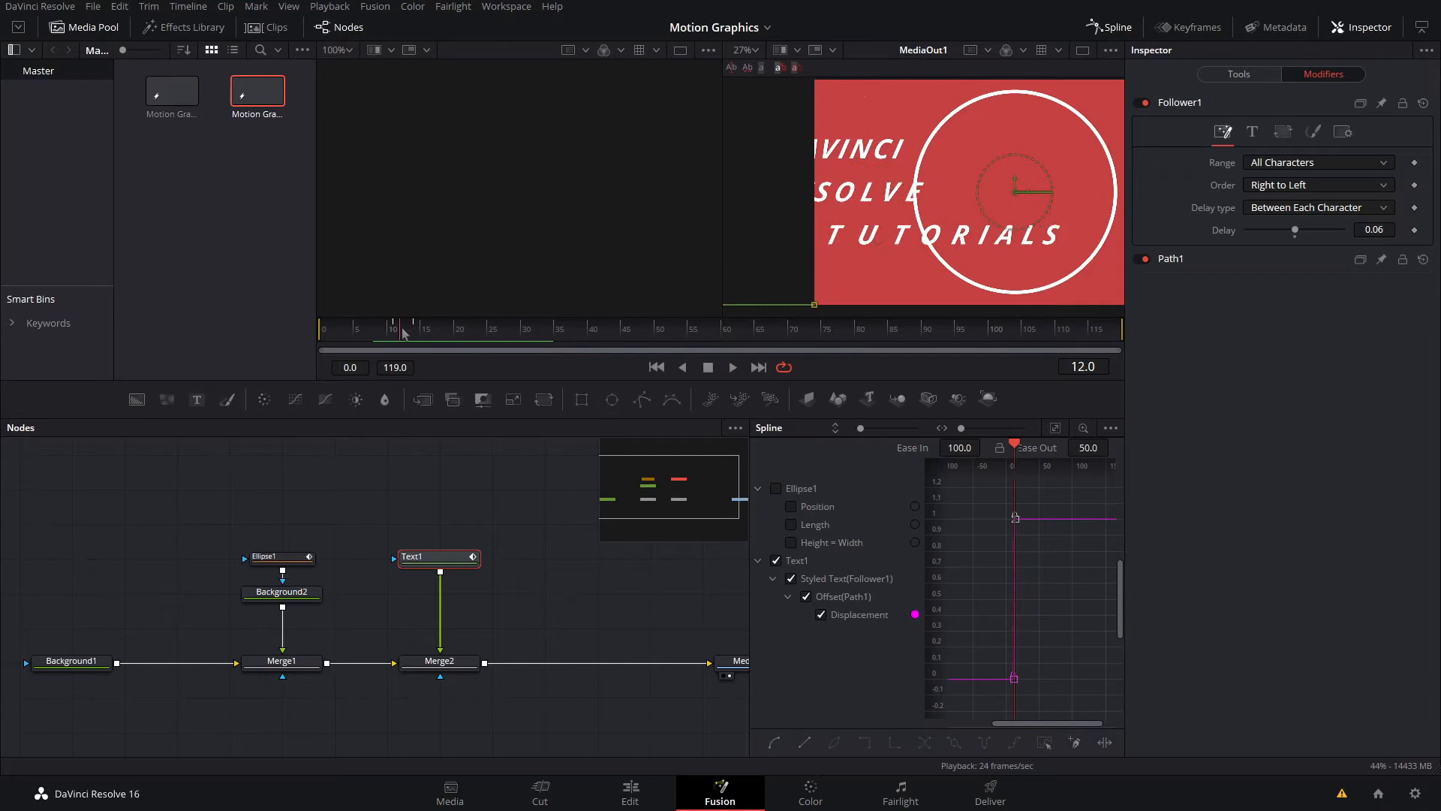
pyautogui.click(412, 328)
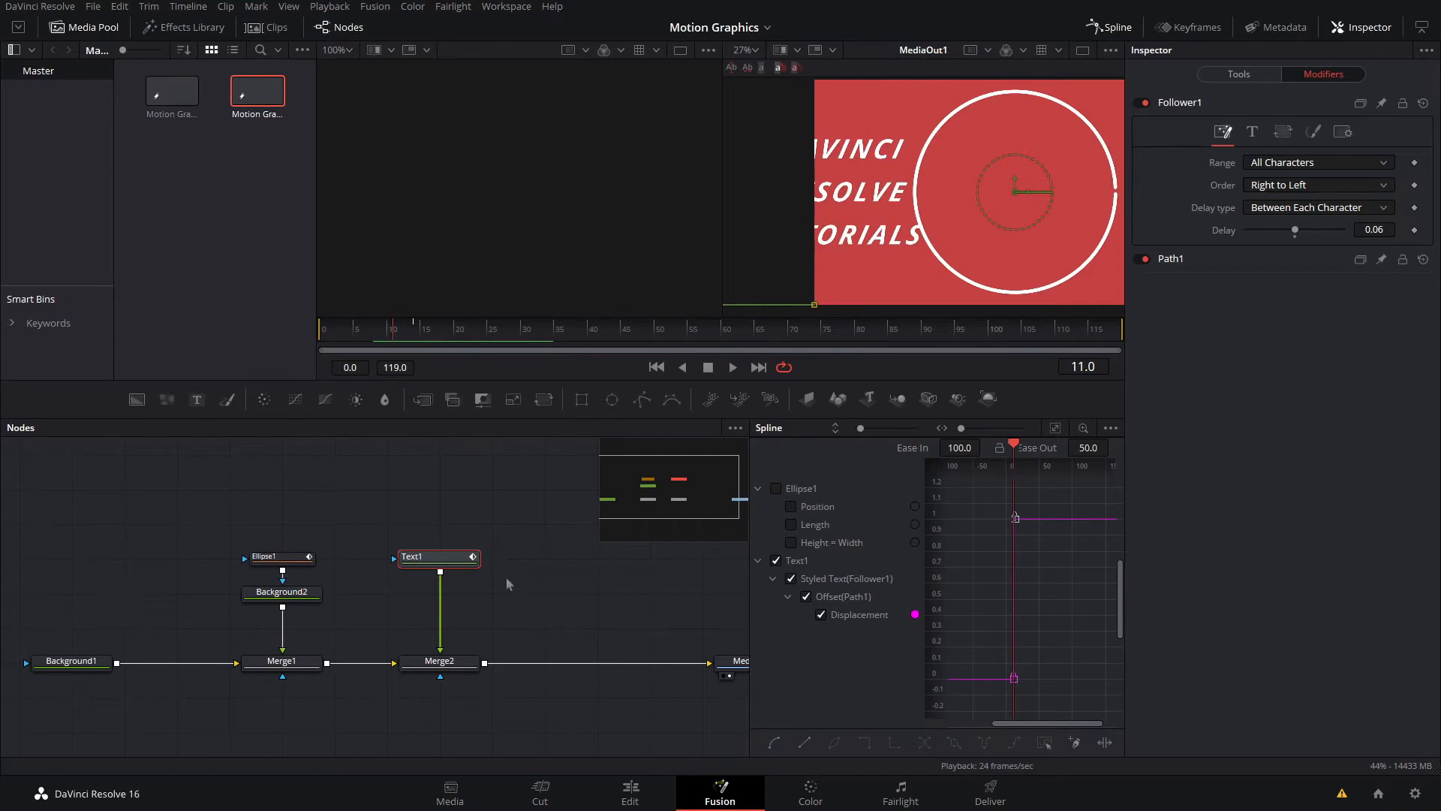
pyautogui.click(275, 557)
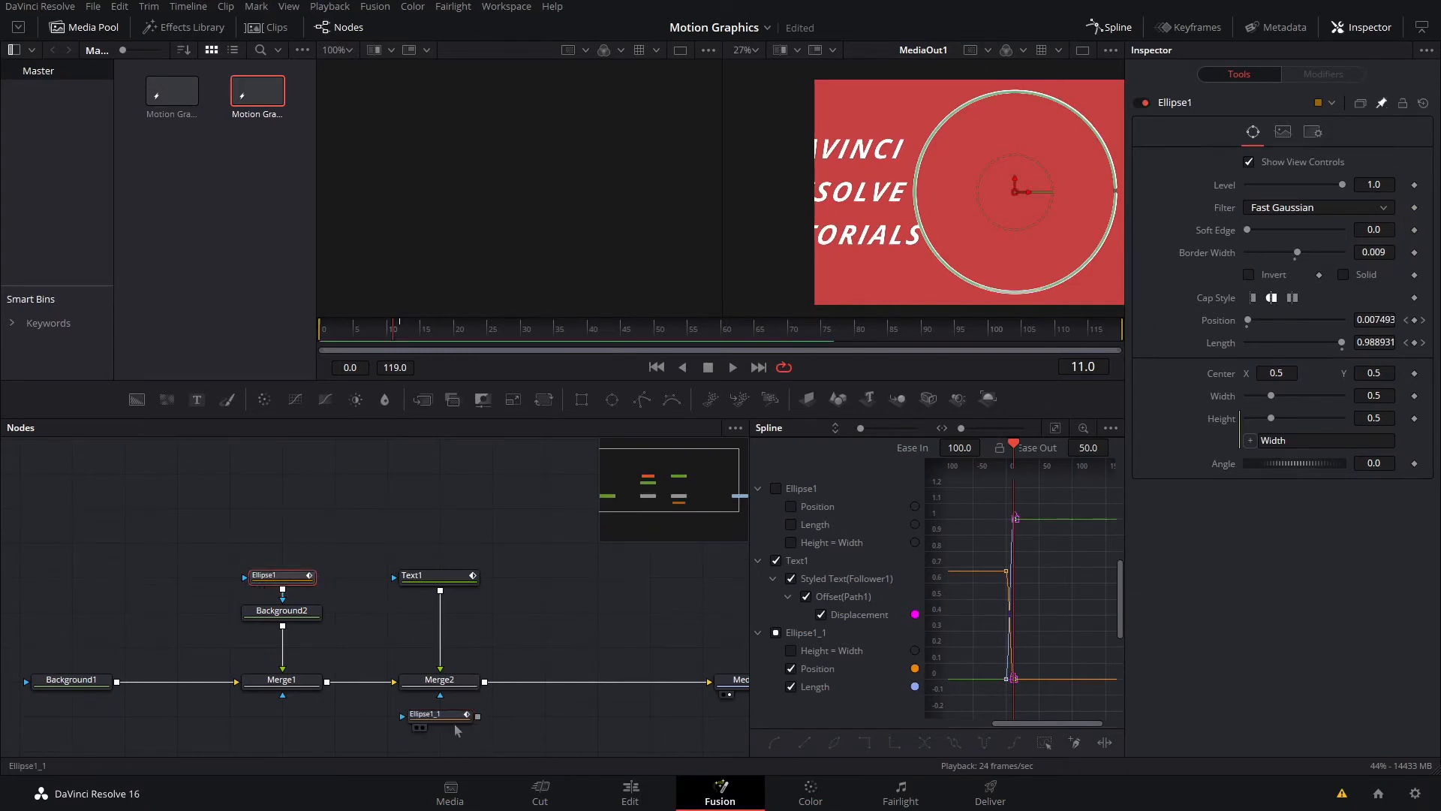
# Place the Ellipse1_1 copy below Merge2, link its Width to Ellipse1.Width, and wire it as Merge2's mask
pyautogui.click(439, 713)
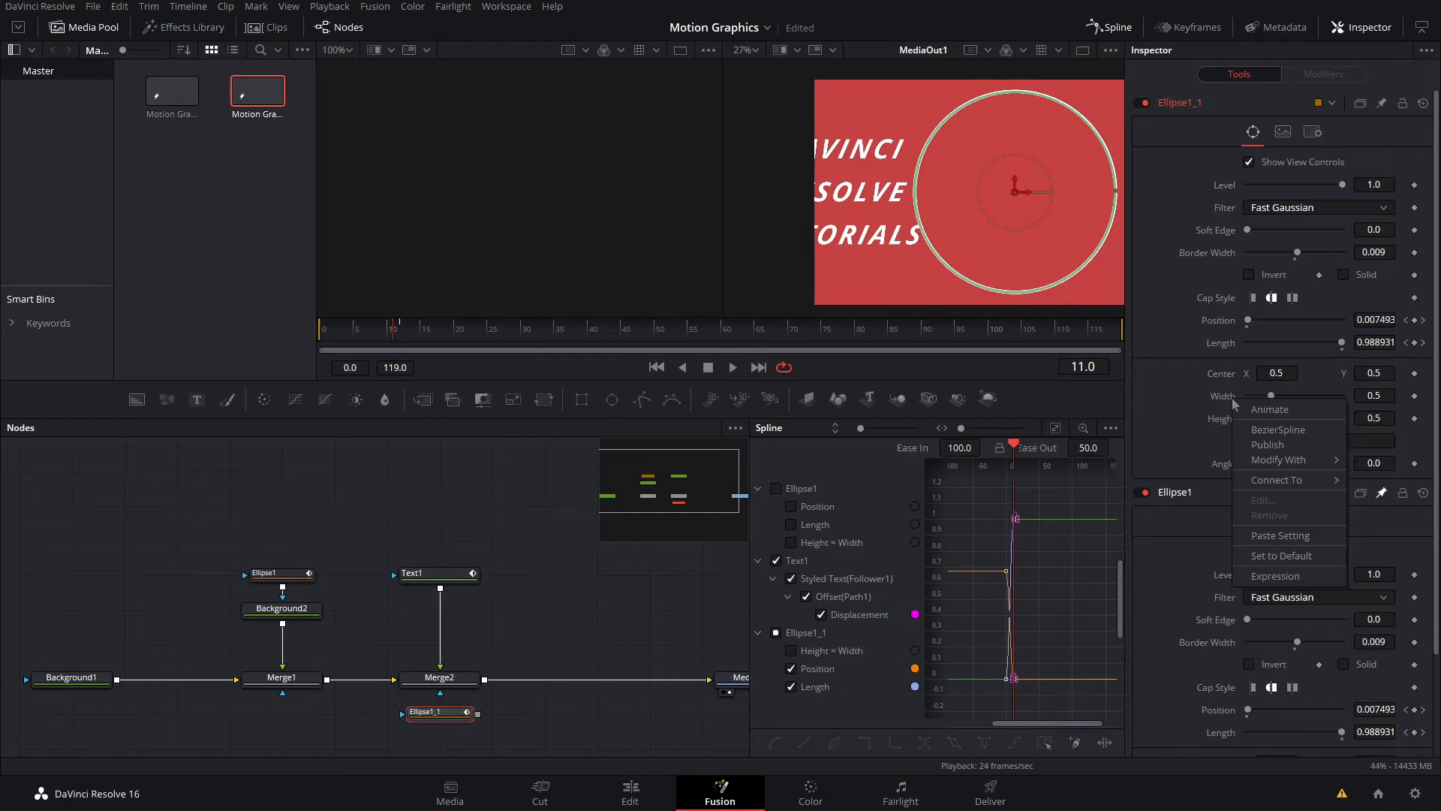
pyautogui.click(1276, 576)
pyautogui.write('Ellipse1.Width')
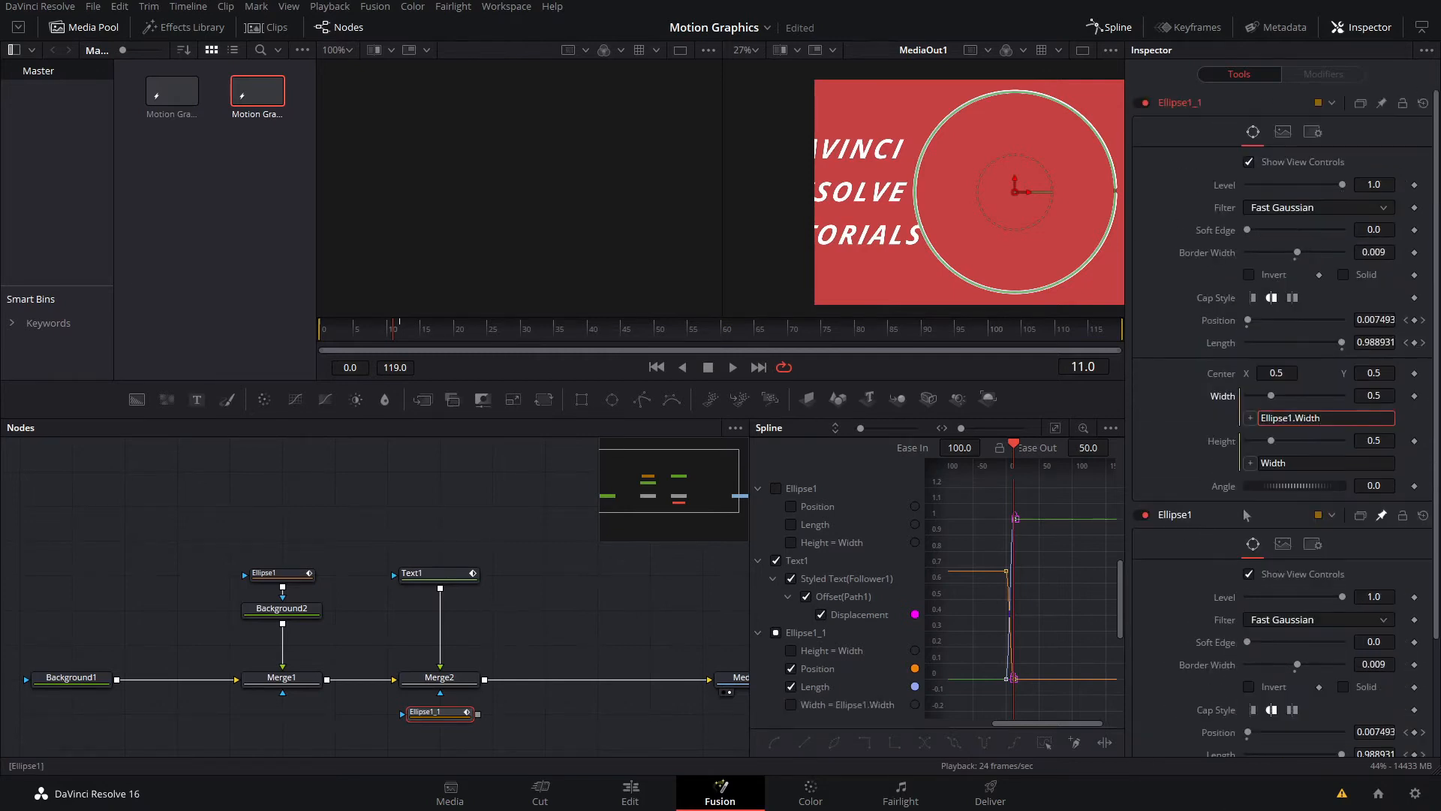
pyautogui.scroll(-3)
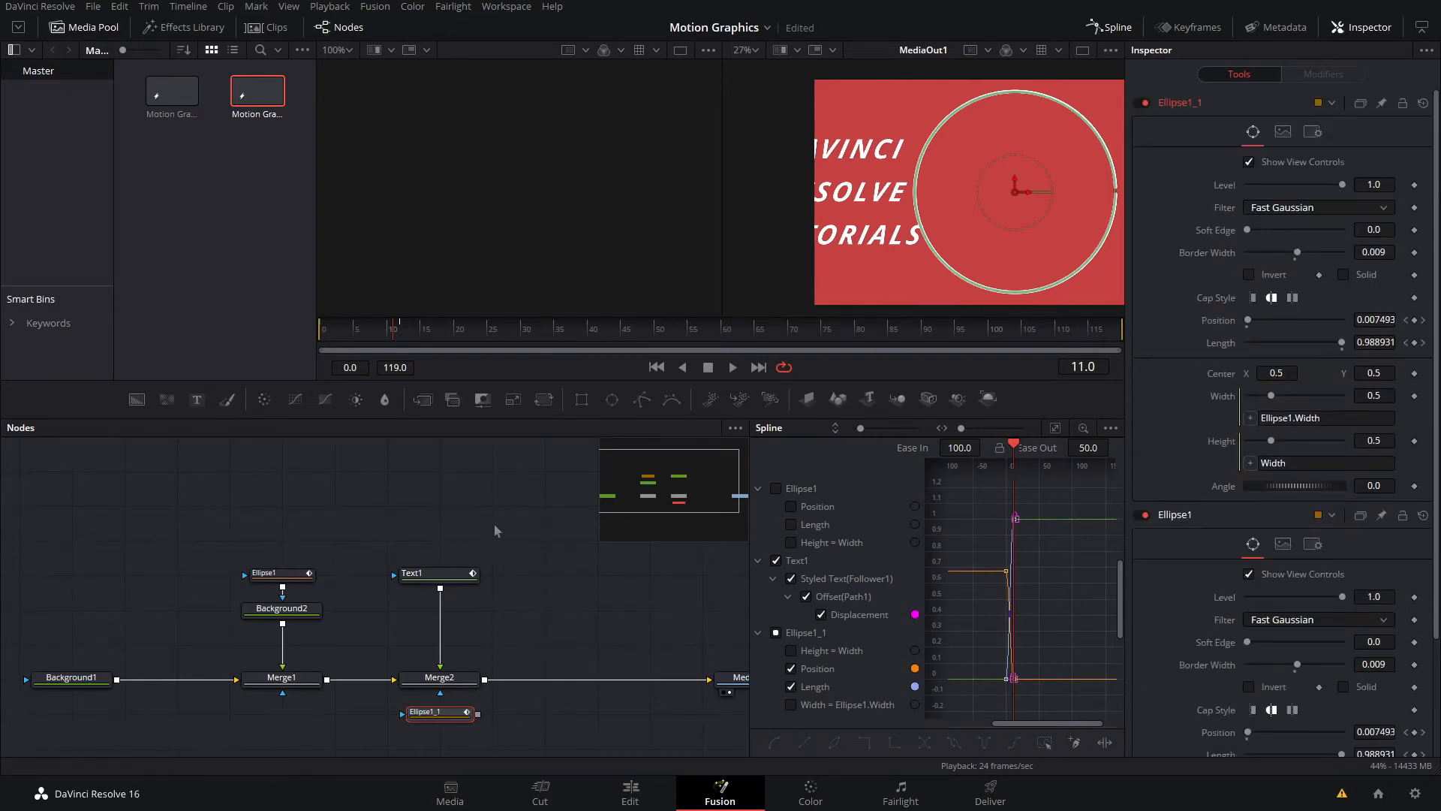
pyautogui.click(438, 573)
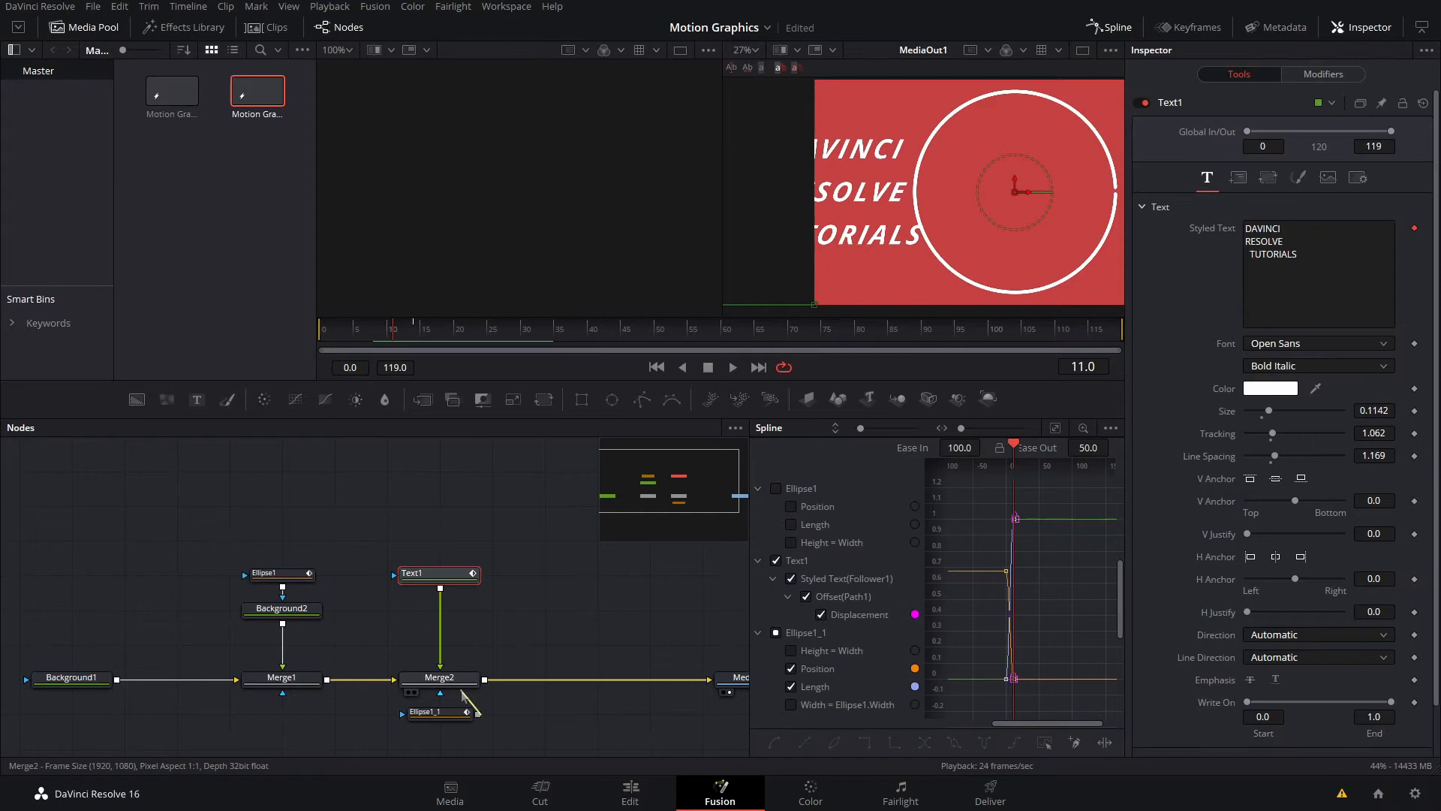
pyautogui.click(425, 712)
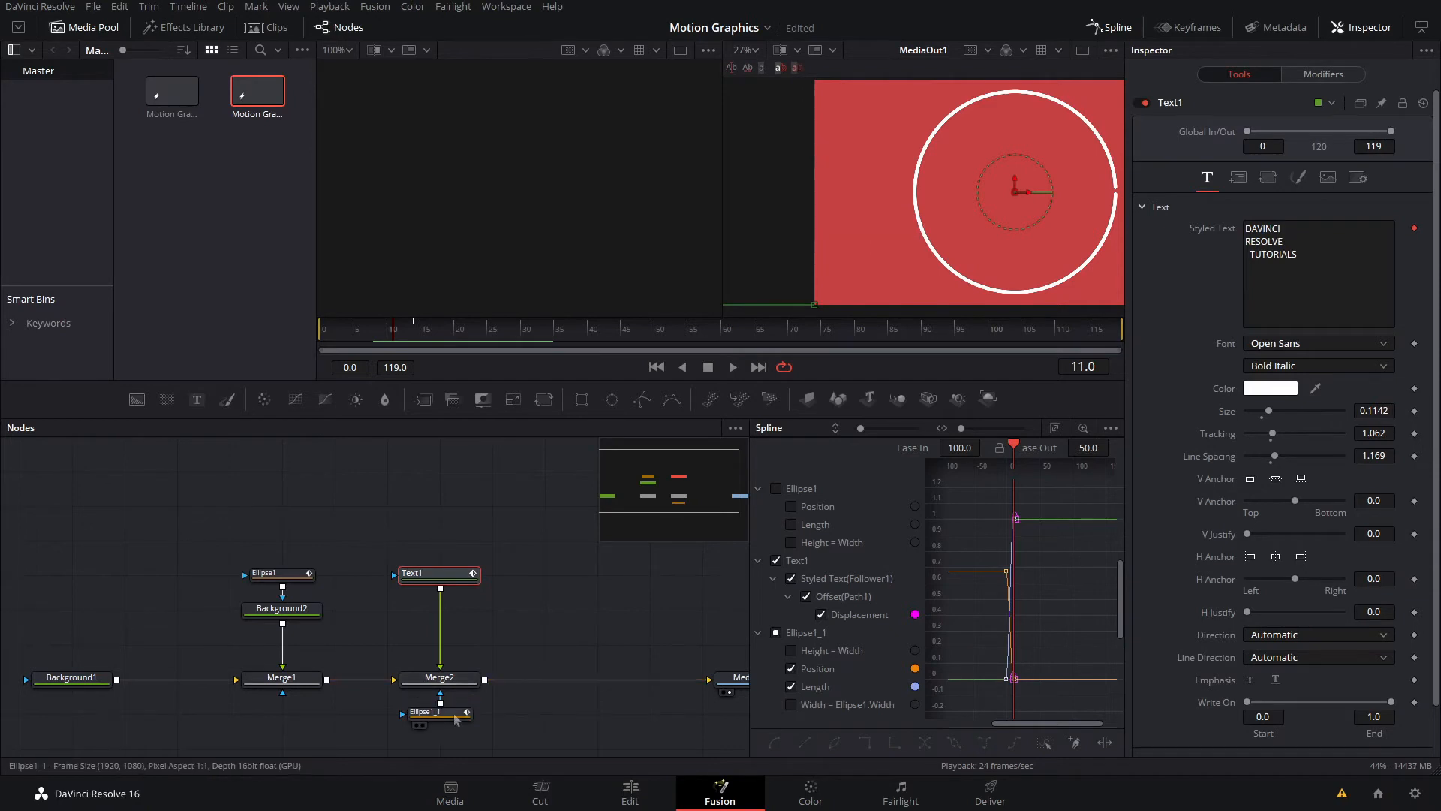
pyautogui.click(422, 713)
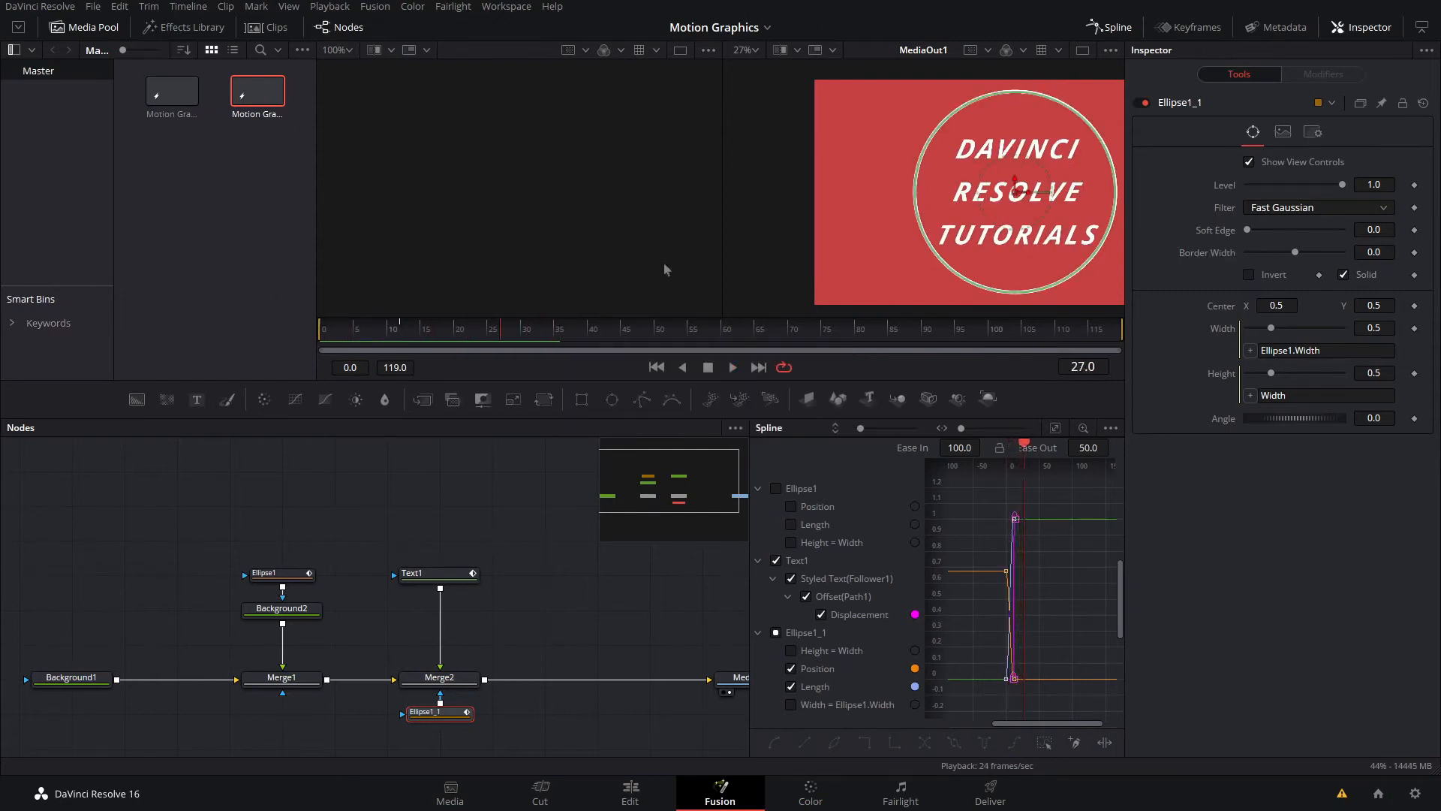
# Enable motion blur on Text1, scrub to check the blurred letters, and add Merge3 after Background1
pyautogui.click(438, 573)
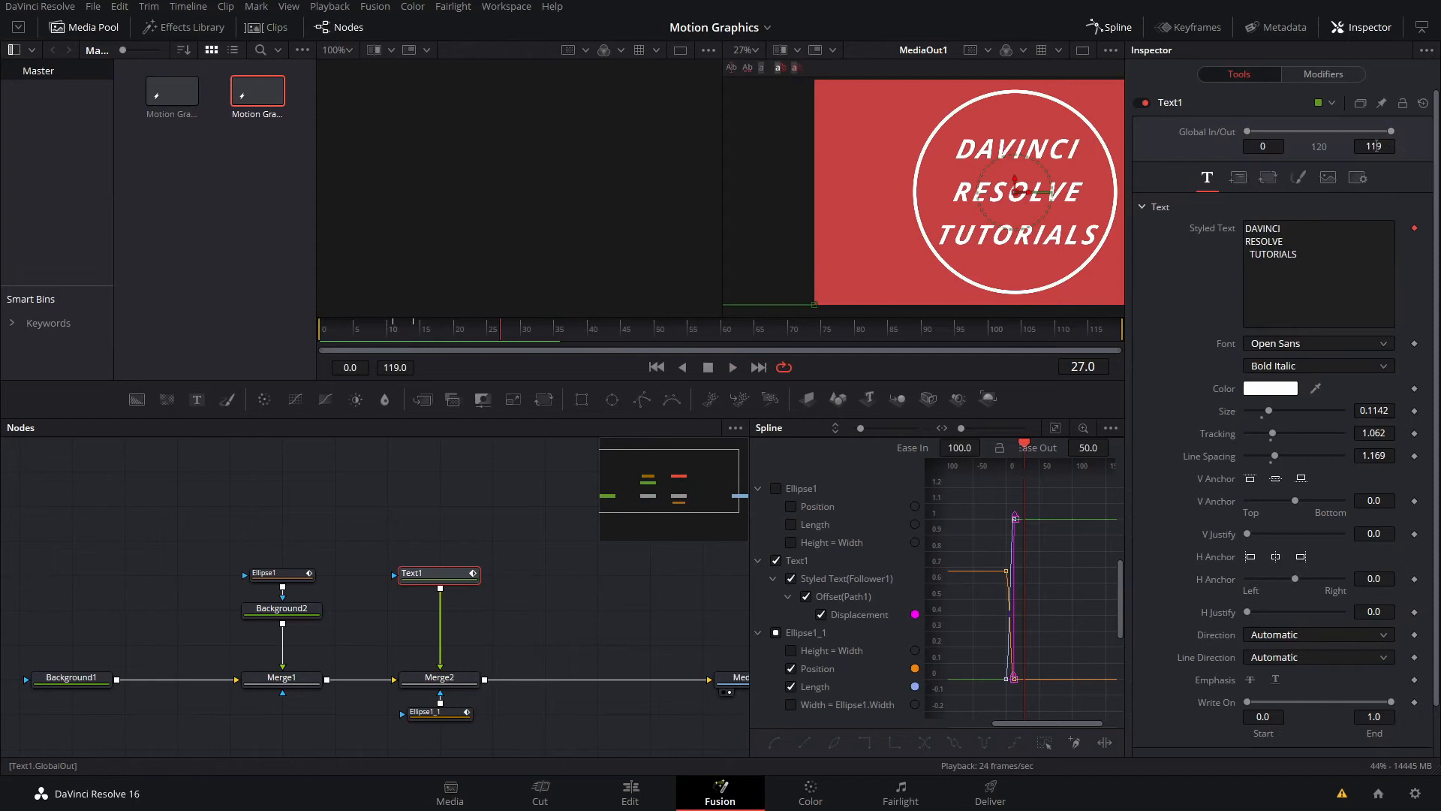
pyautogui.click(1358, 177)
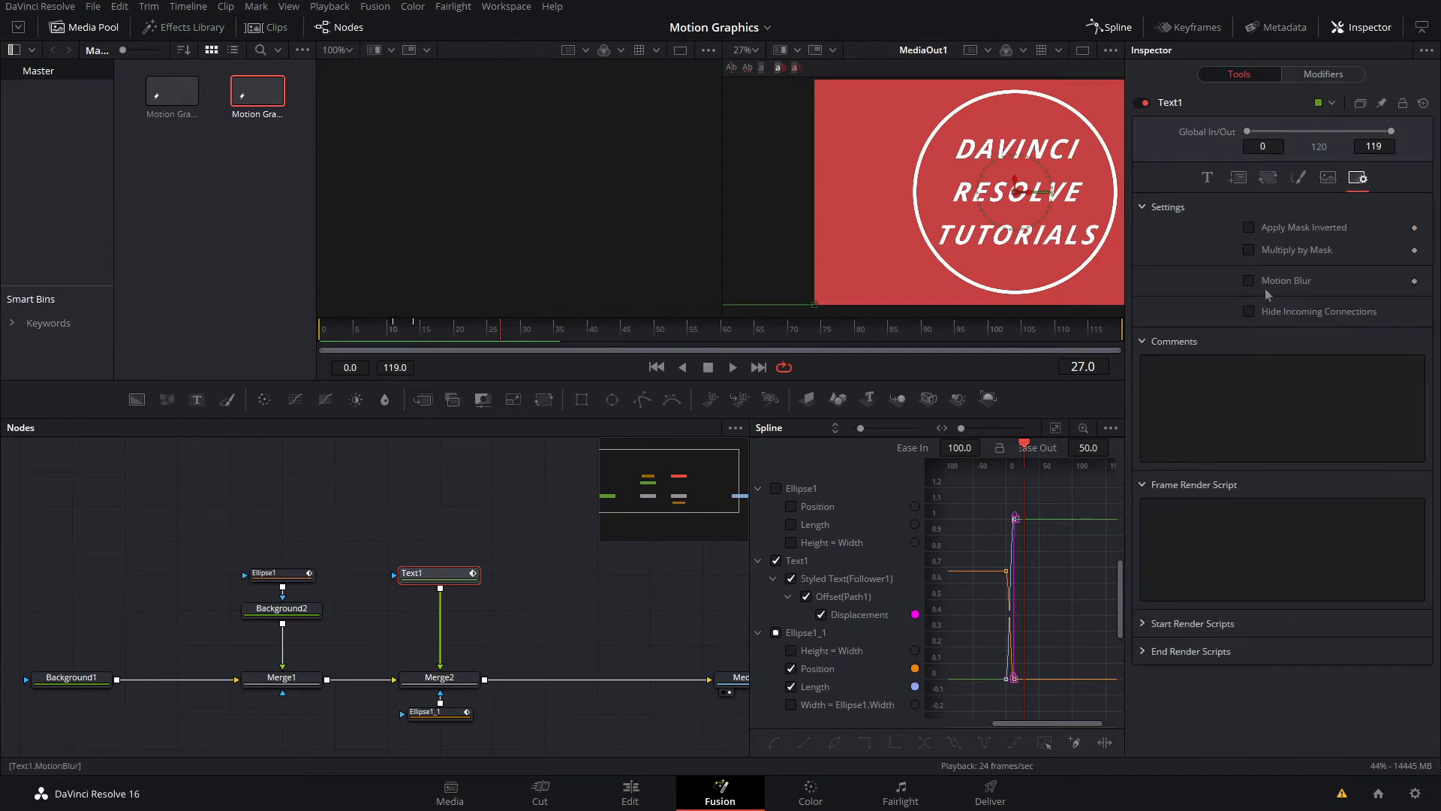
pyautogui.click(1249, 280)
pyautogui.write('15')
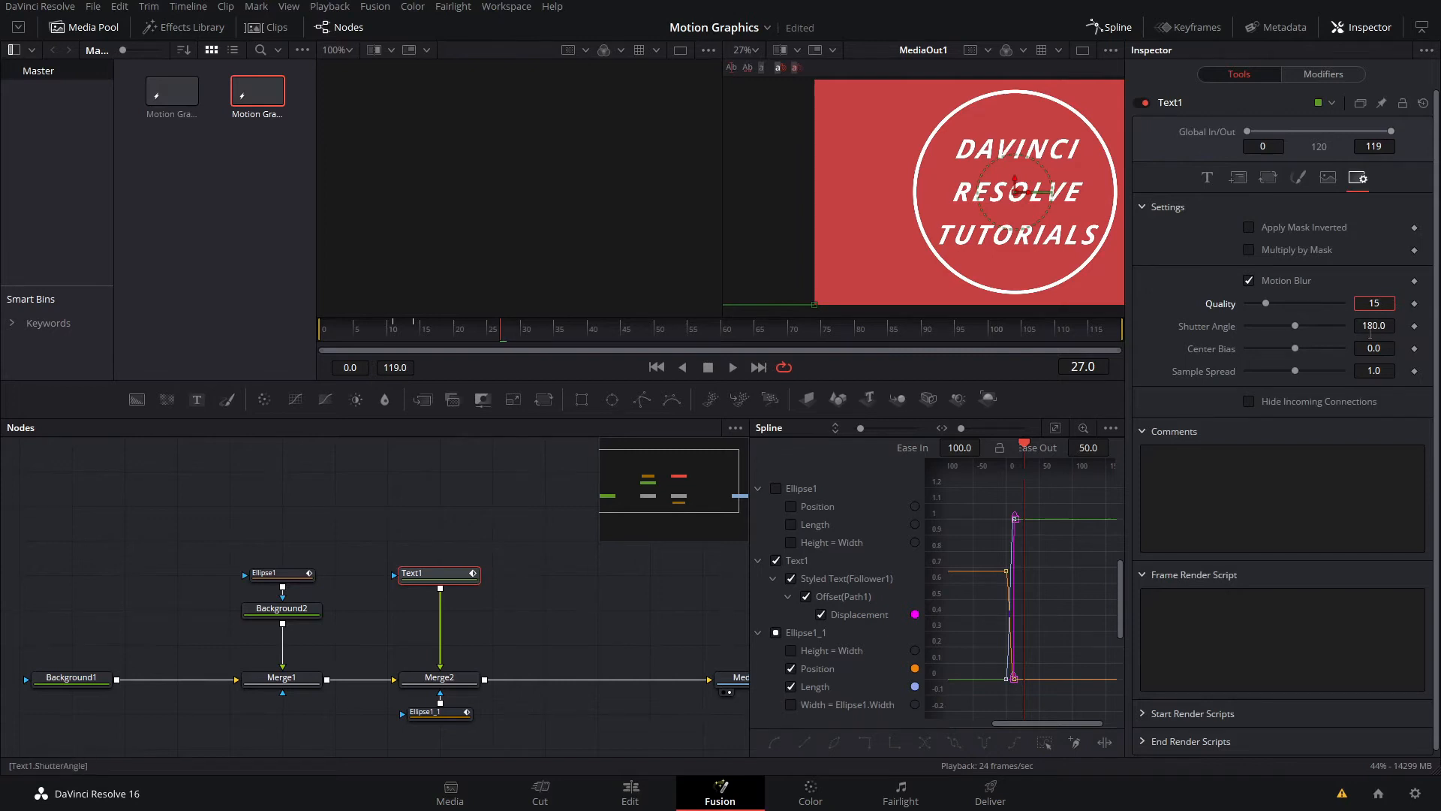
pyautogui.click(442, 328)
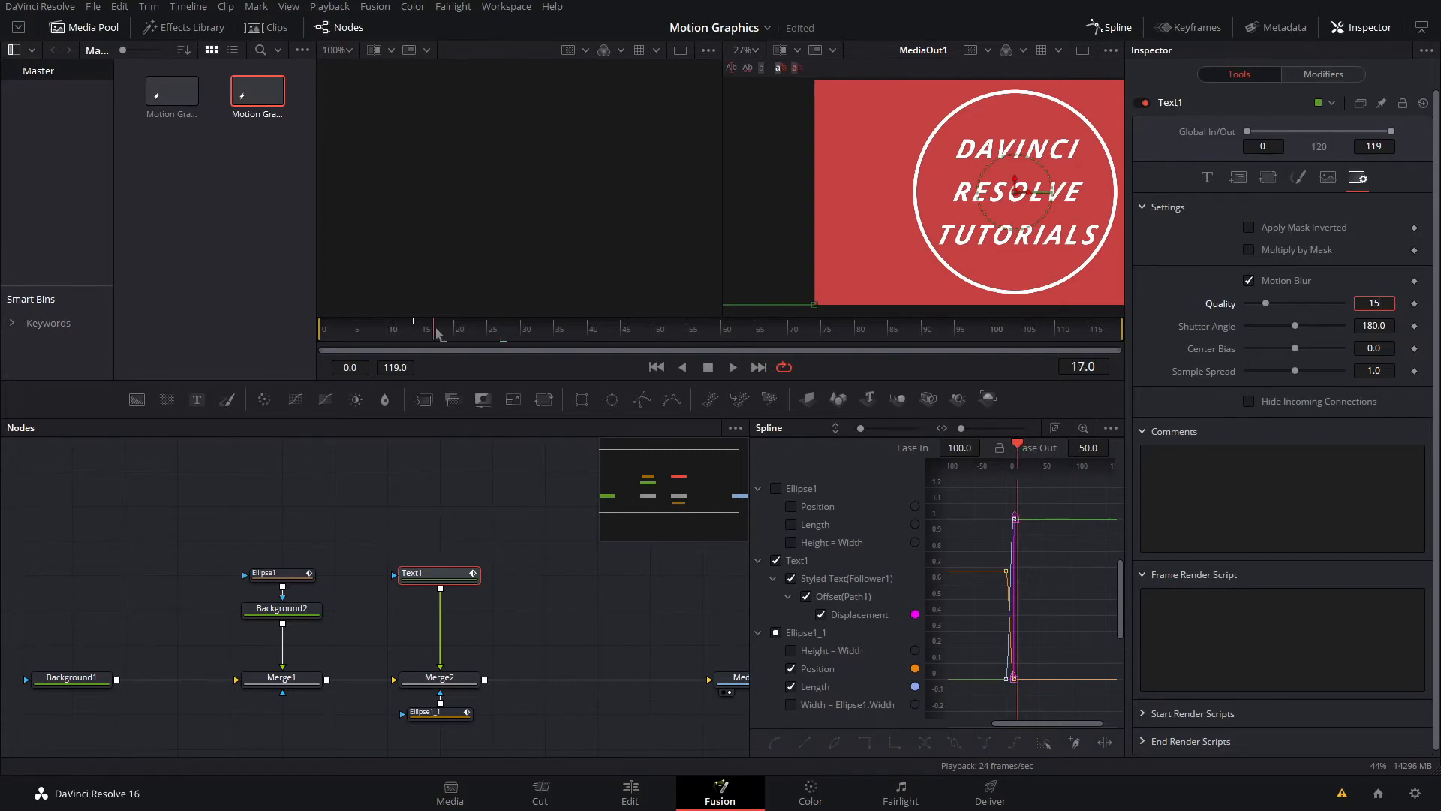
pyautogui.click(414, 328)
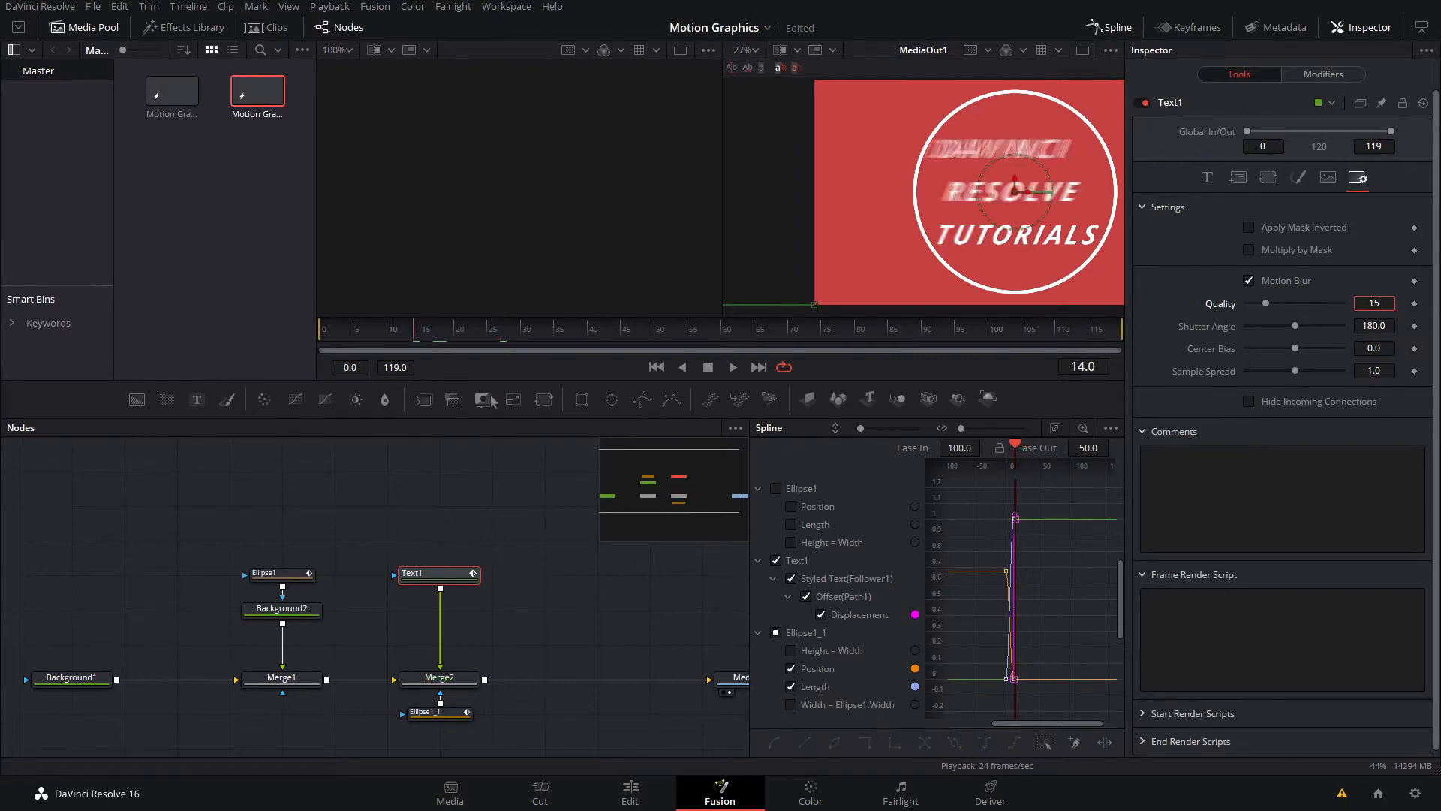
pyautogui.click(1207, 178)
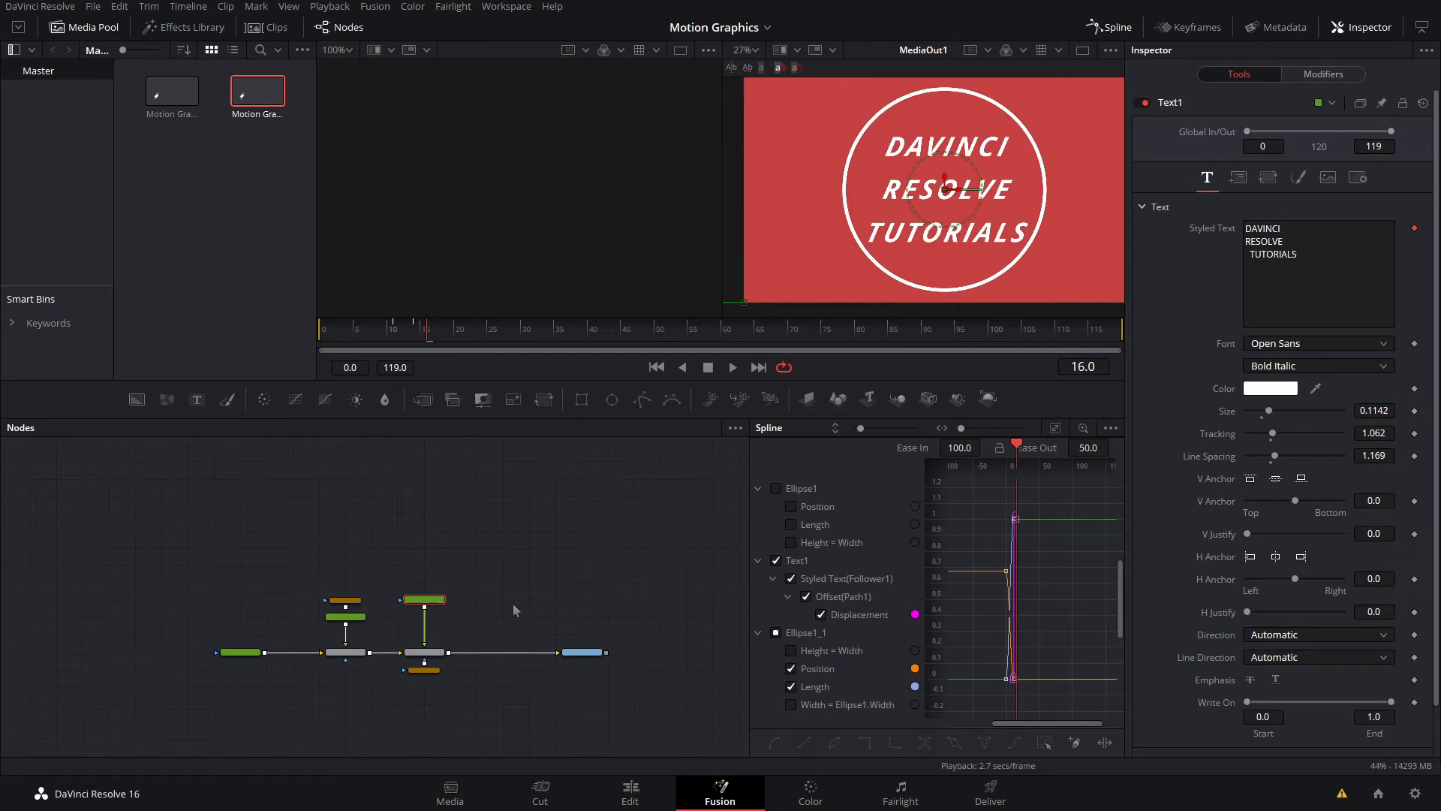
pyautogui.click(1322, 74)
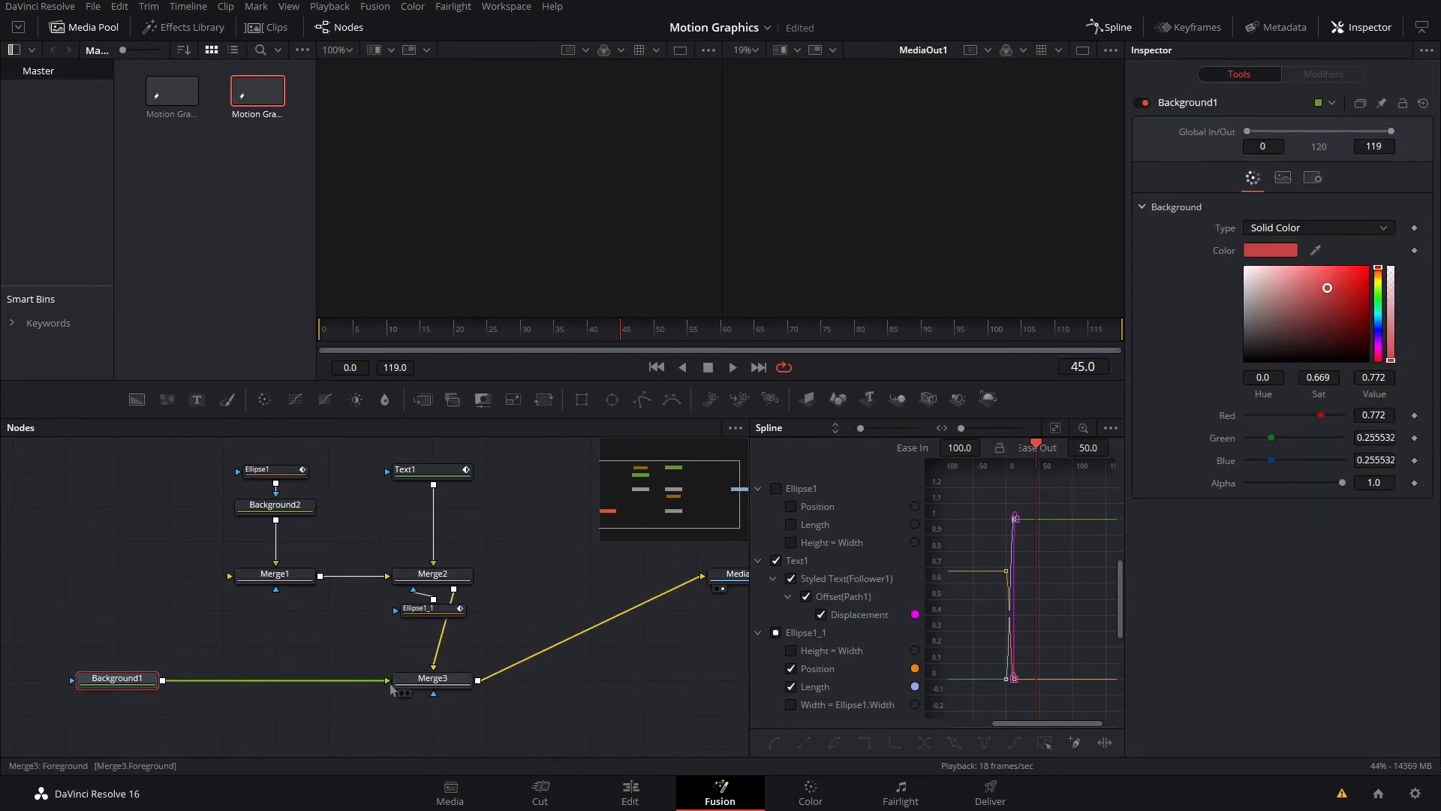
# Feed the ring-and-text stack into Merge3 over a transparent Background3, then group those nodes
pyautogui.click(432, 679)
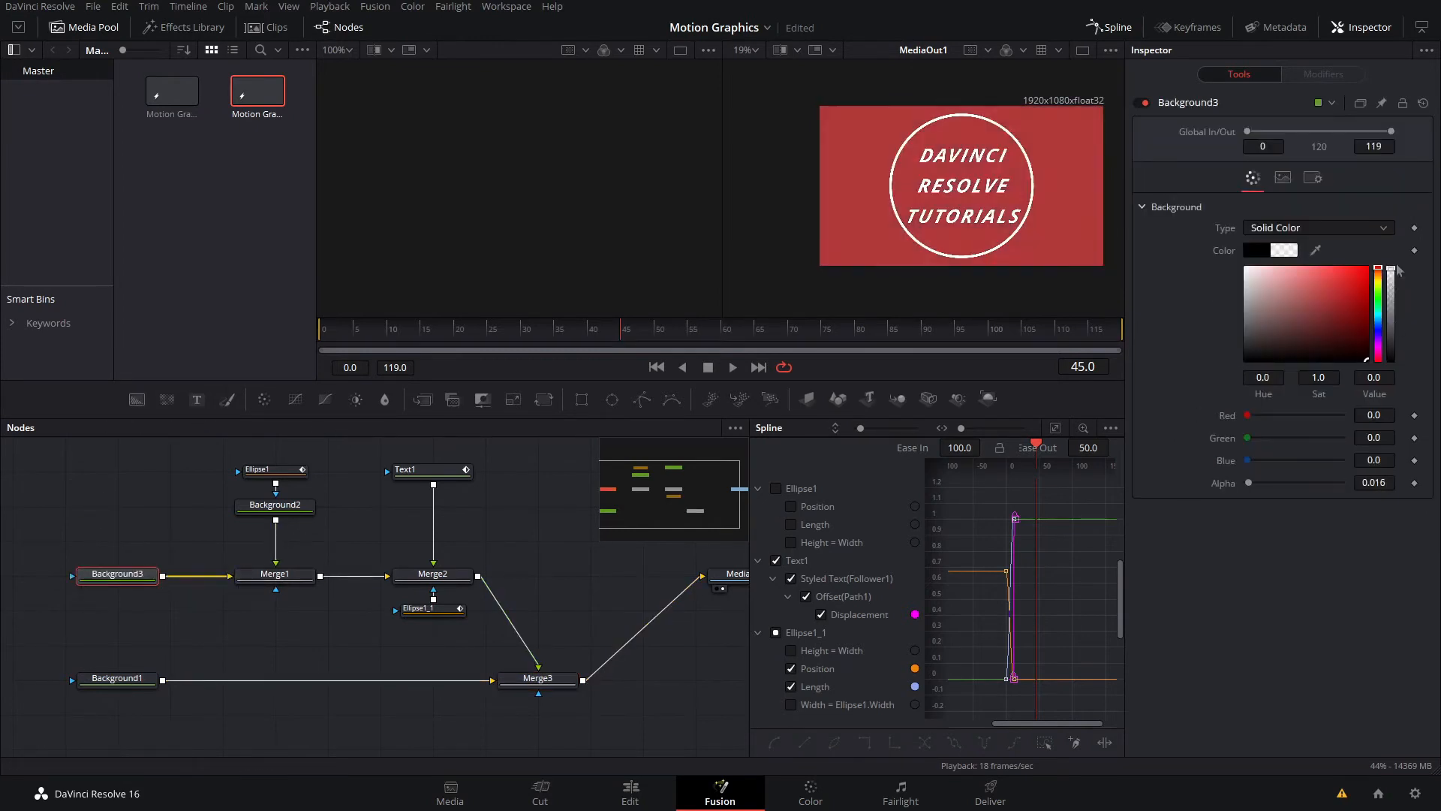
pyautogui.click(432, 574)
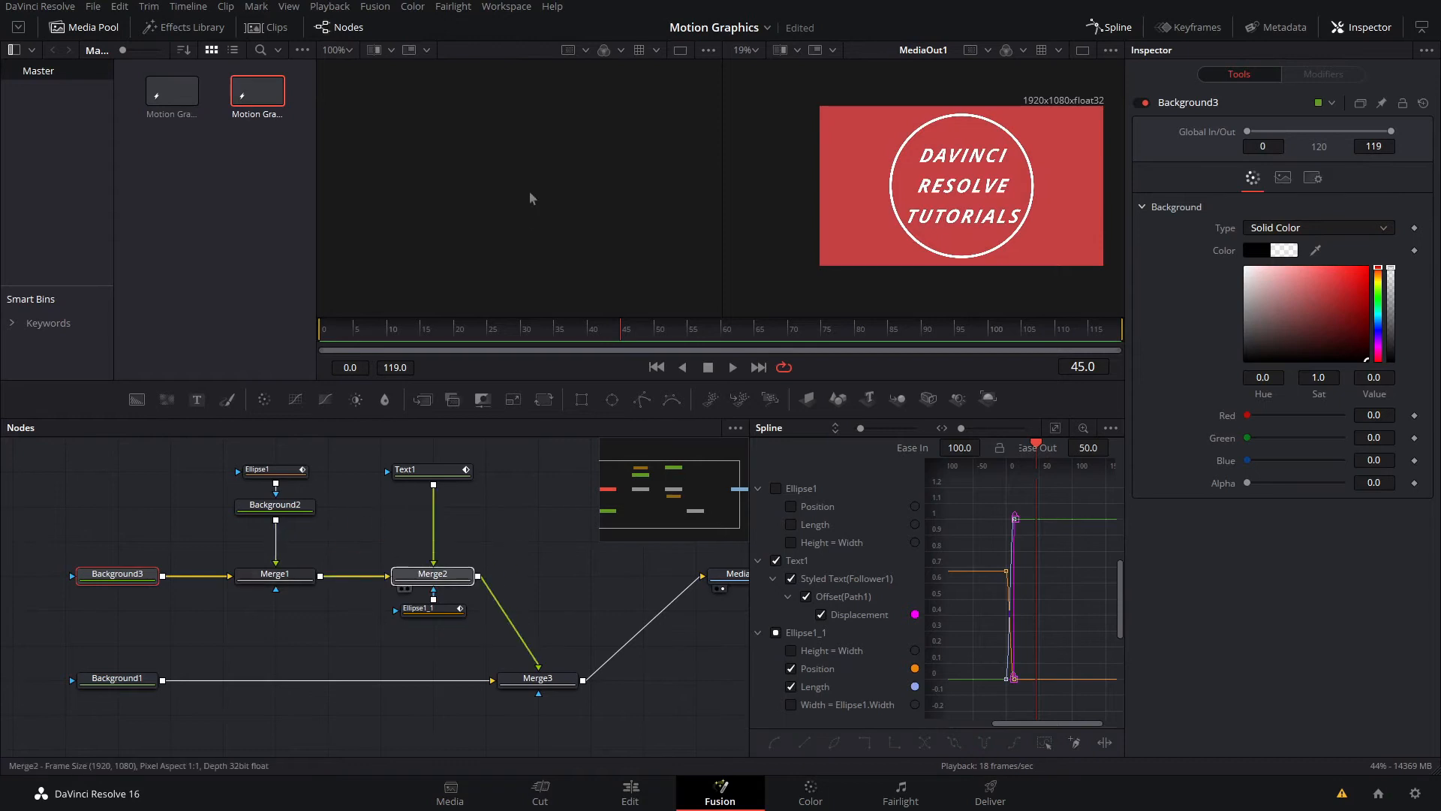
pyautogui.click(432, 573)
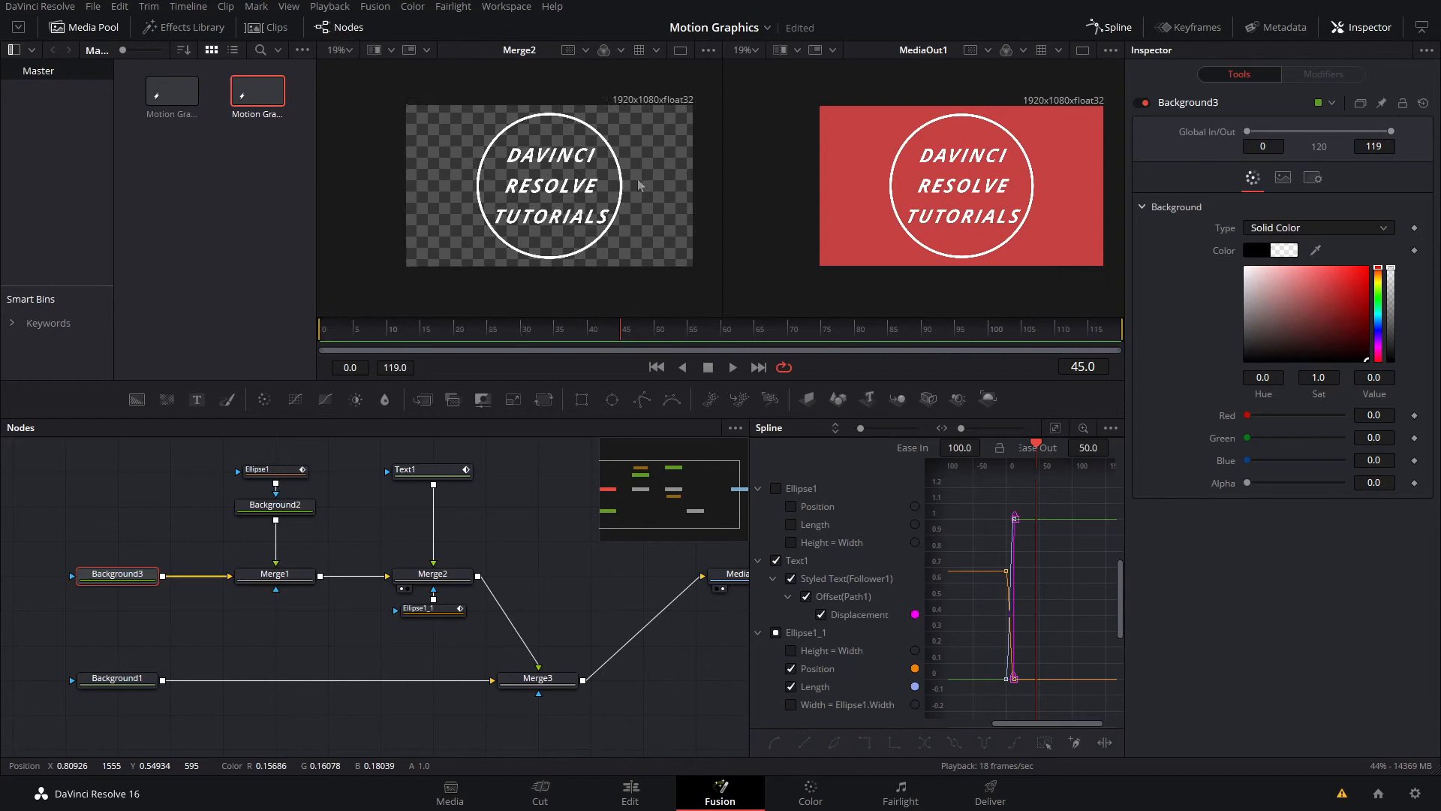
pyautogui.click(337, 49)
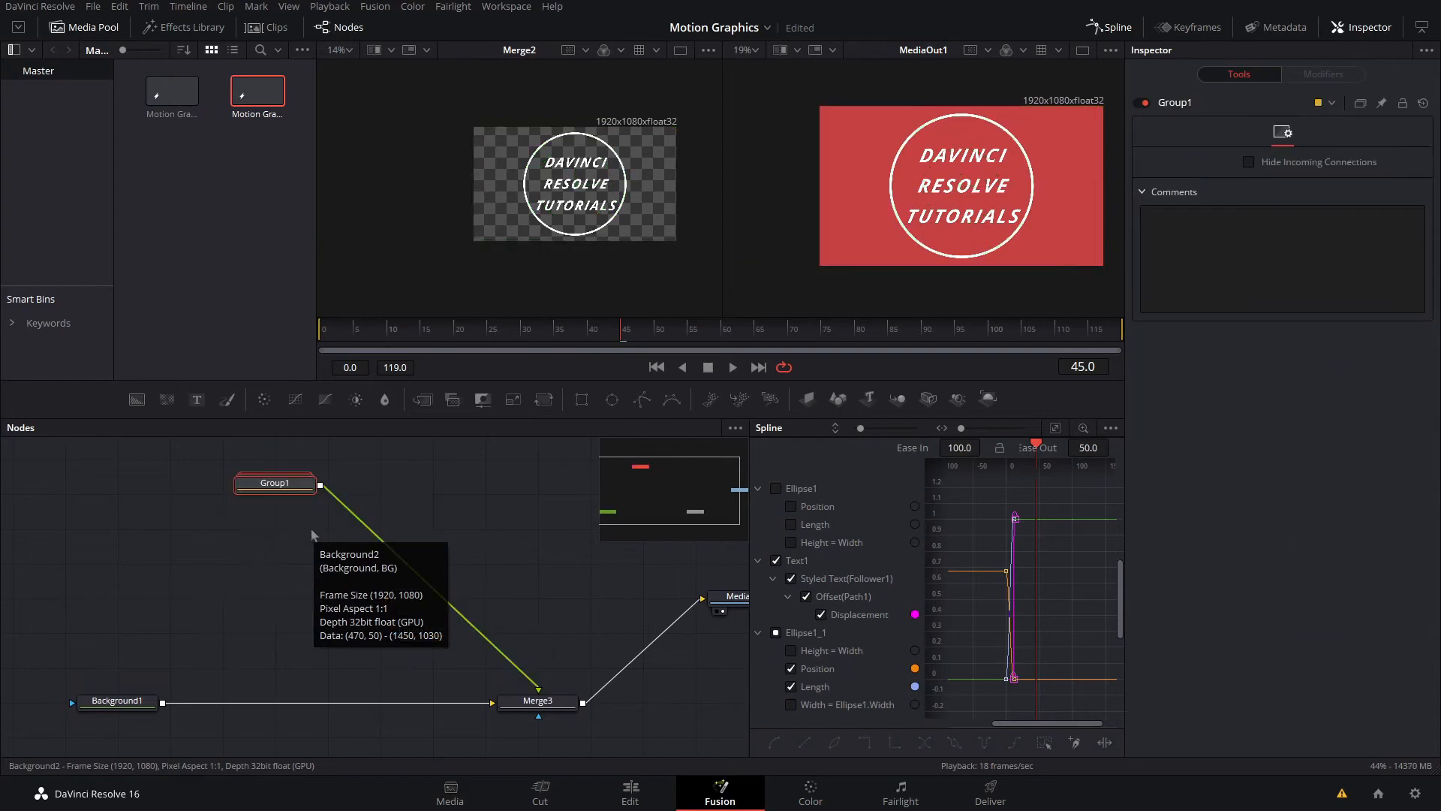
# Rename Group1 to 'TextAndCircle' and select the group
pyautogui.doubleClick(274, 483)
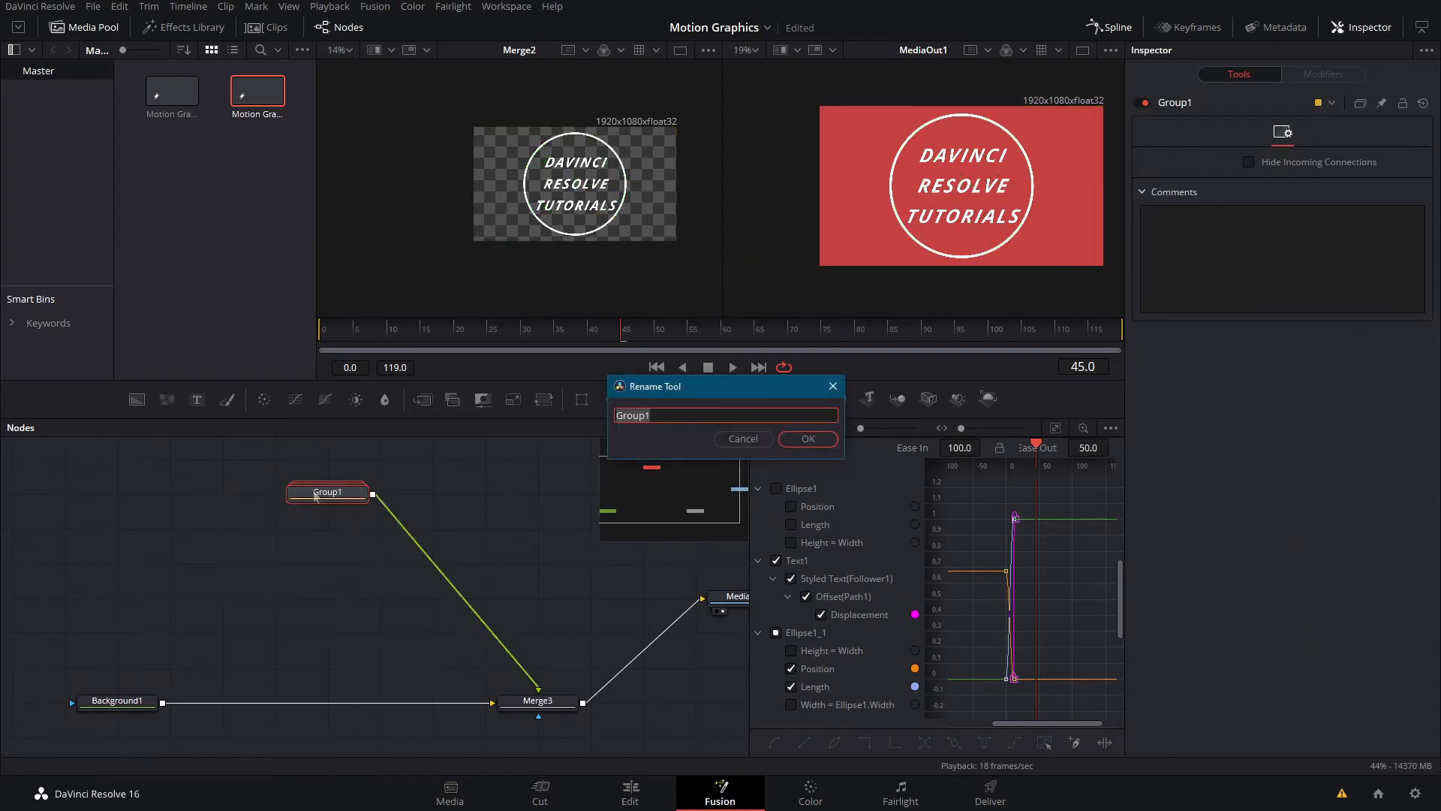
pyautogui.write('Text A')
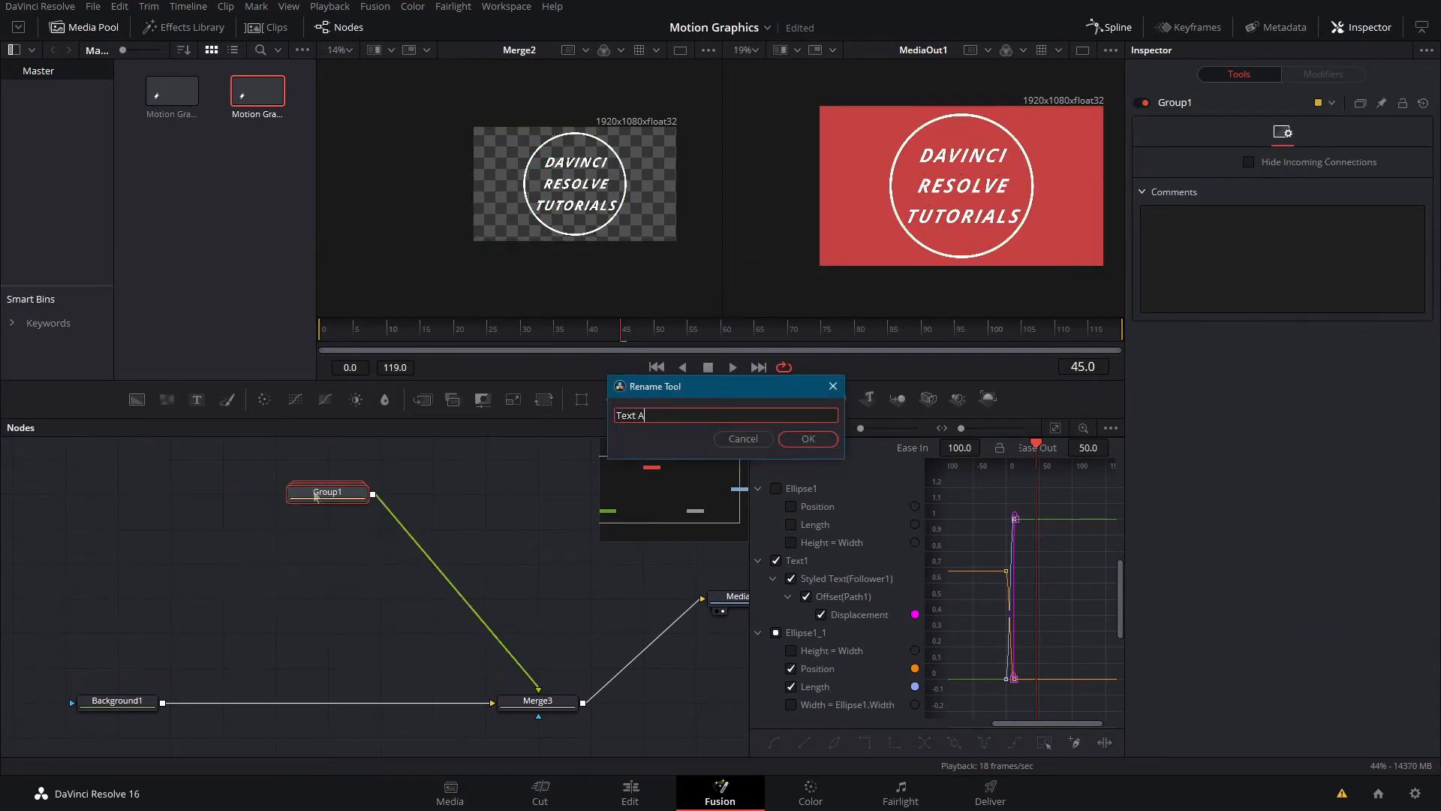
pyautogui.click(806, 438)
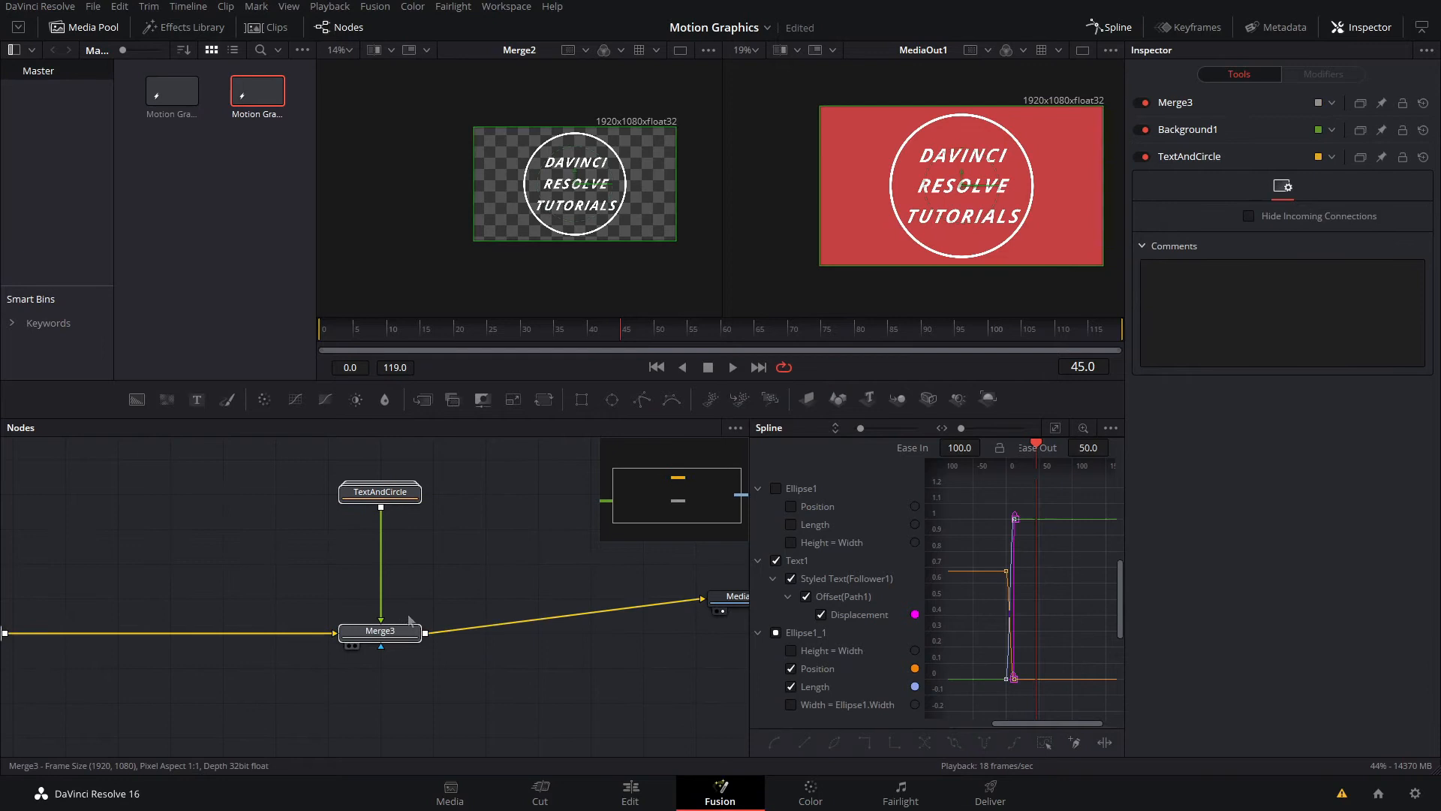
pyautogui.click(380, 631)
pyautogui.write('tran')
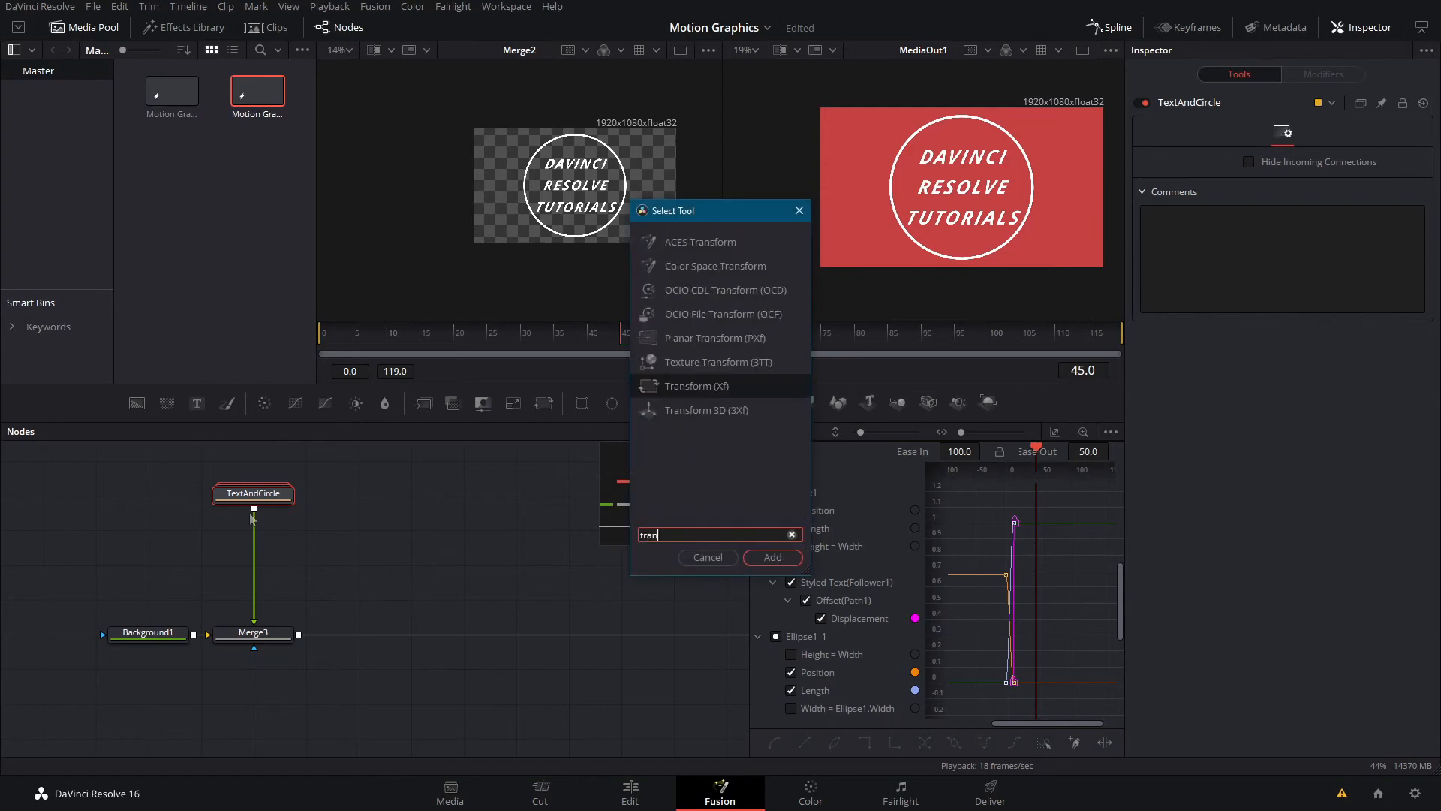
# Add Transform1 after TextAndCircle to keyframe shrinking it to size 0.59
pyautogui.click(772, 557)
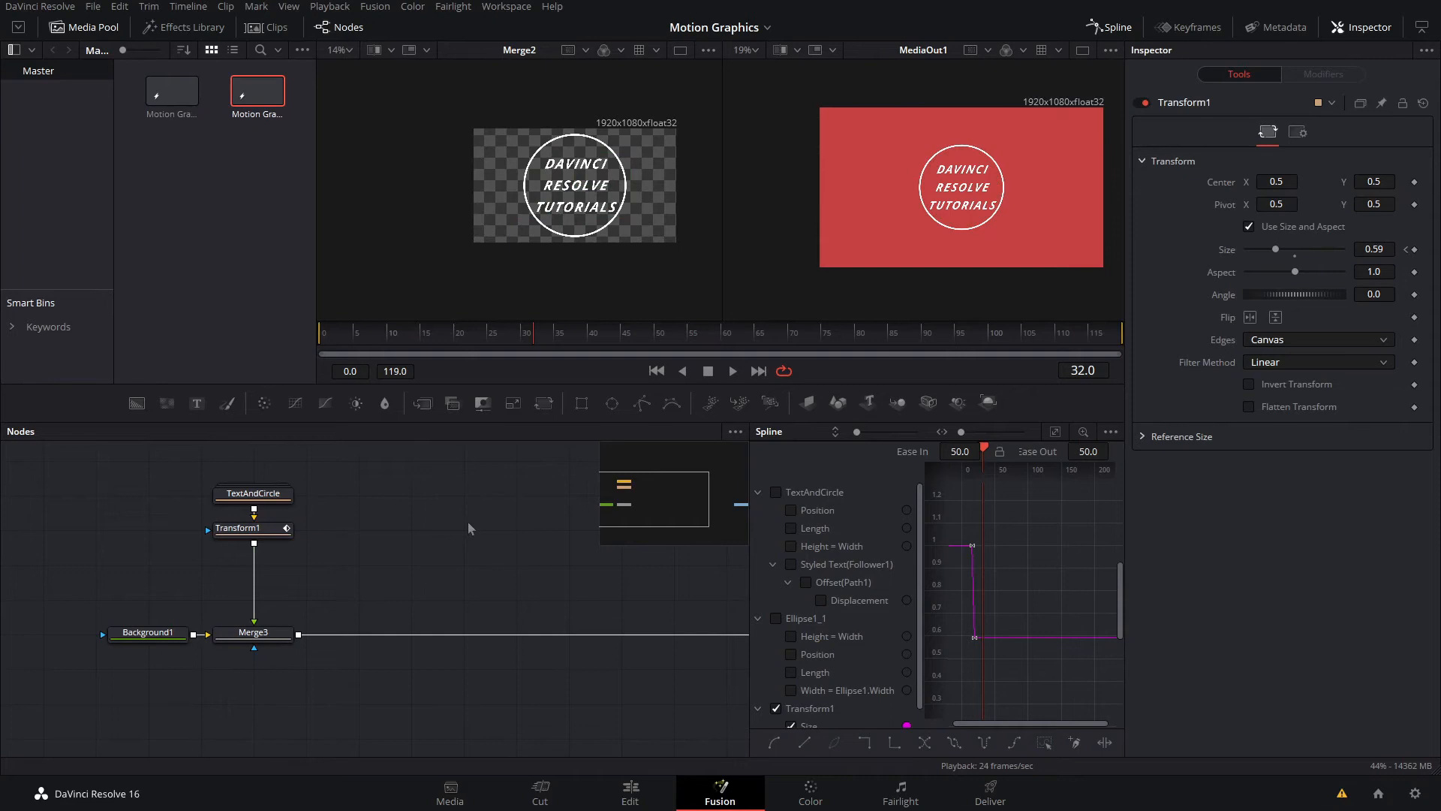
pyautogui.moveTo(297, 505)
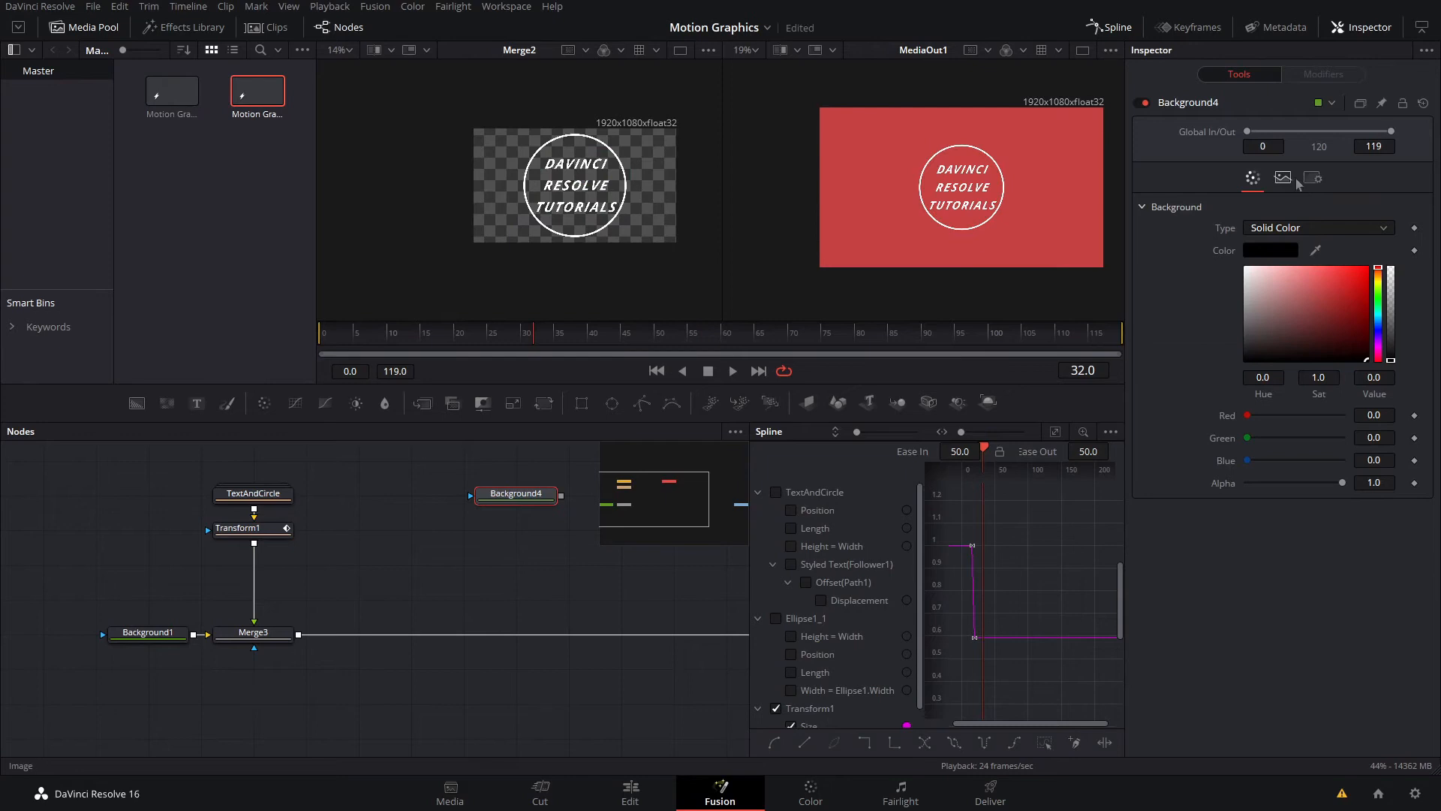
# Set Background4 to 100×100, view it, and add a Rectangle mask
pyautogui.click(1283, 177)
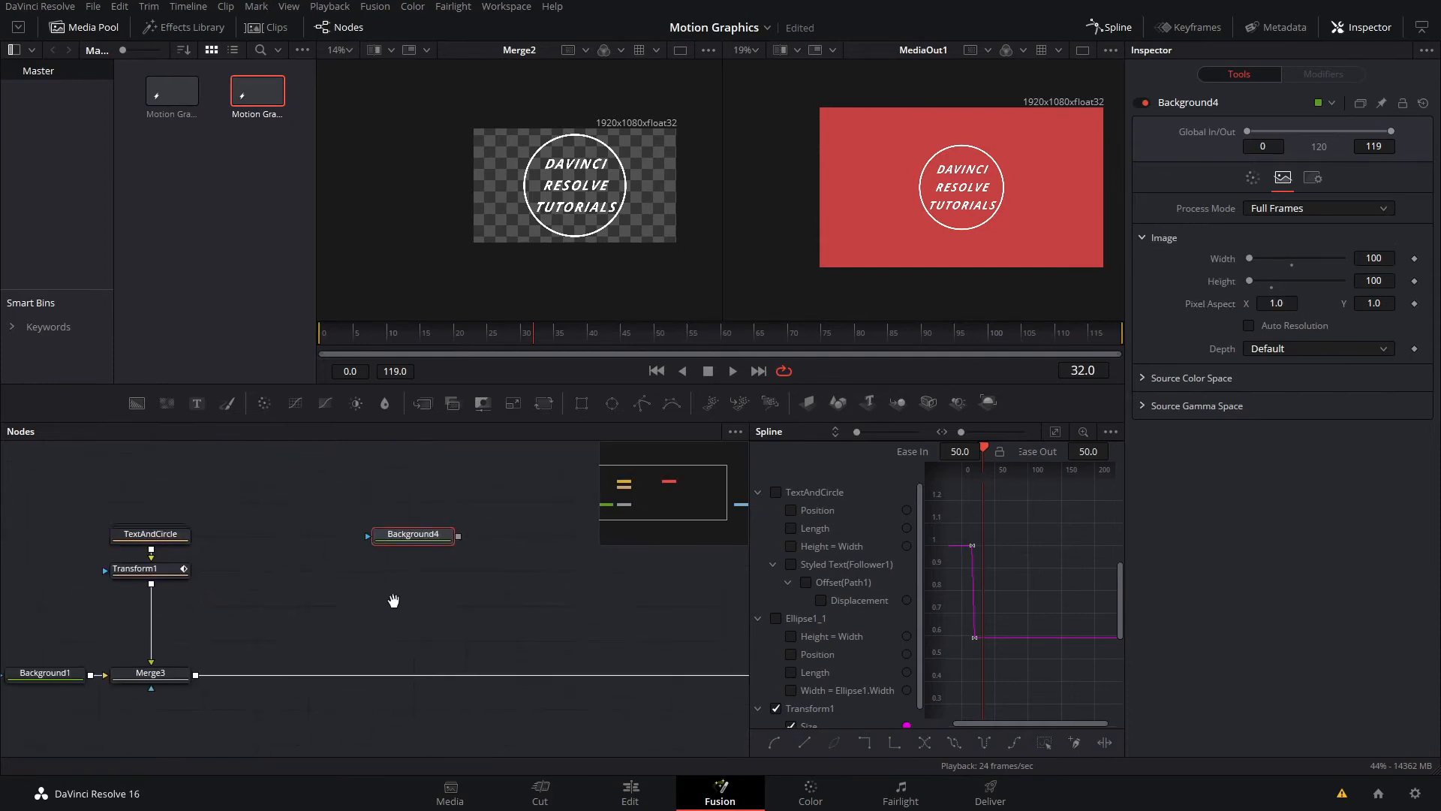
pyautogui.click(412, 541)
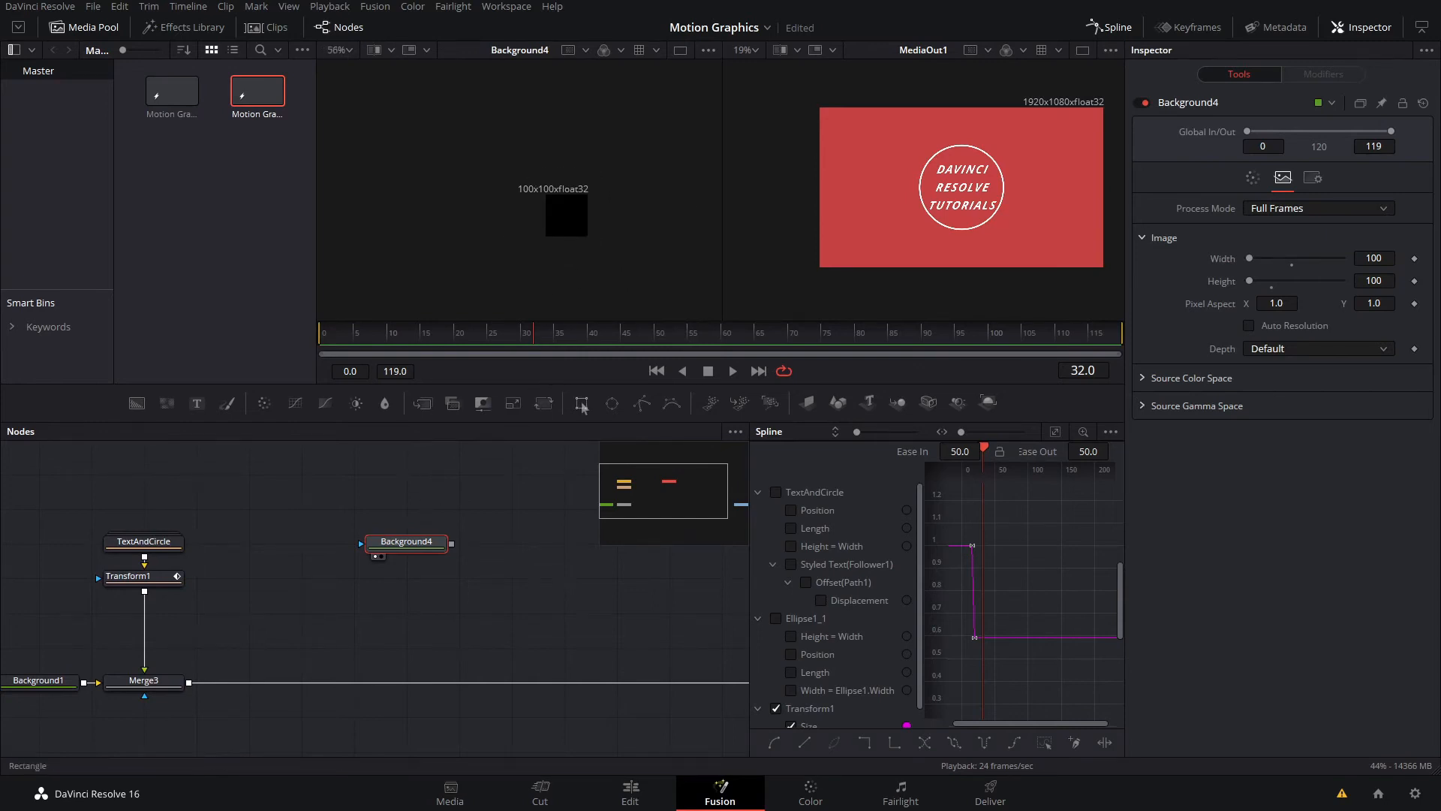
pyautogui.click(581, 402)
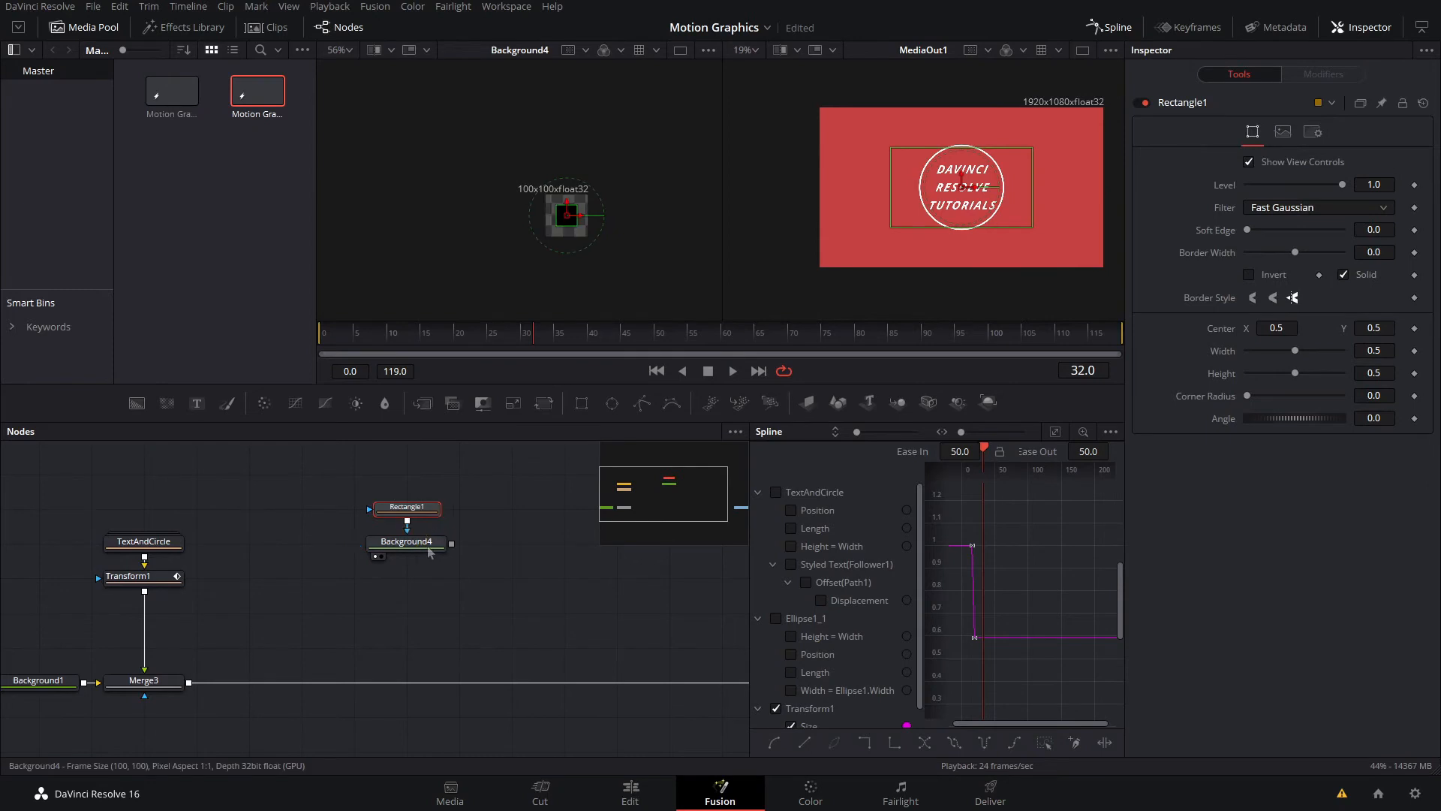
pyautogui.click(405, 541)
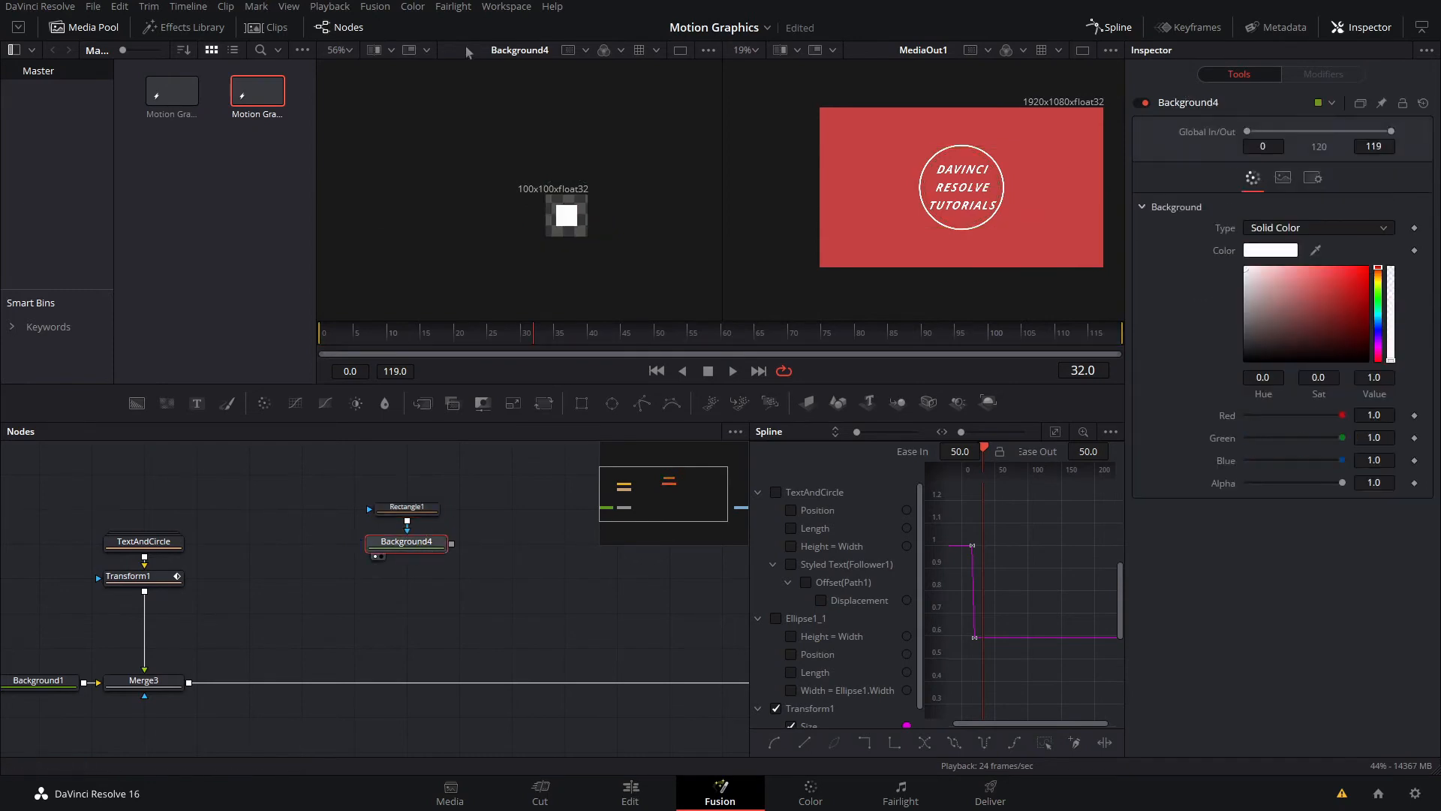
pyautogui.click(406, 506)
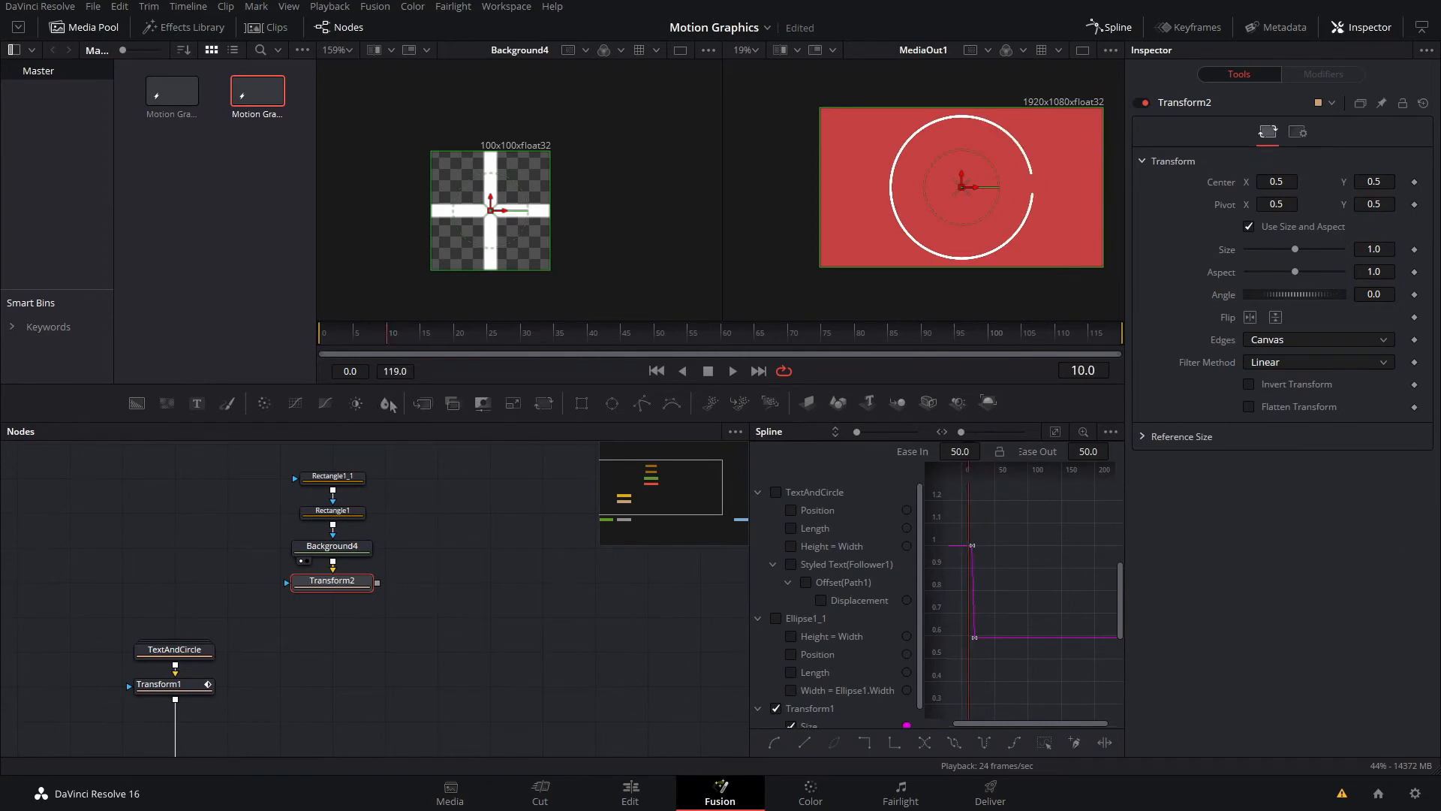
# Limit Background4 to frames 8–18 and keyframe Transform2's Angle to spin the cross
pyautogui.click(331, 545)
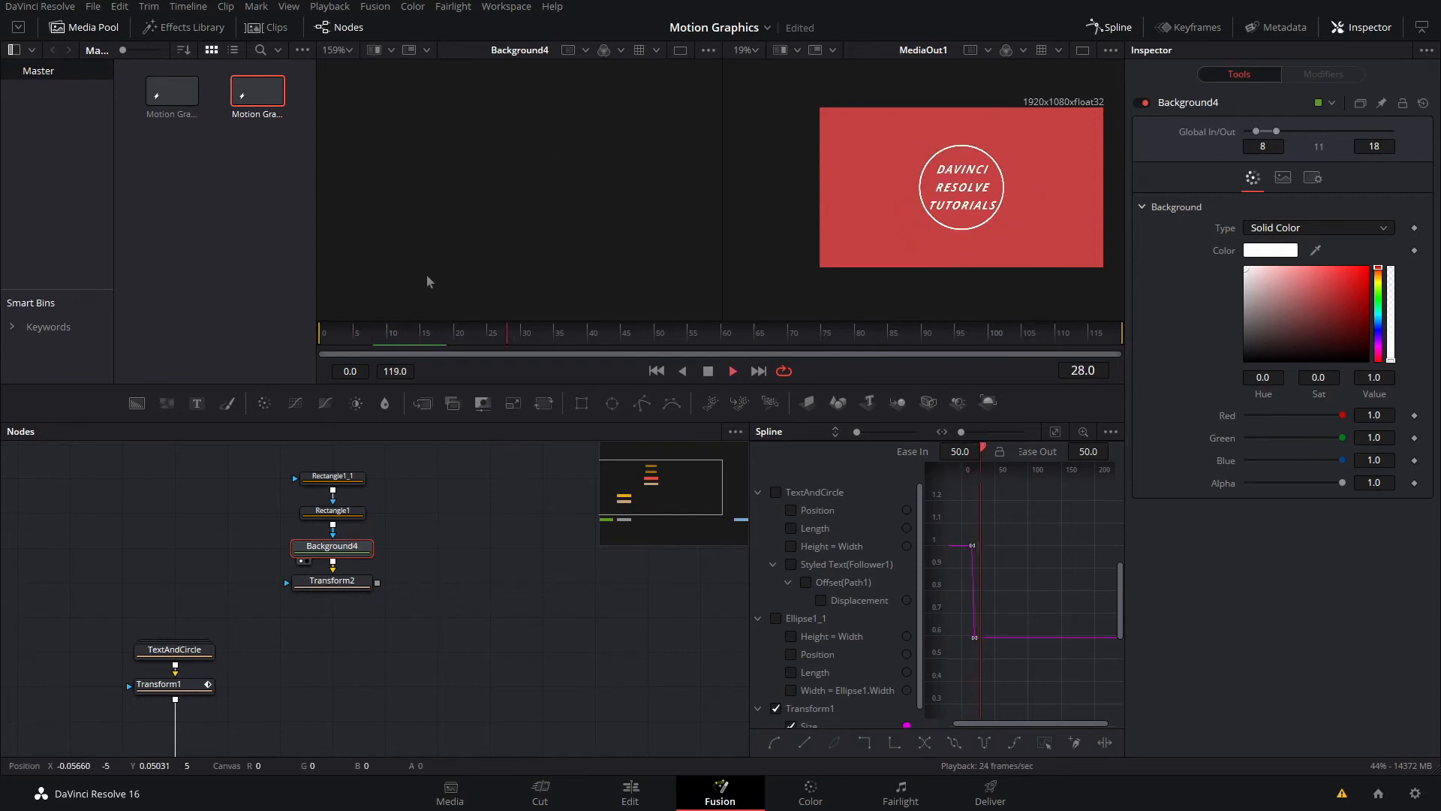
pyautogui.click(332, 580)
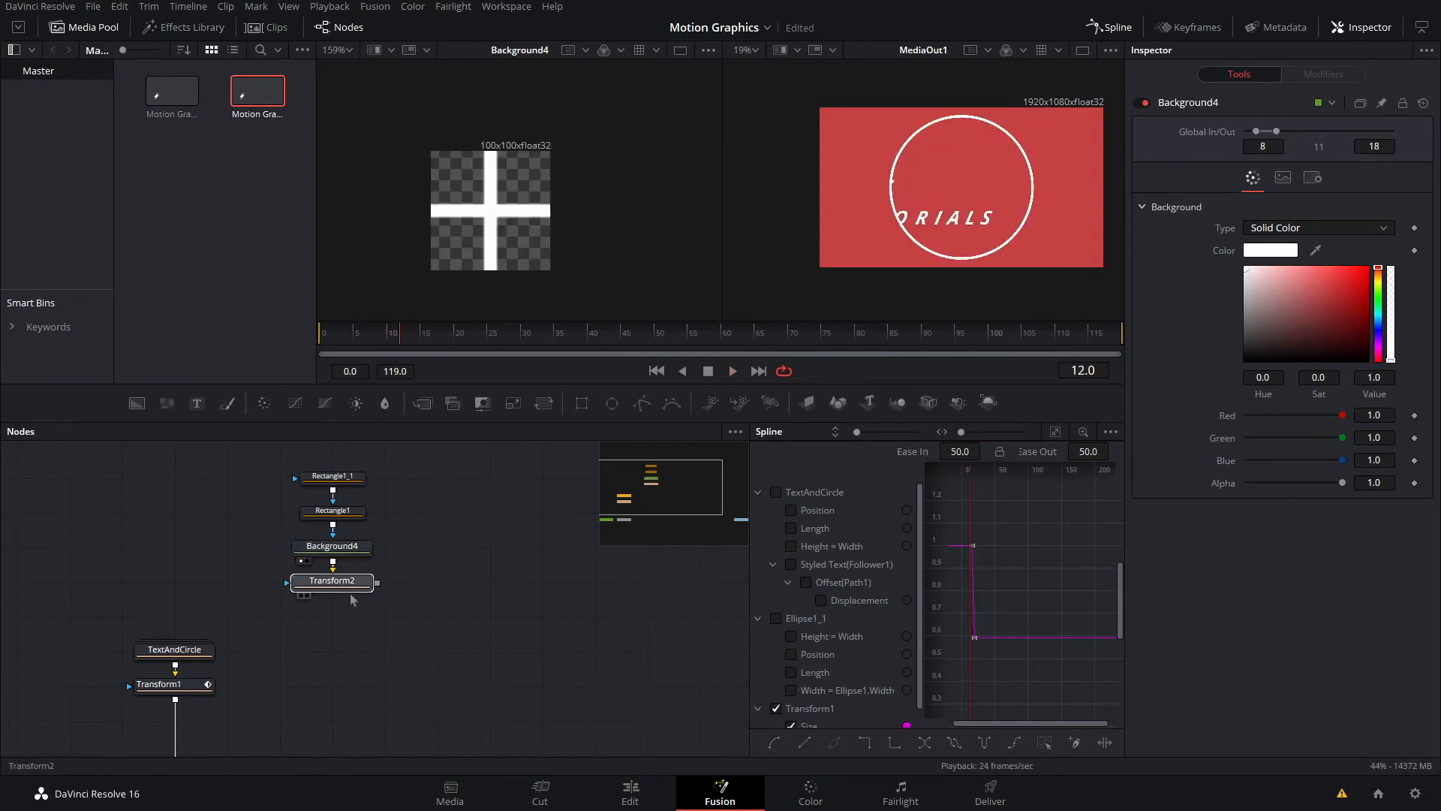
pyautogui.click(331, 580)
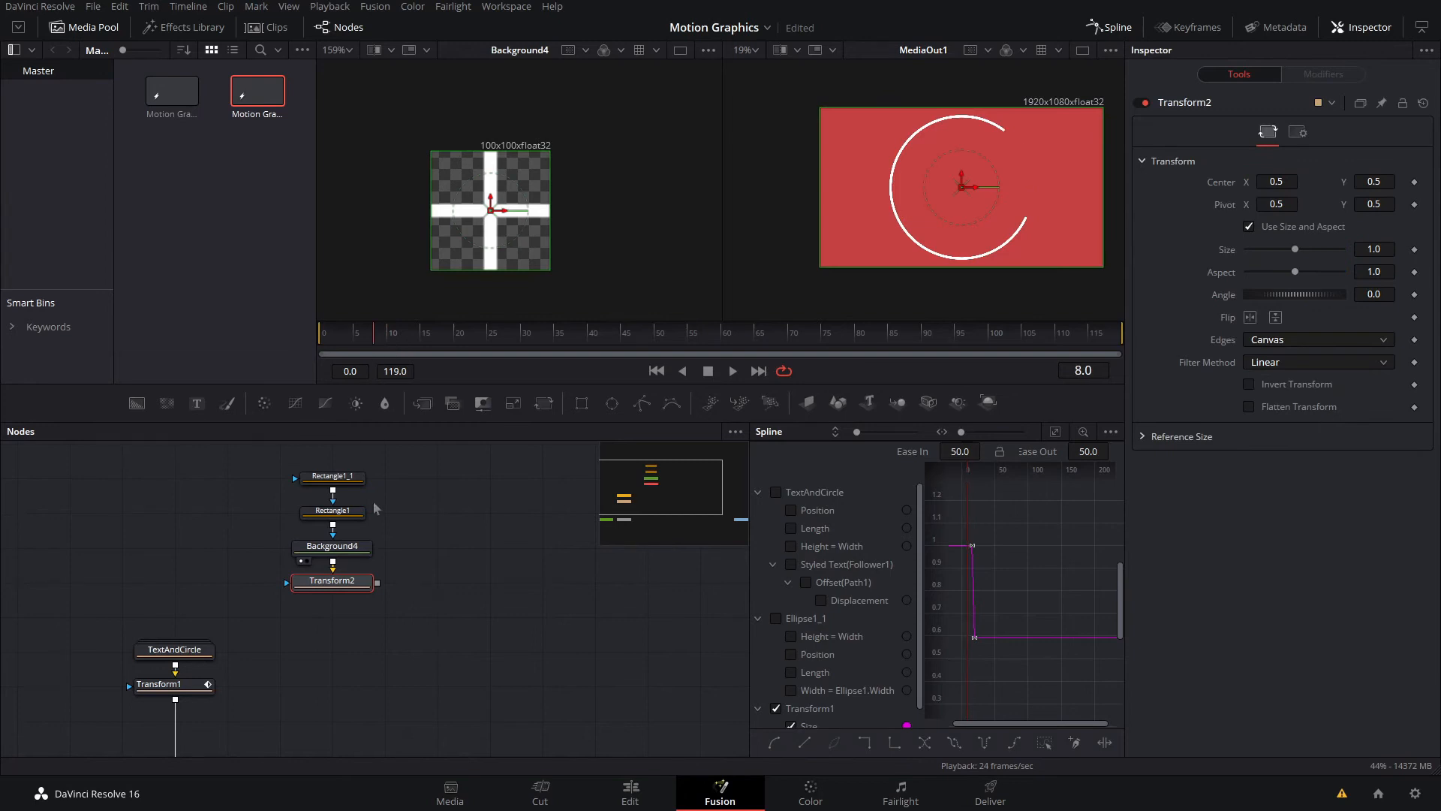
pyautogui.click(331, 546)
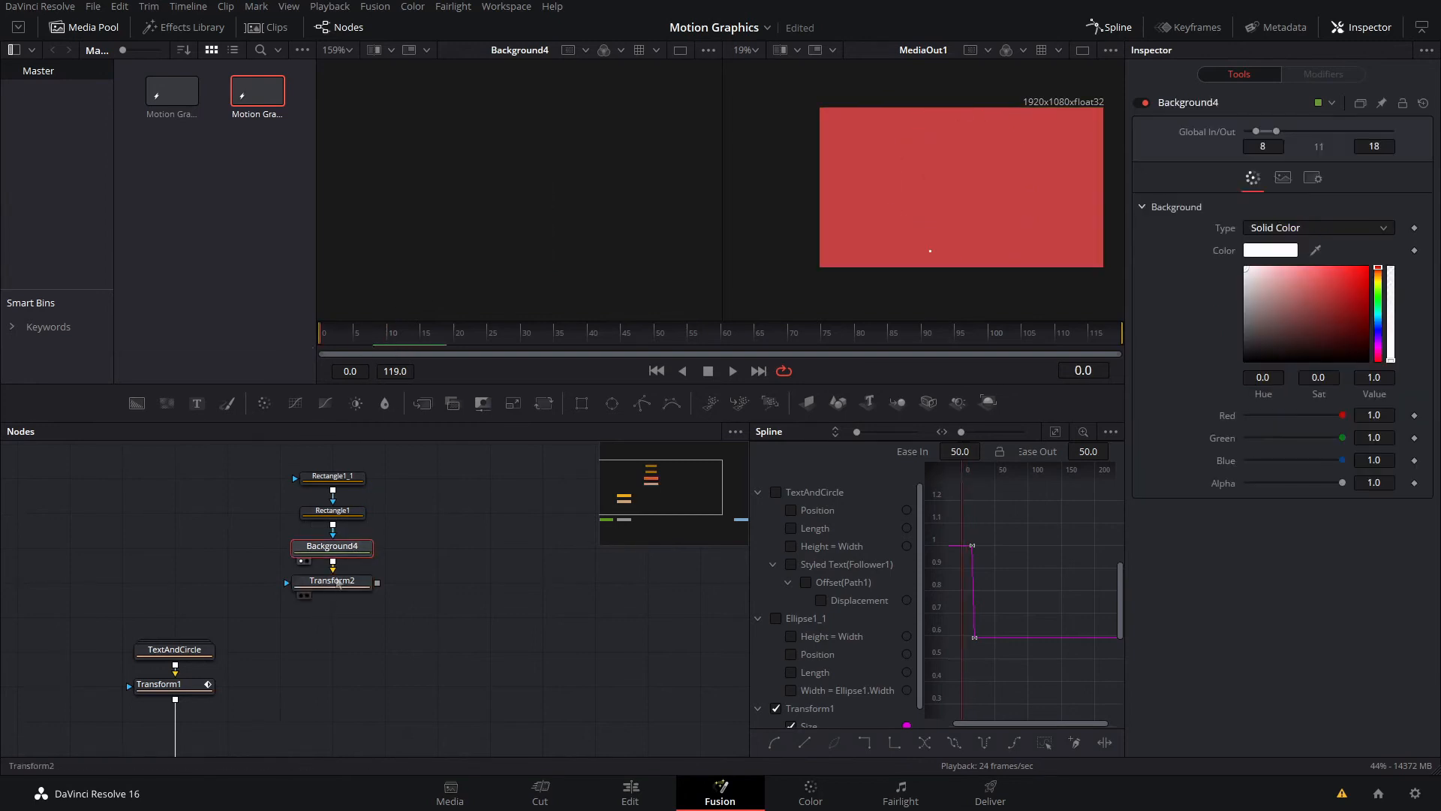
pyautogui.click(331, 581)
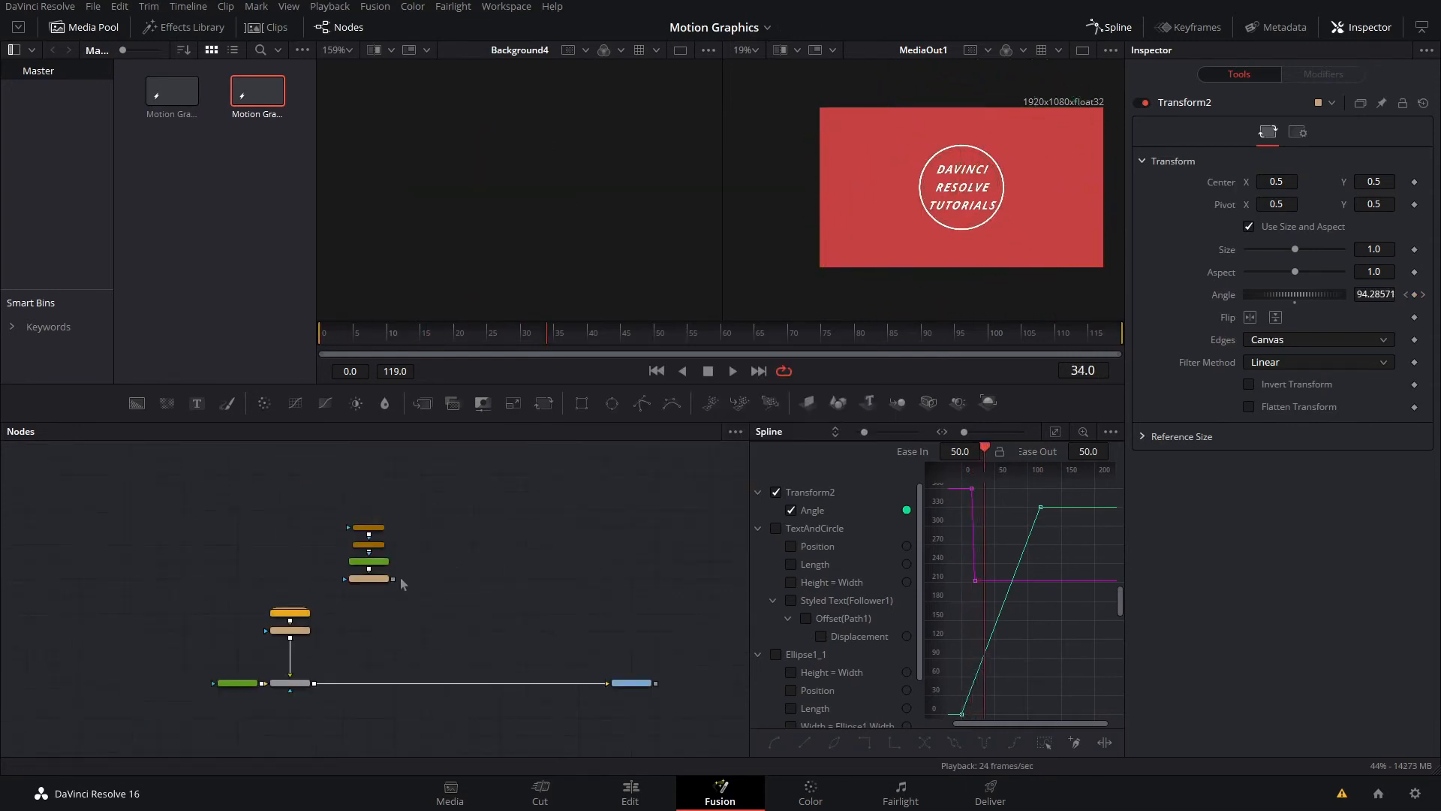
pyautogui.click(368, 683)
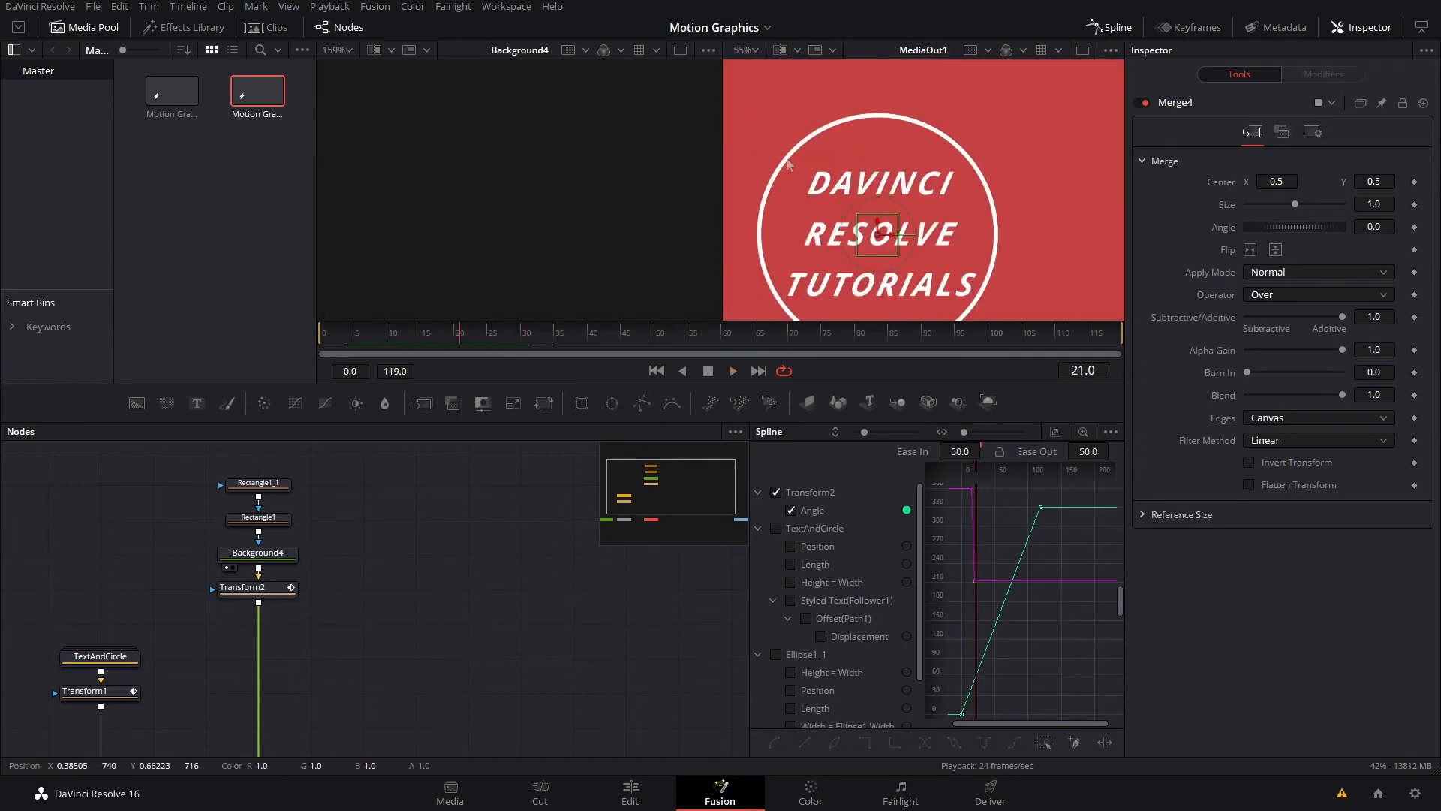
pyautogui.moveTo(974, 175)
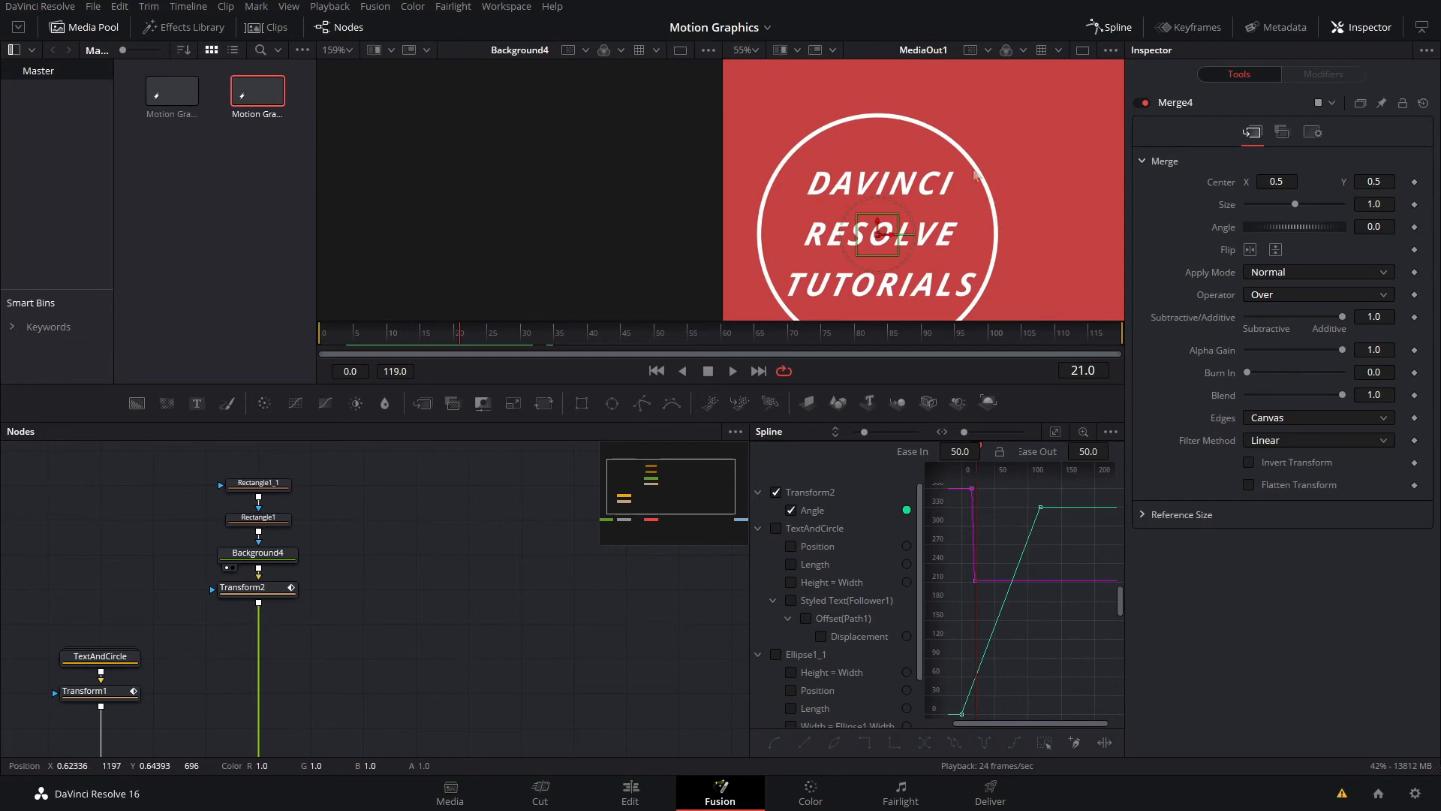
pyautogui.moveTo(946, 200)
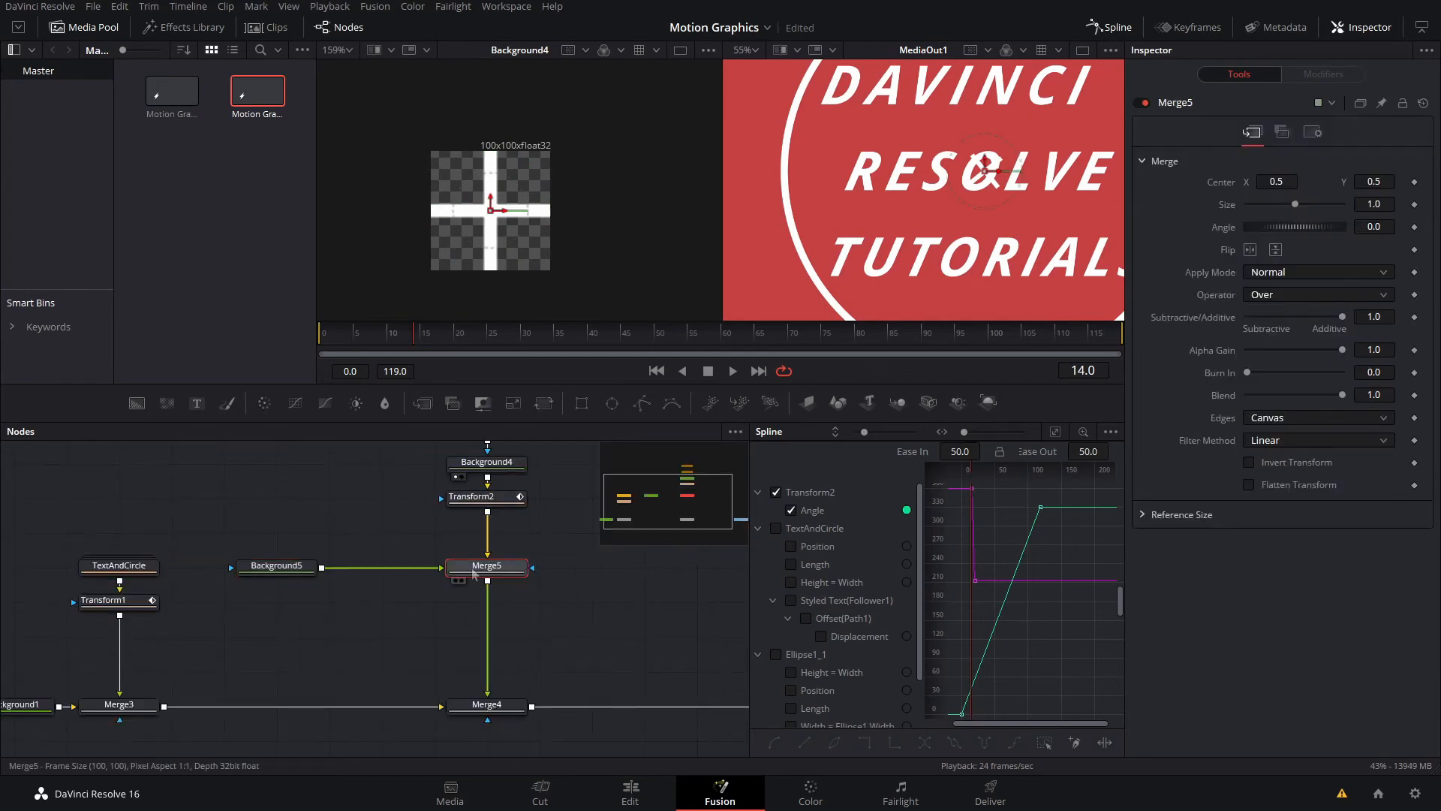
# Add a Duplicate tool after Merge5, the merge holding the spinning cross
pyautogui.click(275, 565)
pyautogui.write('dupl')
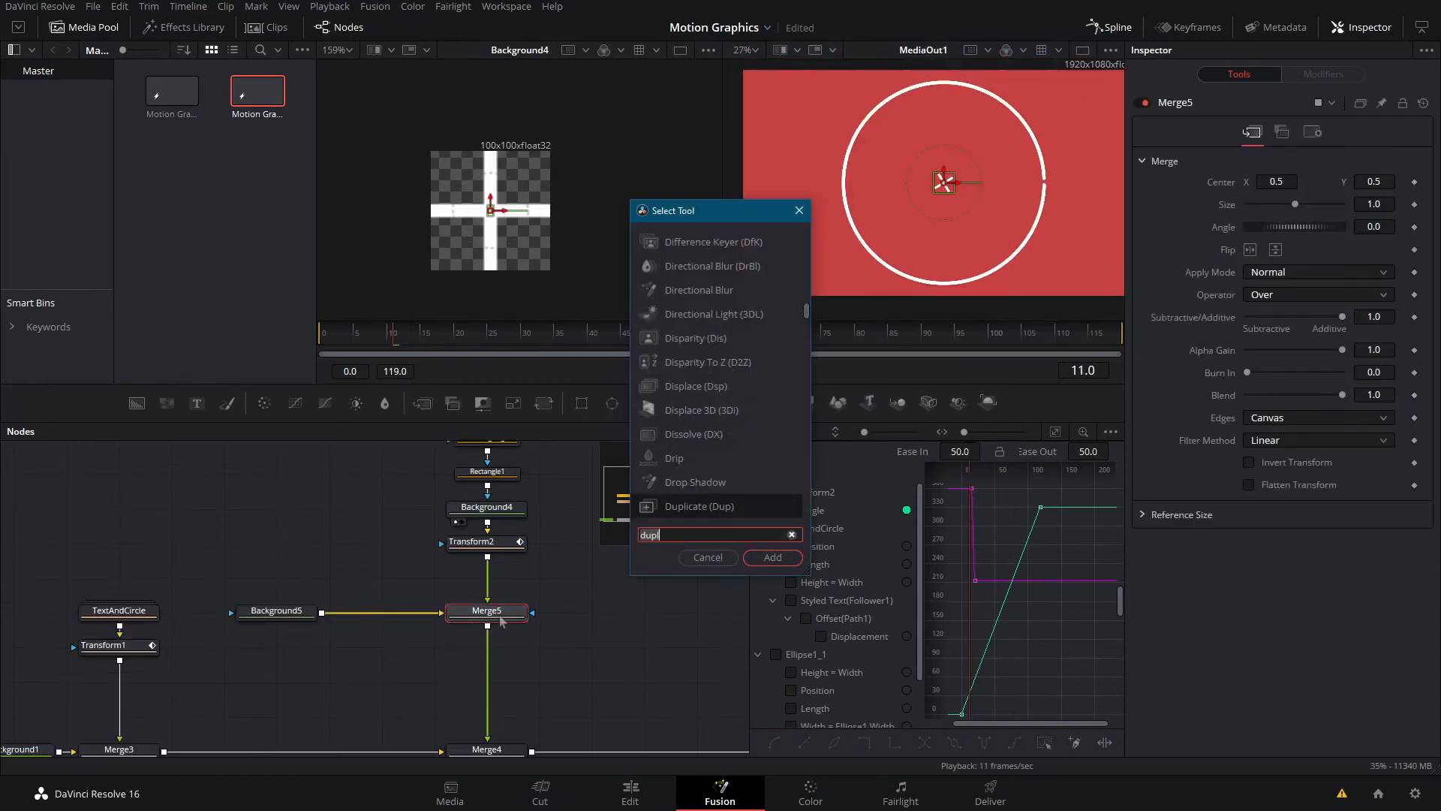
pyautogui.click(771, 557)
pyautogui.write('10')
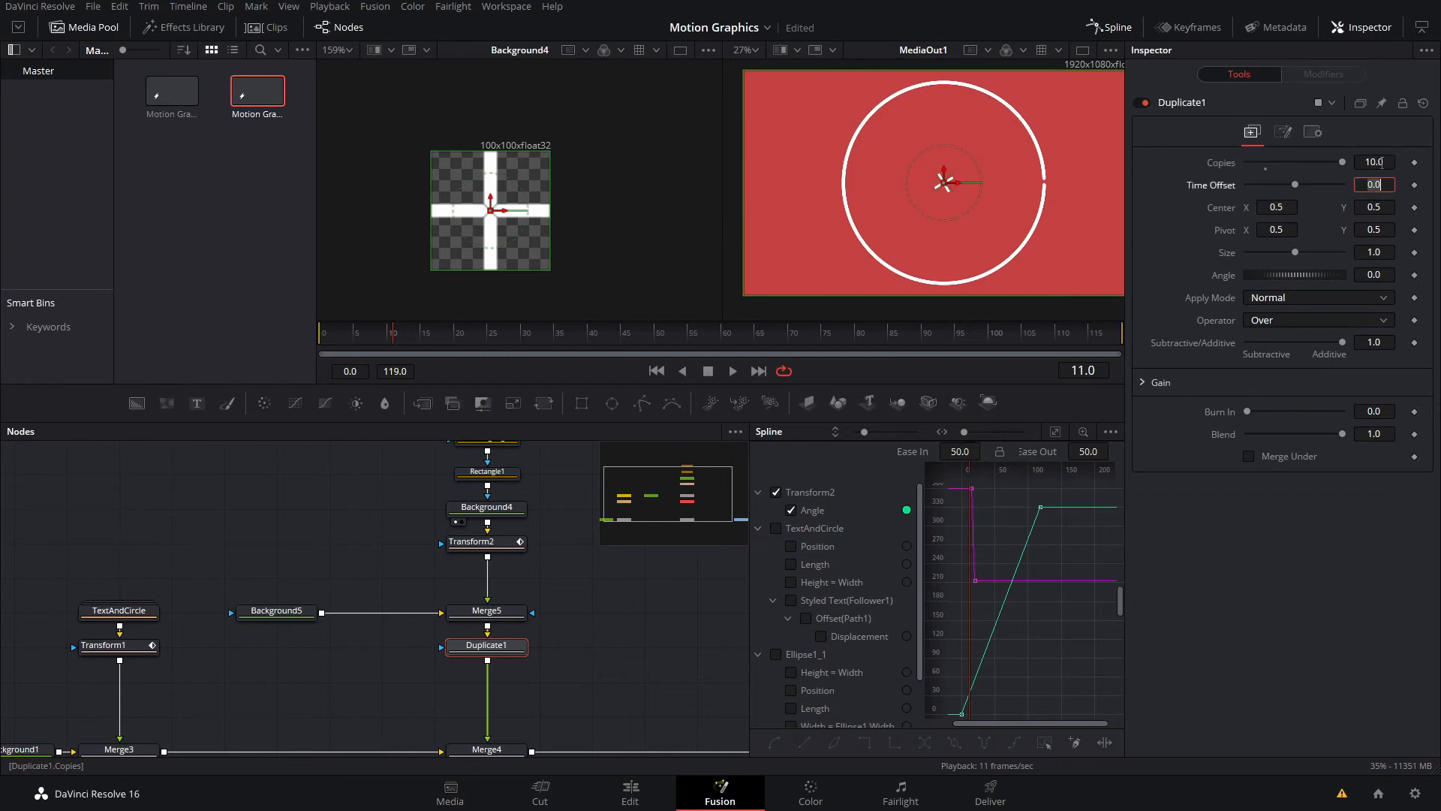
# Give Duplicate1 20 copies with a 2.46 time offset and adjust its Jitter random center
pyautogui.click(1283, 132)
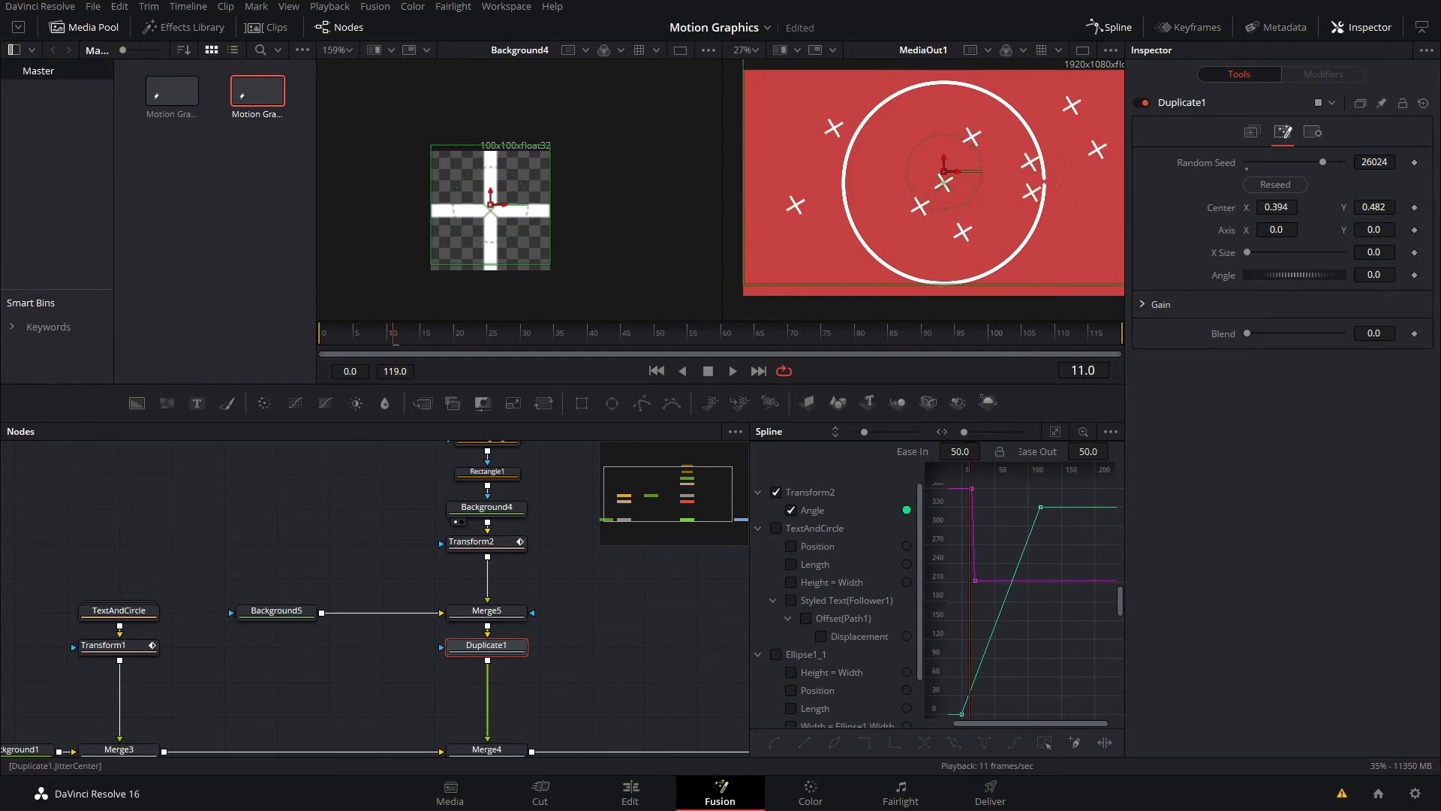
pyautogui.click(1252, 132)
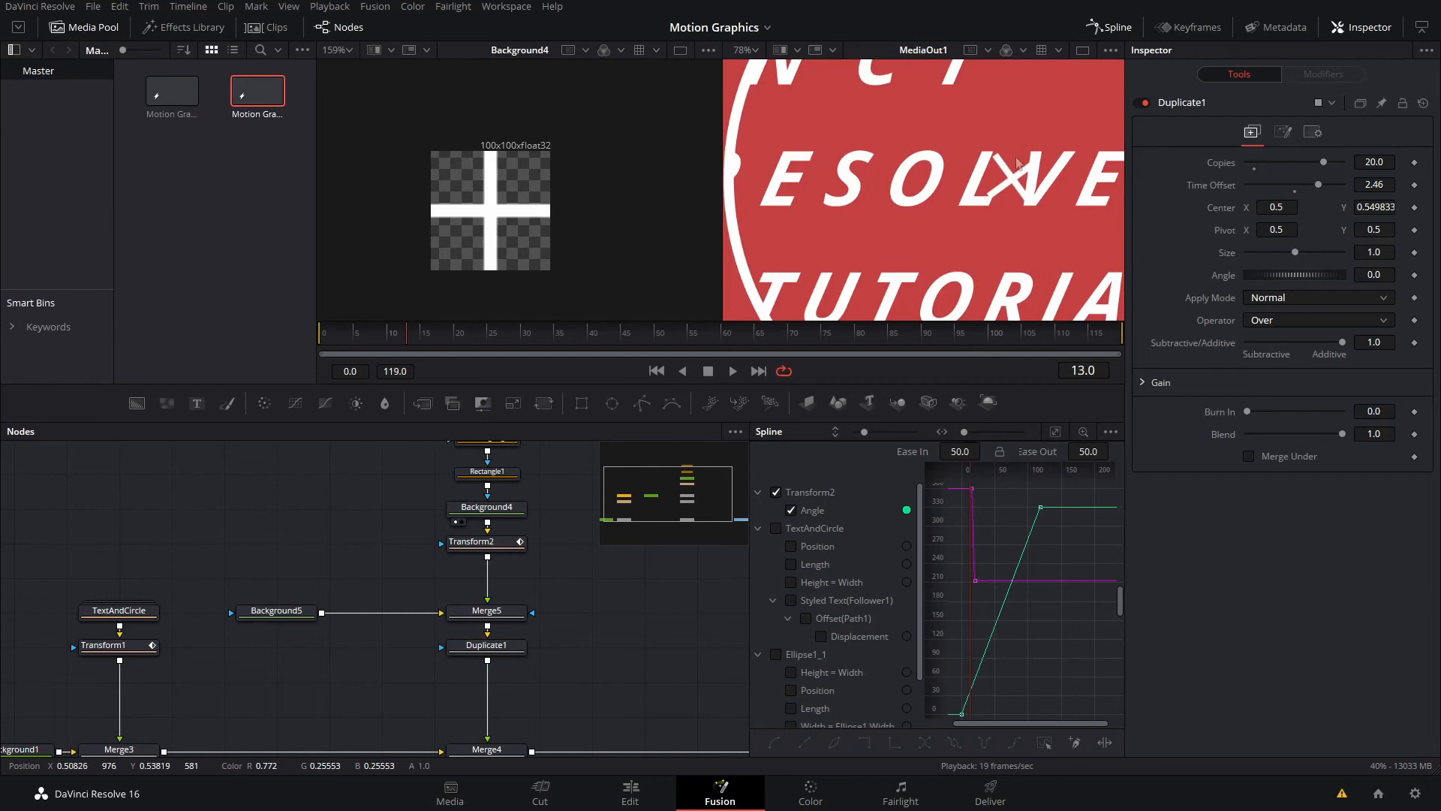
pyautogui.click(744, 49)
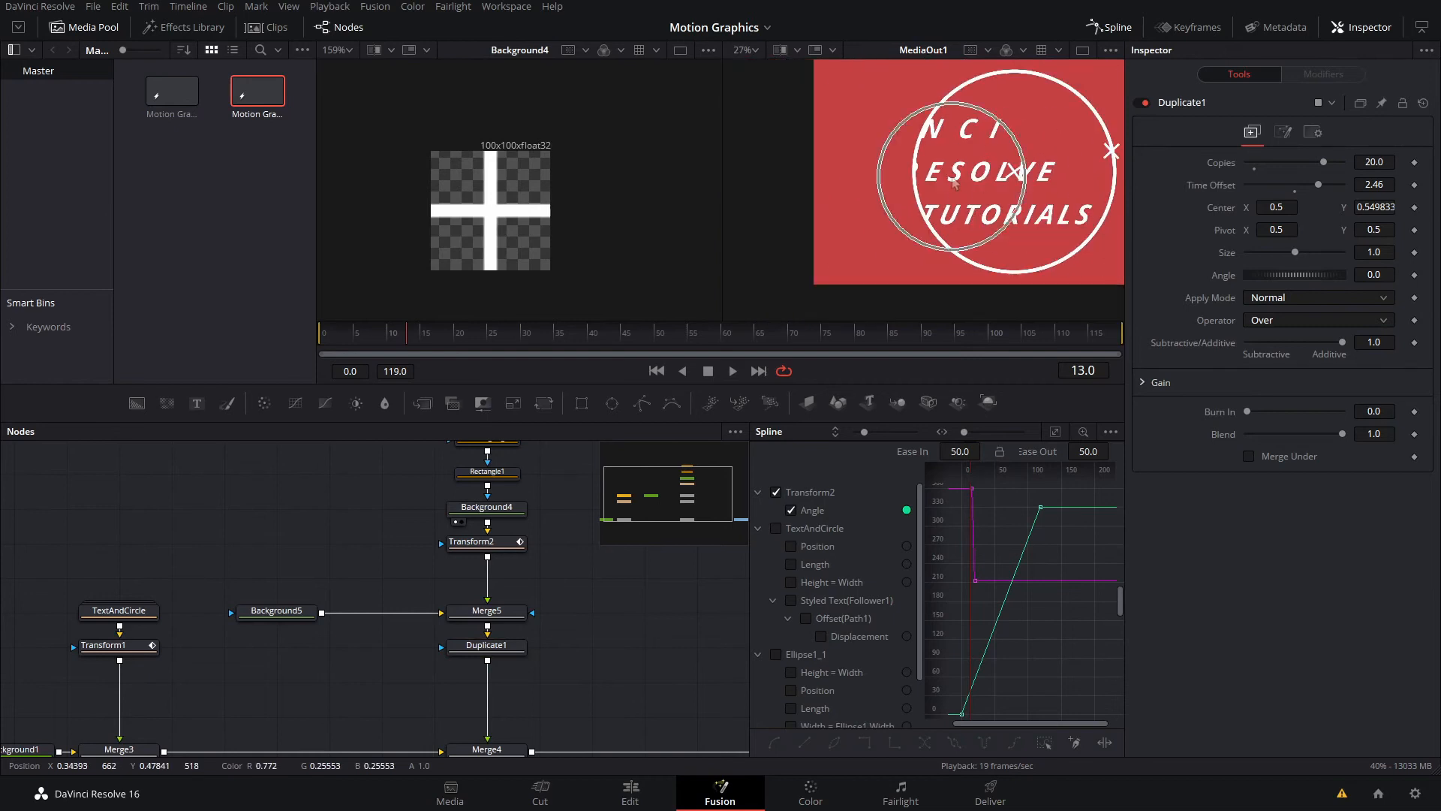
pyautogui.click(486, 541)
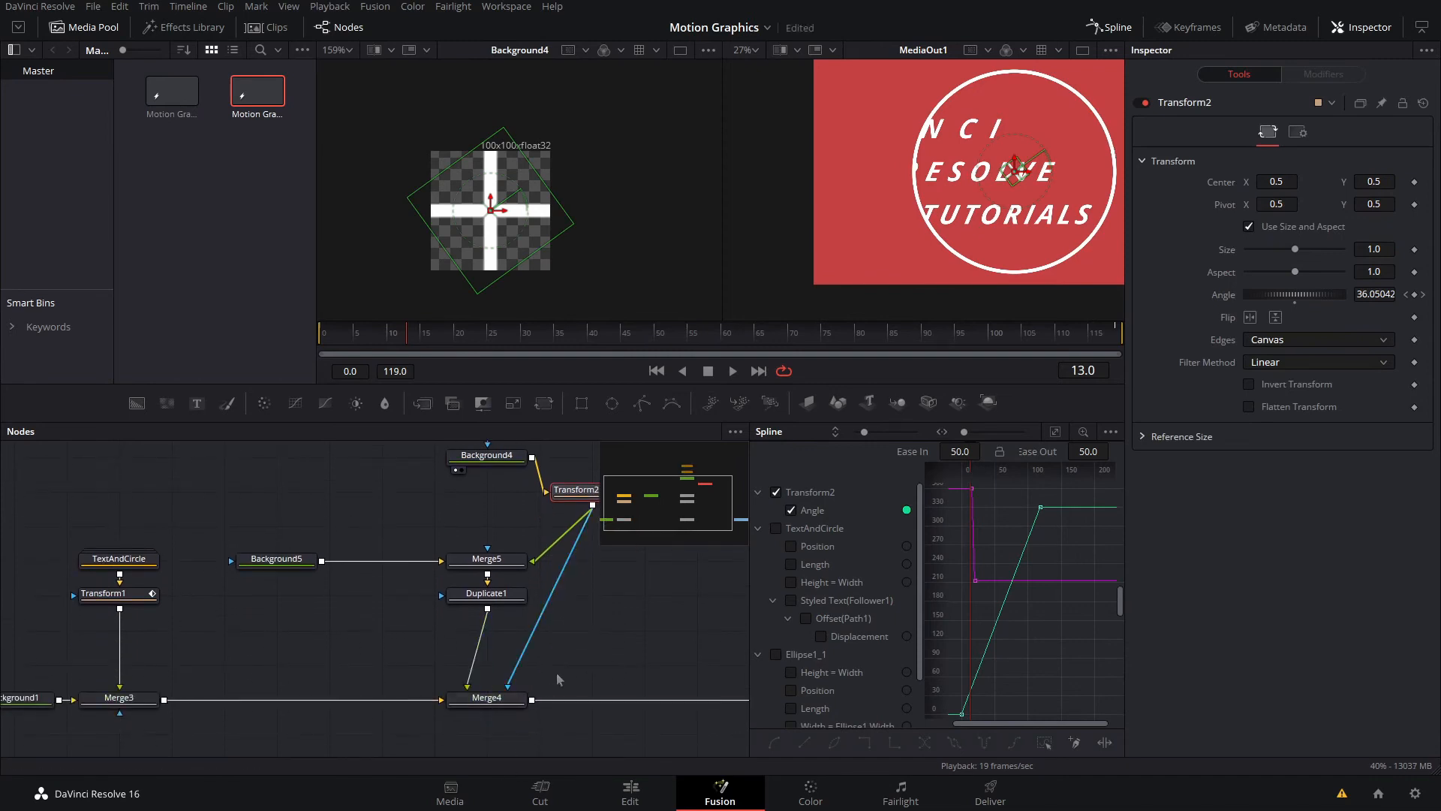
# Enable Apply Mask Inverted on Merge4 and group the crosshair nodes into Group1
pyautogui.click(486, 697)
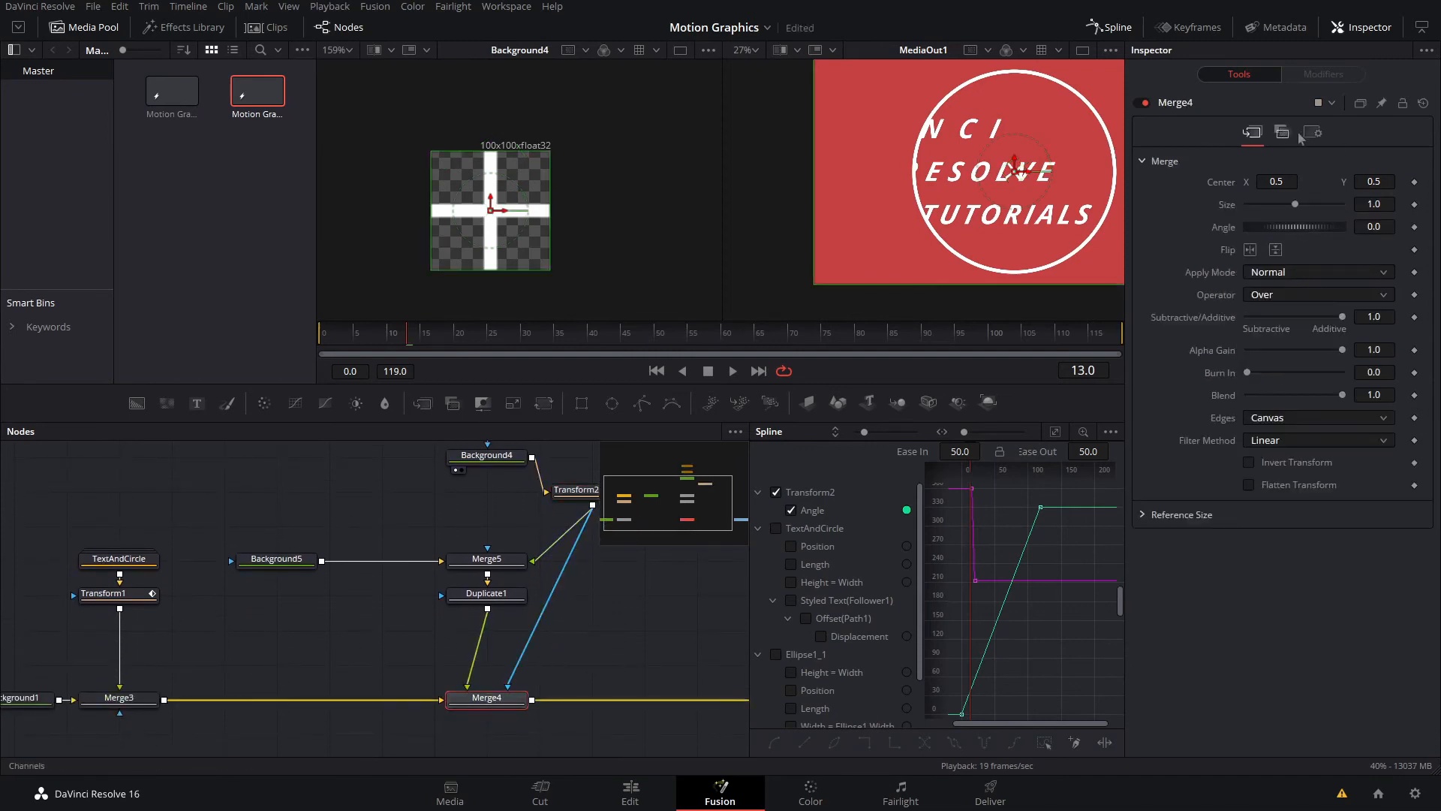
pyautogui.click(1313, 132)
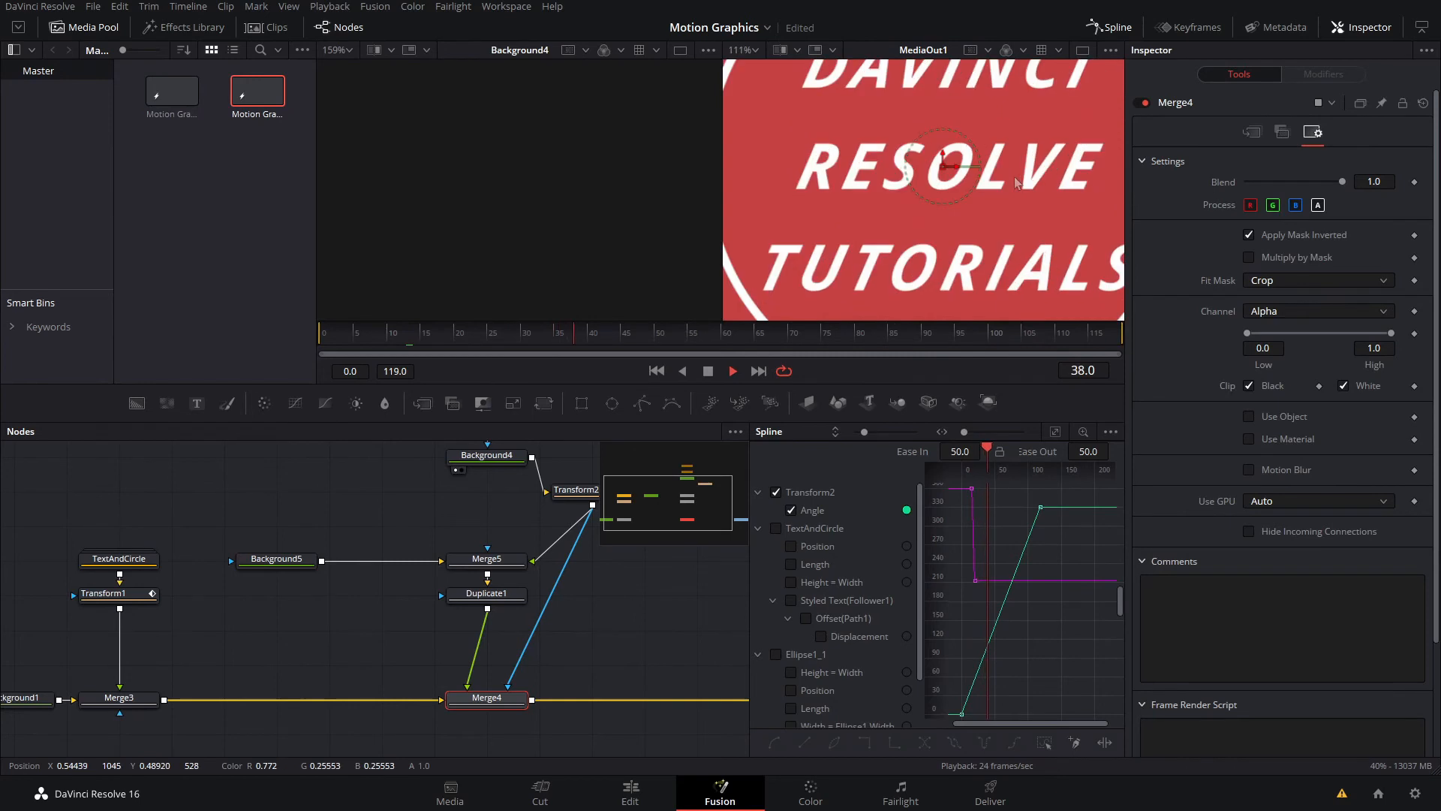
pyautogui.click(443, 332)
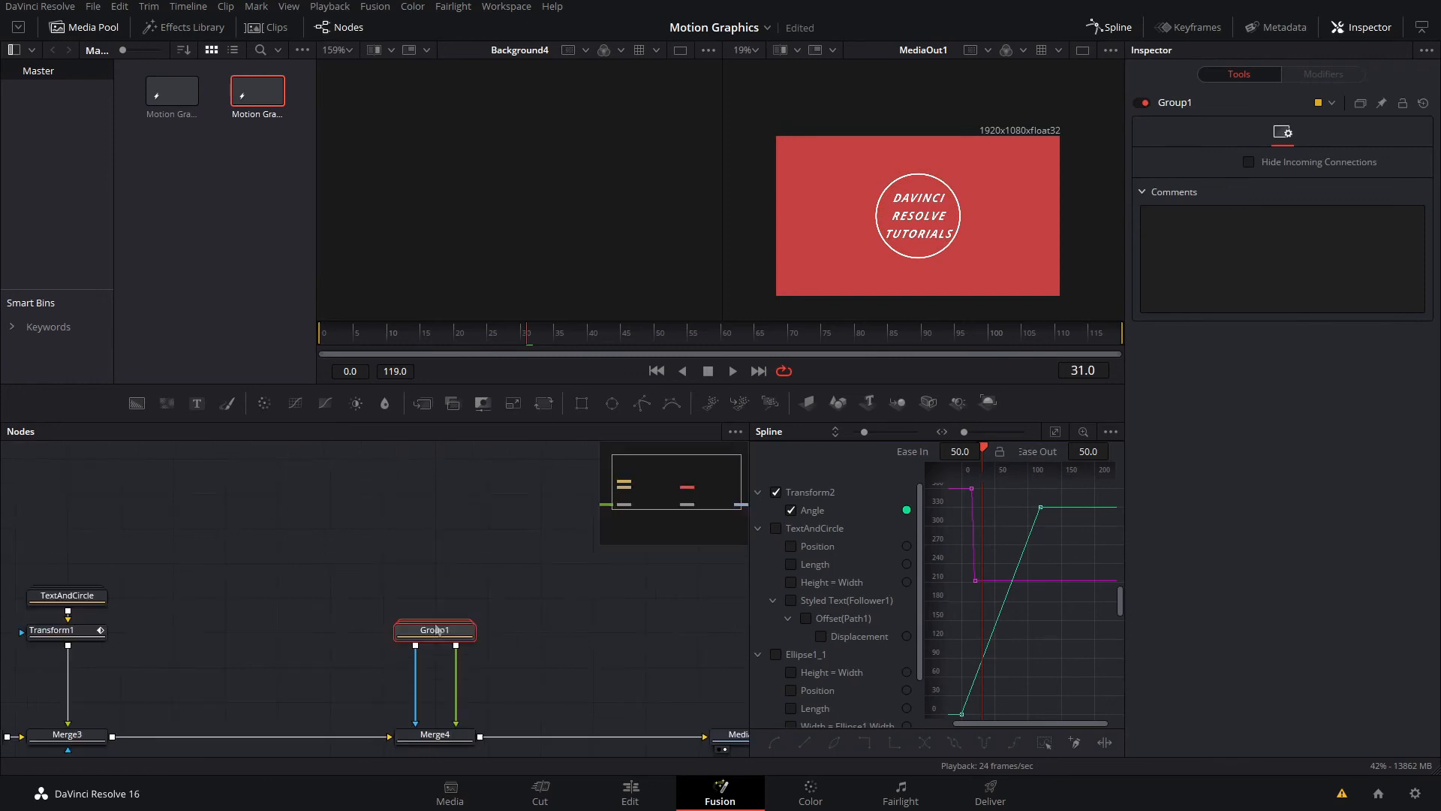
# Rename the crosshair group Group1 to 'Crosshairs'
pyautogui.doubleClick(434, 629)
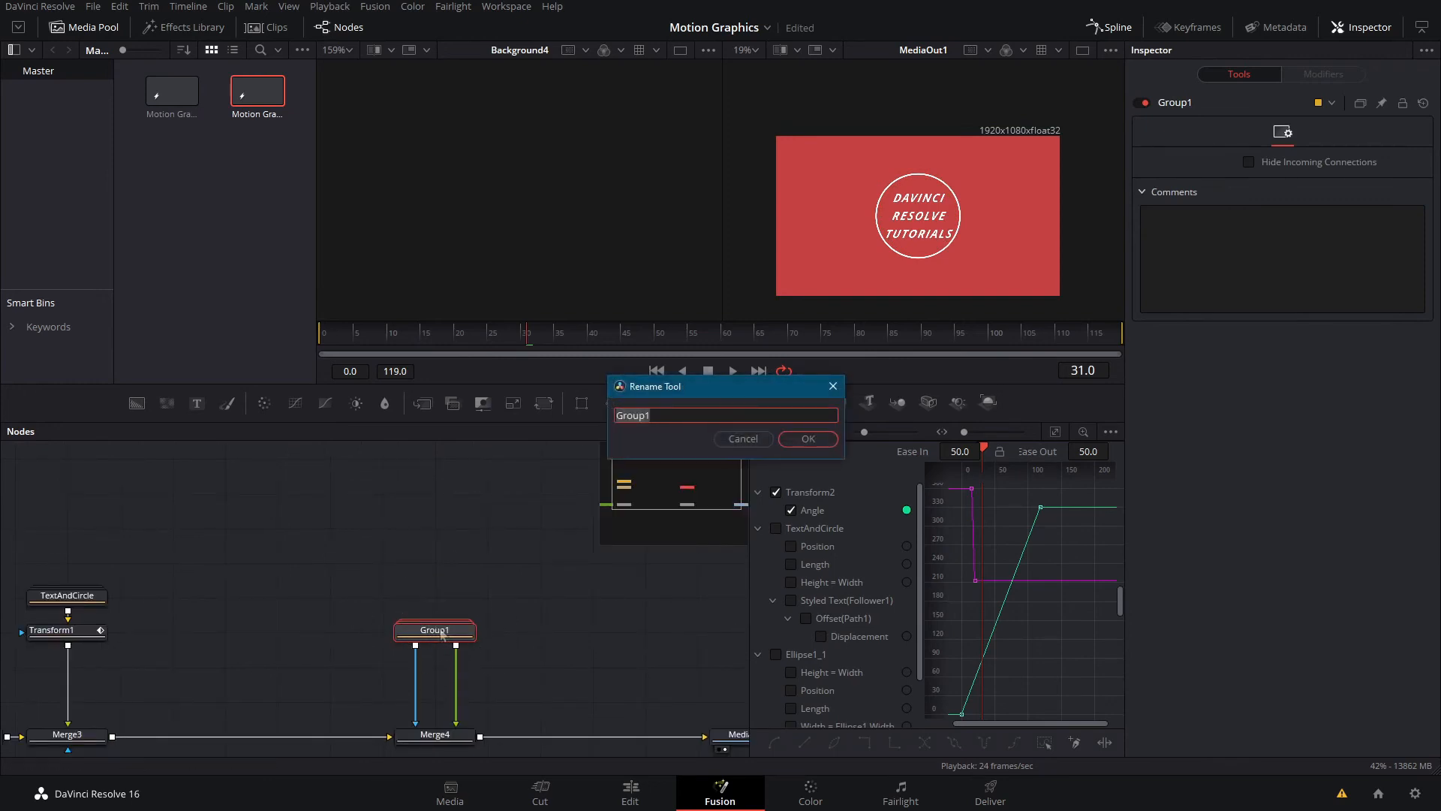
pyautogui.write('Cross')
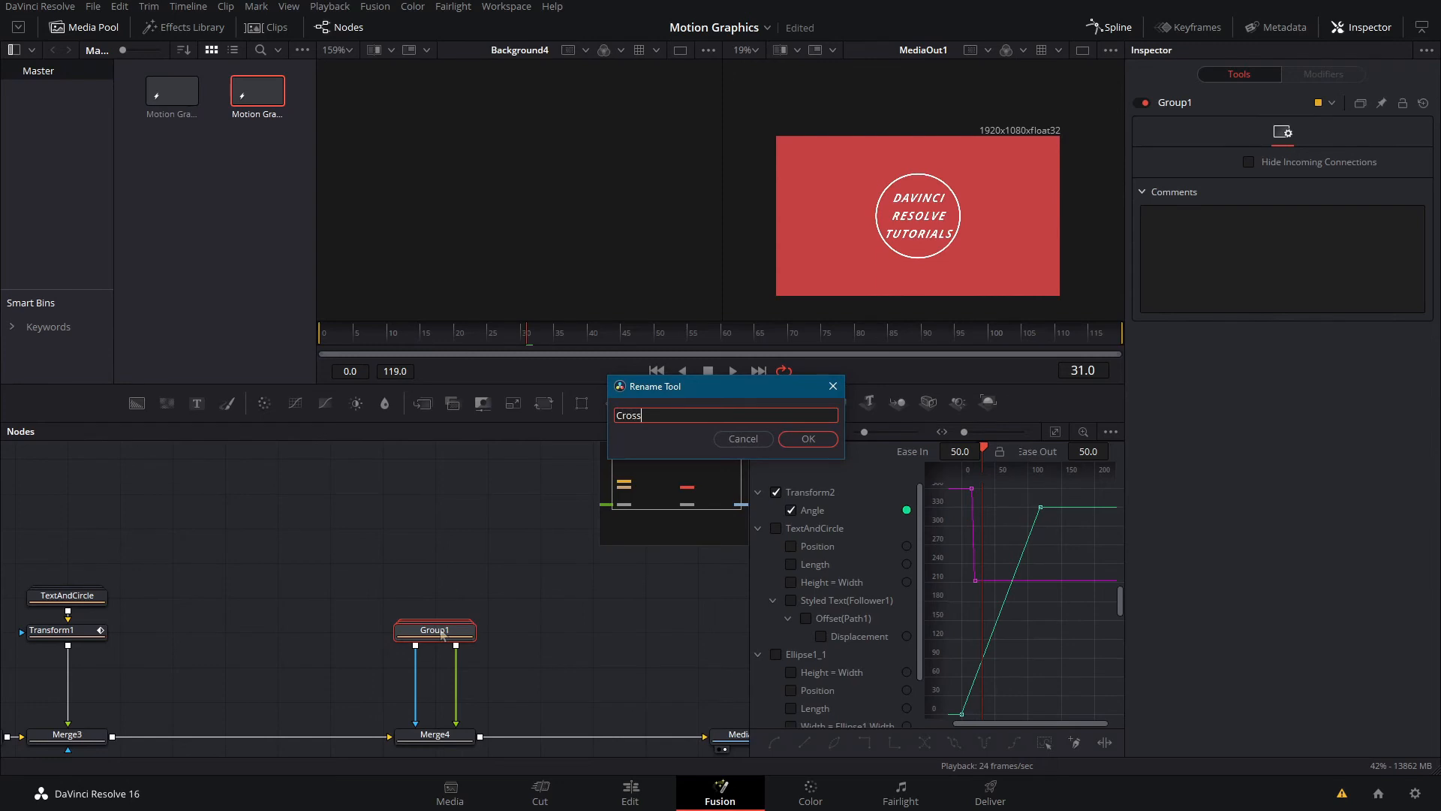
pyautogui.click(807, 439)
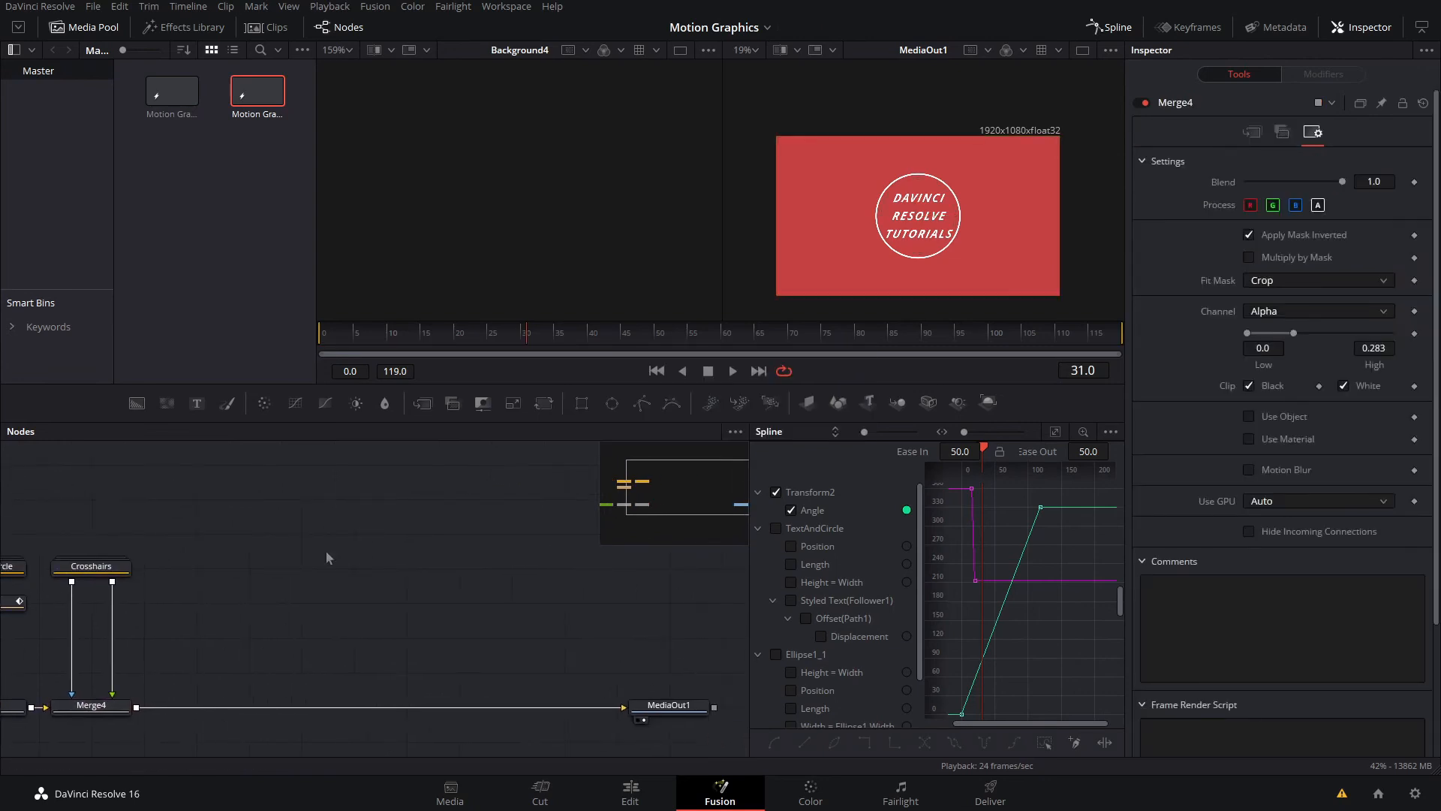
pyautogui.moveTo(909, 323)
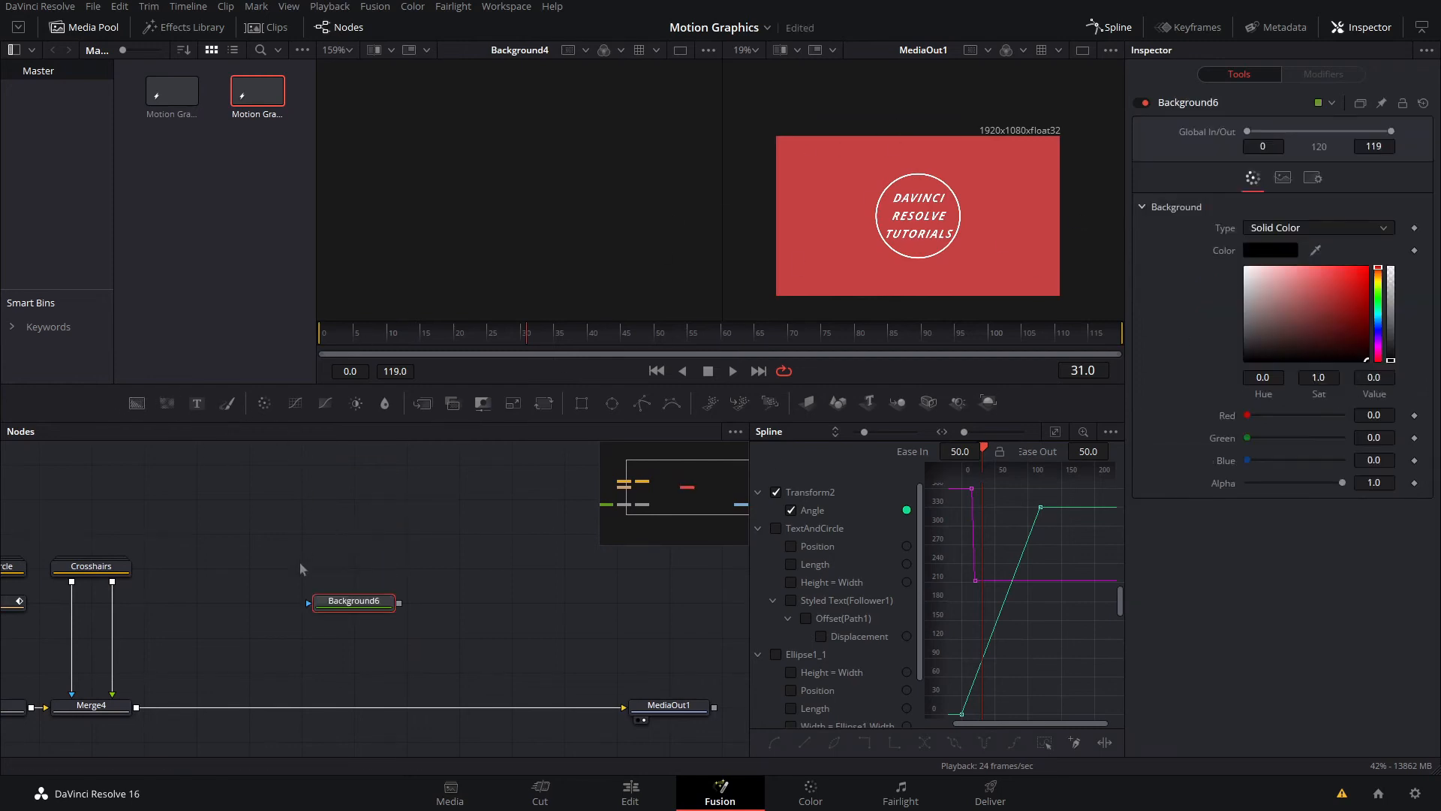
# Merge white Background6 via Merge6 and mask it with a wavy MaskPaint1 stroke (size 0.0055, softness 0.237)
pyautogui.click(1271, 250)
pyautogui.write('mak')
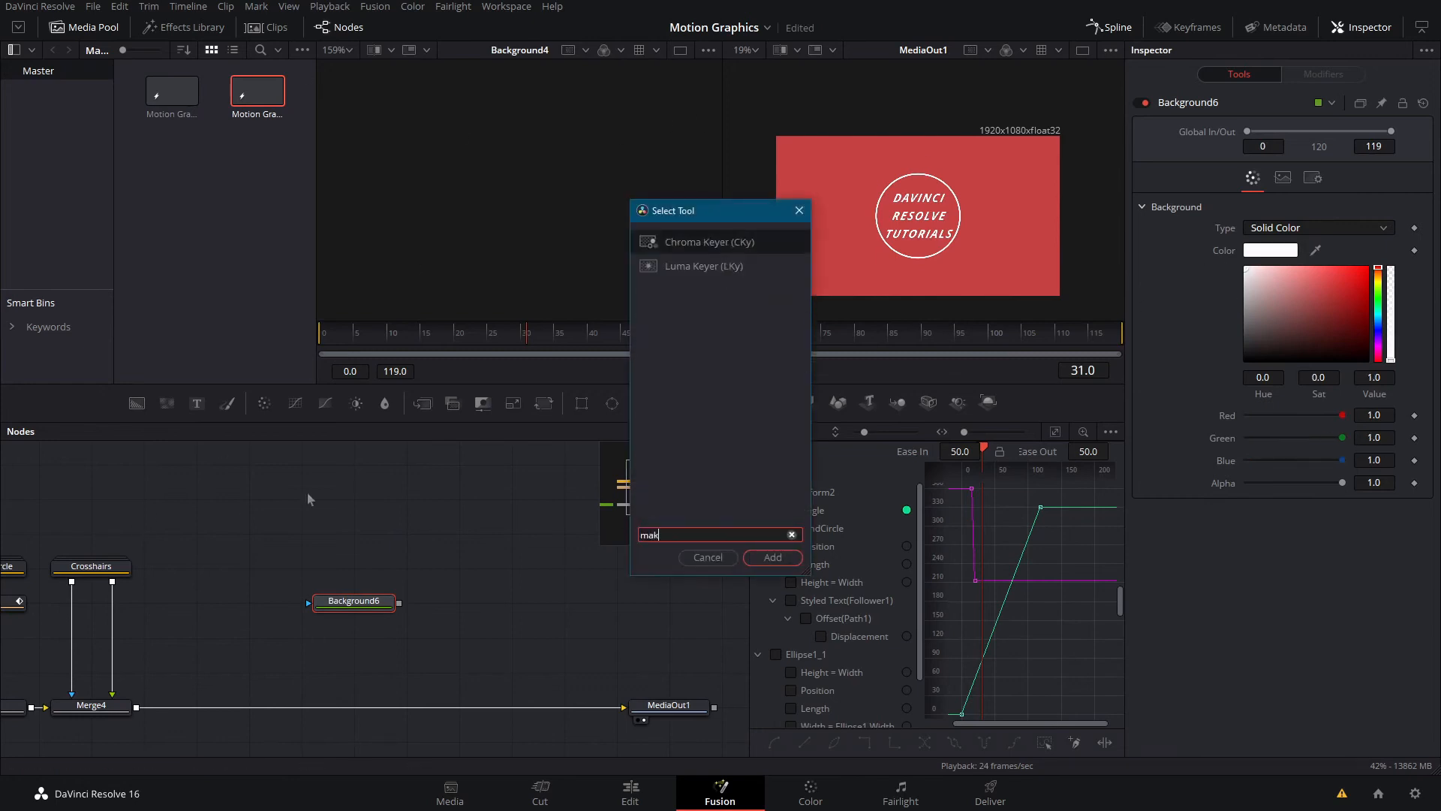
pyautogui.click(771, 557)
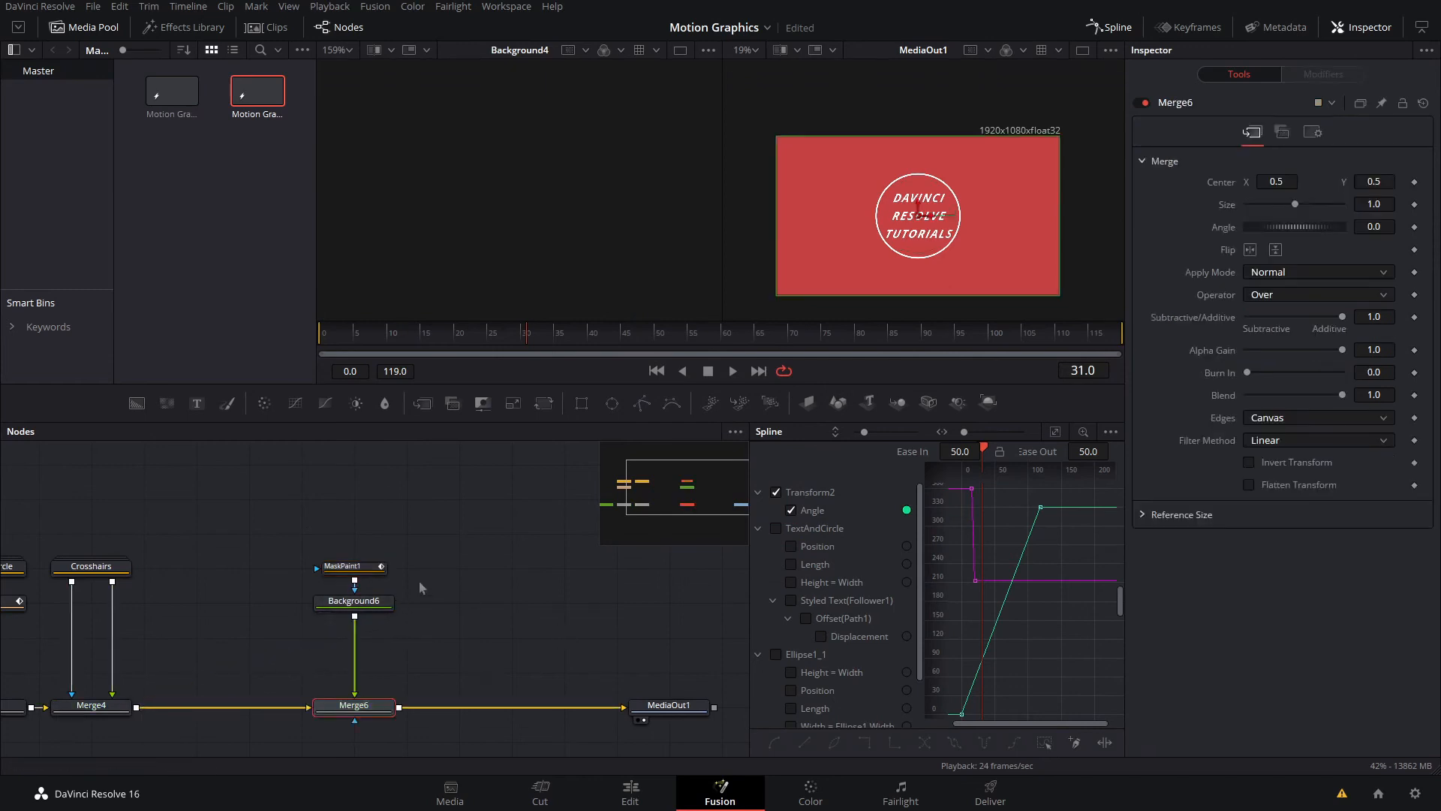
pyautogui.click(352, 565)
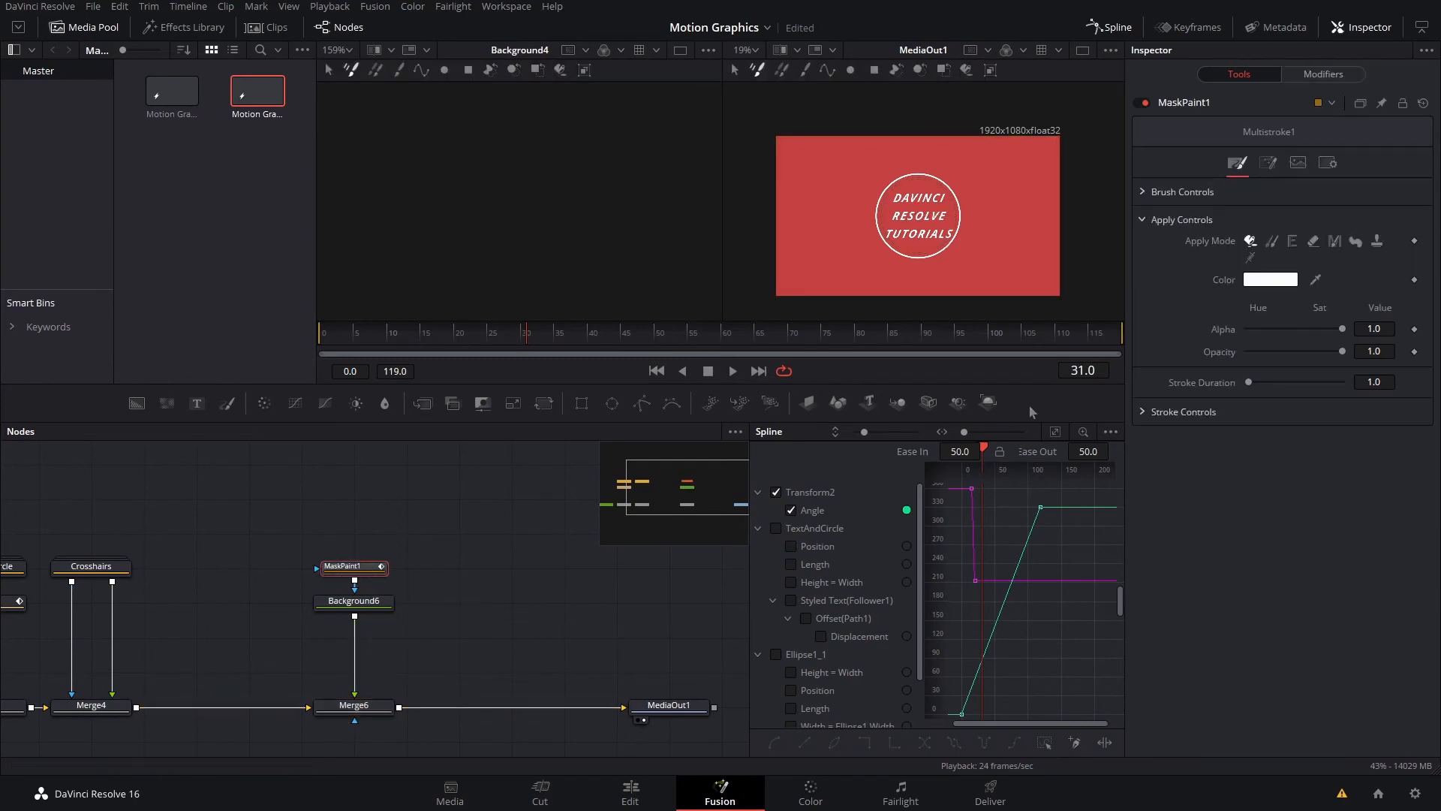
pyautogui.moveTo(828, 70)
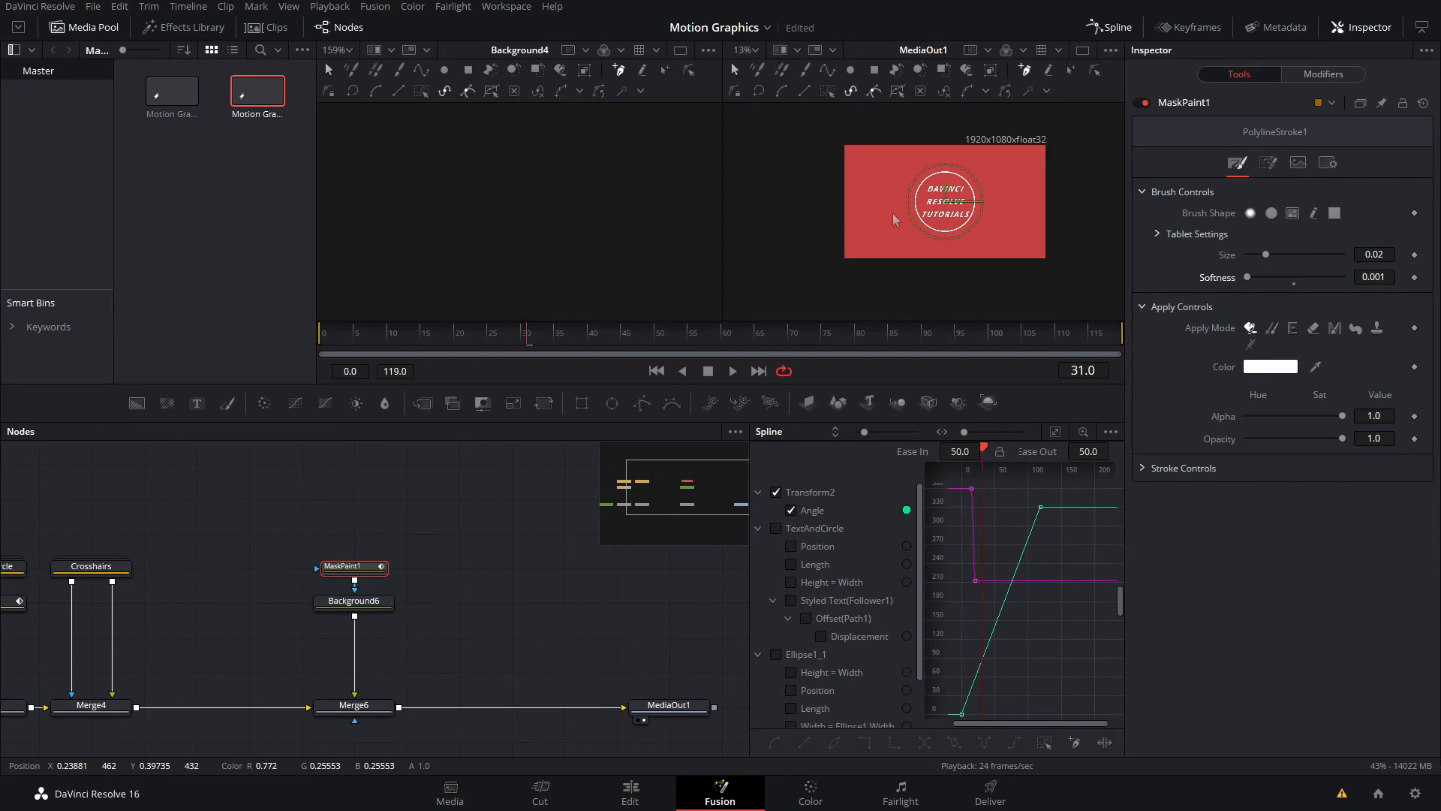
pyautogui.moveTo(811, 153)
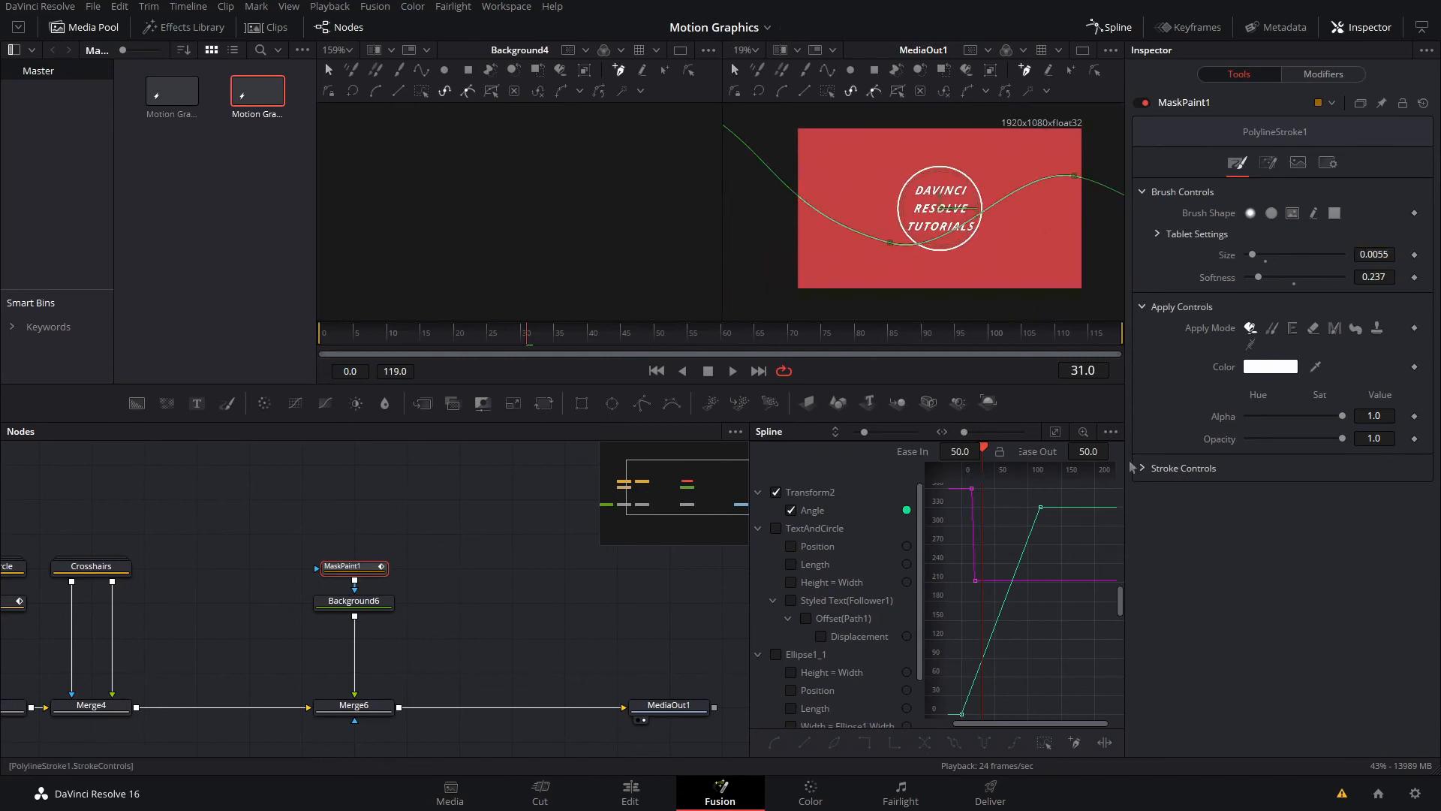
# Keyframe MaskPaint1's Write On Start and End at different frames so the line travels
pyautogui.click(1183, 468)
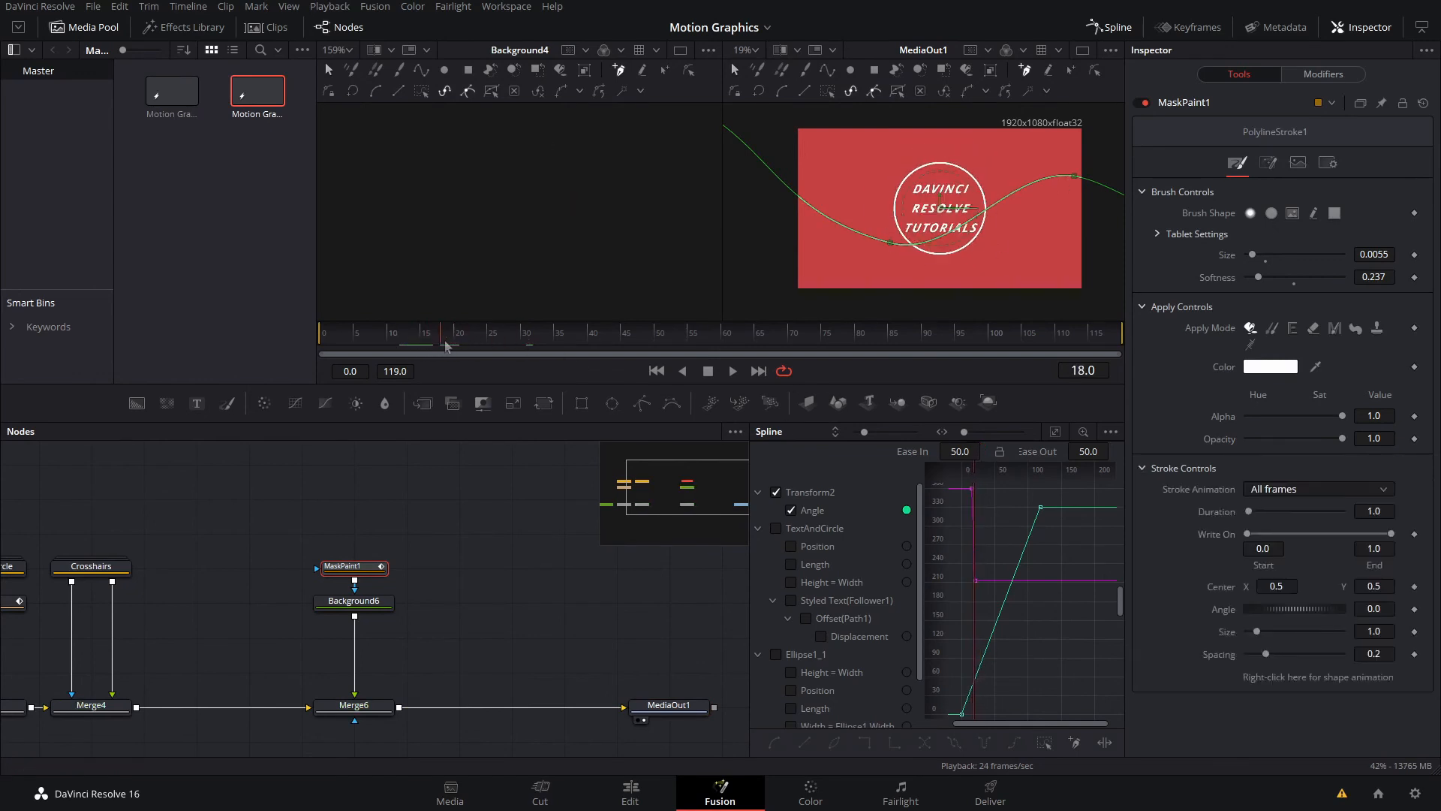
pyautogui.click(423, 353)
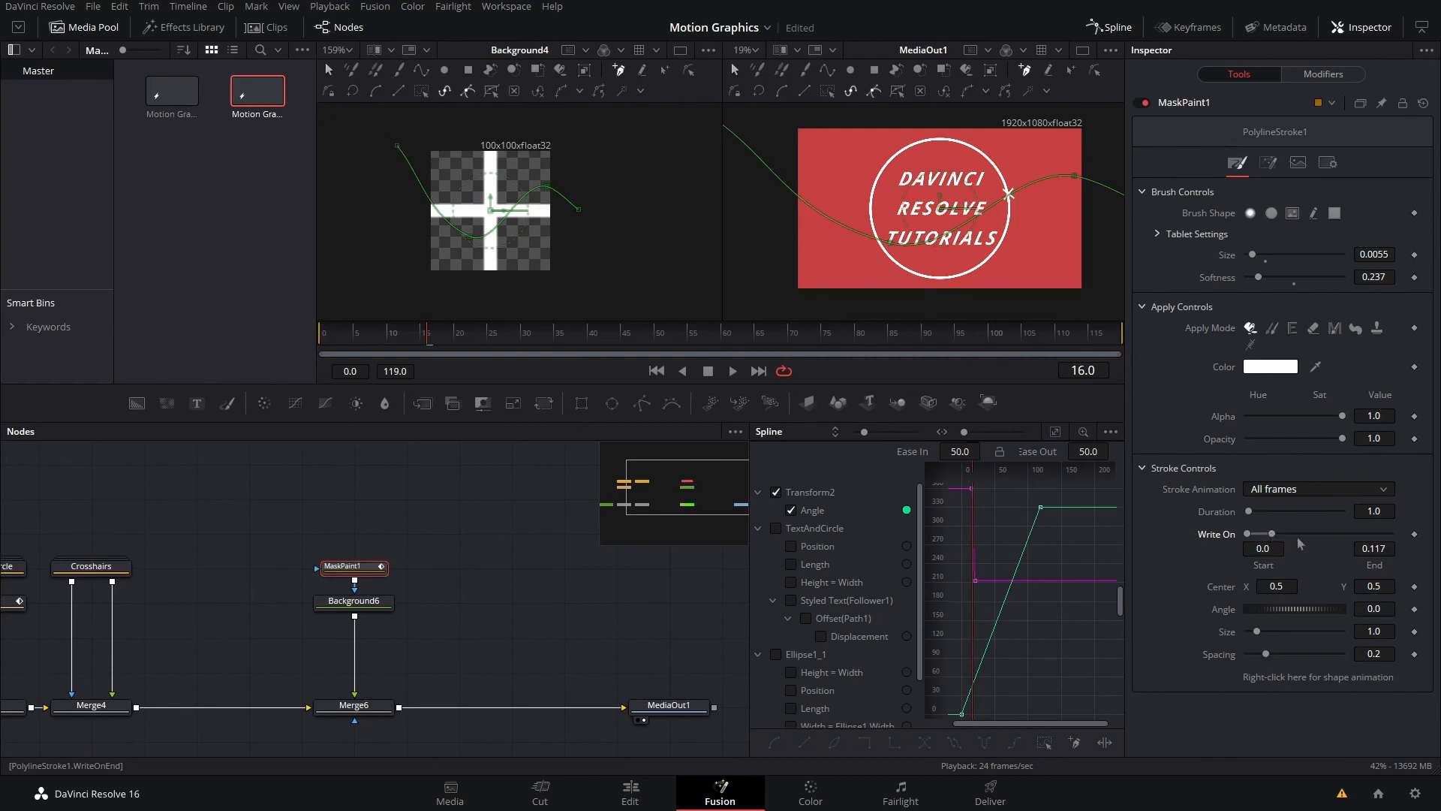
pyautogui.moveTo(1418, 539)
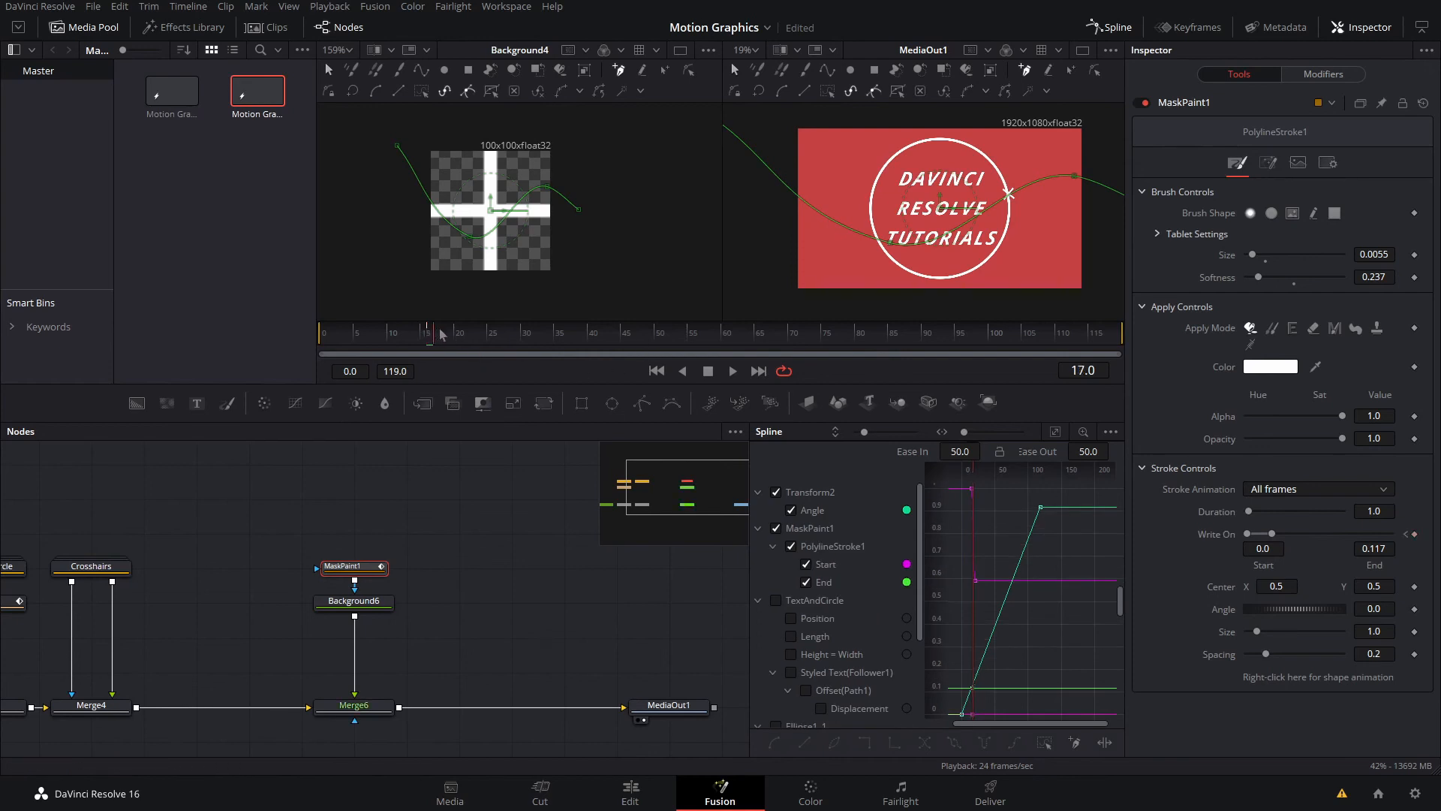
pyautogui.click(491, 332)
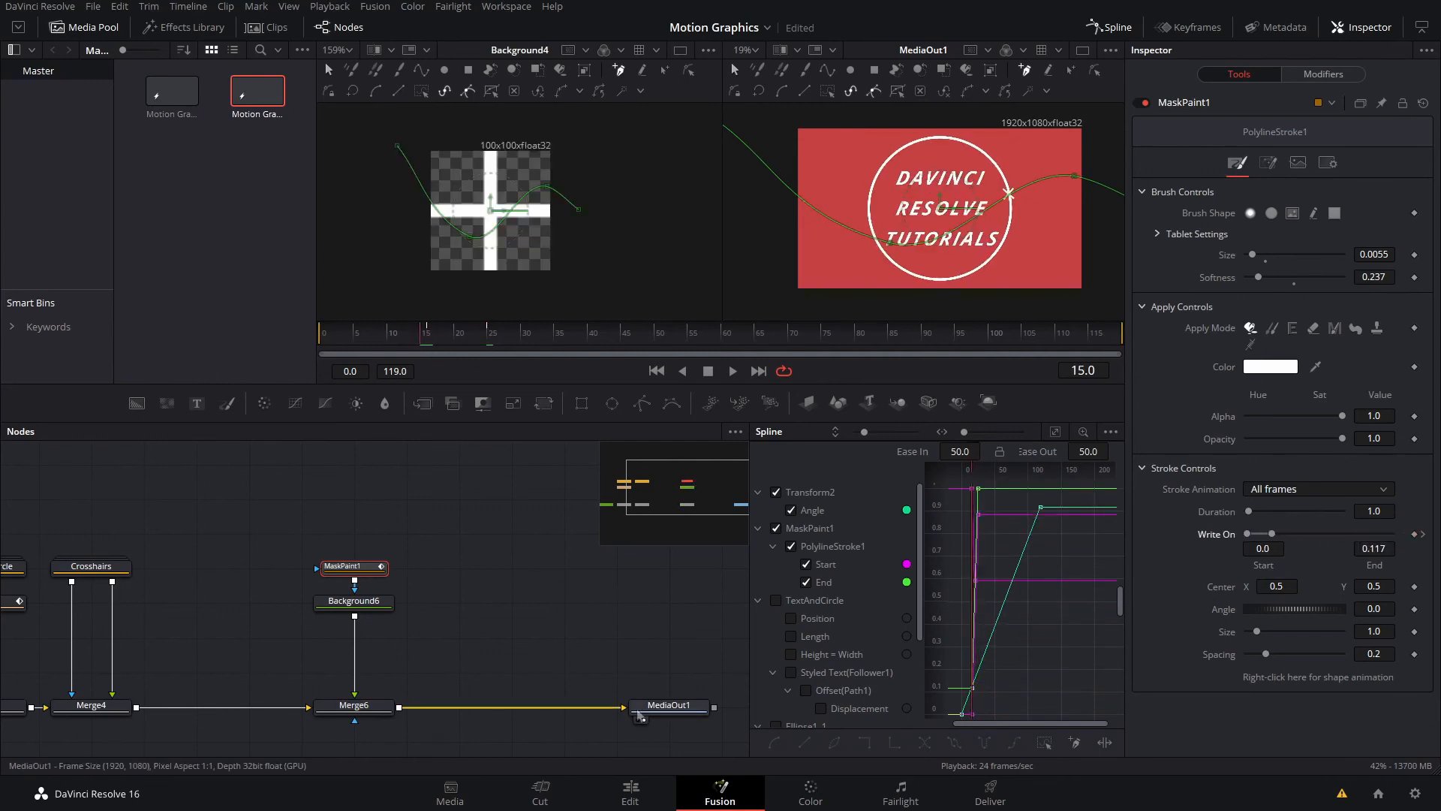
pyautogui.click(669, 705)
pyautogui.write('mak')
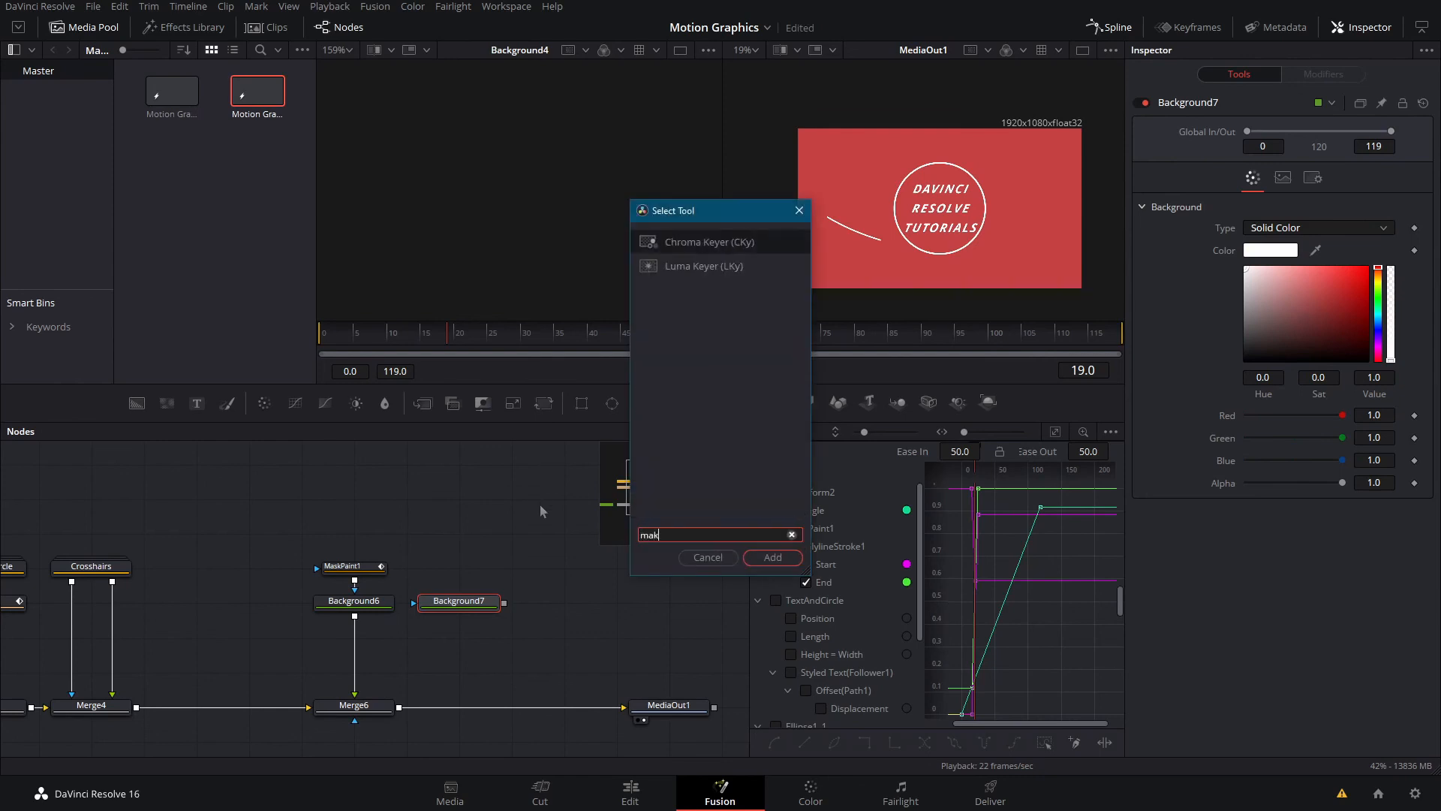
# Add paint-masked Background7 (size 0.0055, softness 0.237), merge it via Merge7, and duplicate it for more strokes
pyautogui.click(771, 558)
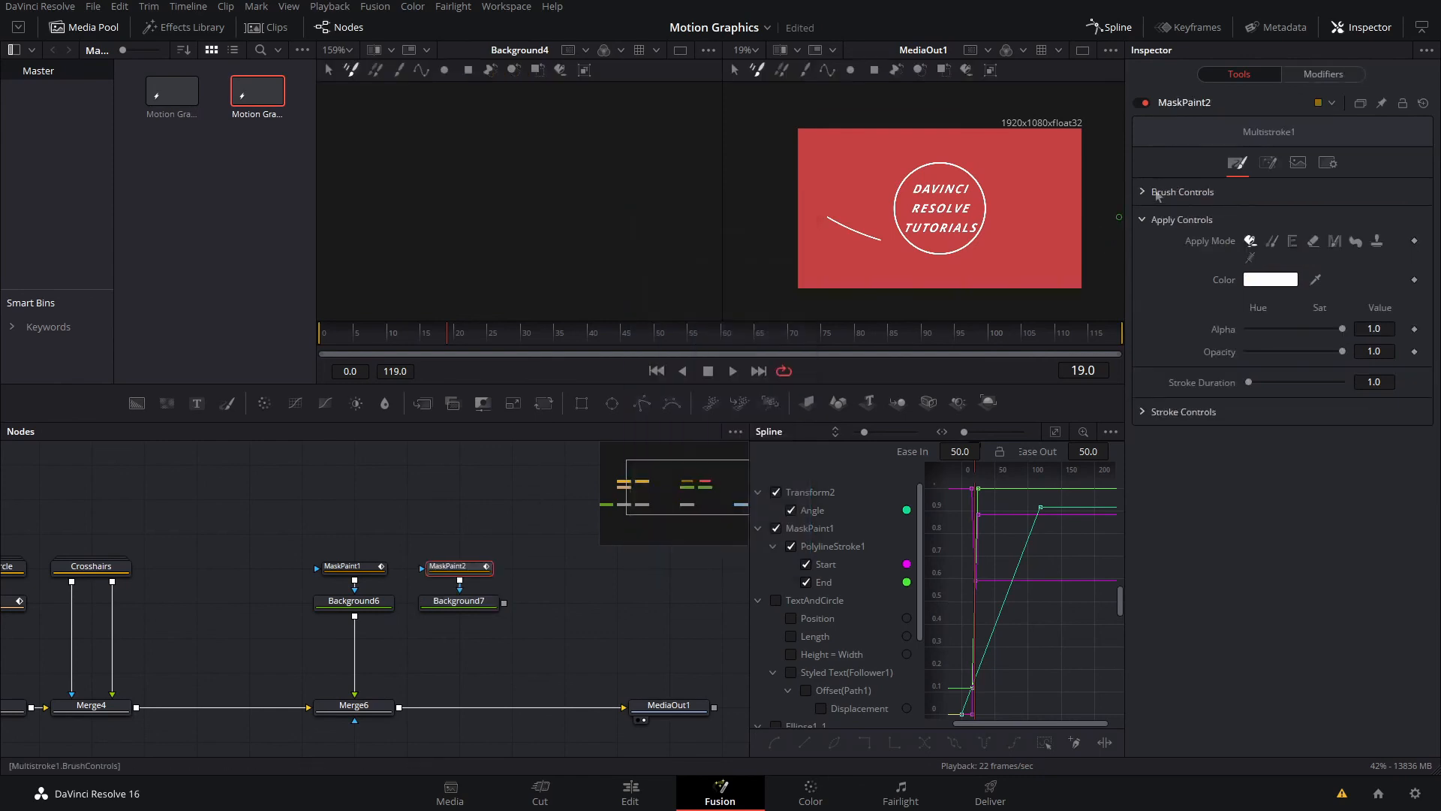
pyautogui.click(1184, 191)
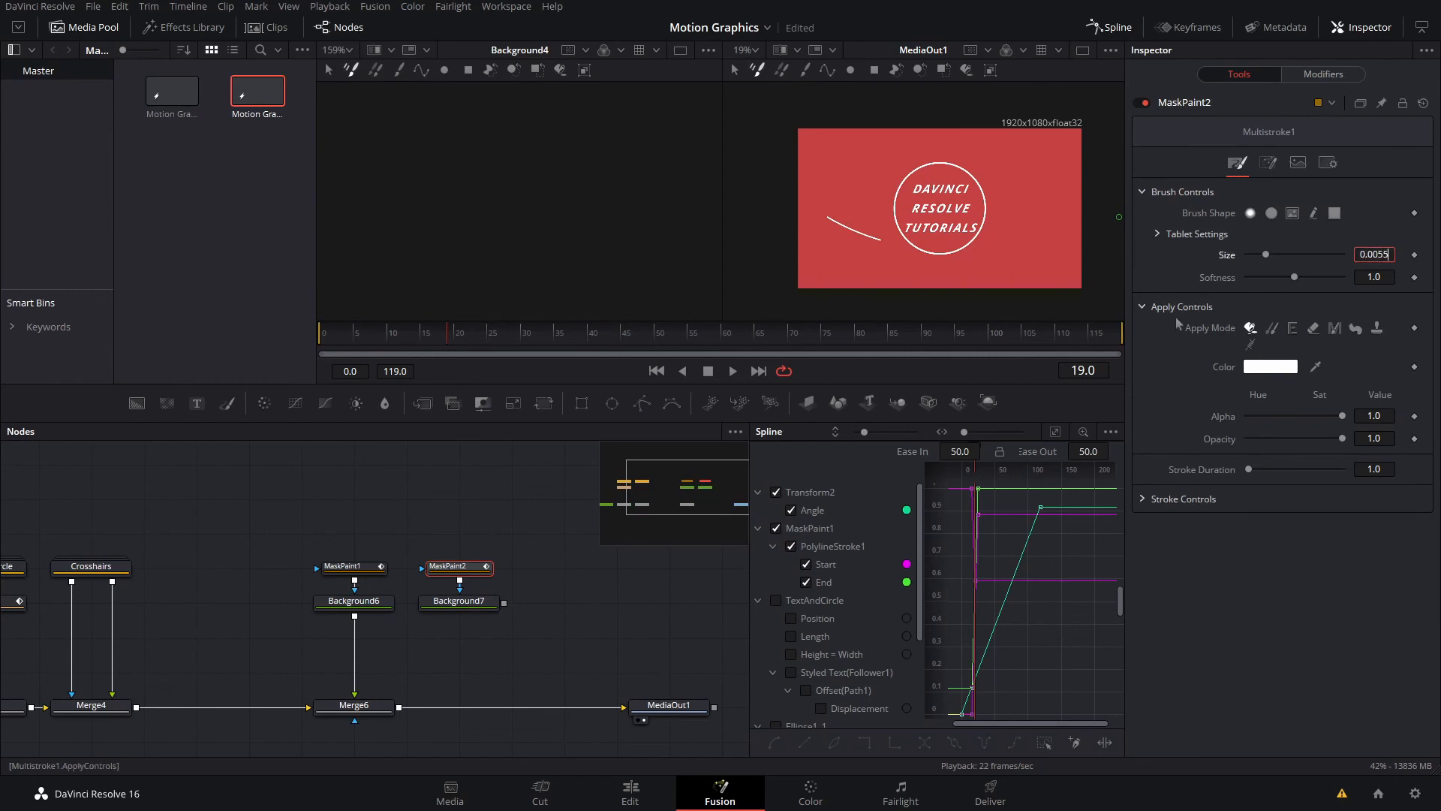
pyautogui.click(348, 566)
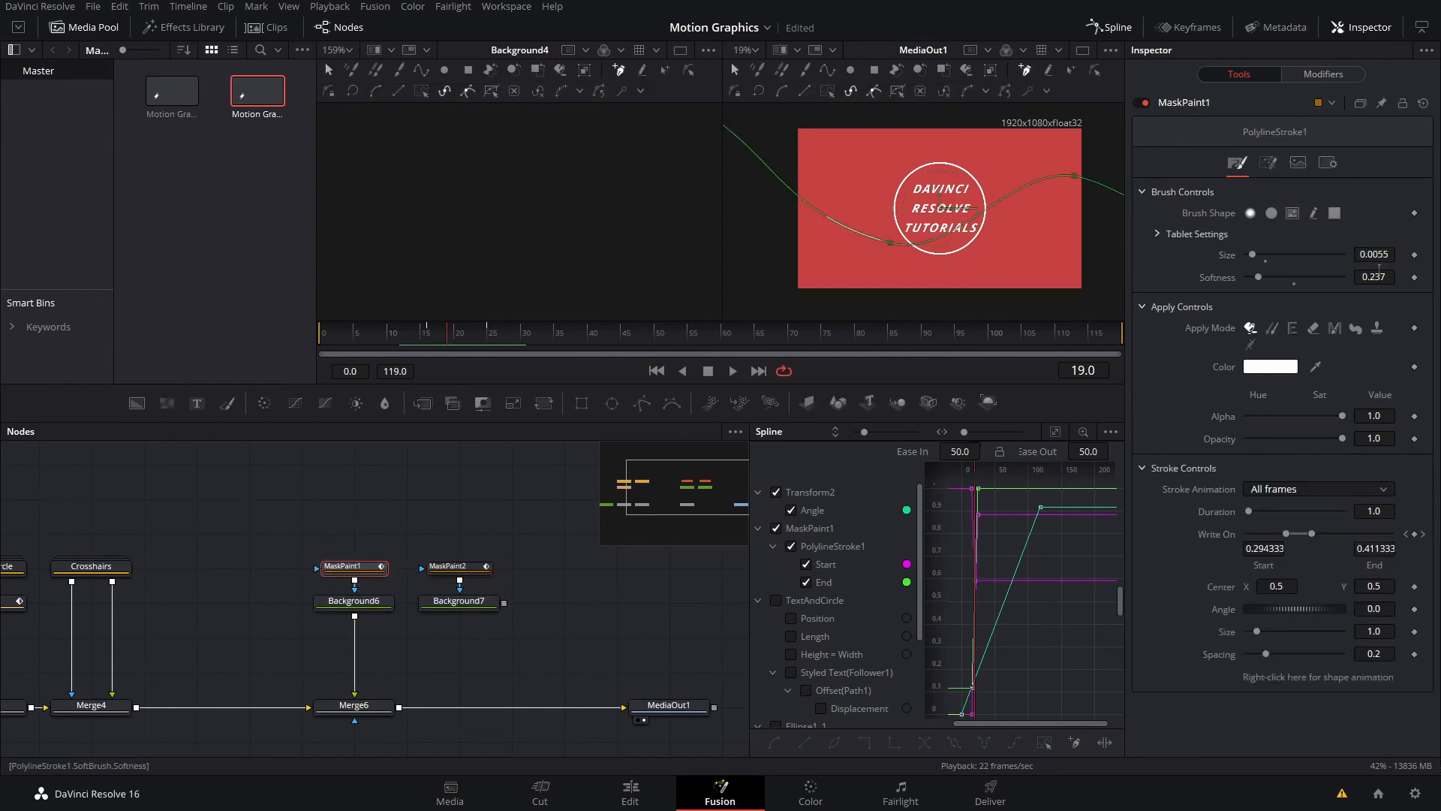
pyautogui.moveTo(1260, 298)
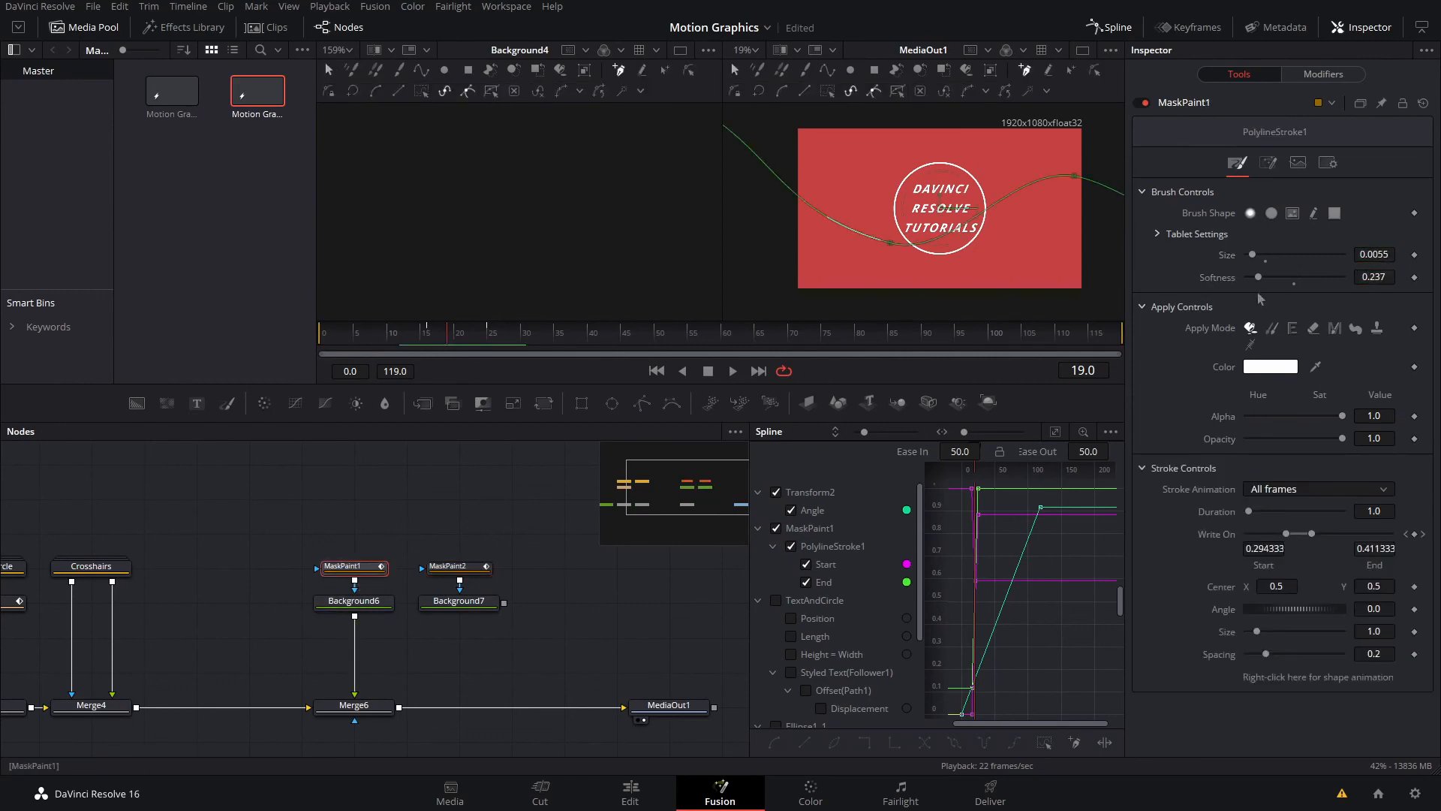
pyautogui.click(449, 566)
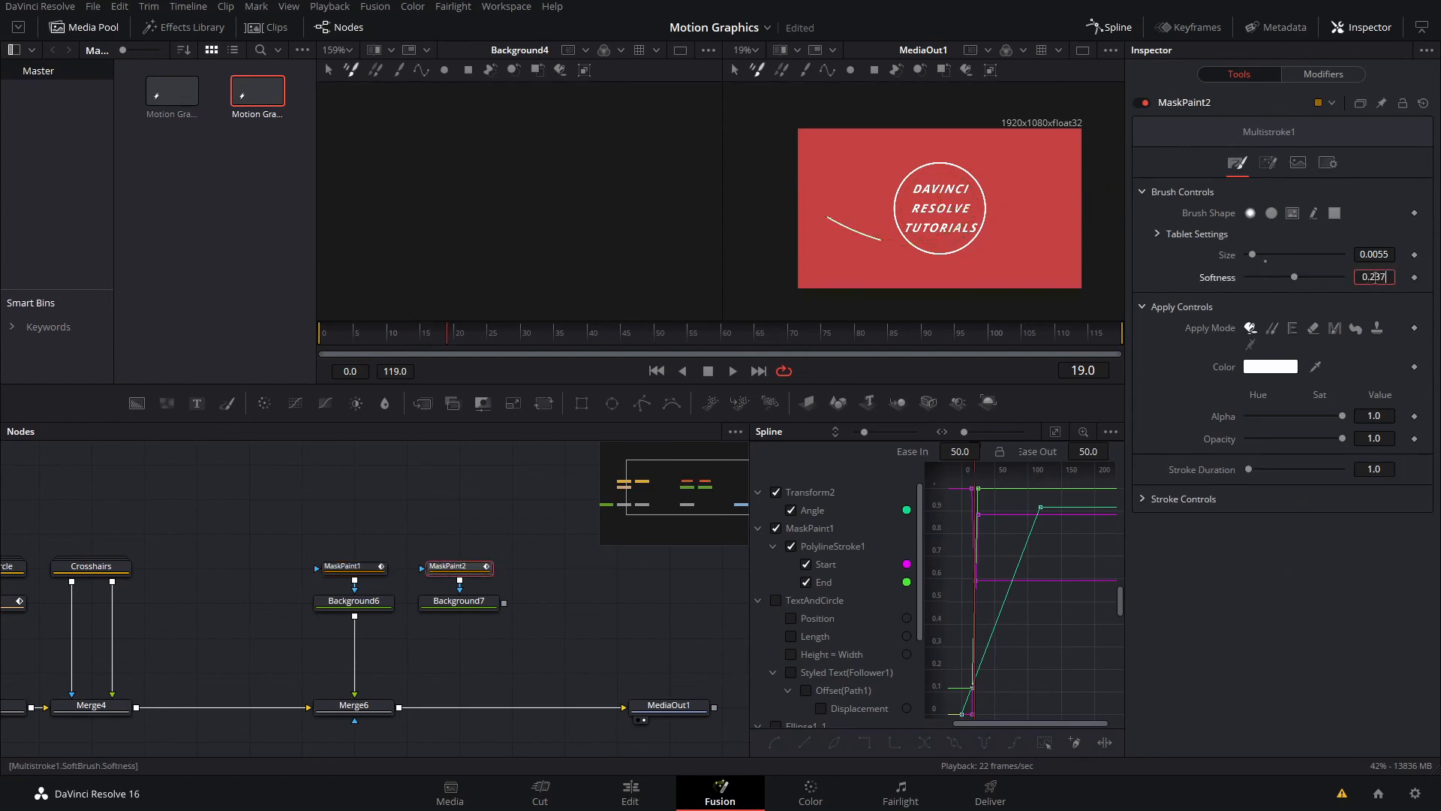
pyautogui.click(458, 601)
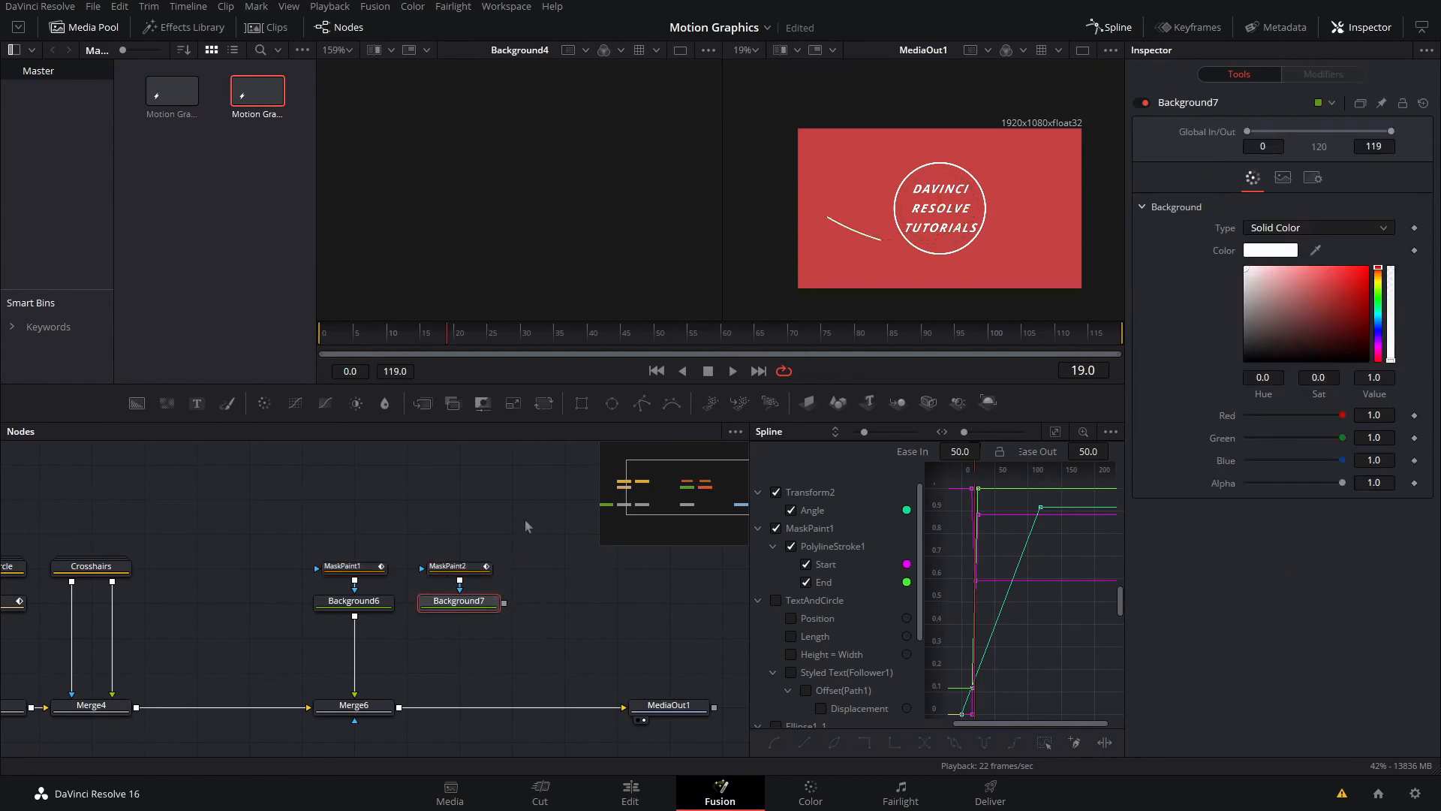
pyautogui.click(458, 566)
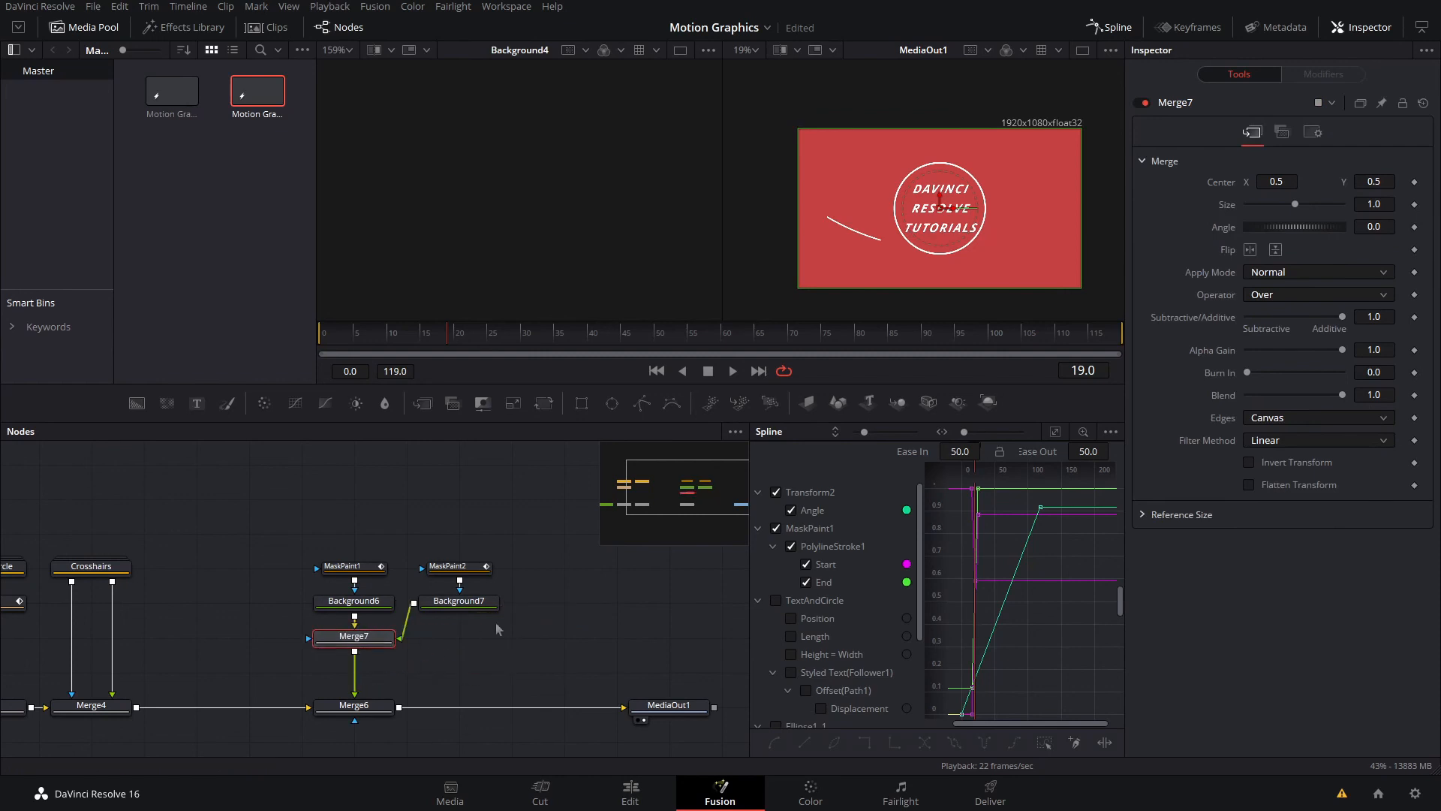
pyautogui.click(457, 566)
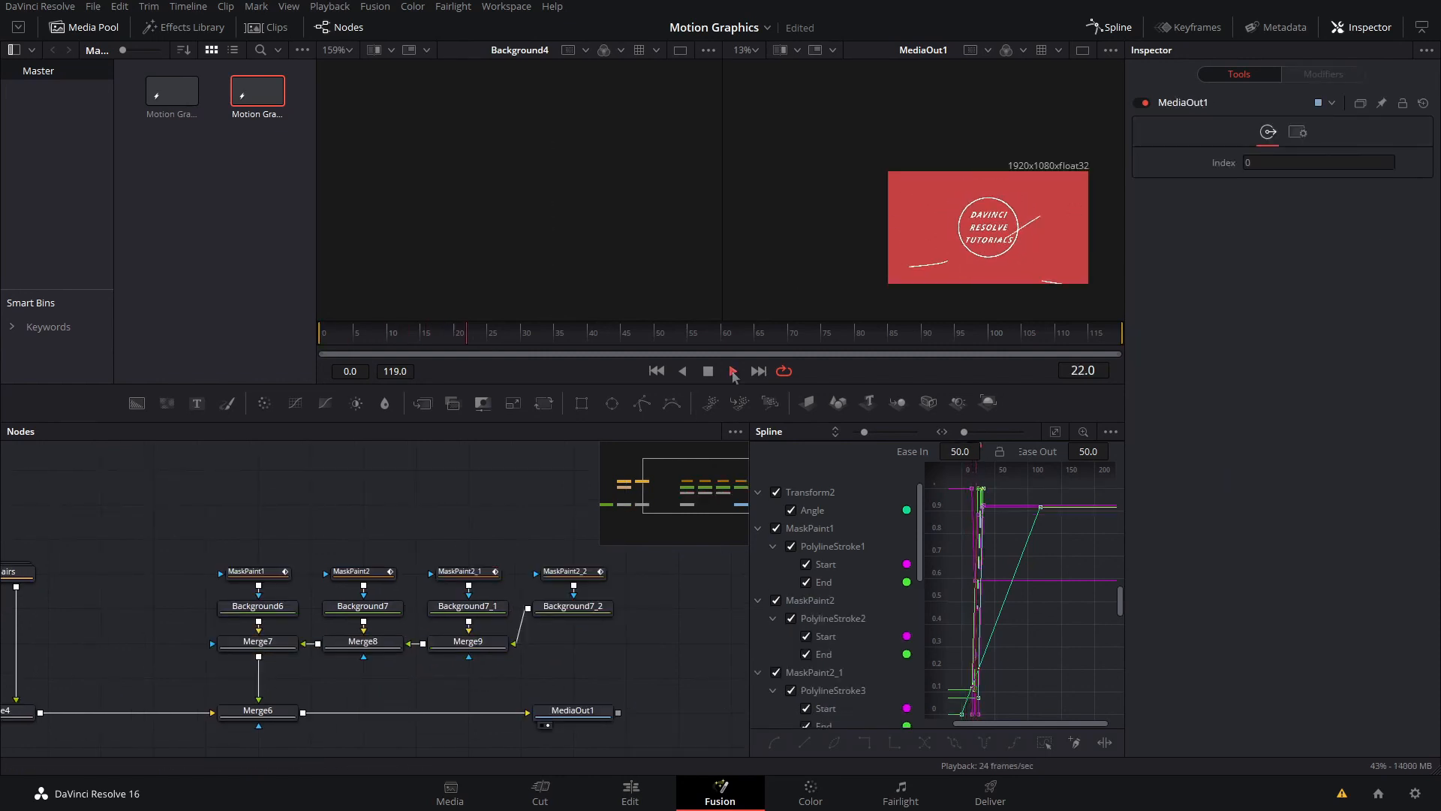
# Preview the animating lines and rename the line-layer group to 'Lines'
pyautogui.click(732, 370)
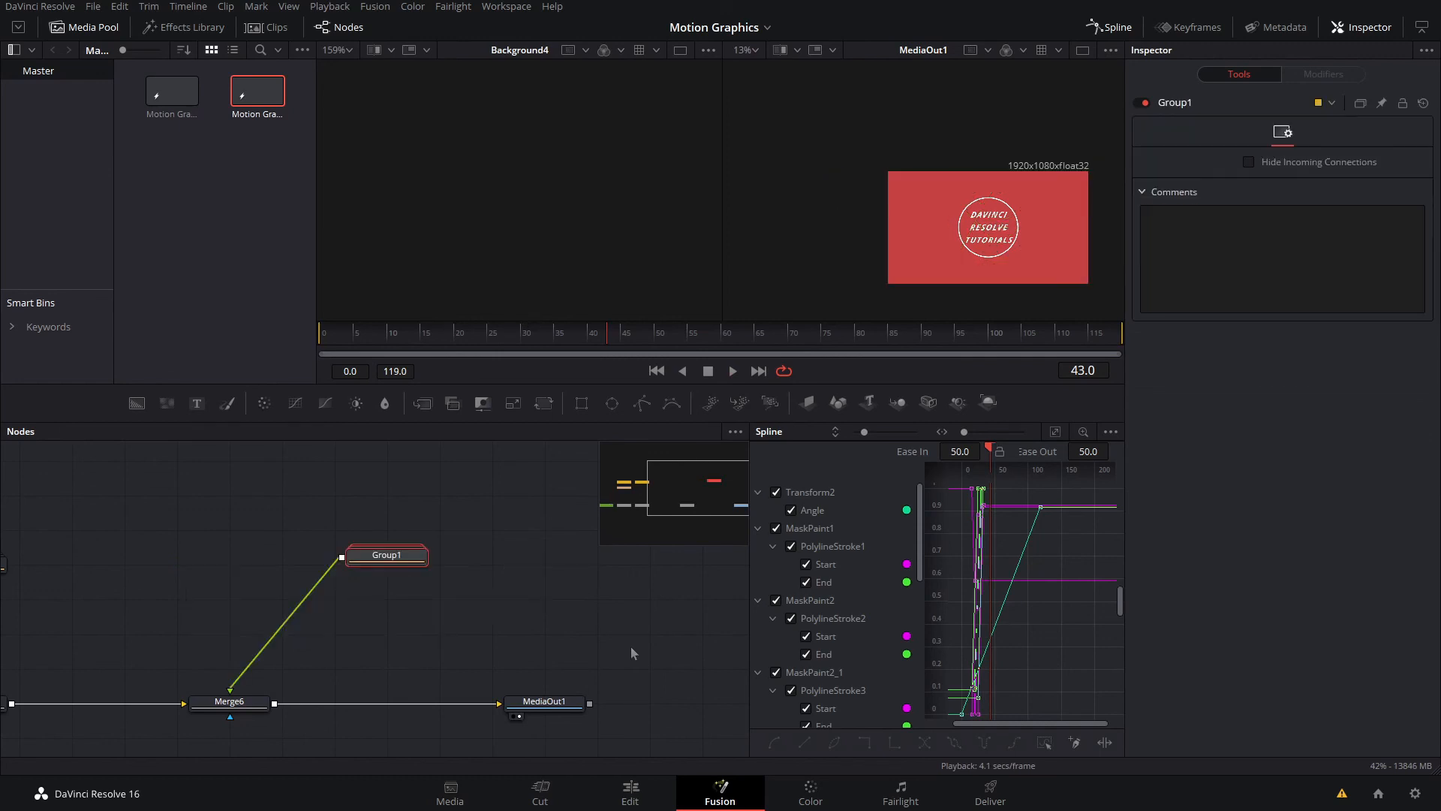
pyautogui.doubleClick(385, 554)
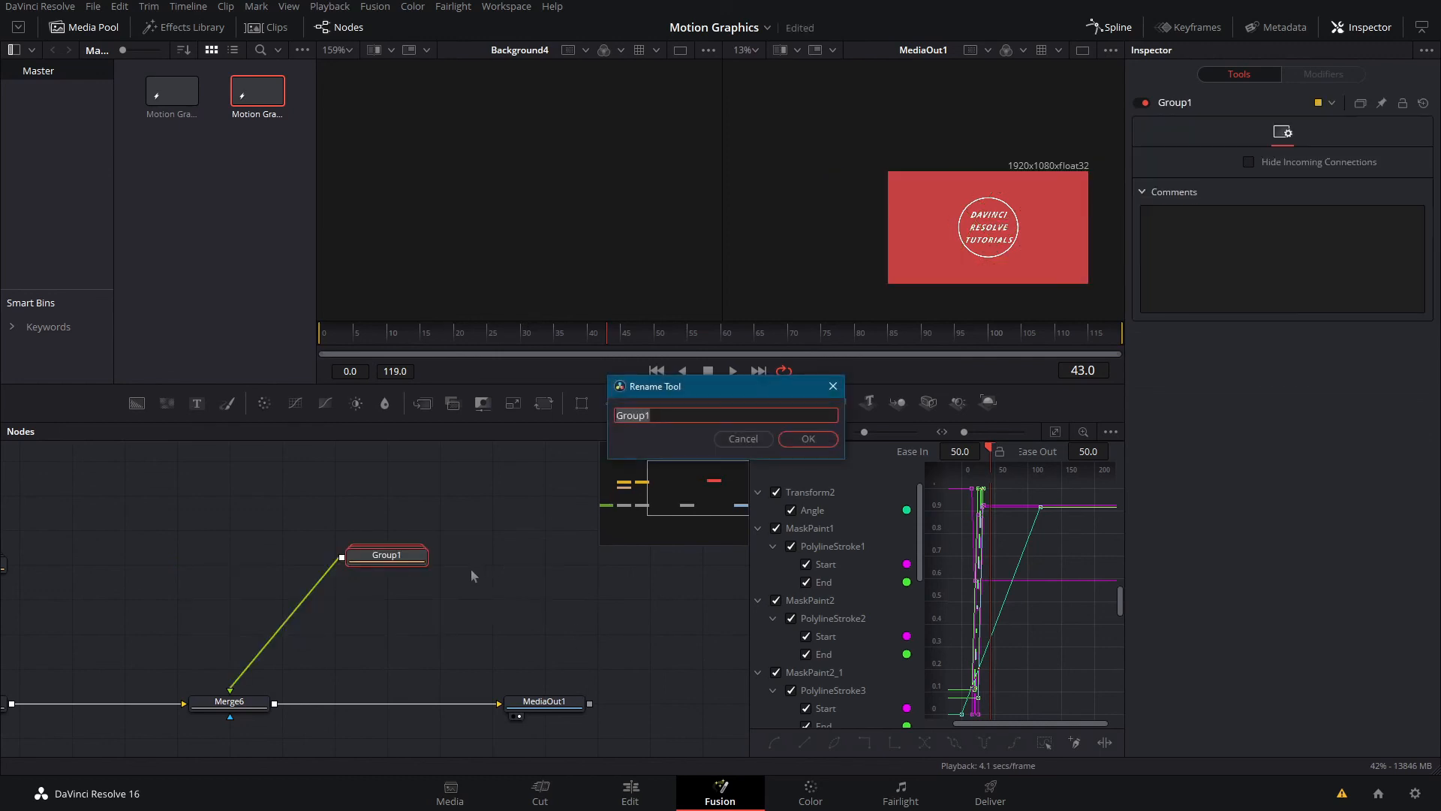
pyautogui.click(807, 439)
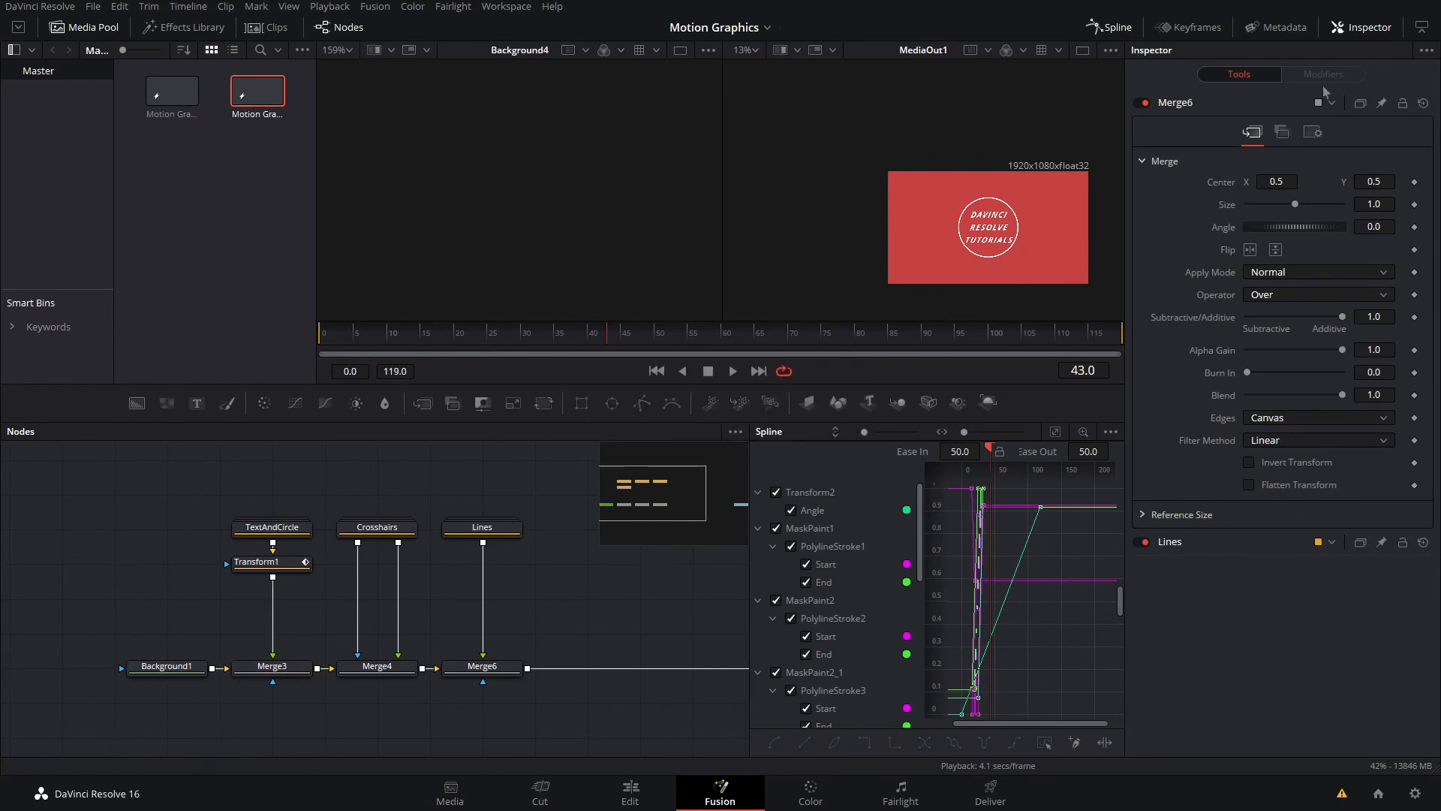
# Merge the composite onto transparent Background8 via Merge10, masked by a large Rectangle rotated -45°
pyautogui.click(166, 667)
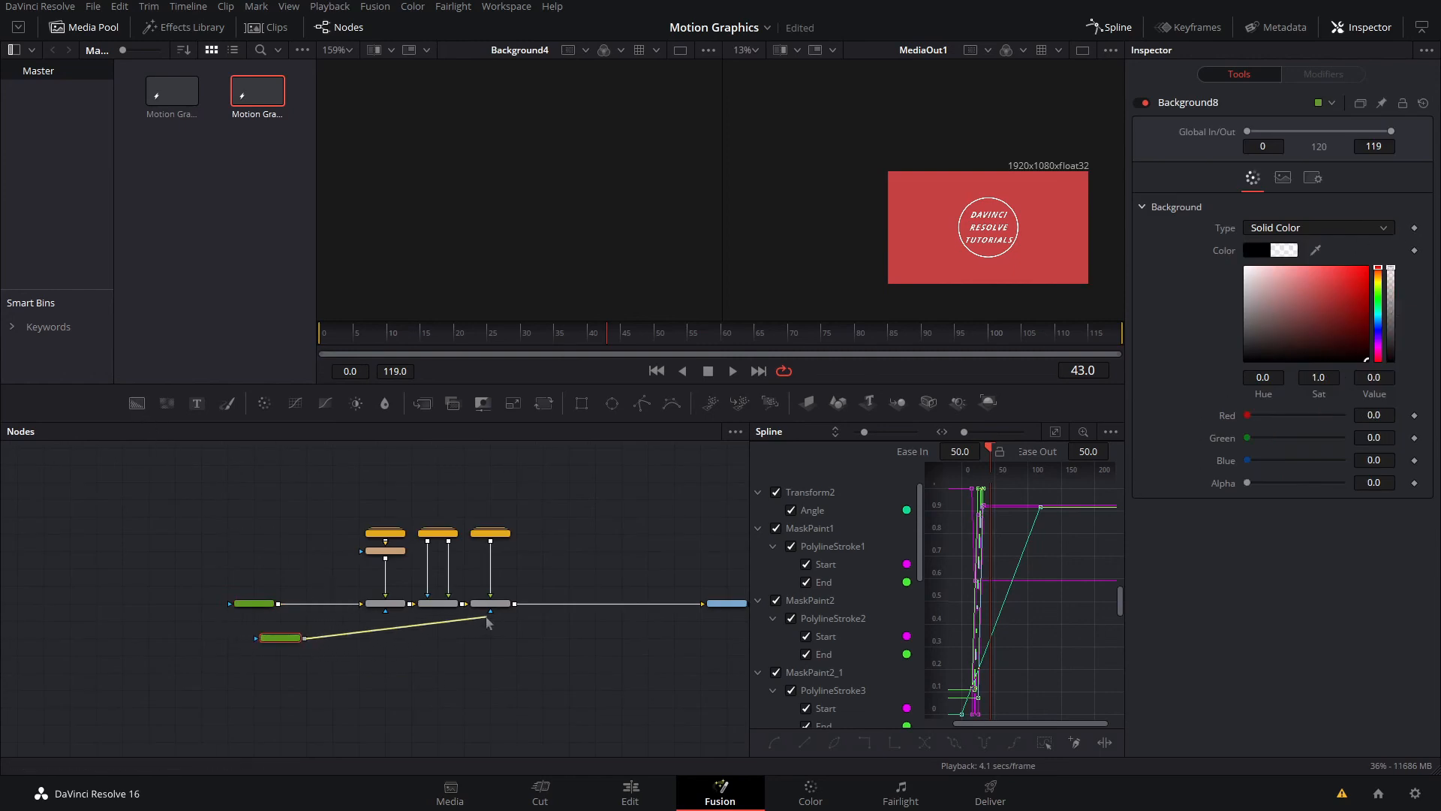
pyautogui.click(490, 639)
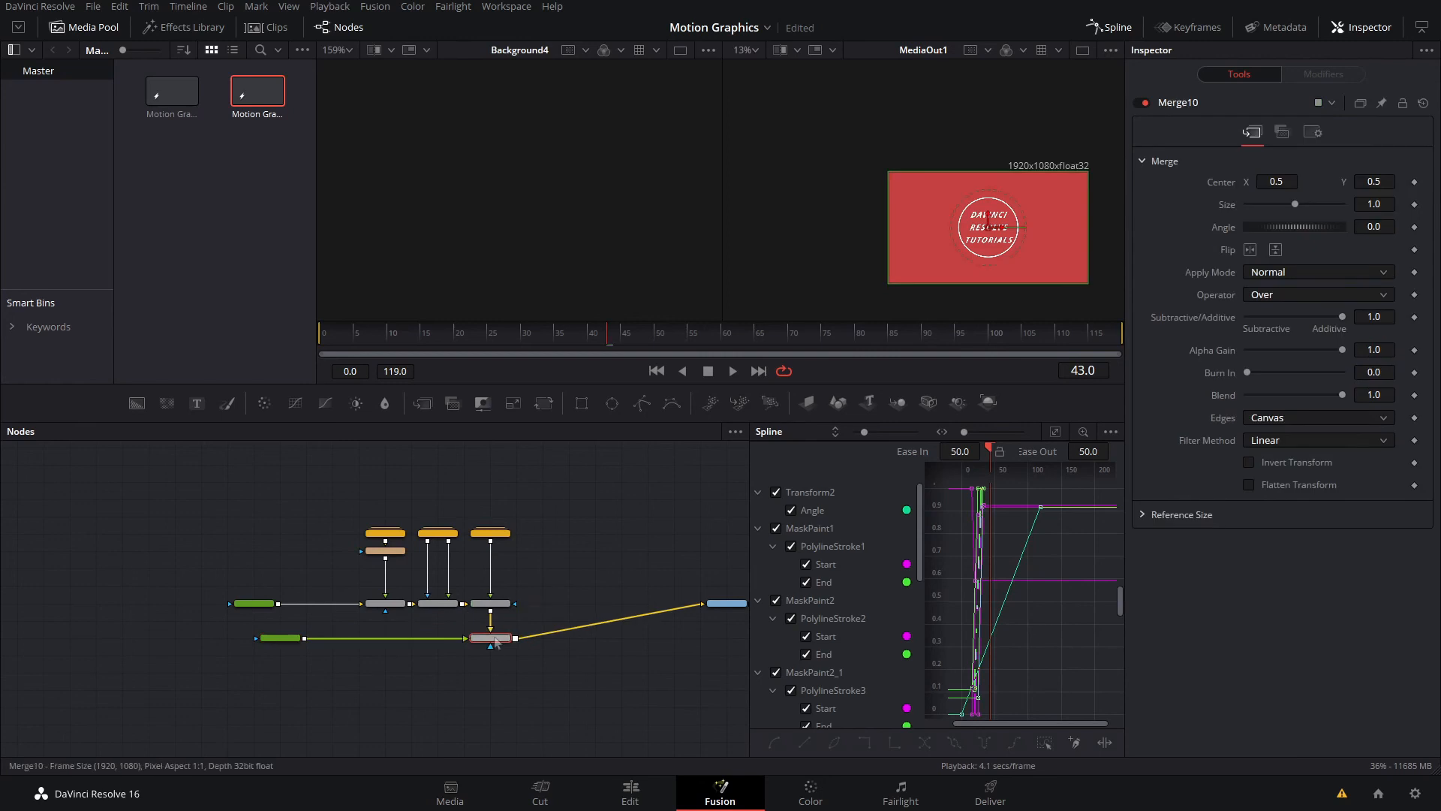
pyautogui.press('ctrl+s')
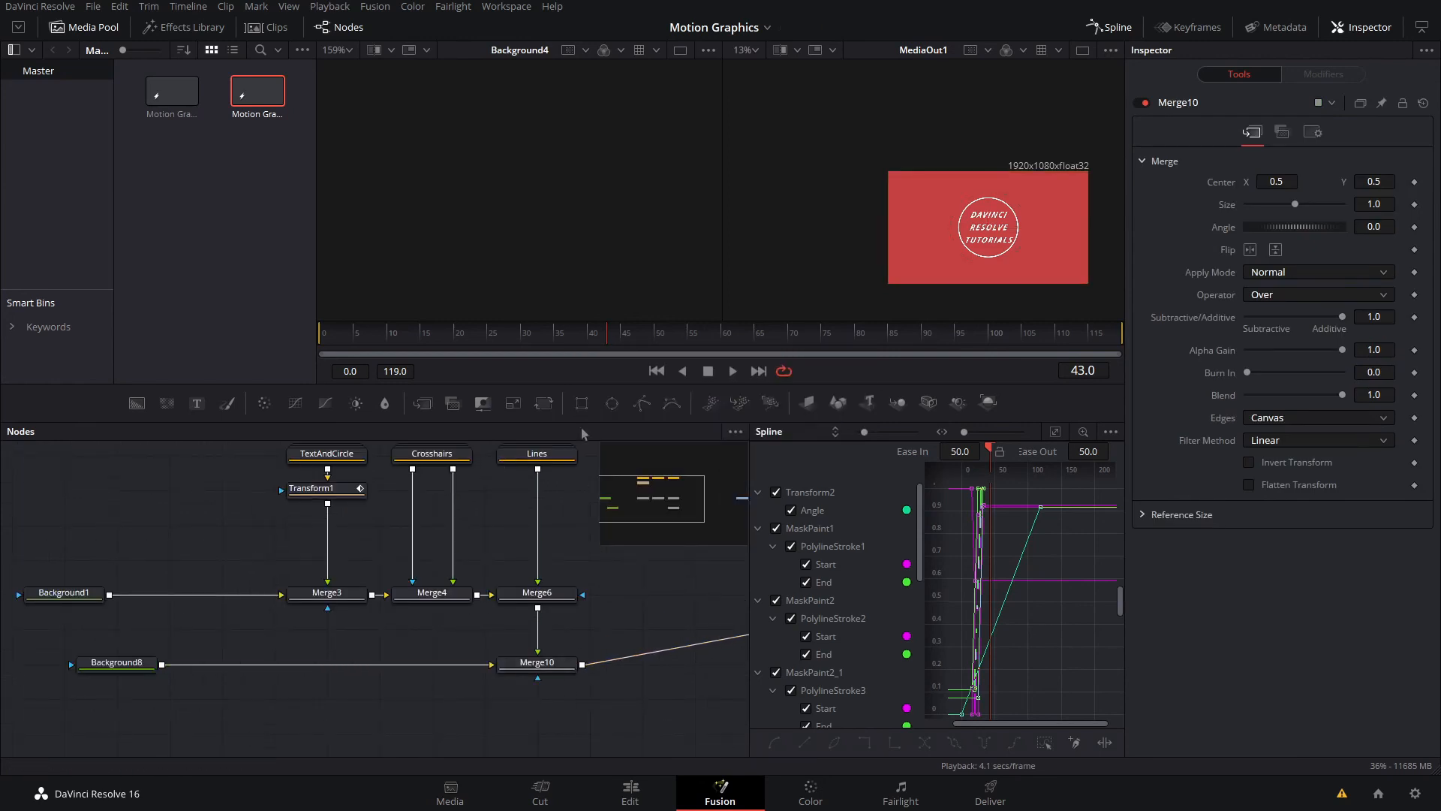
pyautogui.click(620, 615)
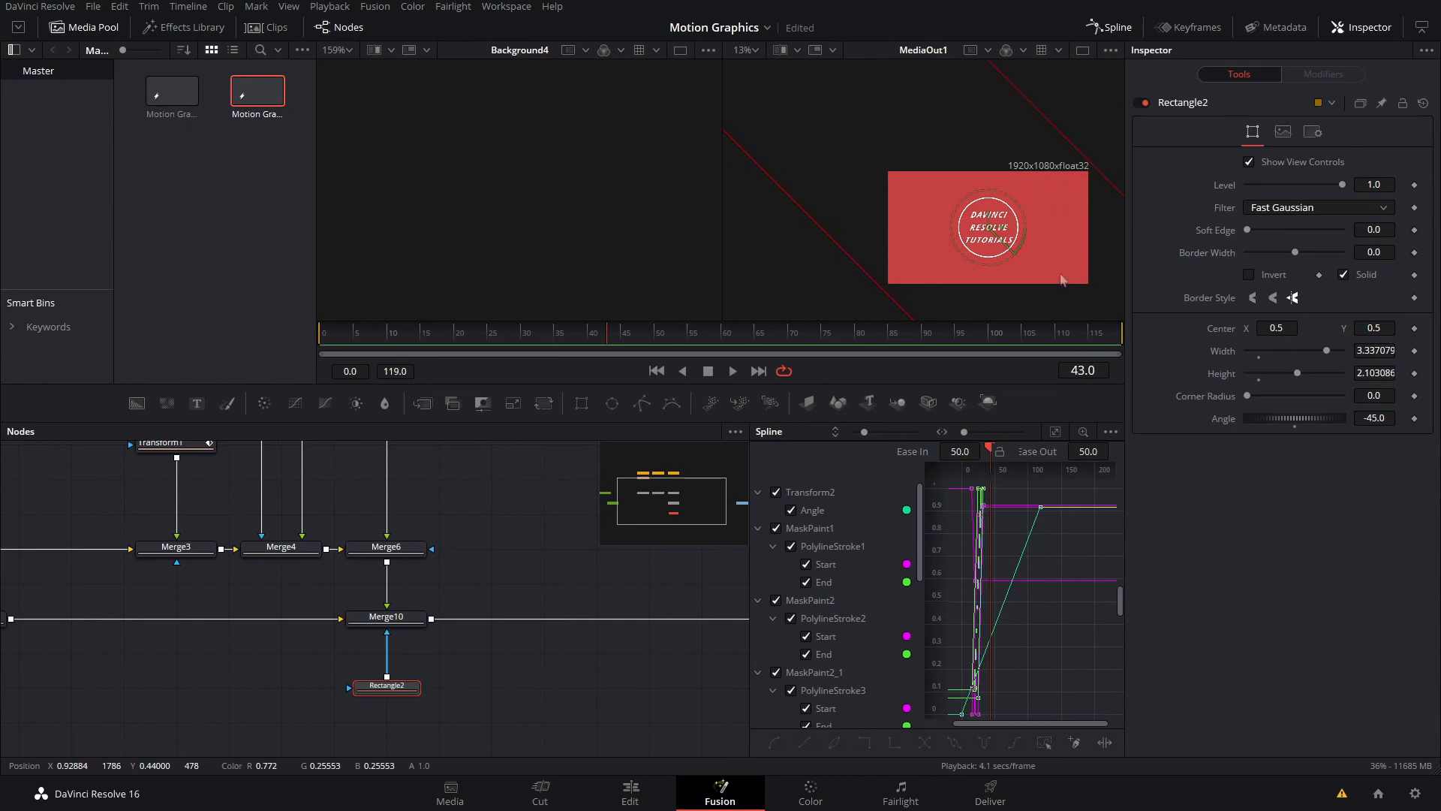
# Keyframe Rectangle2's center at two late frames to slide it diagonally, with eased timing
pyautogui.click(830, 332)
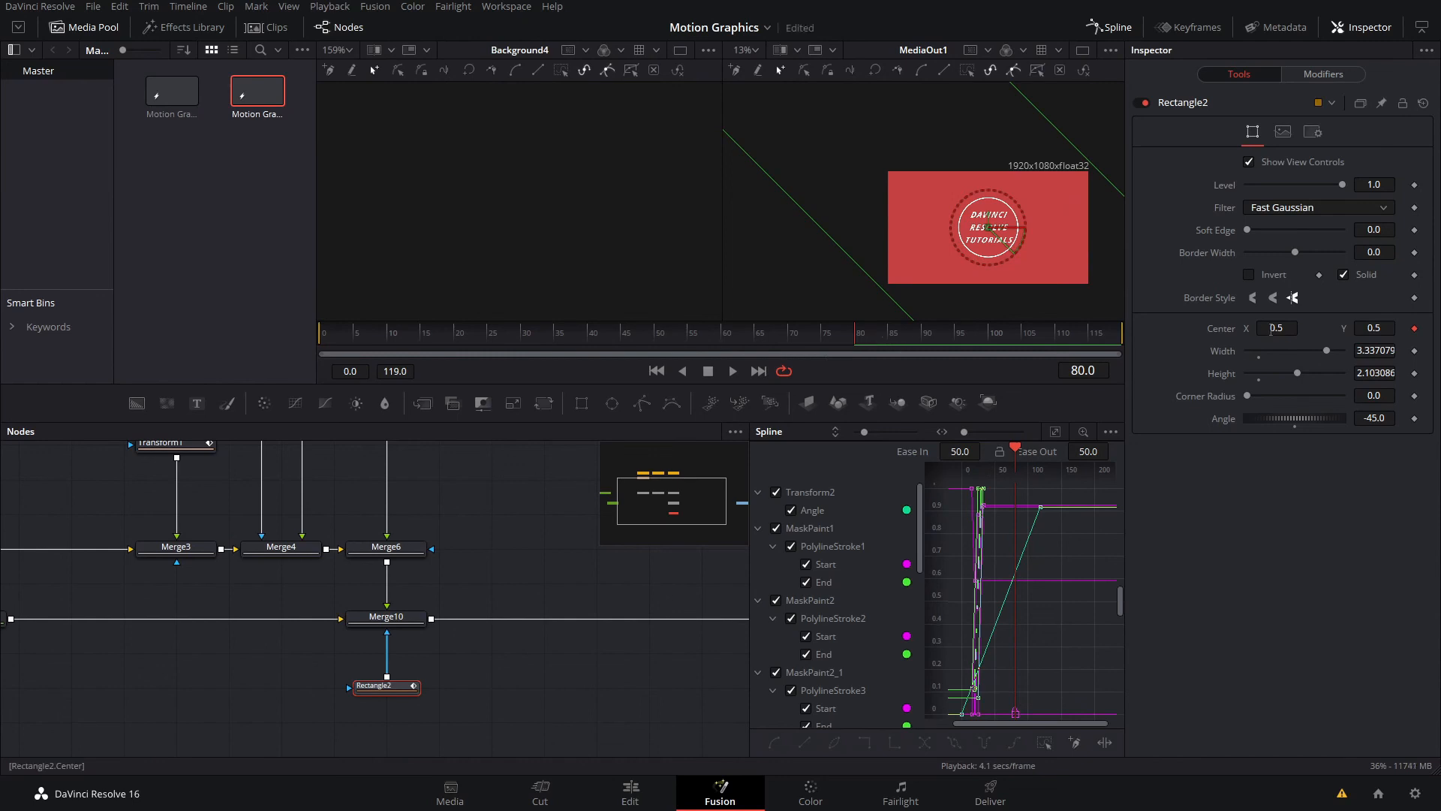
pyautogui.click(1015, 340)
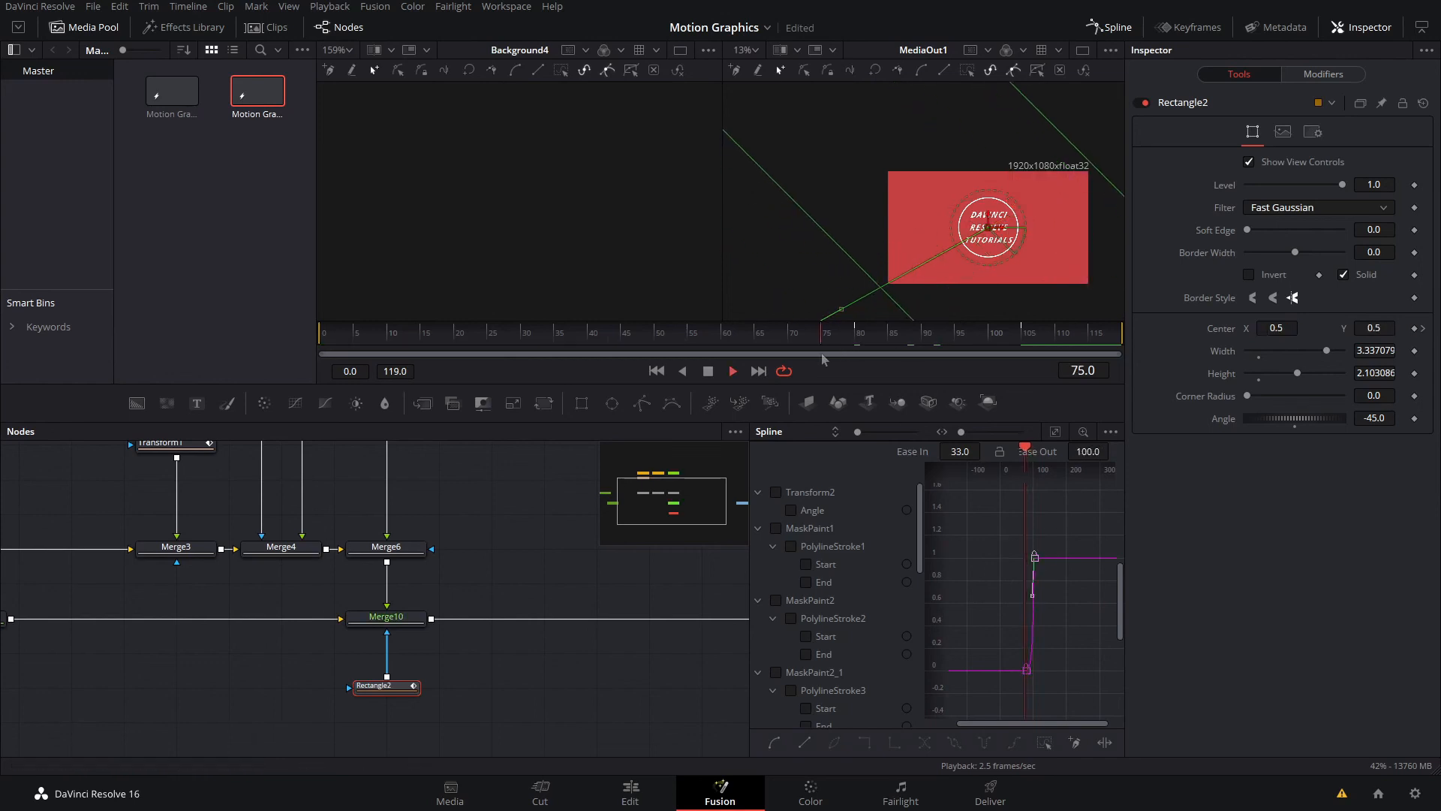
pyautogui.click(863, 332)
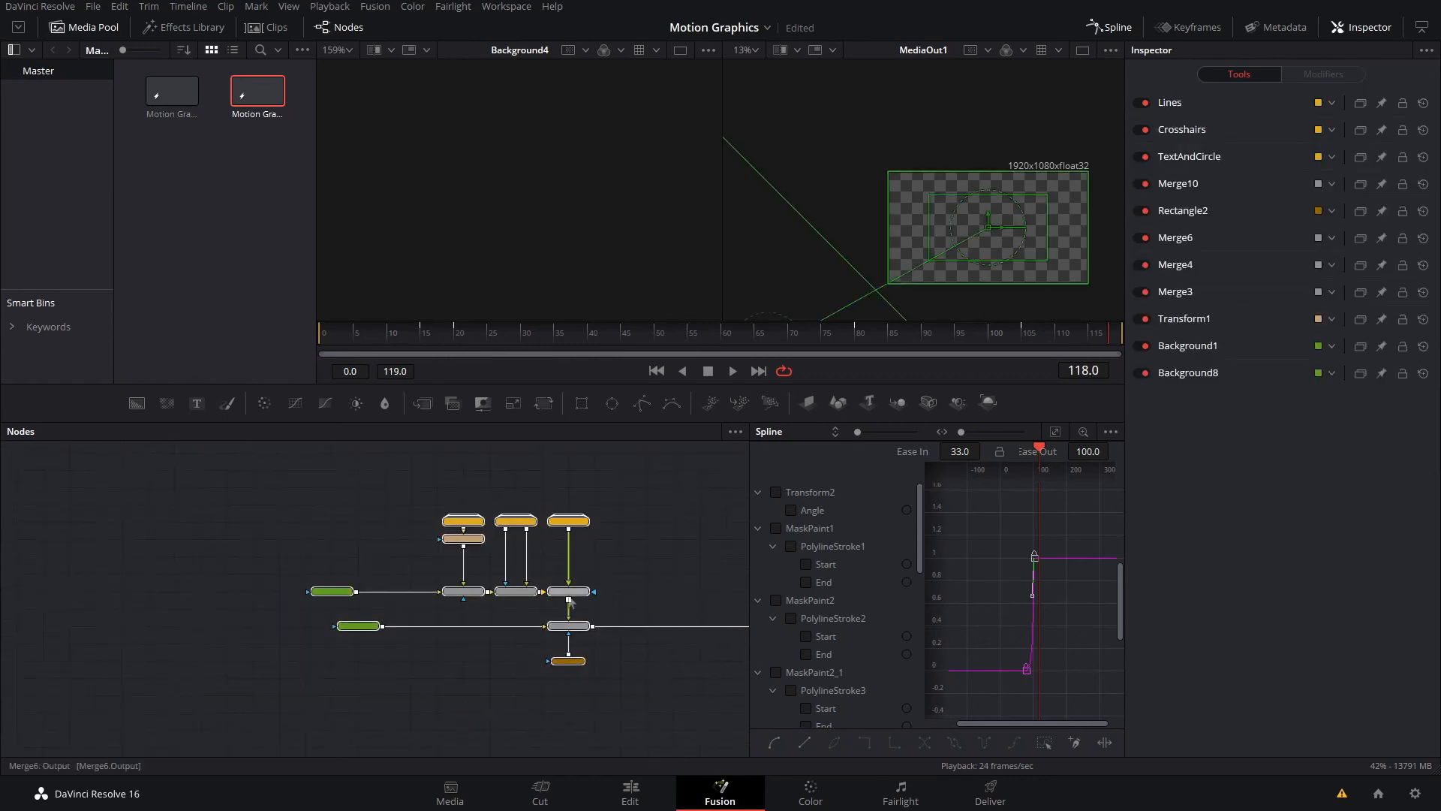
# Check frame 118 to confirm the wipe leaves the output fully transparent
pyautogui.click(482, 402)
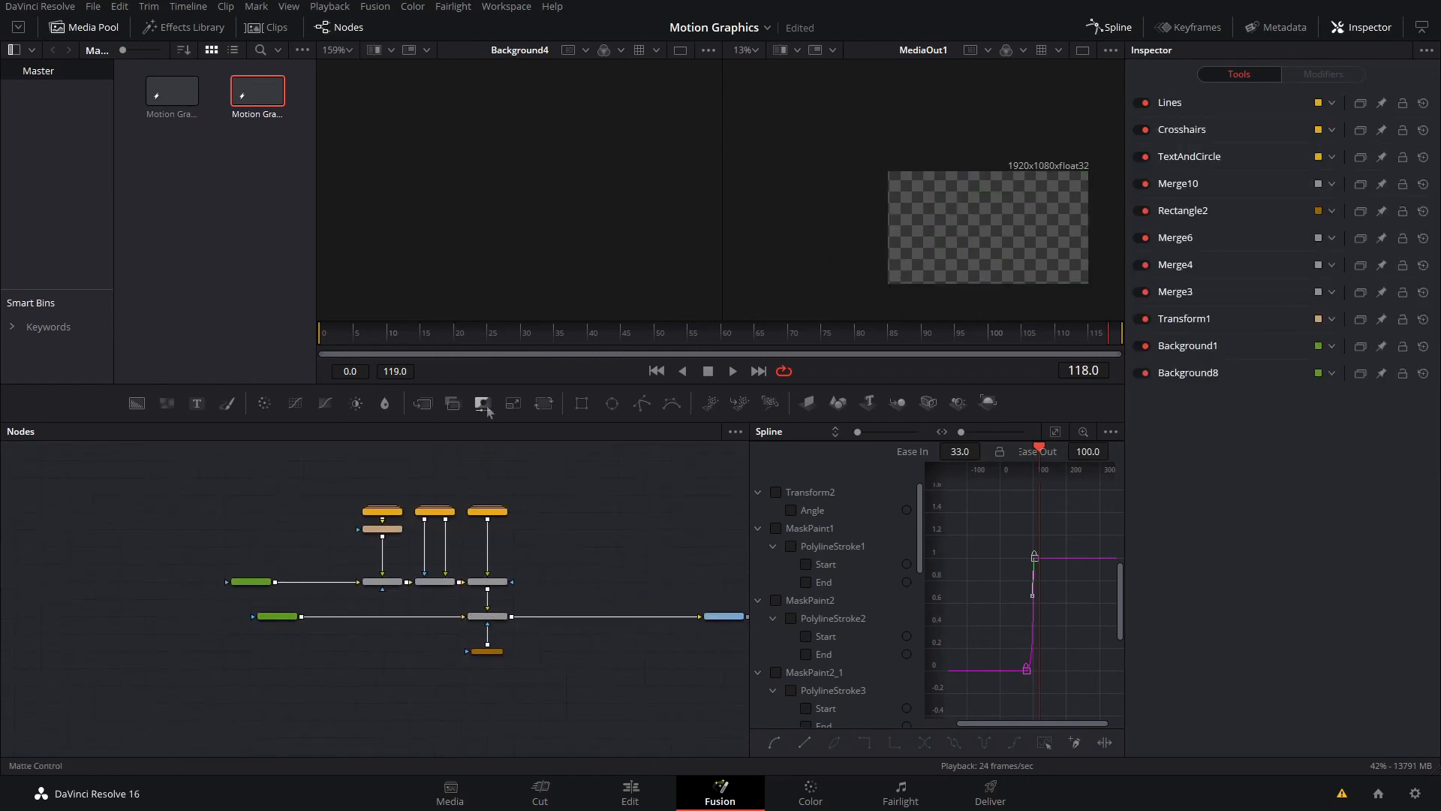
pyautogui.moveTo(249, 530)
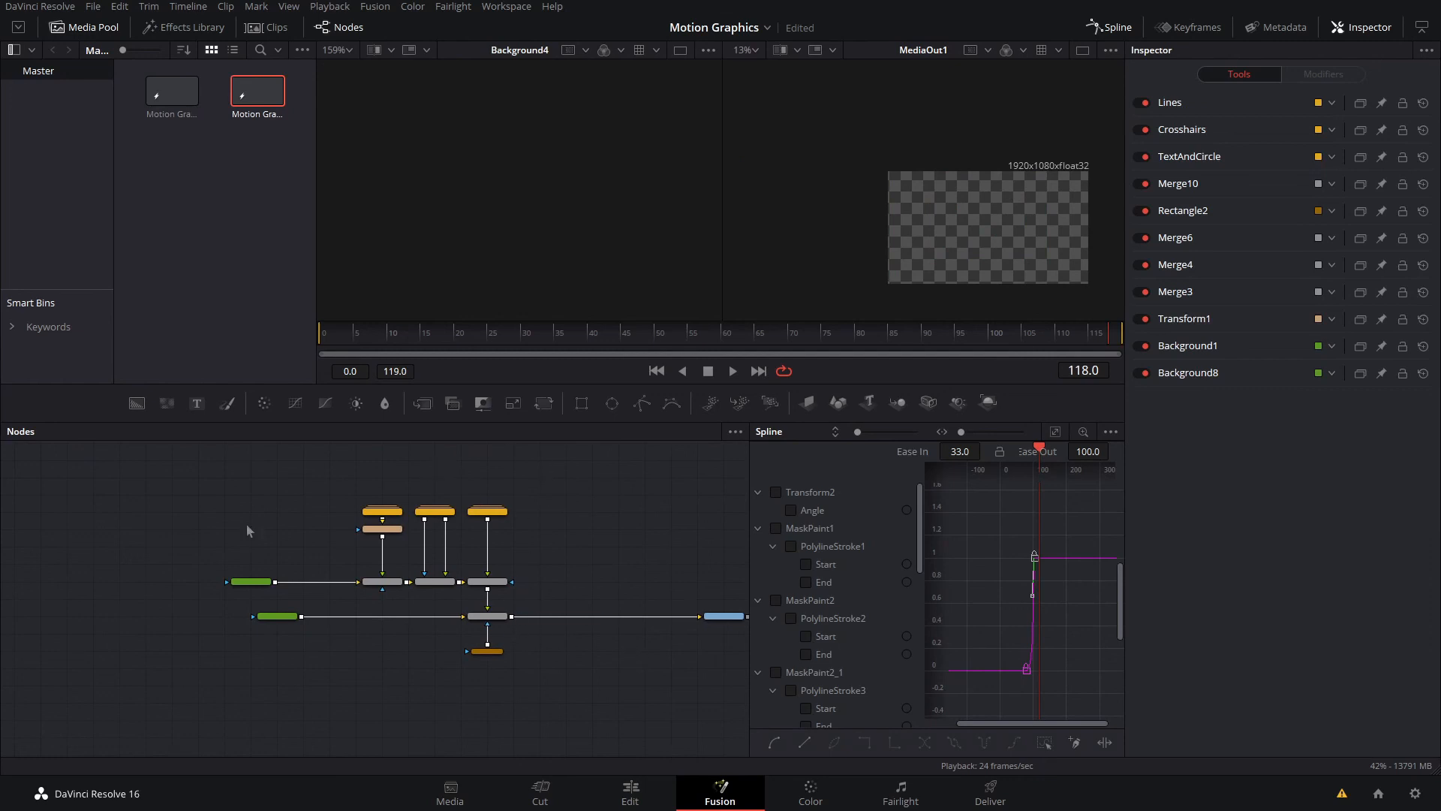